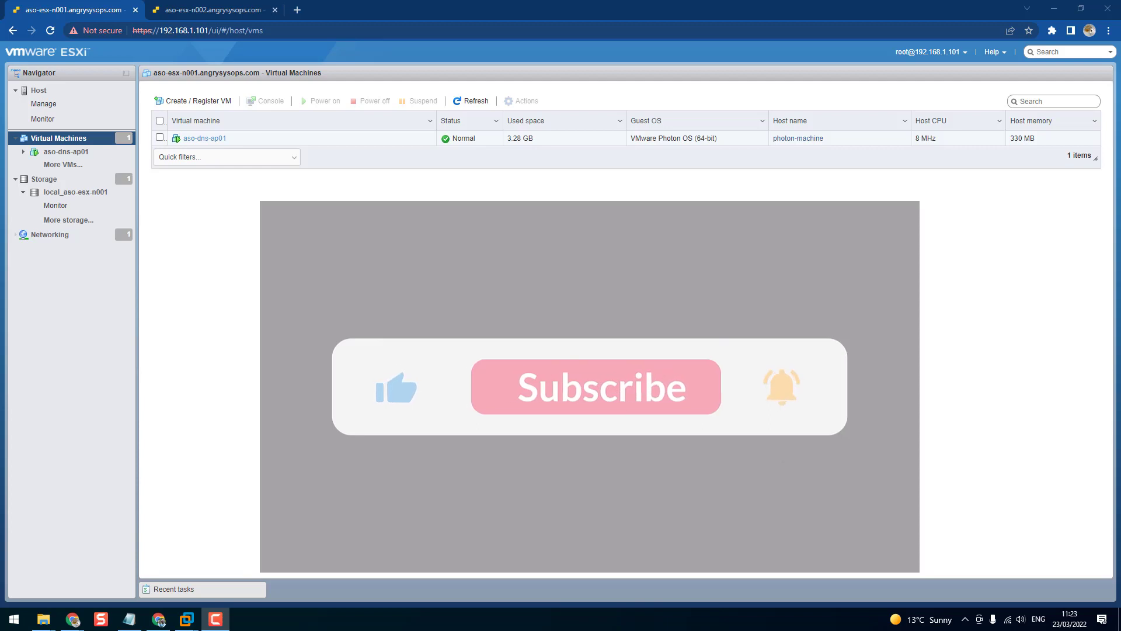
Step: Open the Storage section for host aso-esx-n001 to list its datastores
left_click(595, 386)
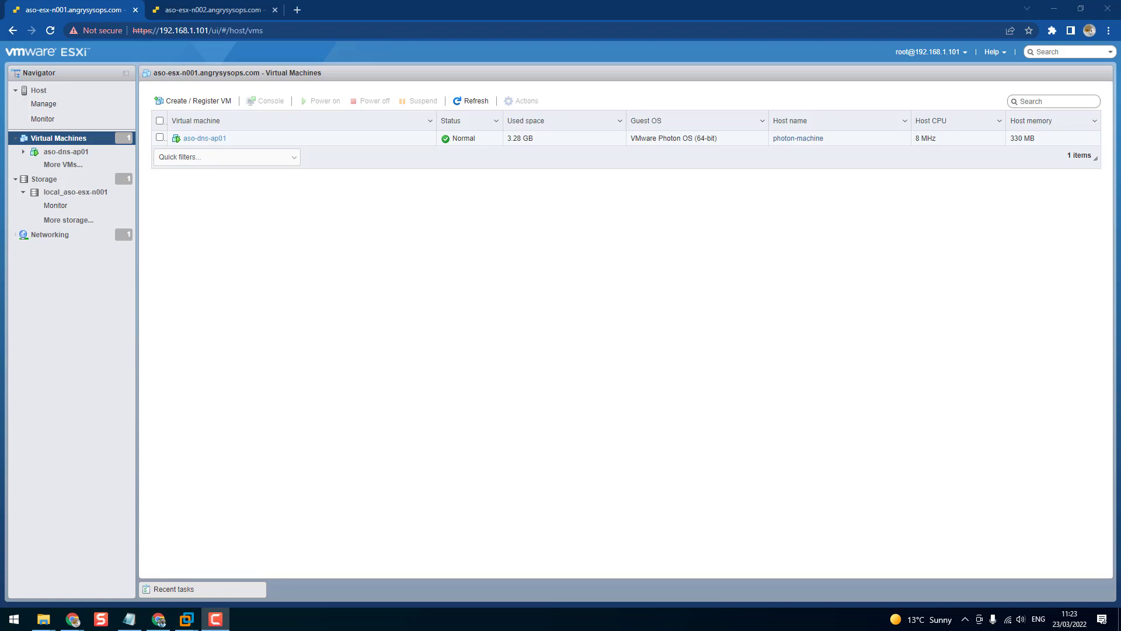
mouse_move(350, 320)
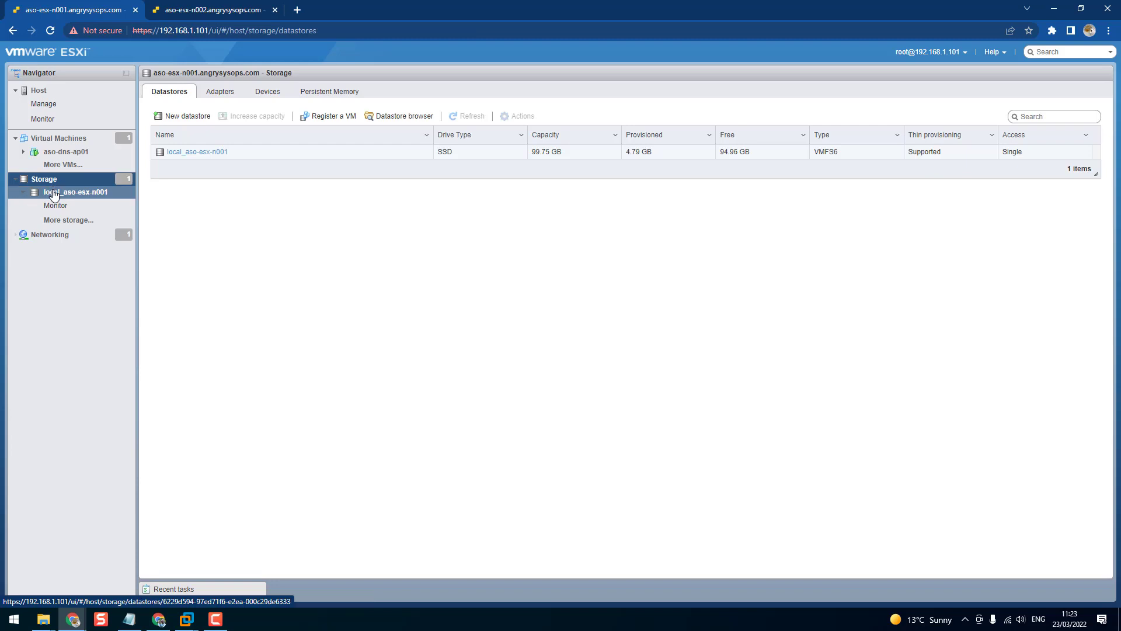
Step: Start uploading the Windows Server 2022 ISO to local_aso-esx-n001 through the datastore browser
left_click(196, 151)
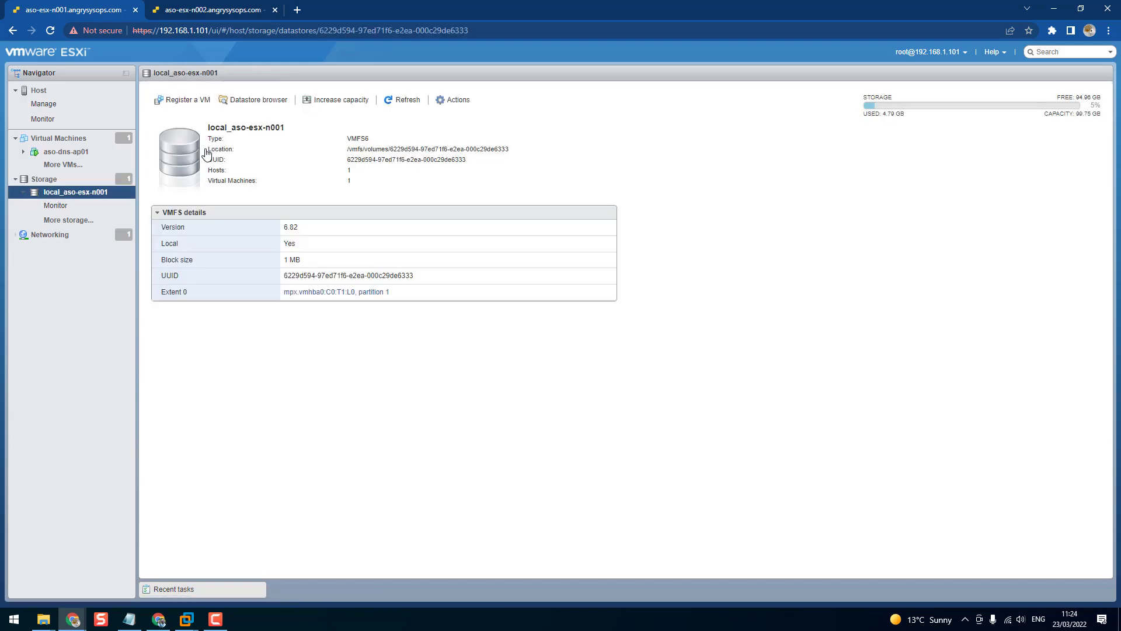
mouse_move(257, 105)
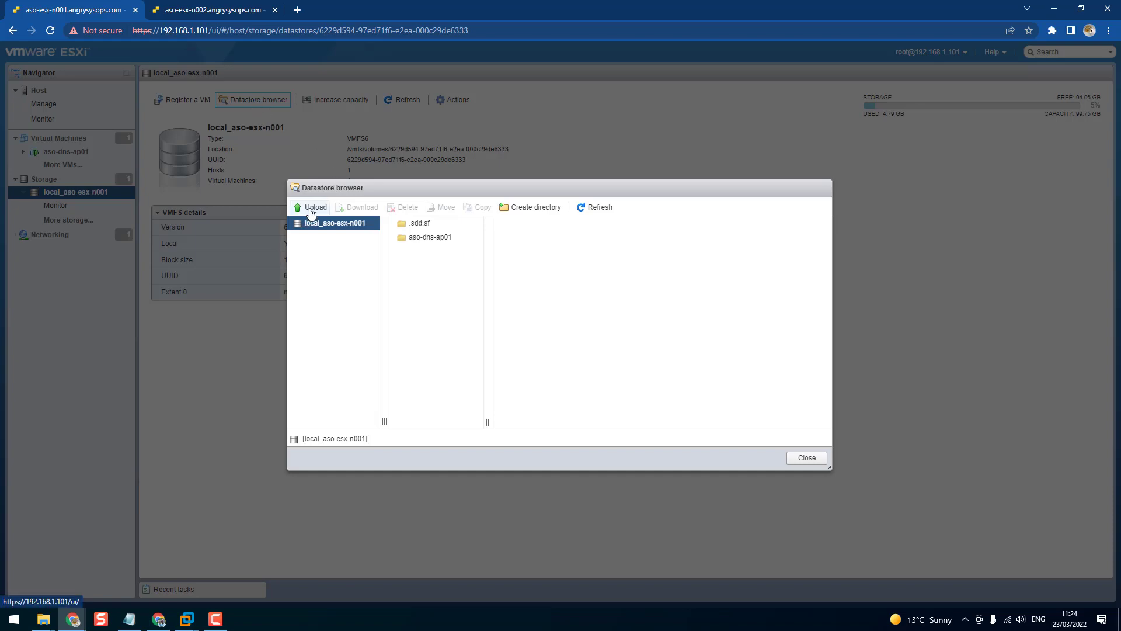
left_click(316, 207)
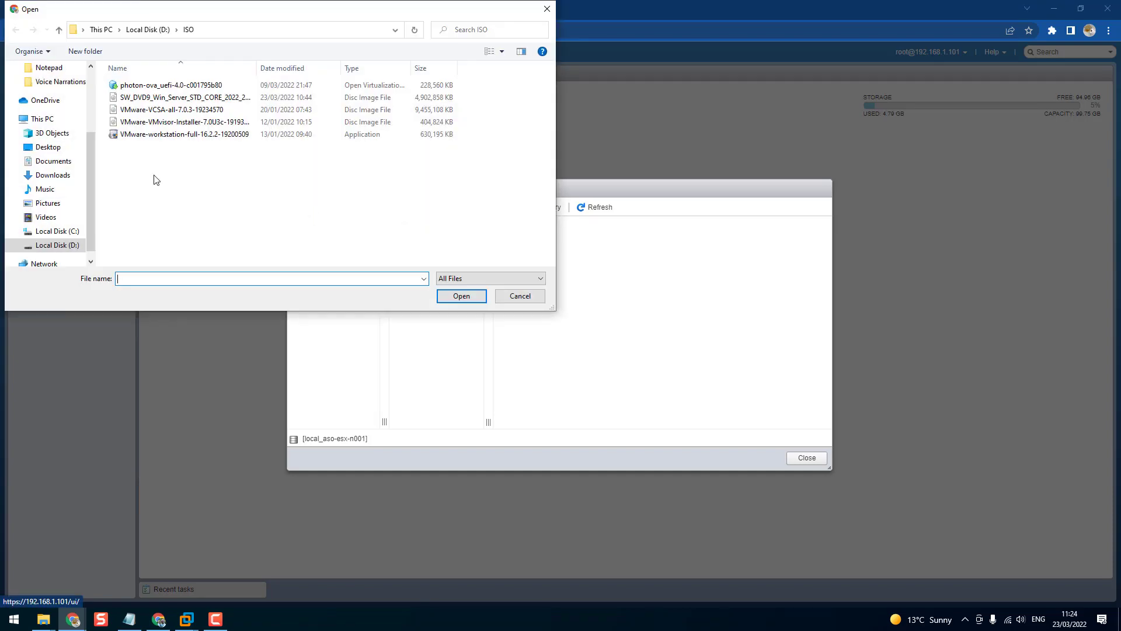
left_click(182, 96)
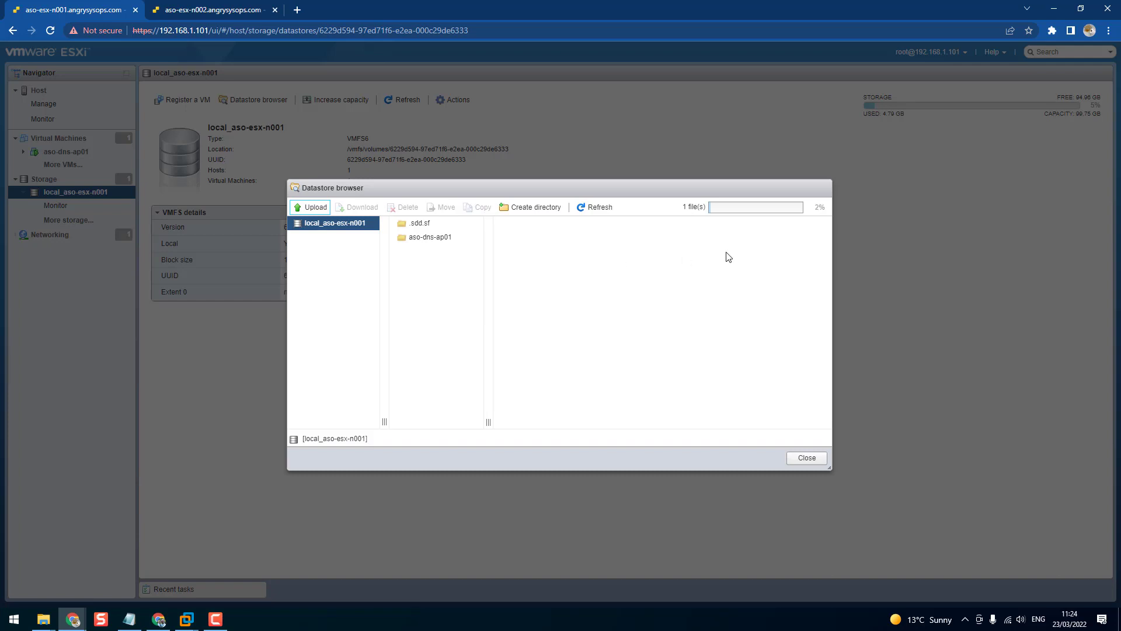
mouse_move(699, 258)
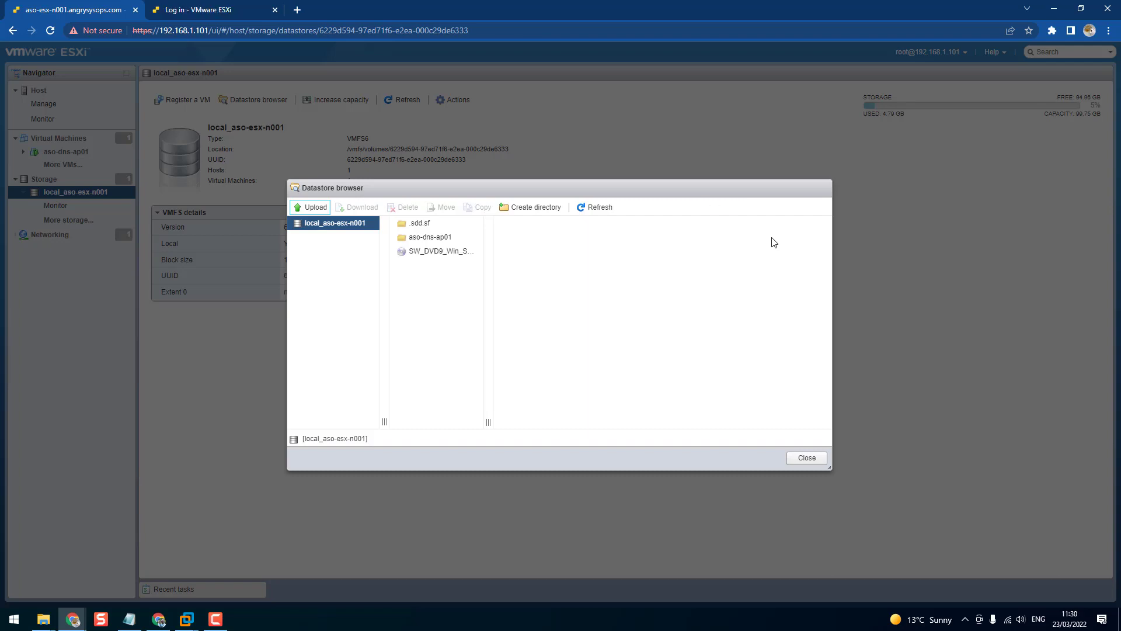
mouse_move(535, 264)
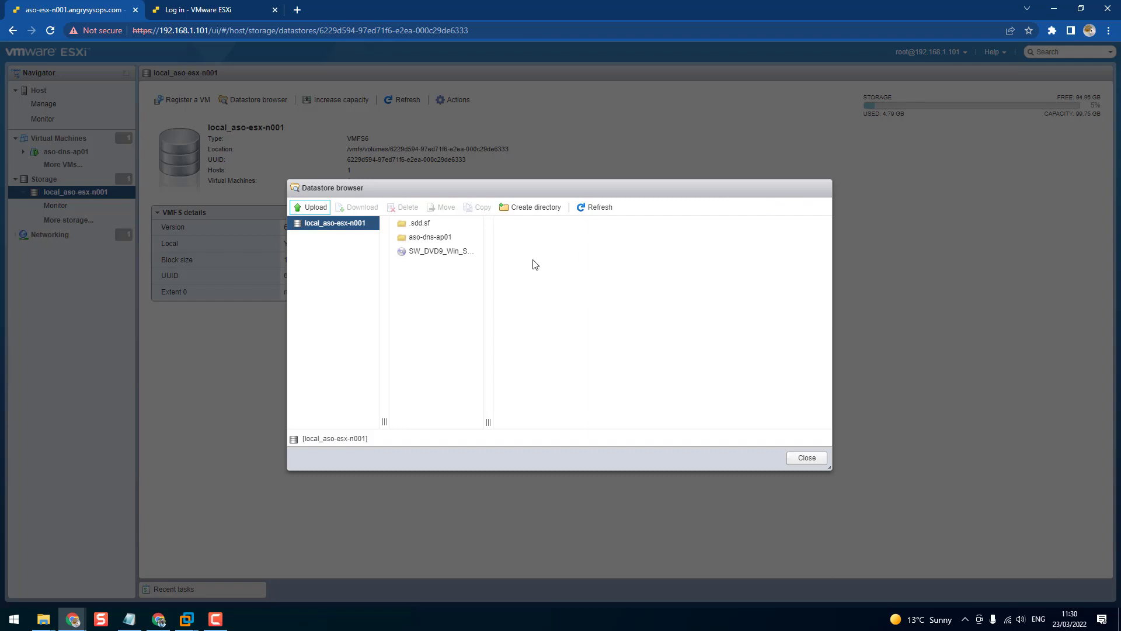
Step: Verify the 4.68 GB Windows Server 2022 ISO is in the datastore, then return to Virtual Machines
left_click(437, 251)
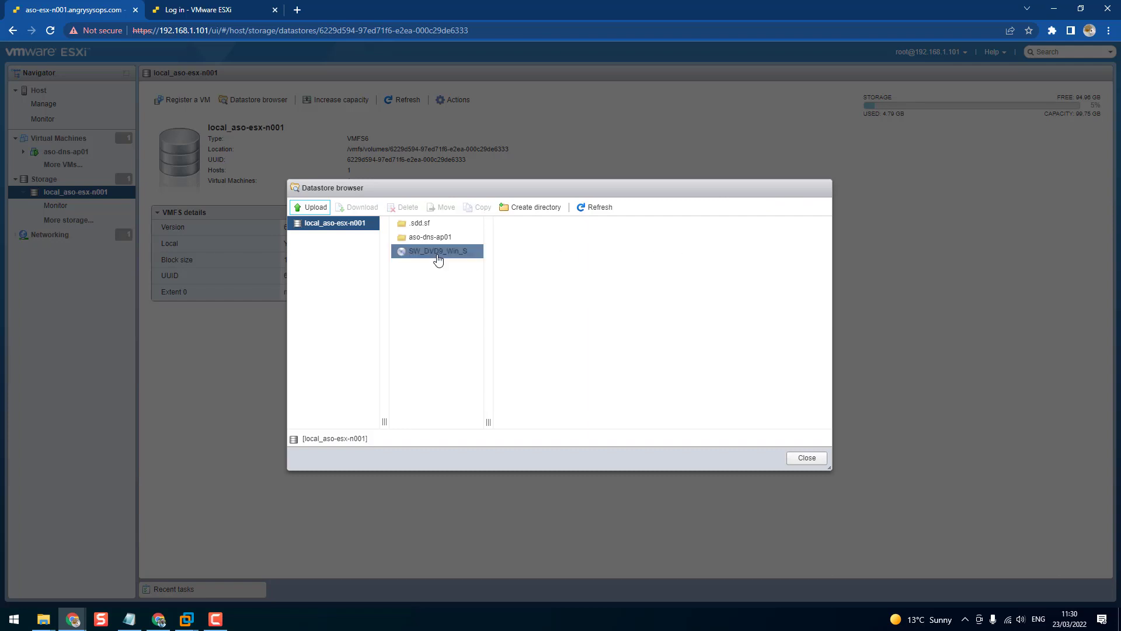
left_click(436, 251)
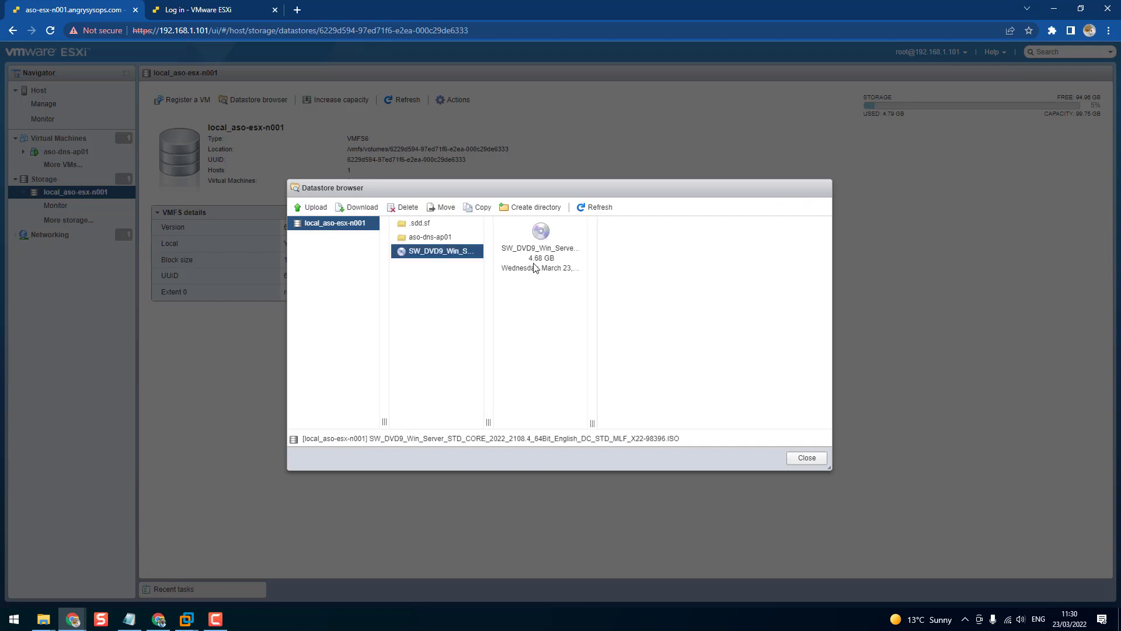
left_click(806, 458)
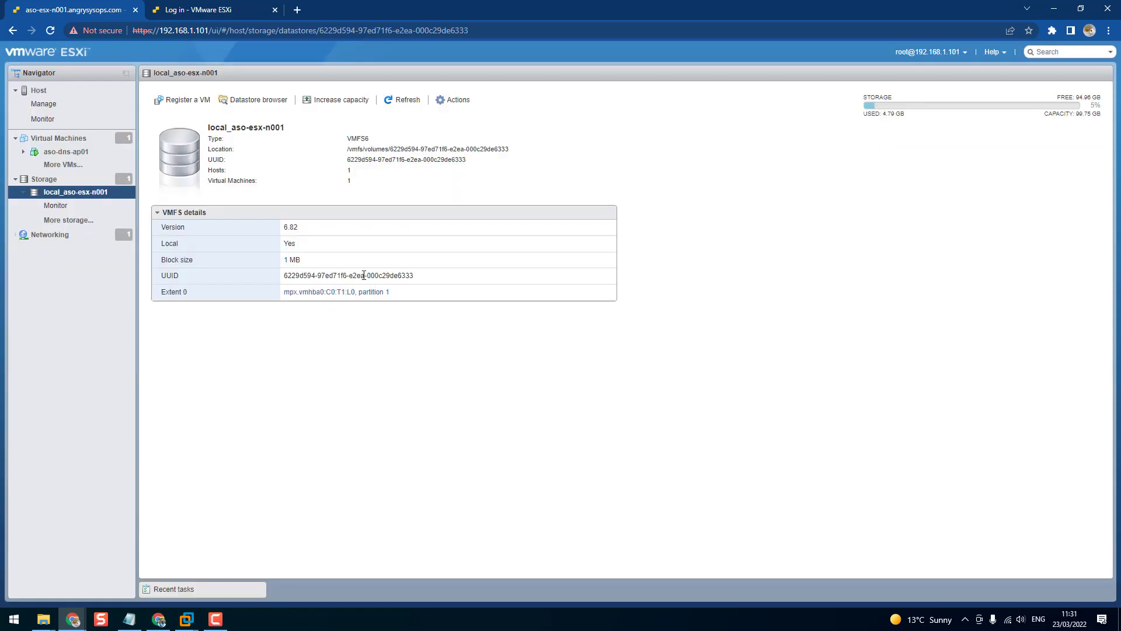
left_click(59, 138)
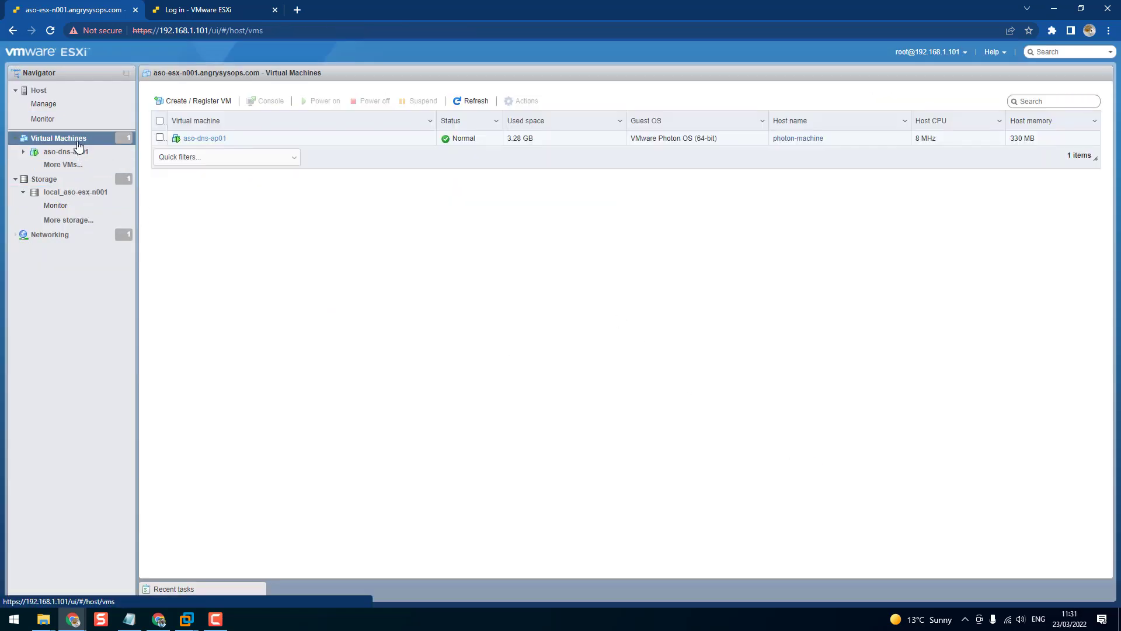
mouse_move(195, 100)
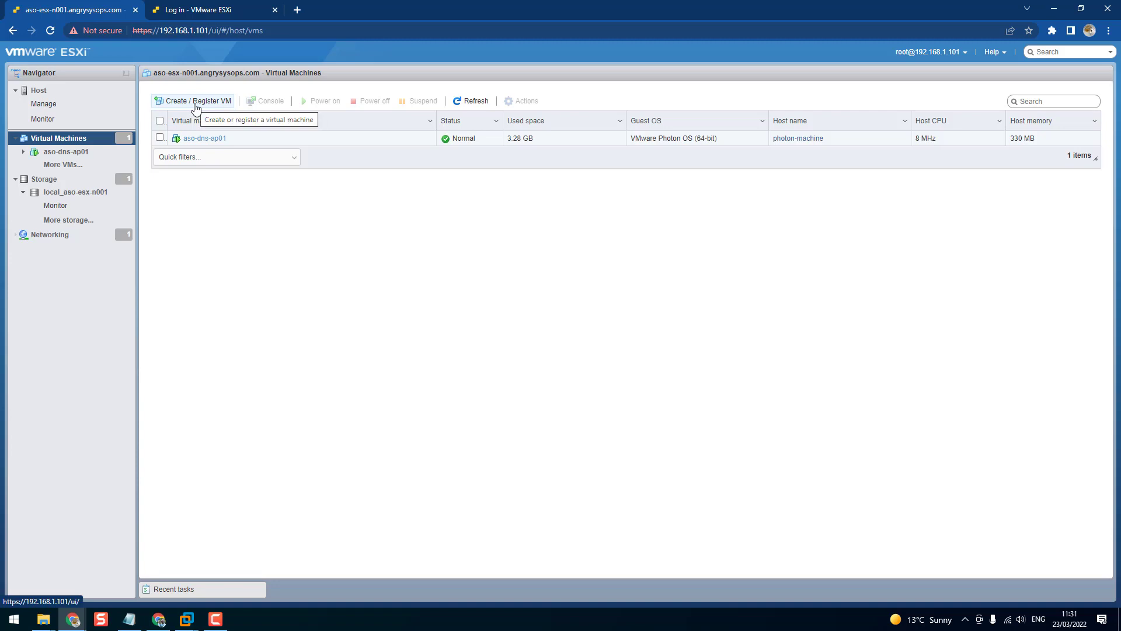
Step: Start creating a new virtual machine named aso-dc-wp01
left_click(197, 100)
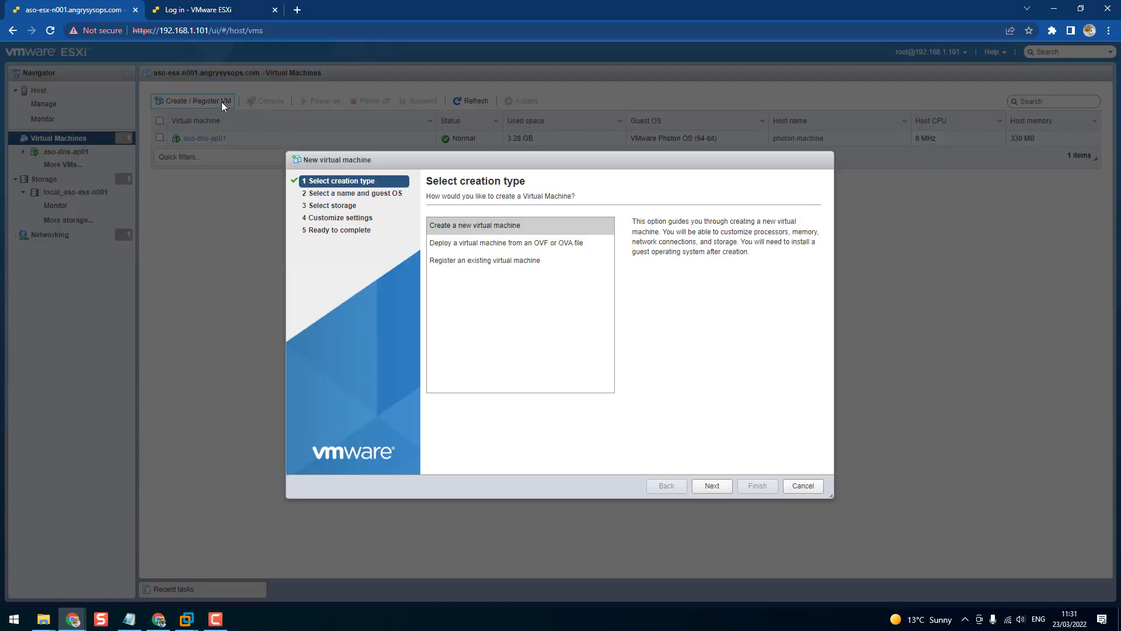
mouse_move(669, 468)
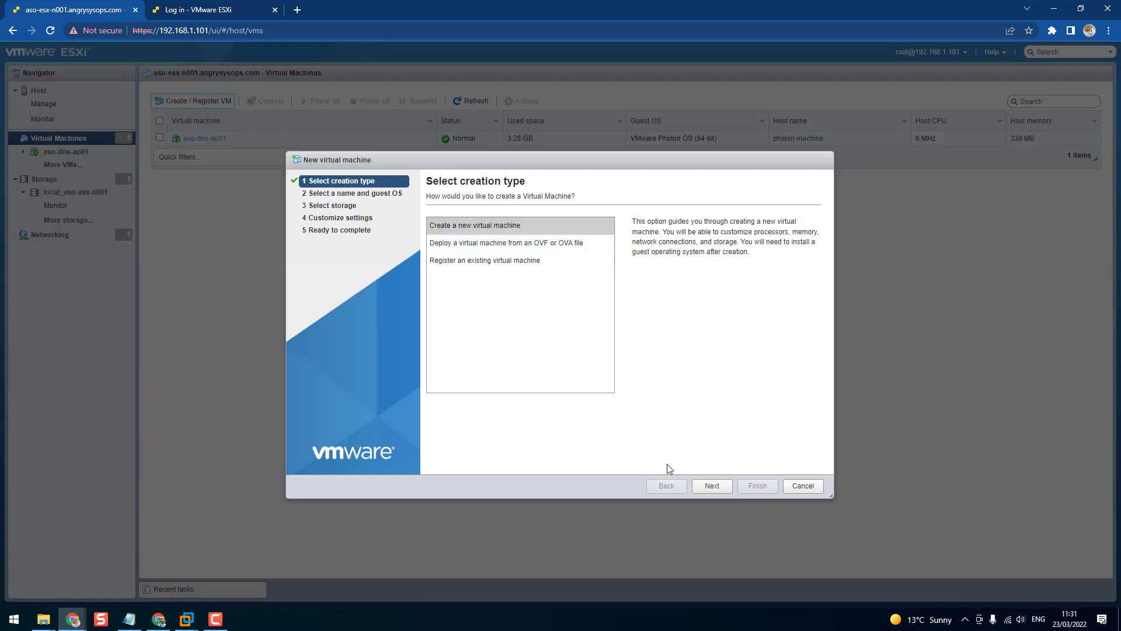
left_click(711, 485)
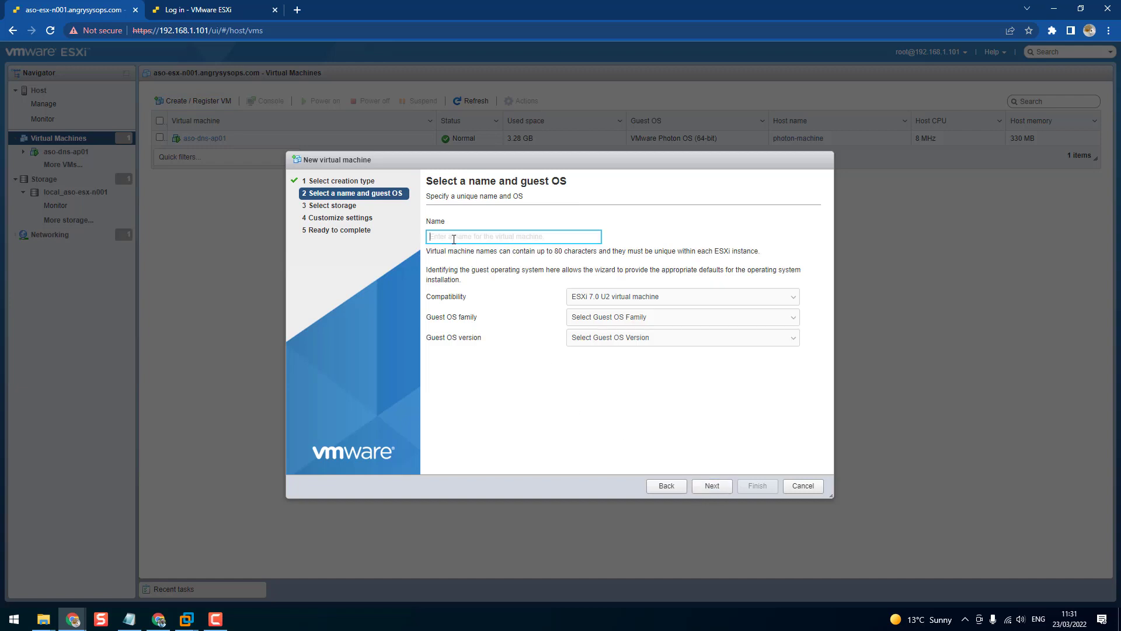
type("as0")
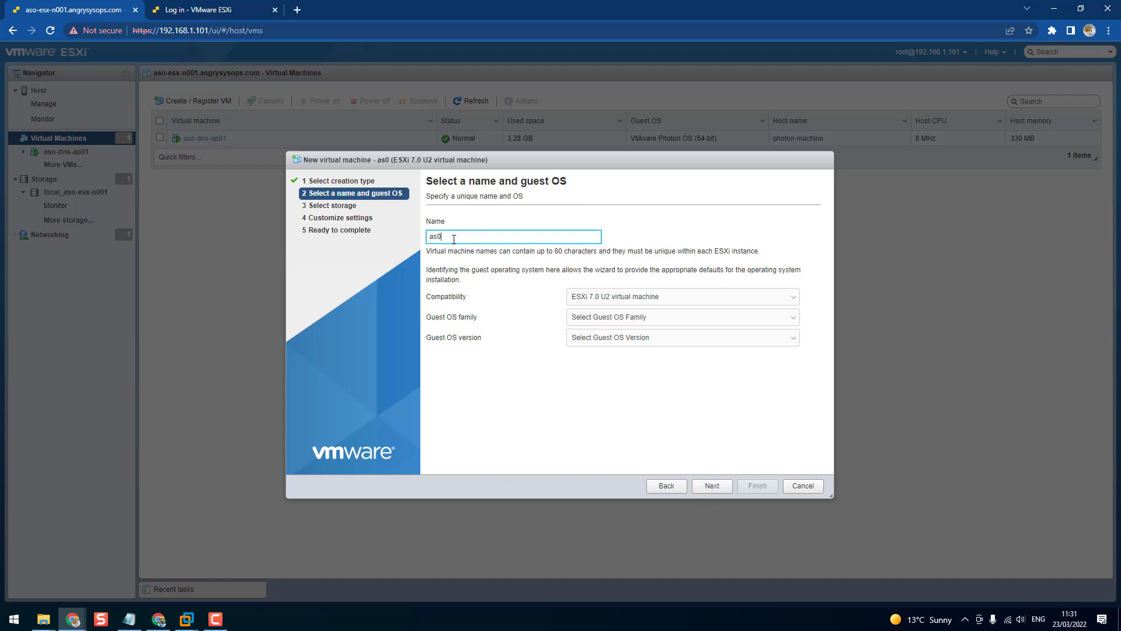
type("aso-dc")
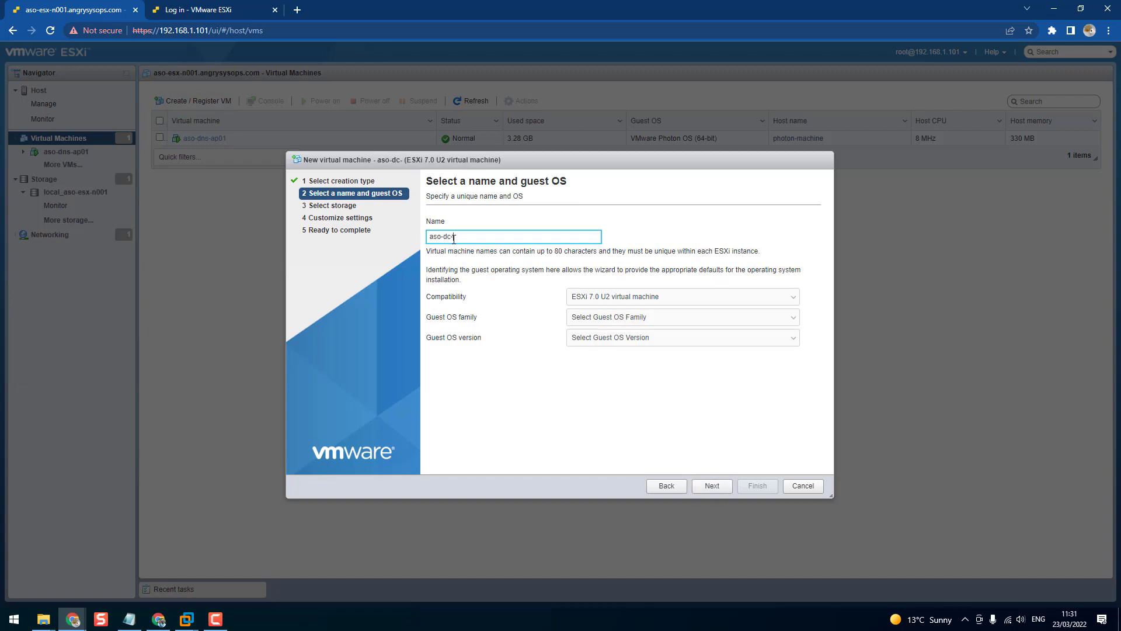
type("-wp01")
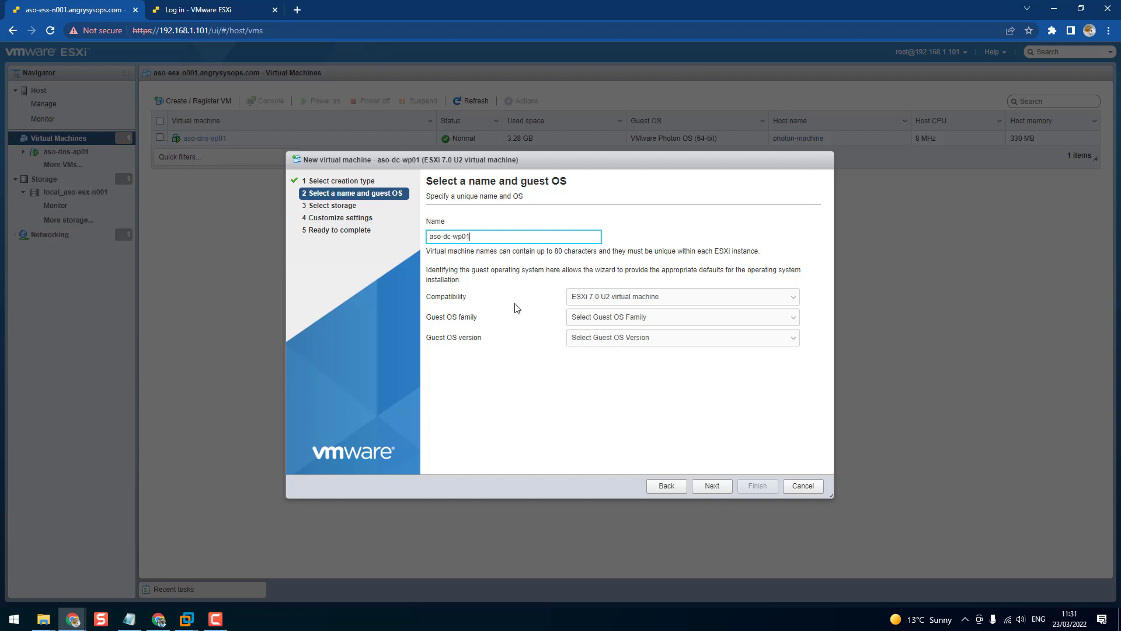
mouse_move(573, 312)
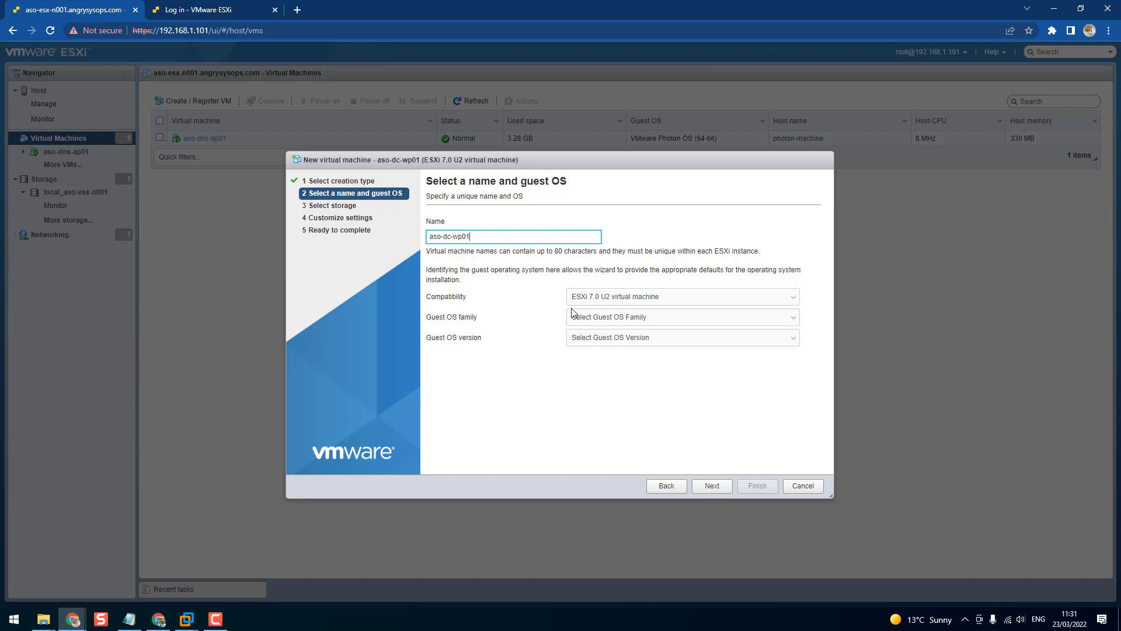
Step: Set the guest OS to Windows, version Windows Server 2022 (64-bit), and continue
left_click(679, 317)
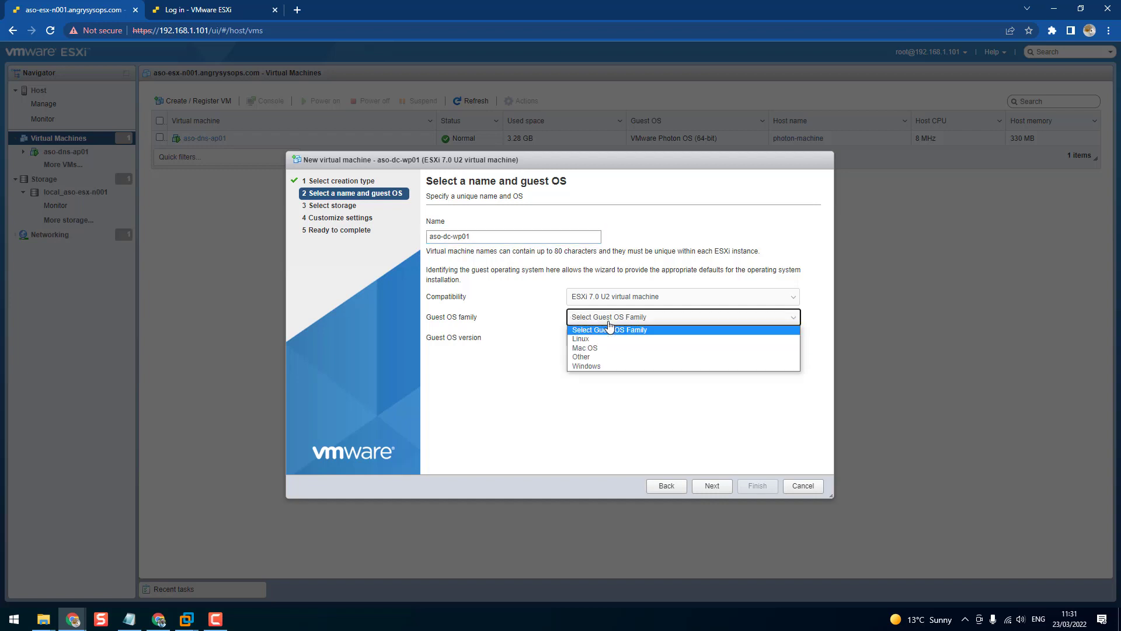
left_click(585, 366)
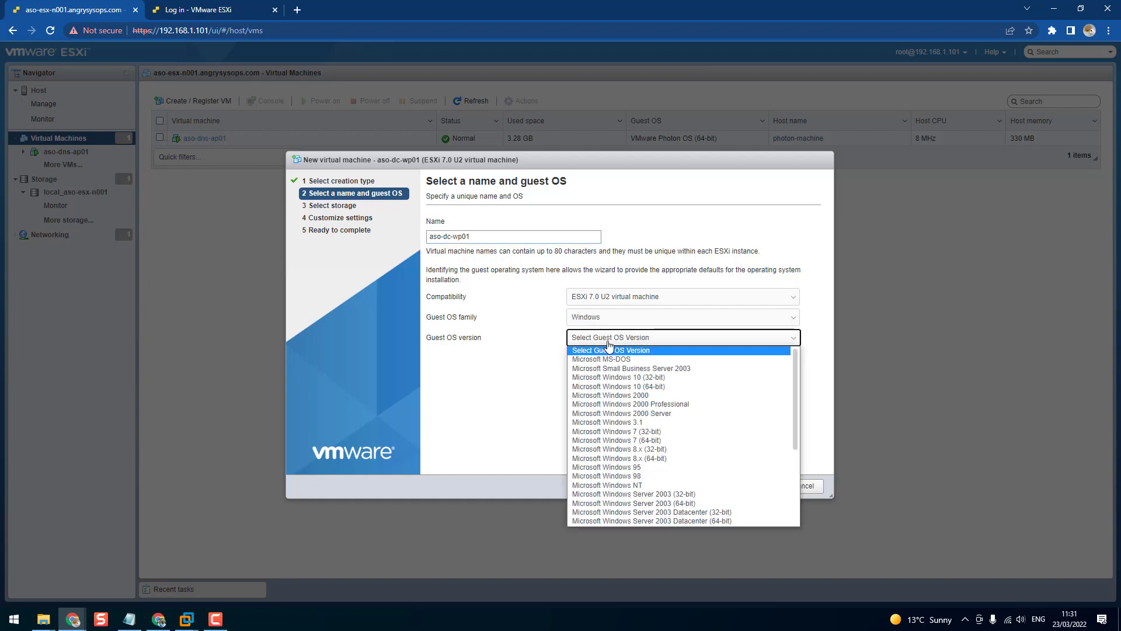
scroll("down", 3)
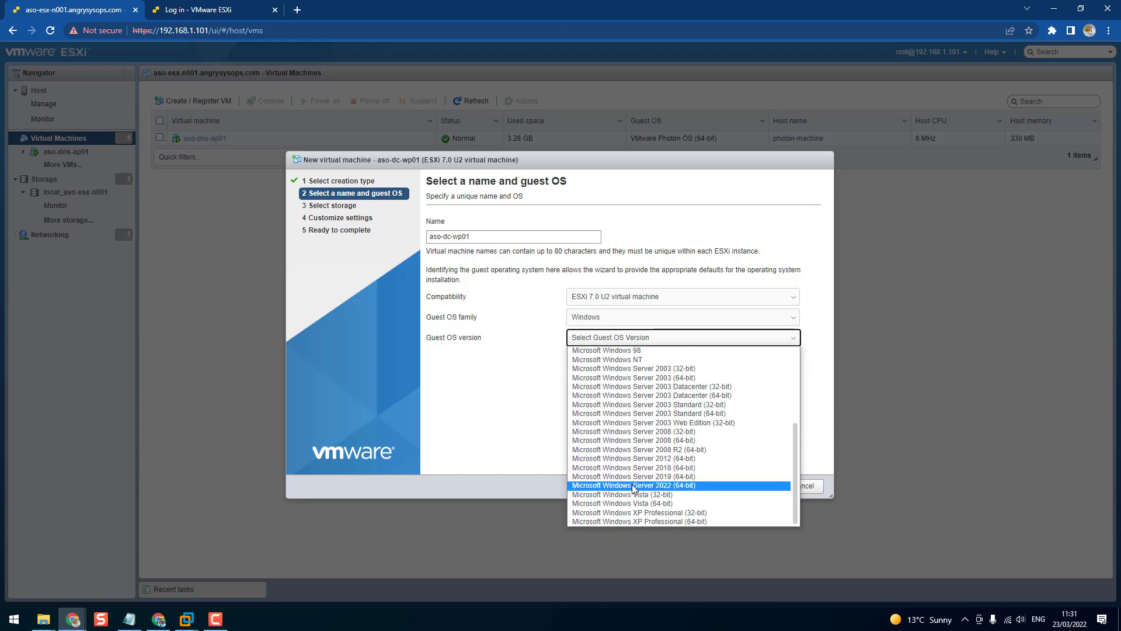
left_click(632, 484)
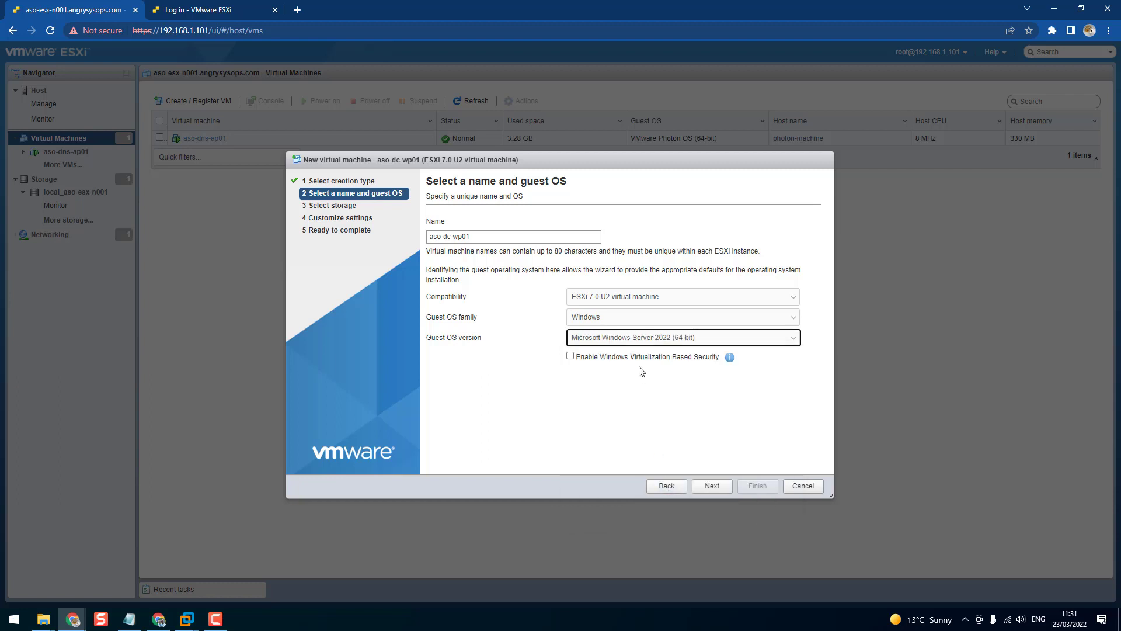
left_click(711, 485)
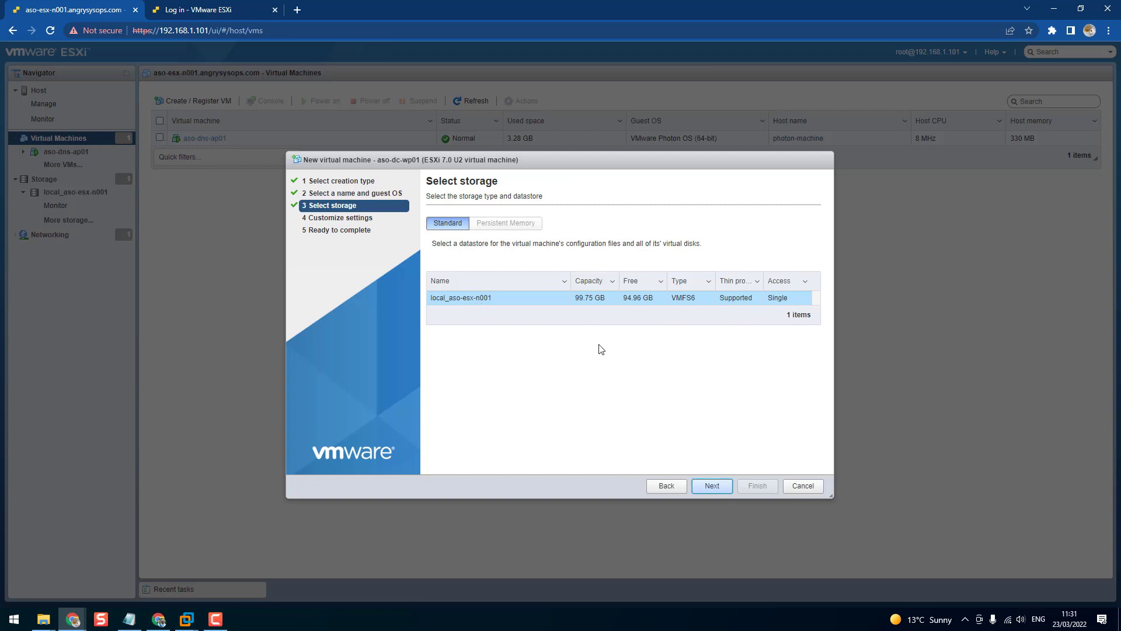
mouse_move(596, 358)
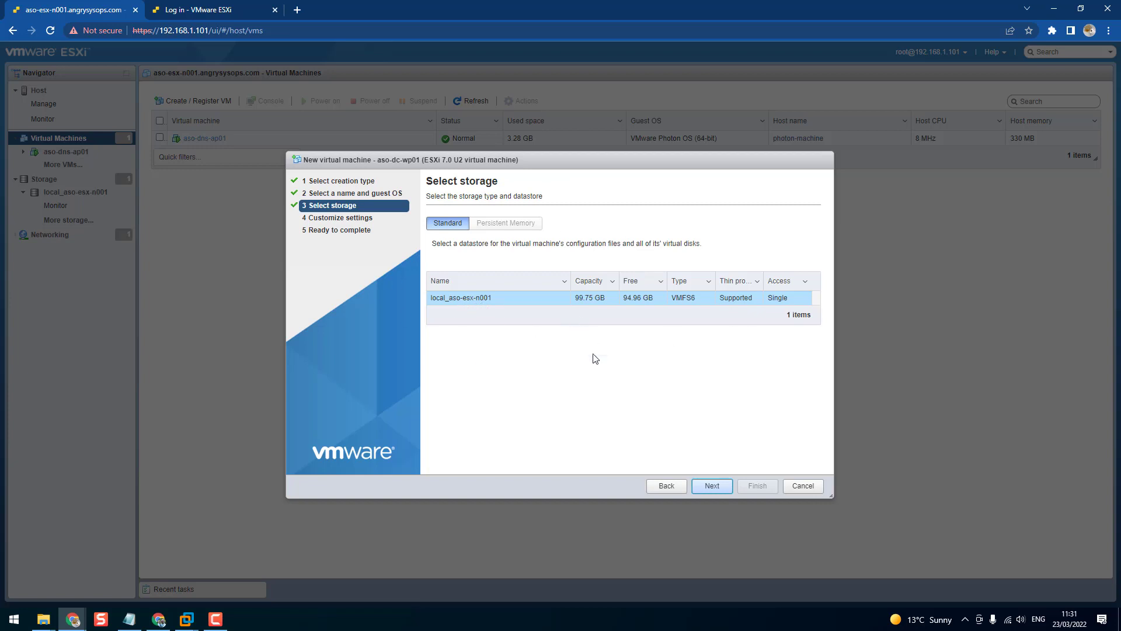
Step: Keep the local datastore and mount the SW_DVD9_Win_Server ISO on CD/DVD Drive 1
left_click(711, 485)
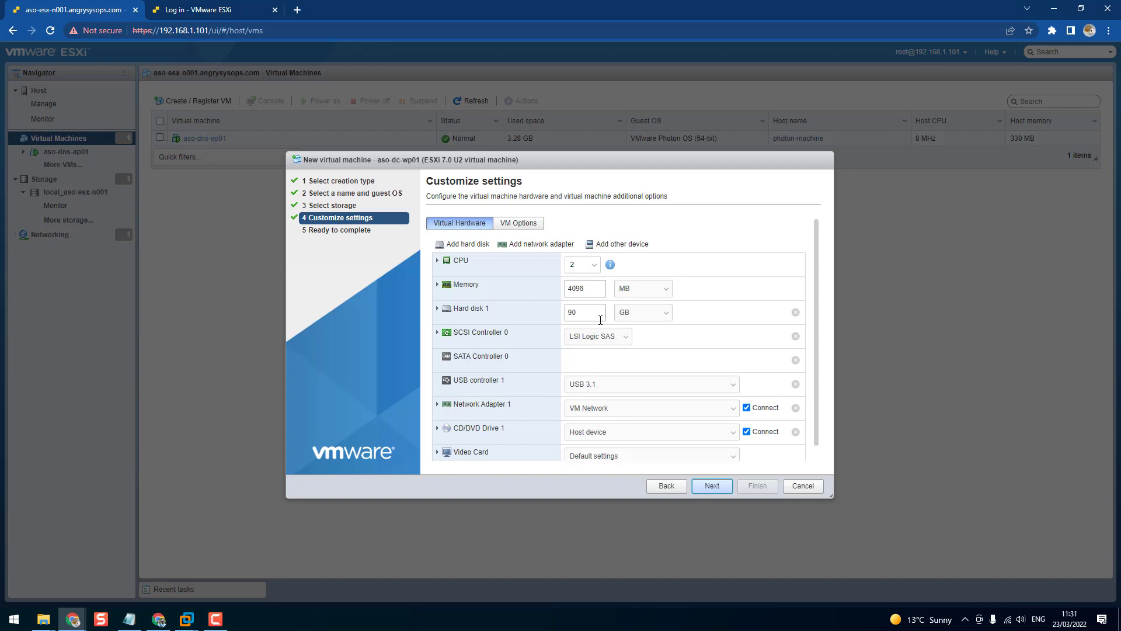
left_click(649, 433)
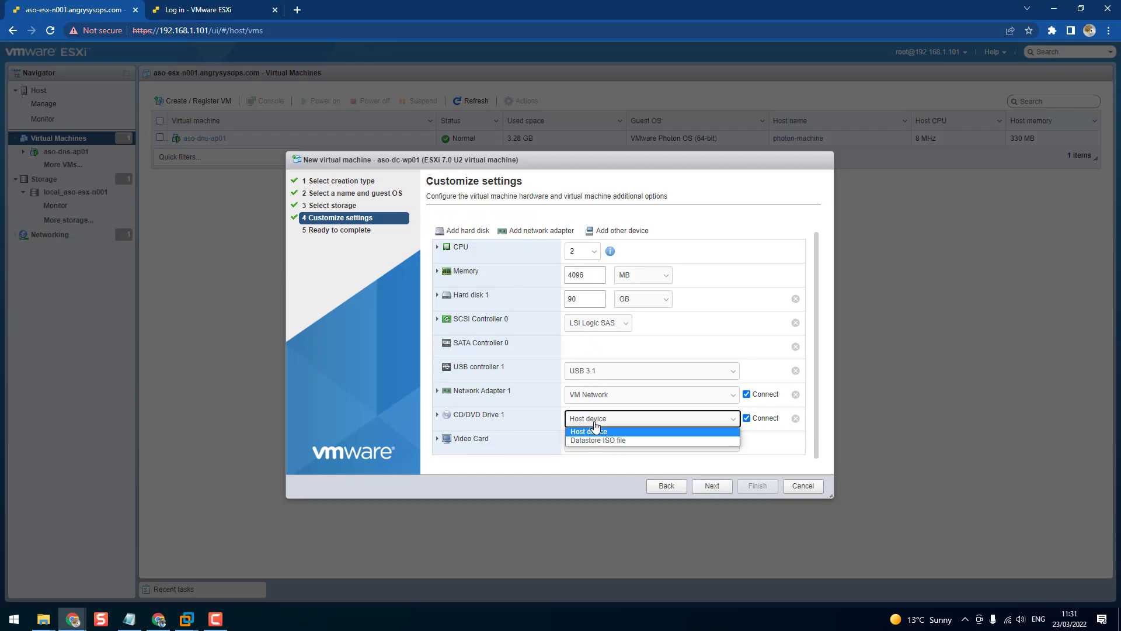
mouse_move(599, 440)
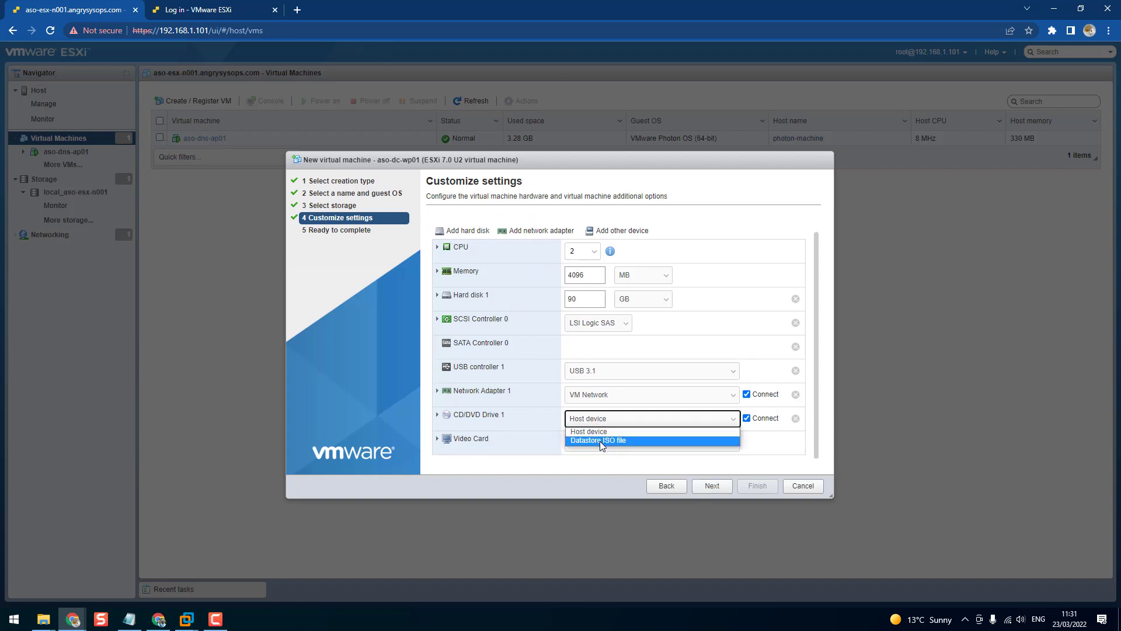
left_click(598, 440)
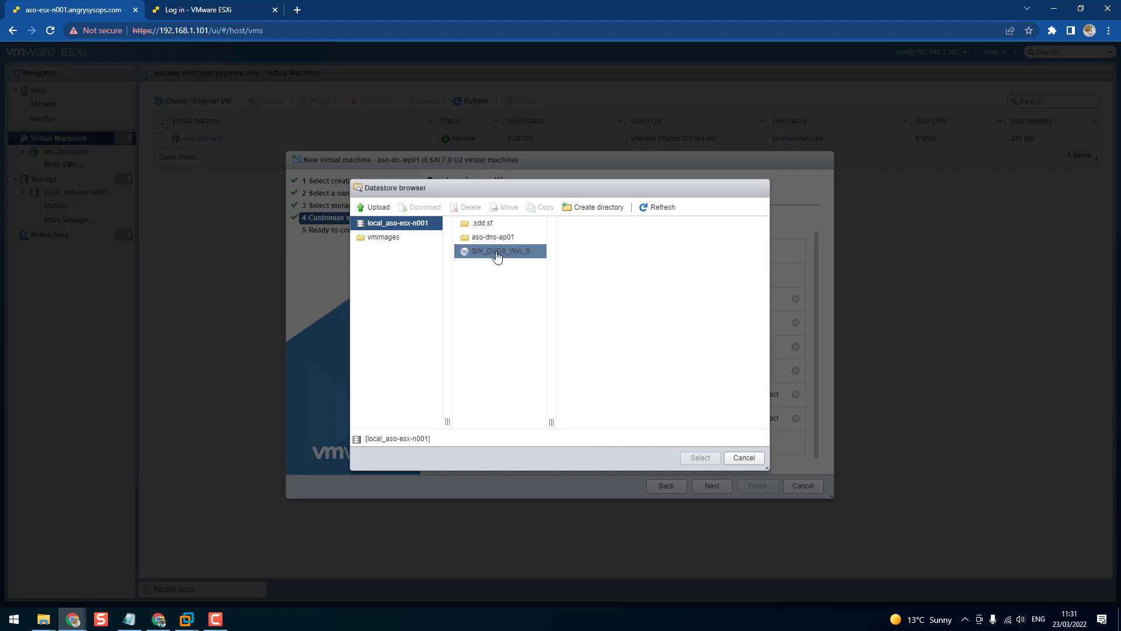
left_click(498, 251)
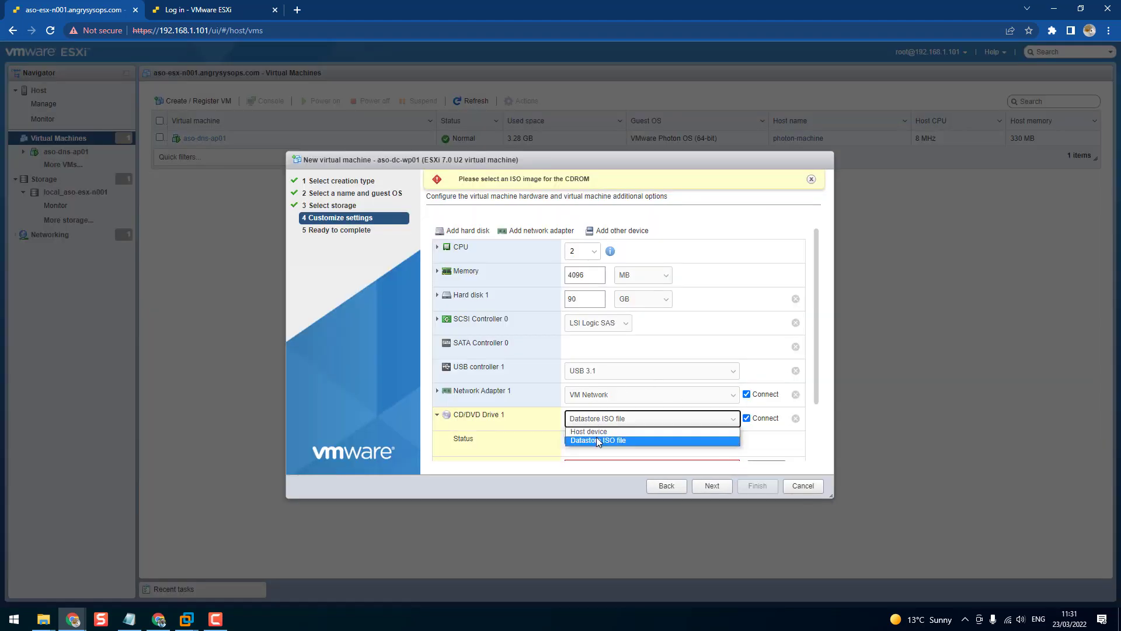
left_click(598, 440)
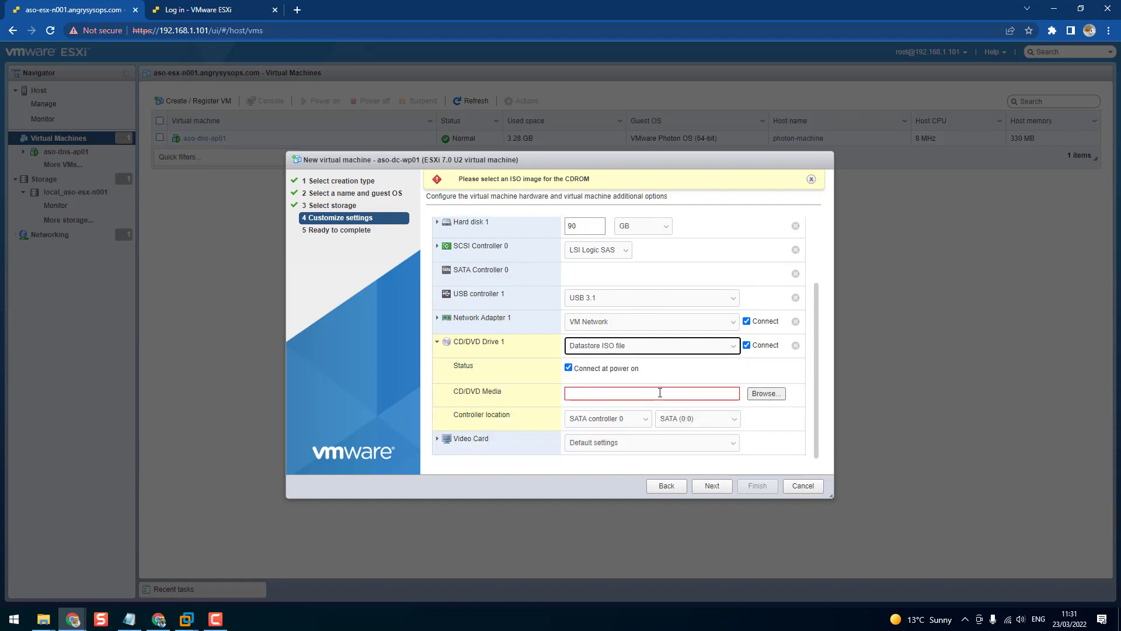
left_click(765, 393)
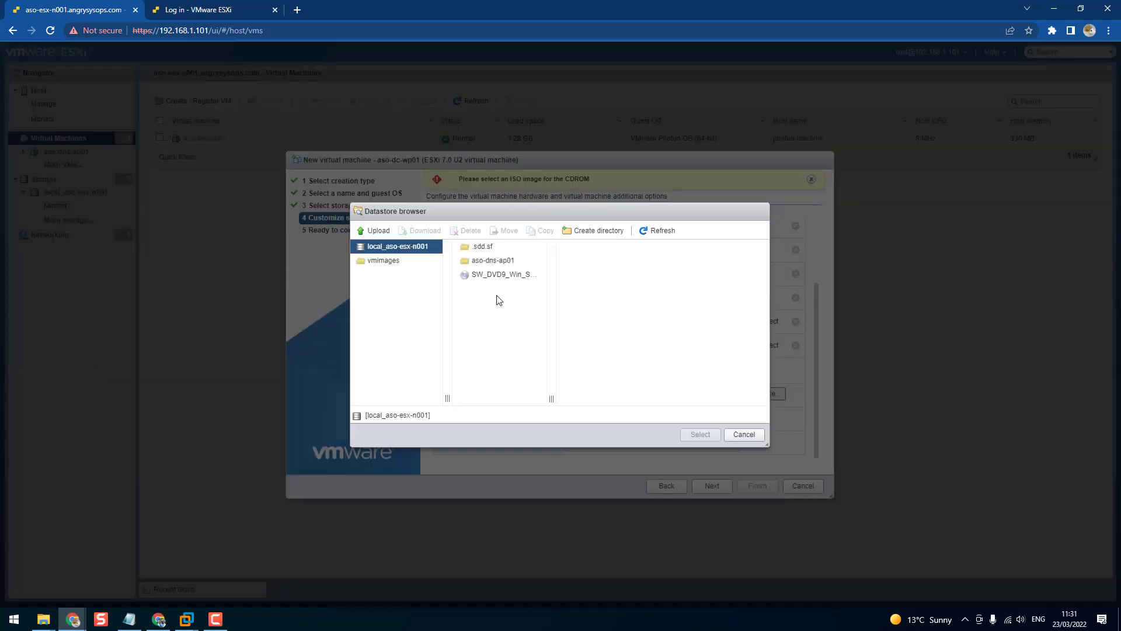
left_click(502, 274)
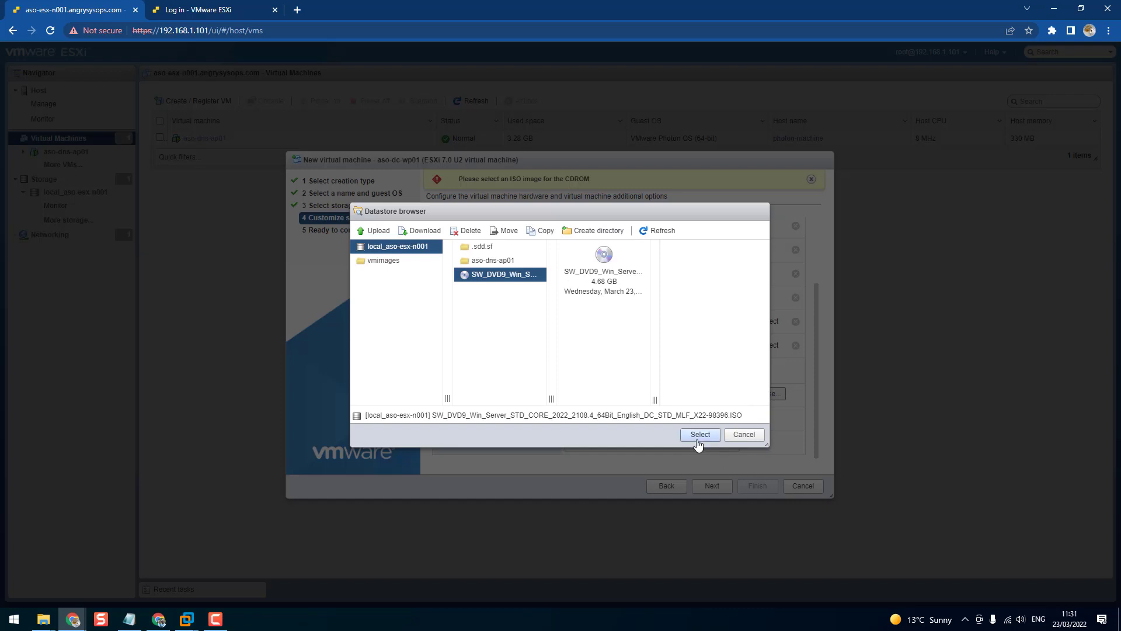
left_click(700, 434)
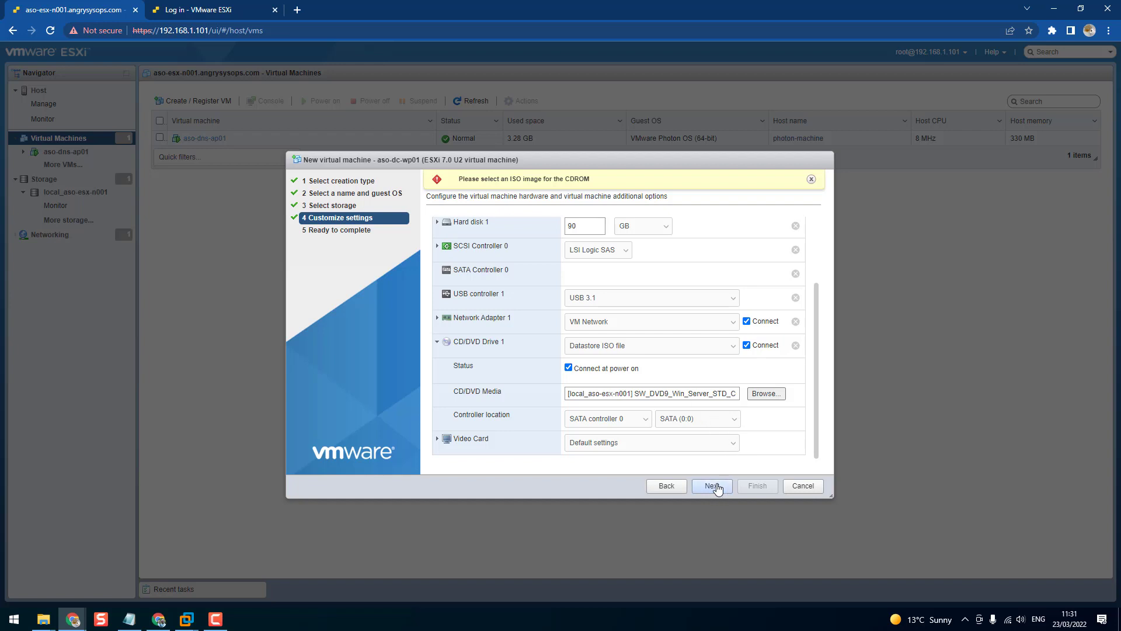
left_click(710, 485)
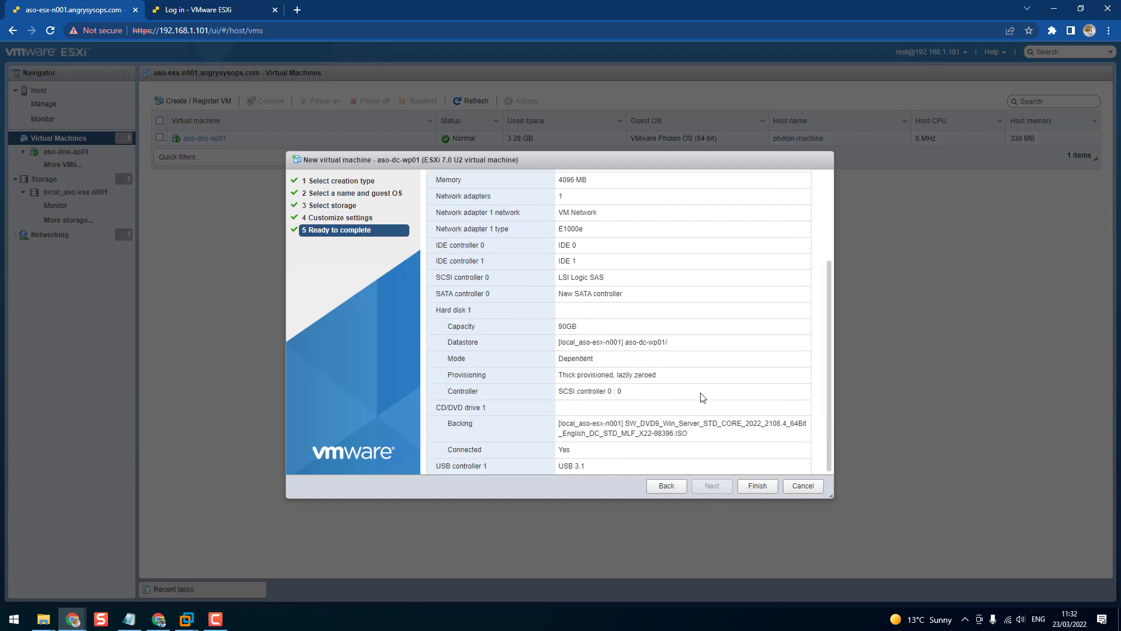
Step: Finish the aso-dc-wp01 wizard and expand Recent tasks to see the Create VM task
left_click(757, 485)
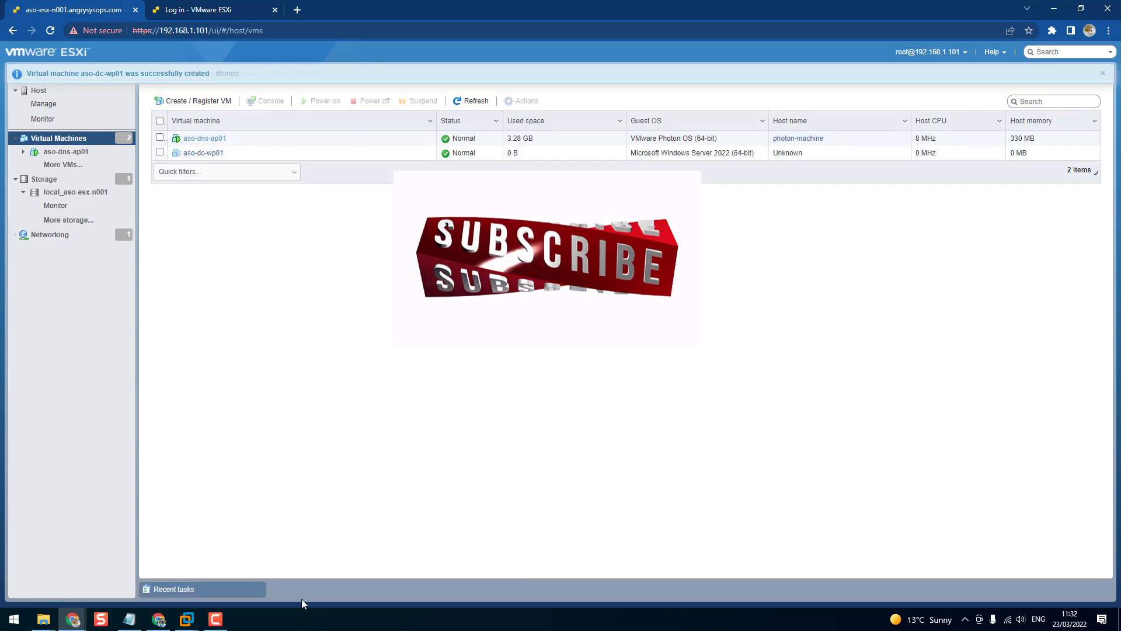
left_click(174, 589)
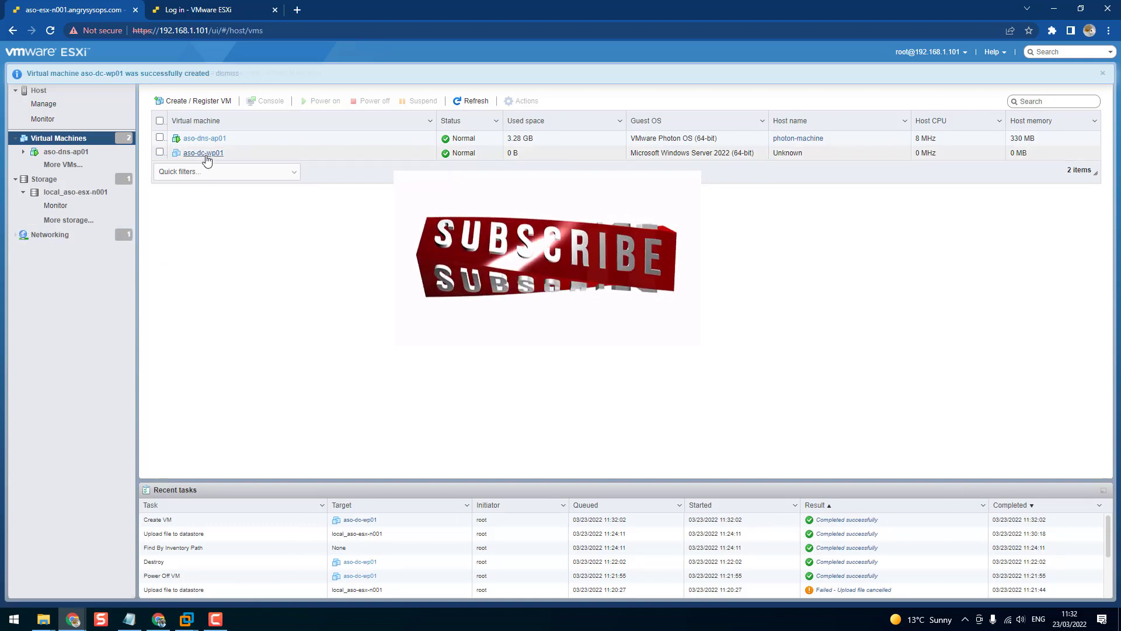
Step: Open aso-dc-wp01's details page showing 2 vCPUs, 4 GB memory and 90 GB disk
left_click(203, 152)
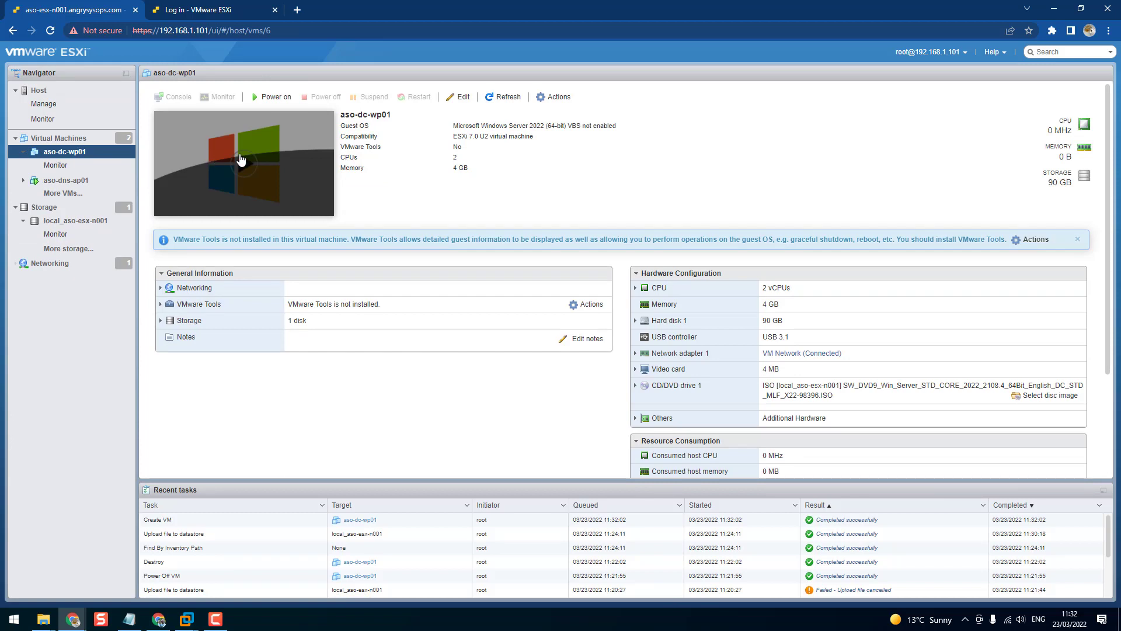
mouse_move(287, 203)
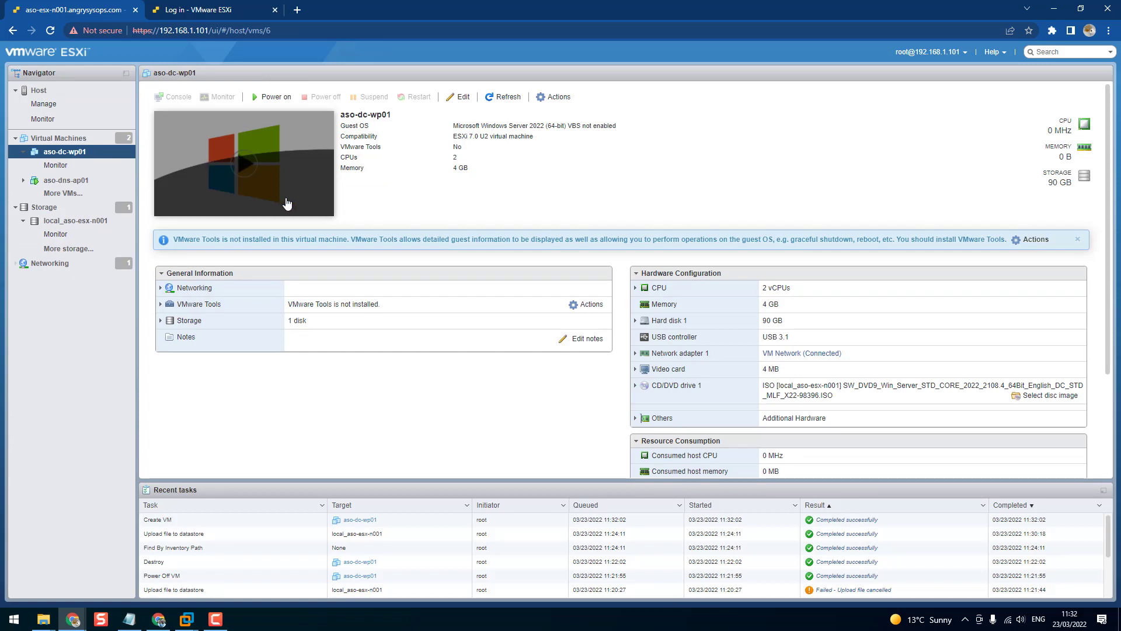
mouse_move(260, 153)
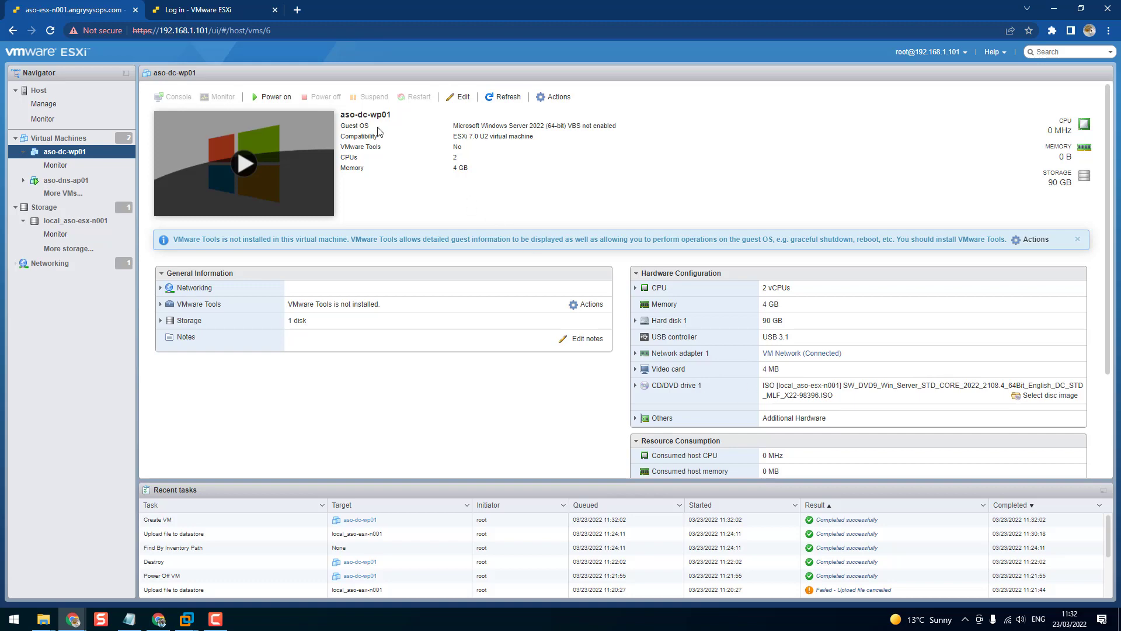
mouse_move(275, 97)
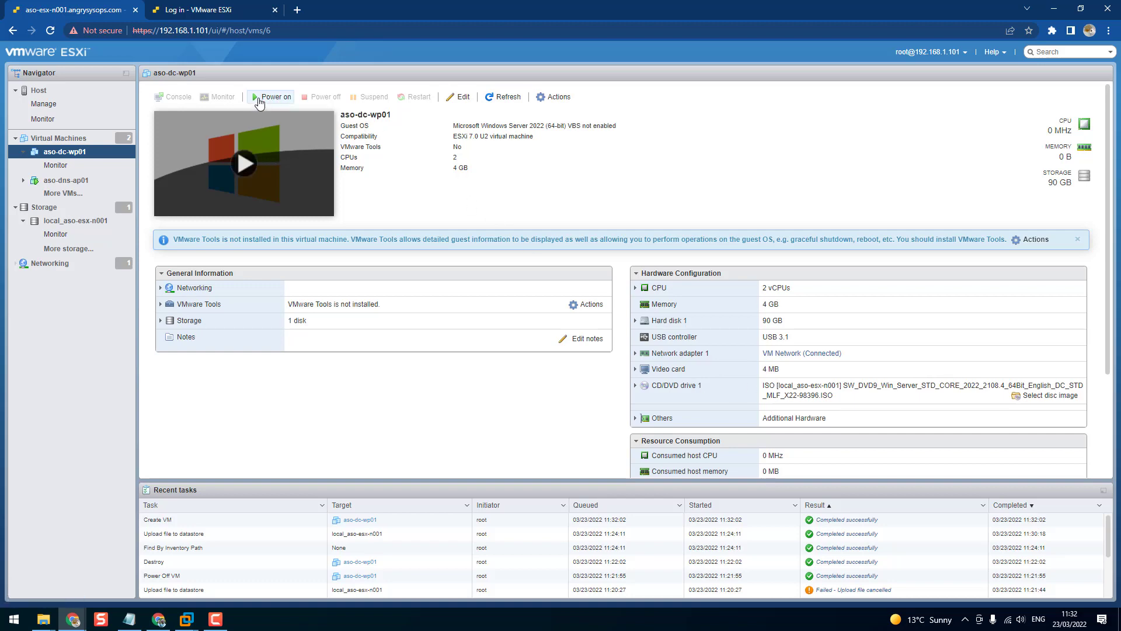
Step: Power on aso-dc-wp01 and boot it from the Windows Server DVD
left_click(271, 96)
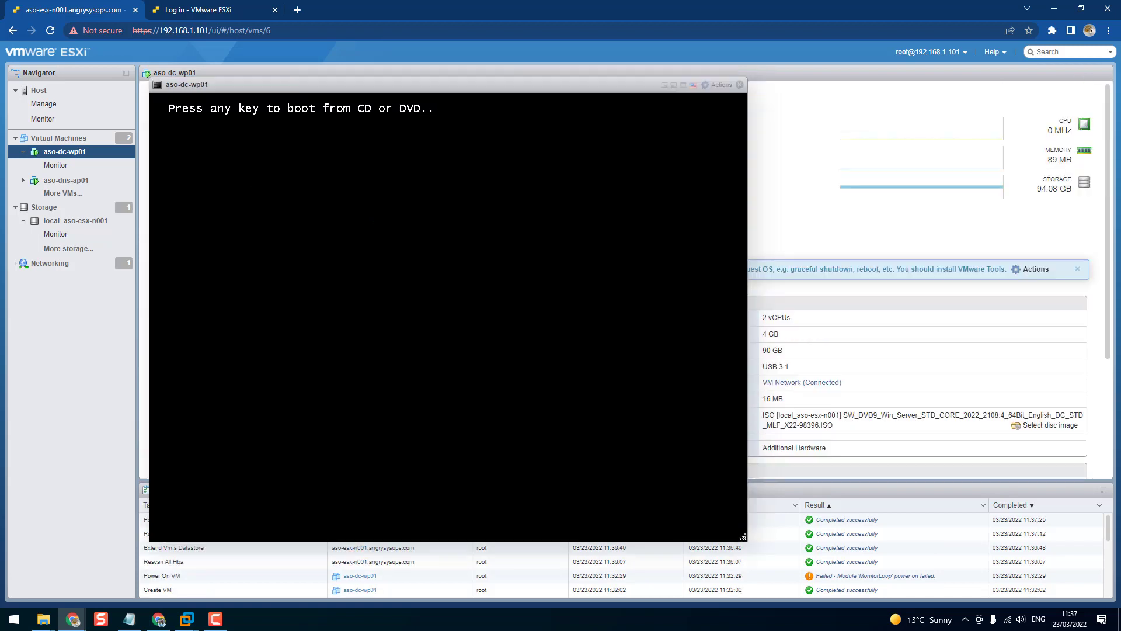
key("enter")
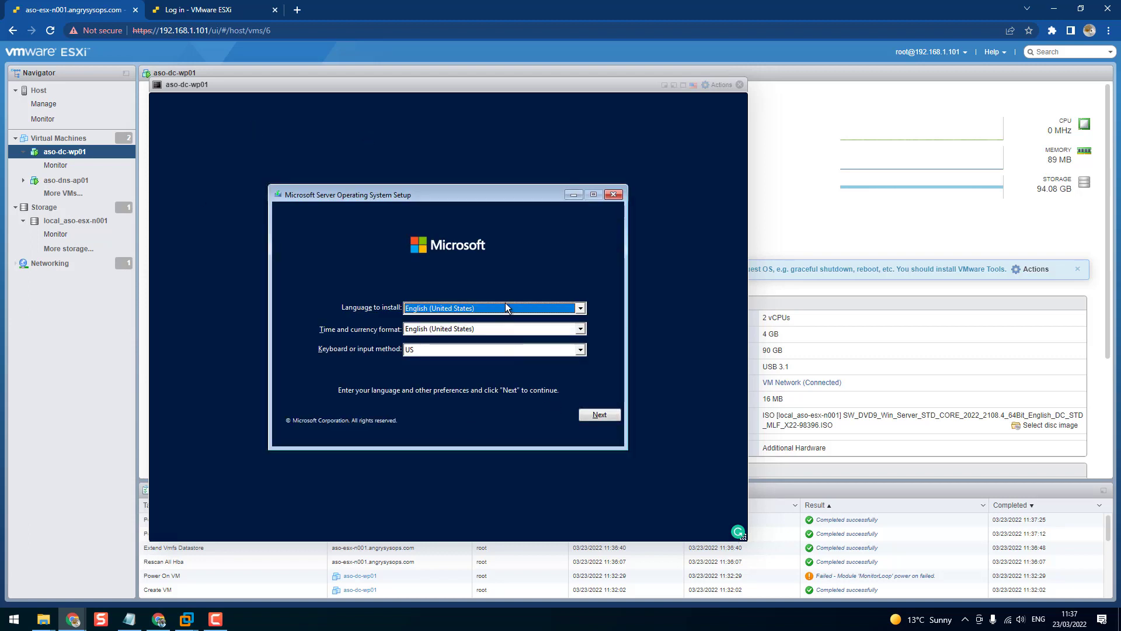
Step: Choose English (Ireland) time format with Irish keyboard, then start Install now
left_click(580, 329)
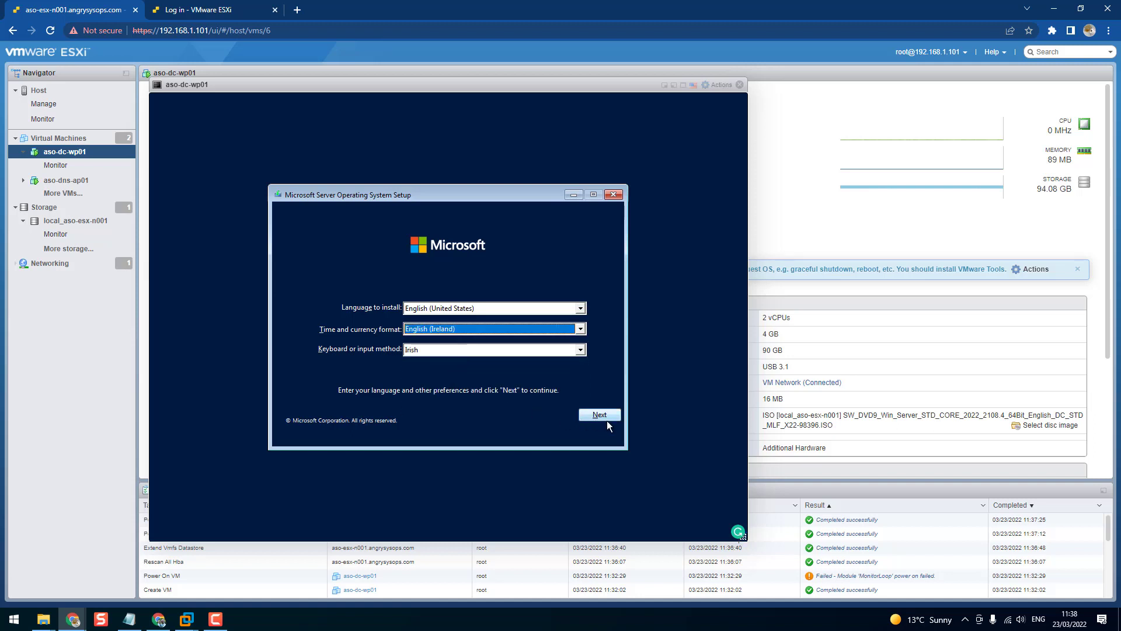
left_click(599, 414)
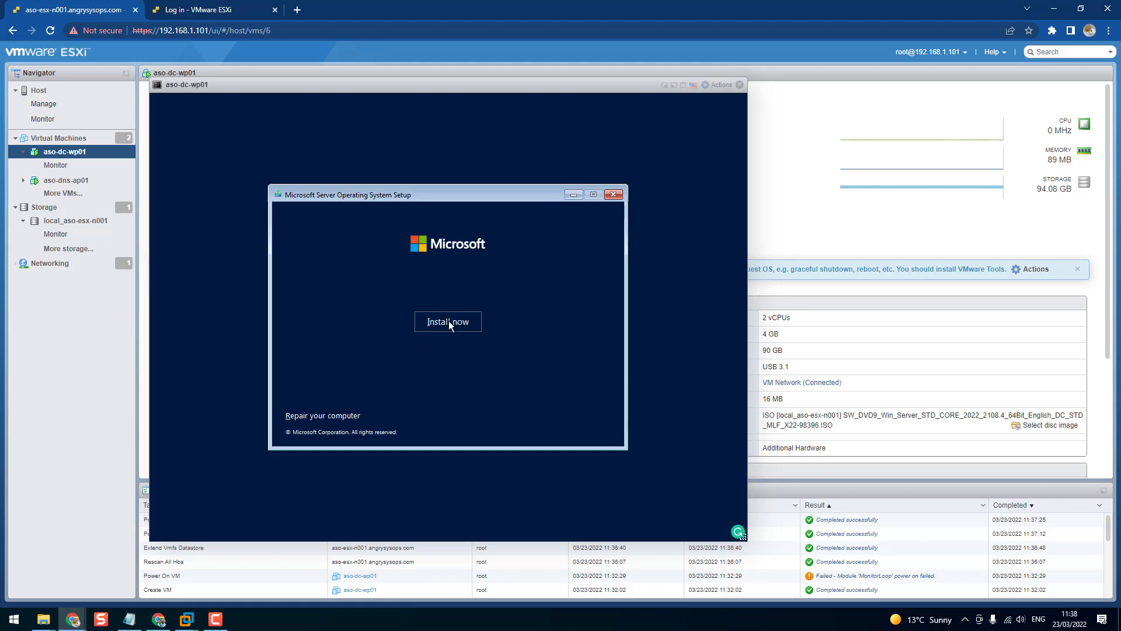
left_click(447, 321)
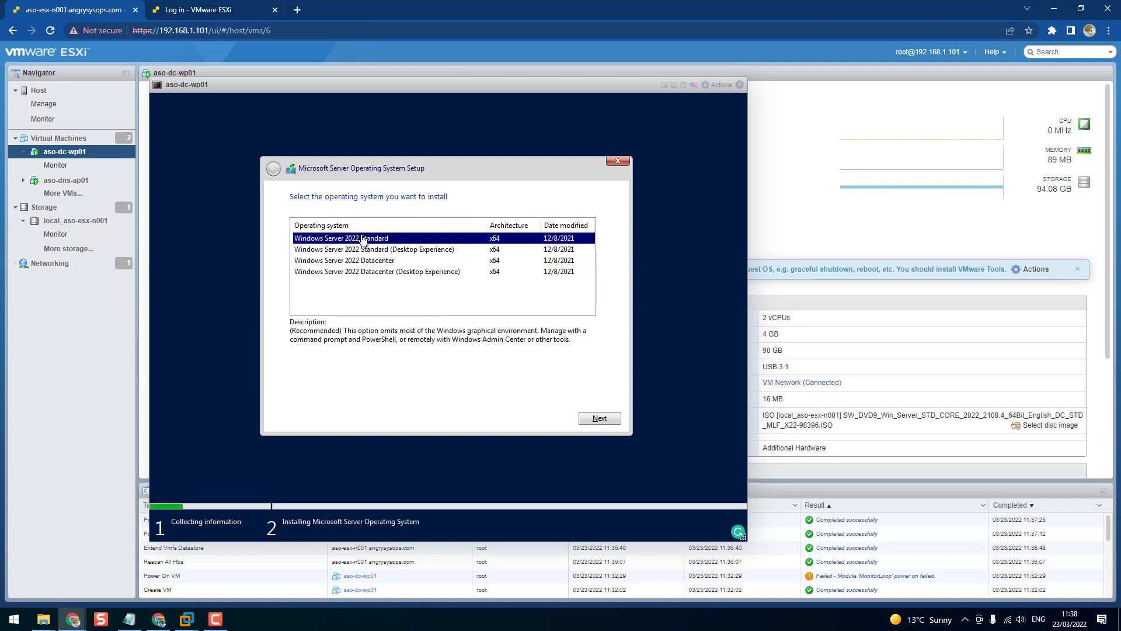
Step: Select the Windows Server 2022 Datacenter (Desktop Experience) edition and advance to the license terms
left_click(373, 249)
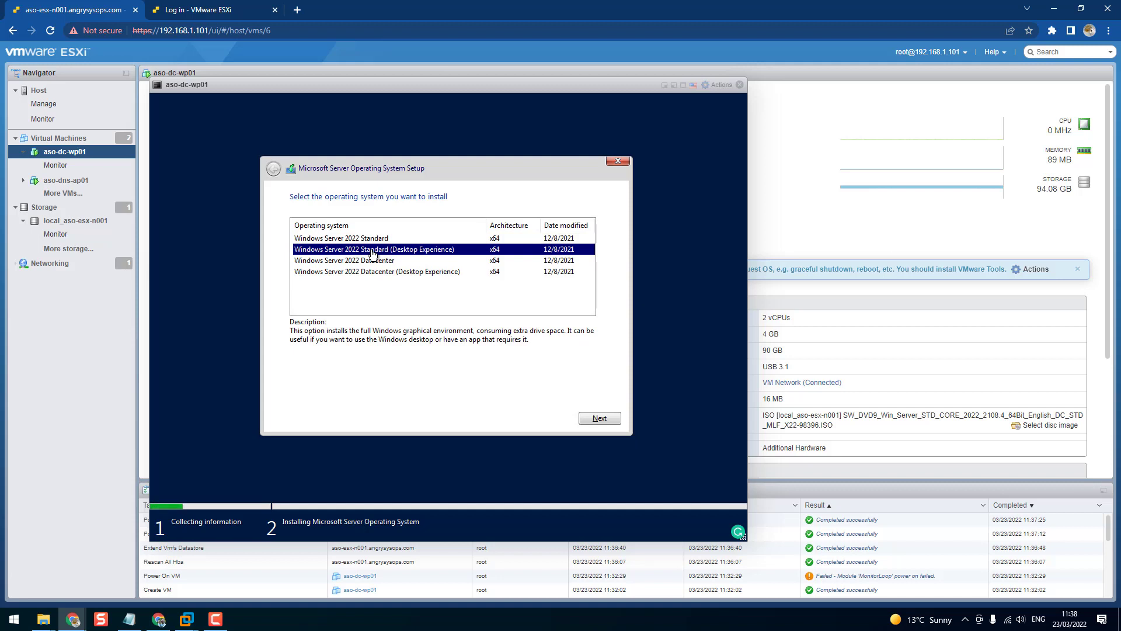
left_click(345, 259)
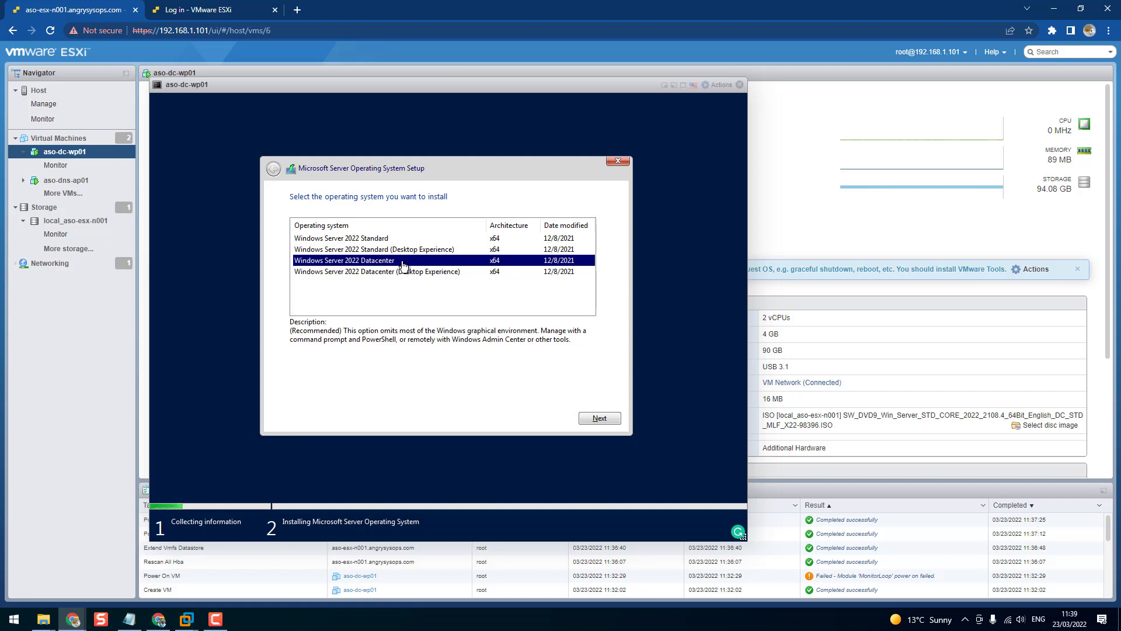
mouse_move(392, 277)
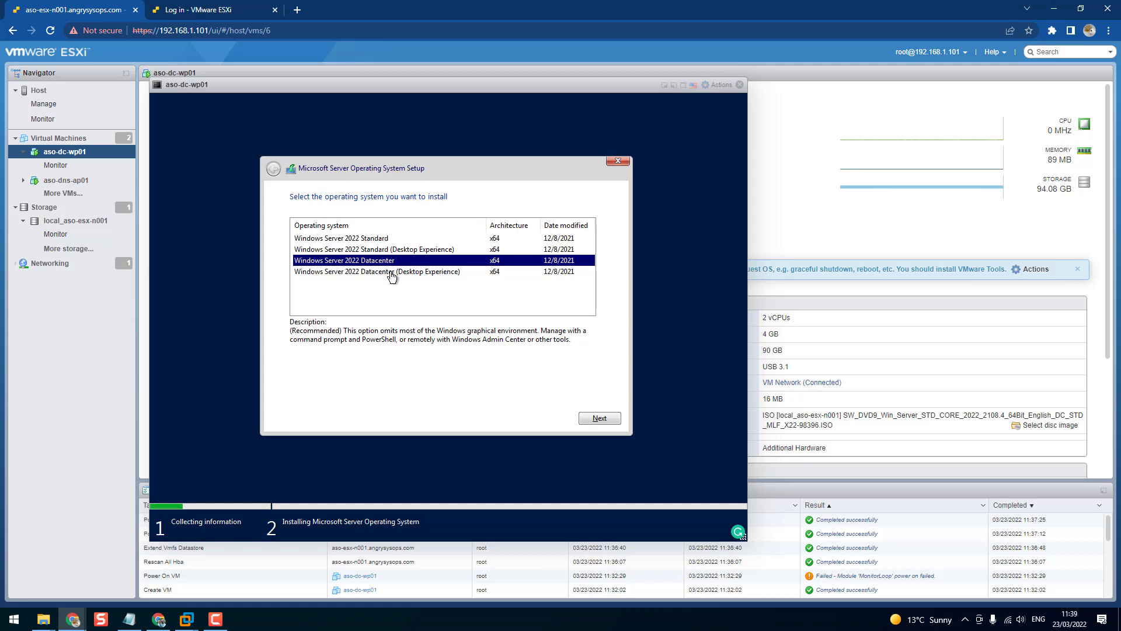
left_click(377, 271)
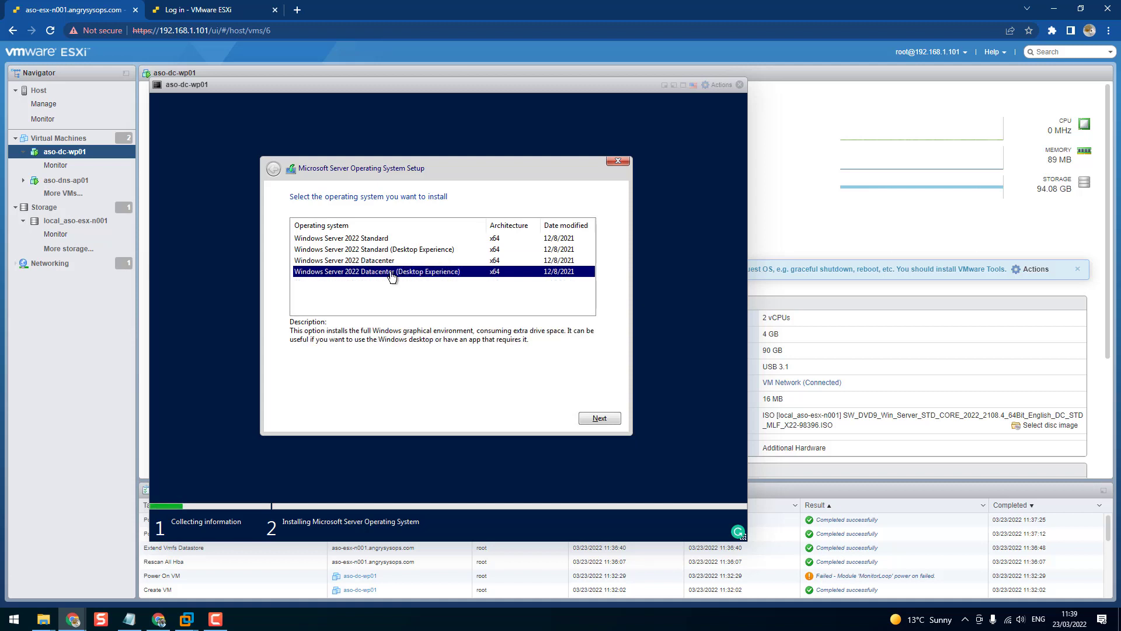
mouse_move(453, 284)
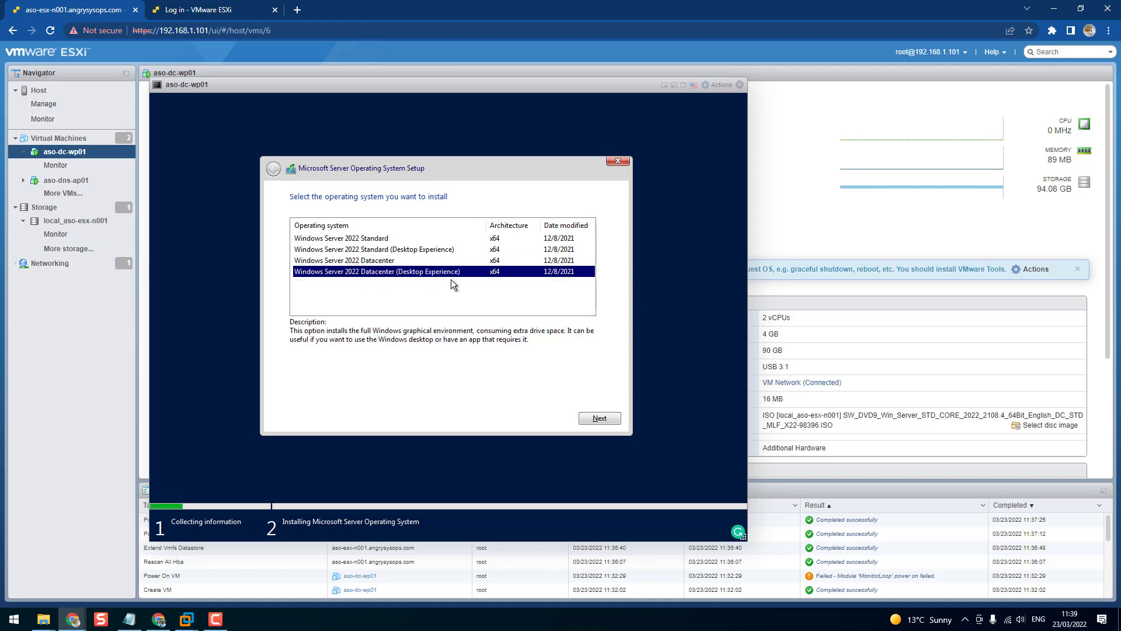
left_click(600, 417)
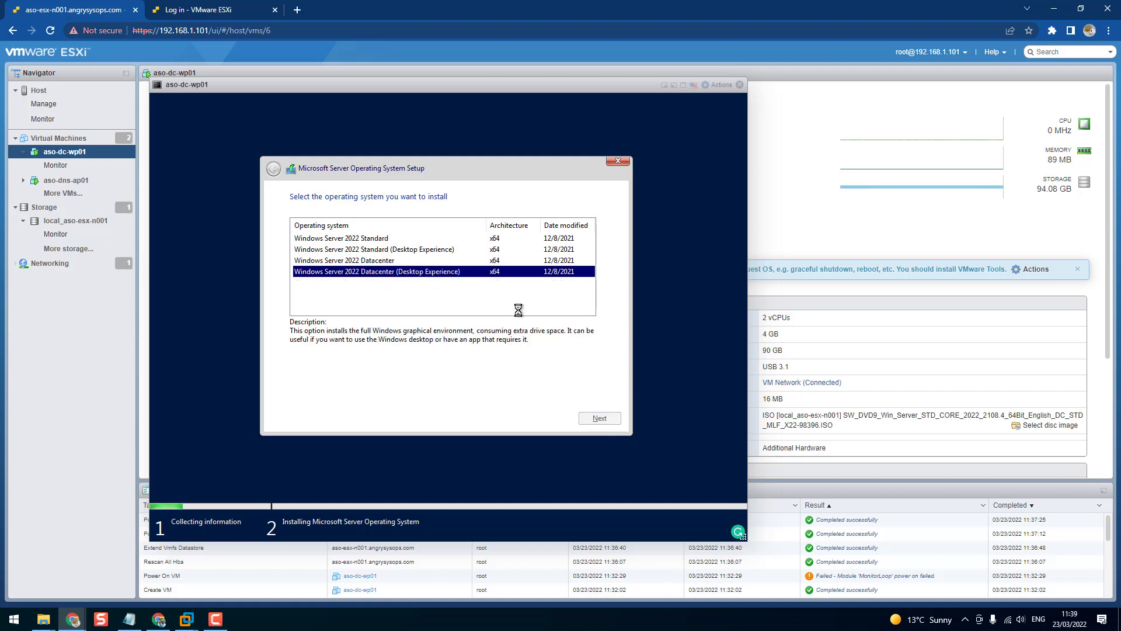
left_click(599, 417)
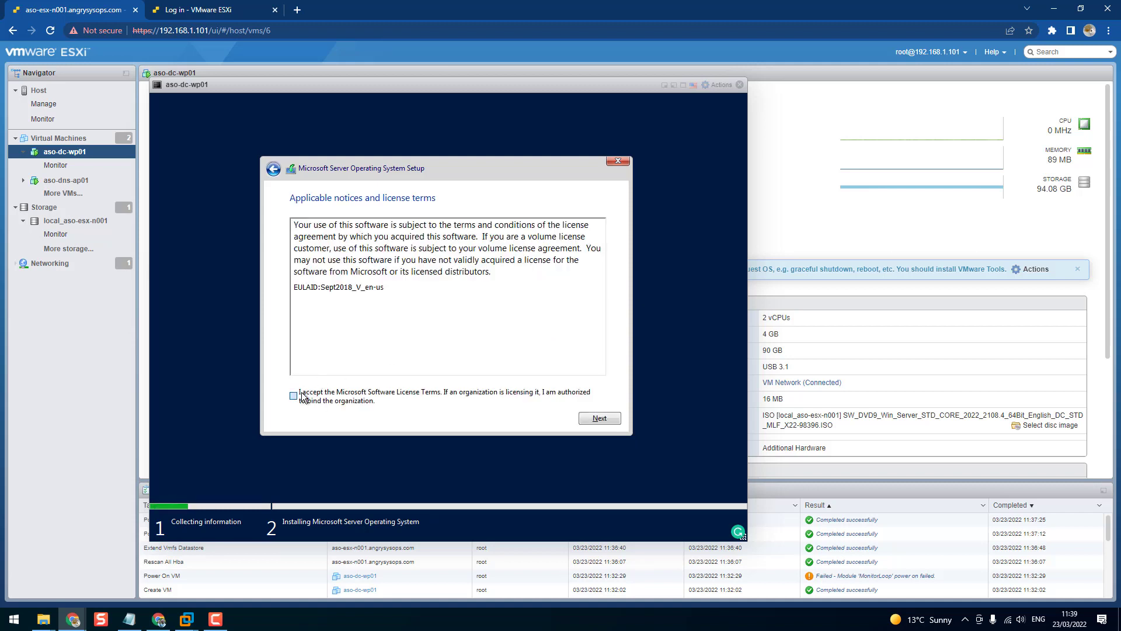
Step: Accept the Microsoft license terms and install onto the 90 GB Drive 0 unallocated space
left_click(292, 395)
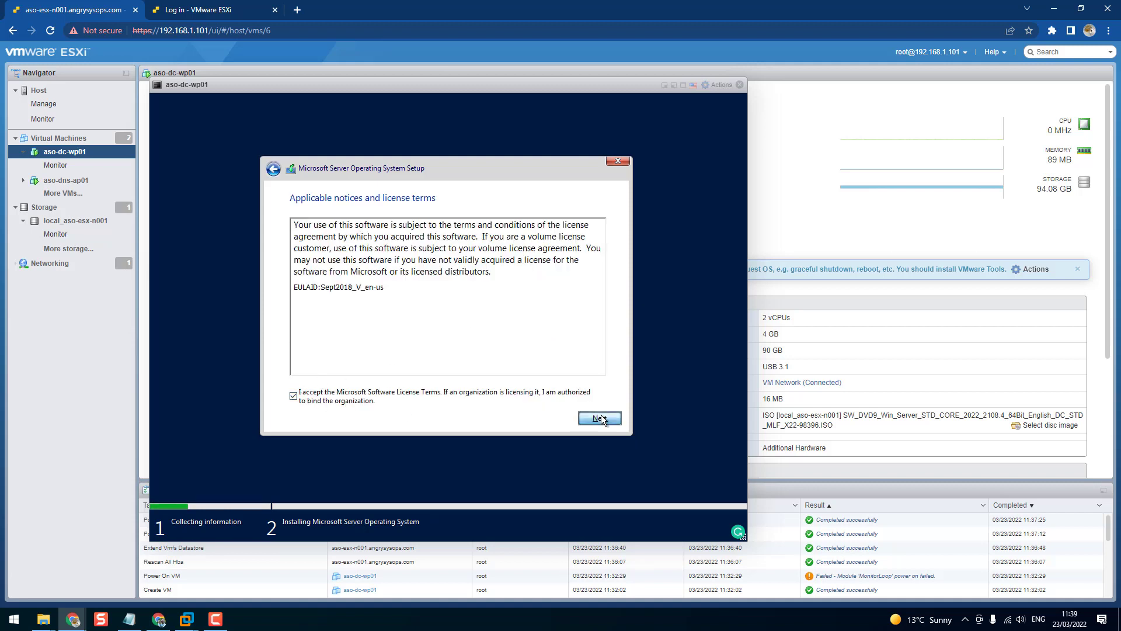
left_click(599, 419)
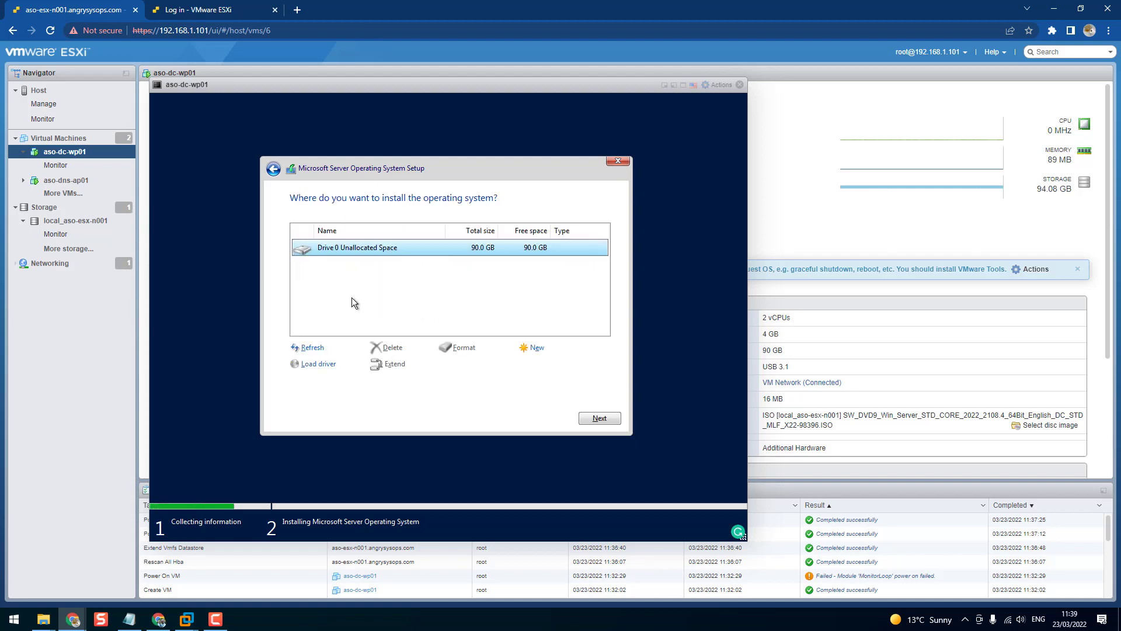
mouse_move(403, 338)
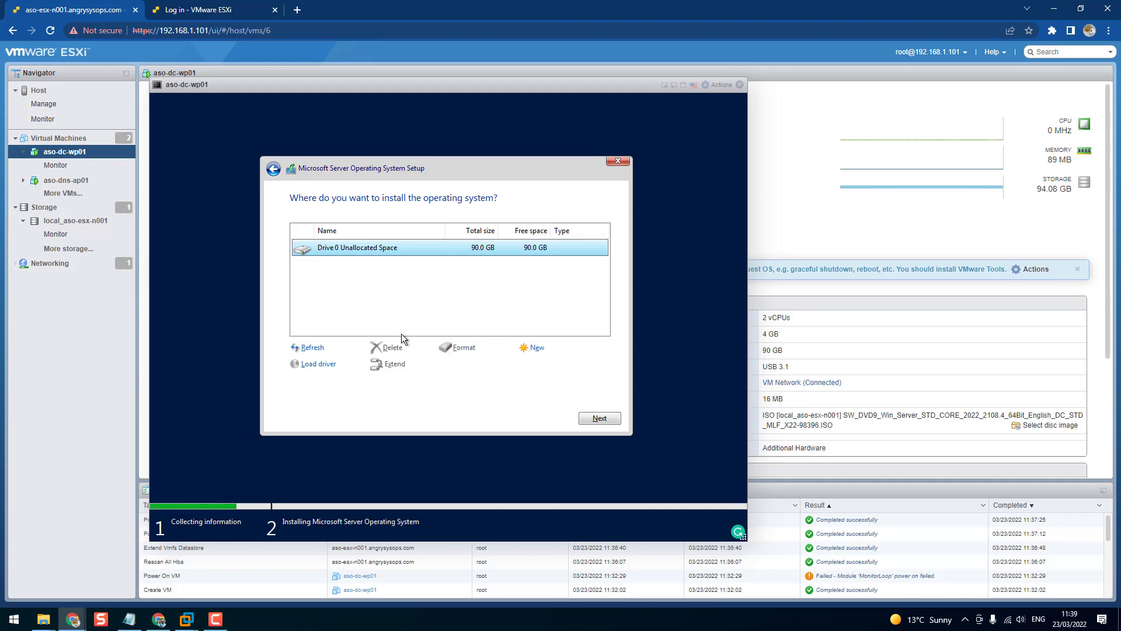
mouse_move(624, 426)
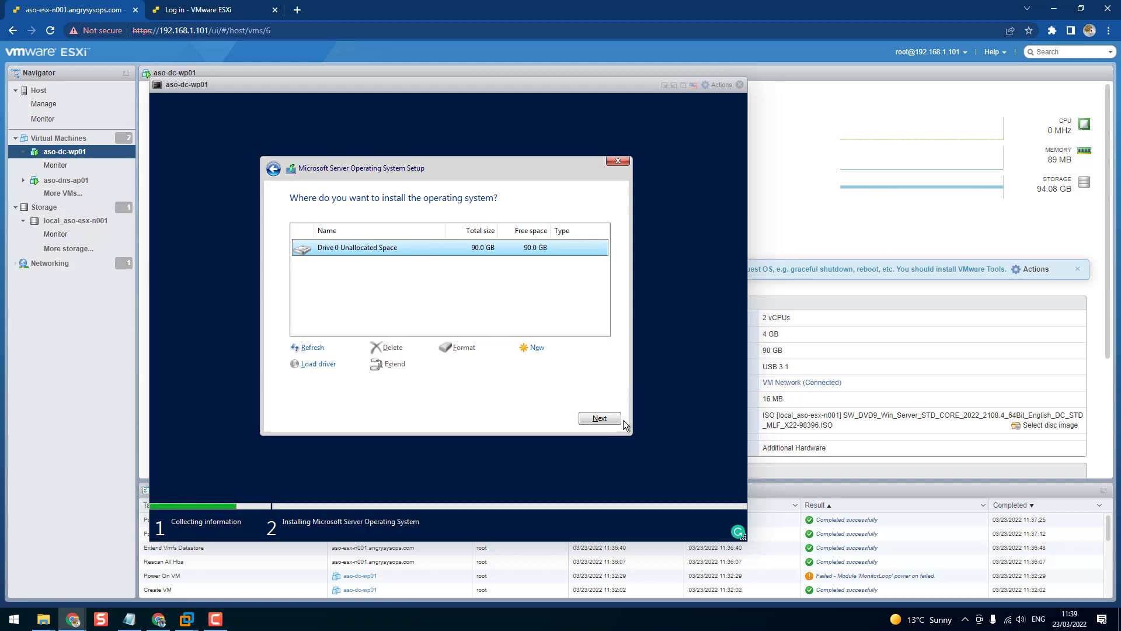
left_click(599, 417)
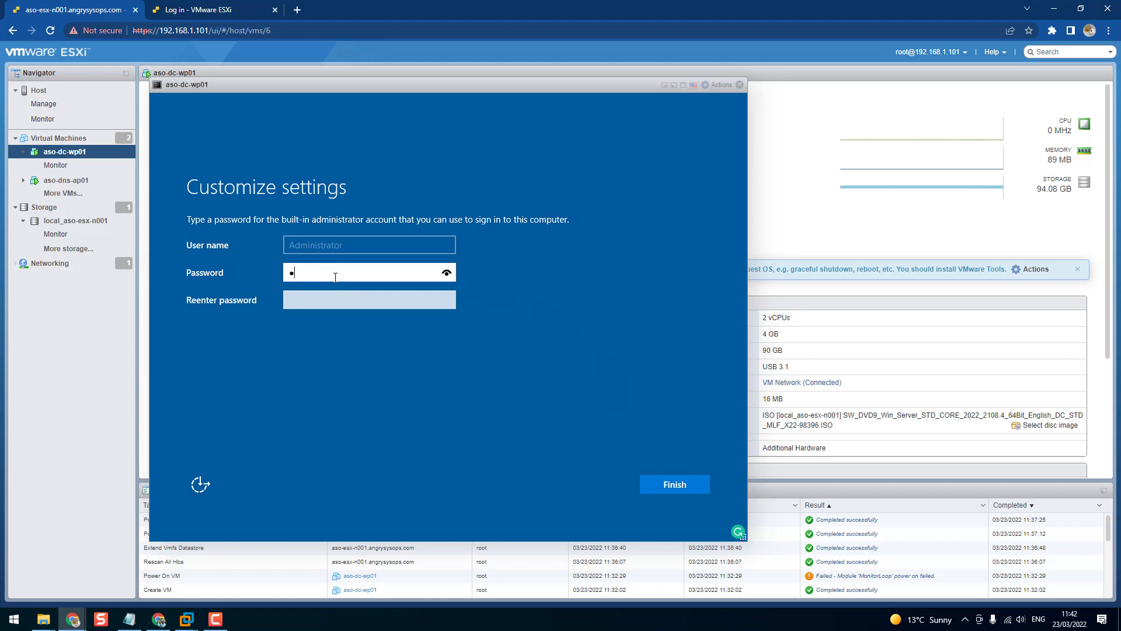
Step: Enter the new Administrator password twice and finish setup so the server boots to the lock screen
type("password")
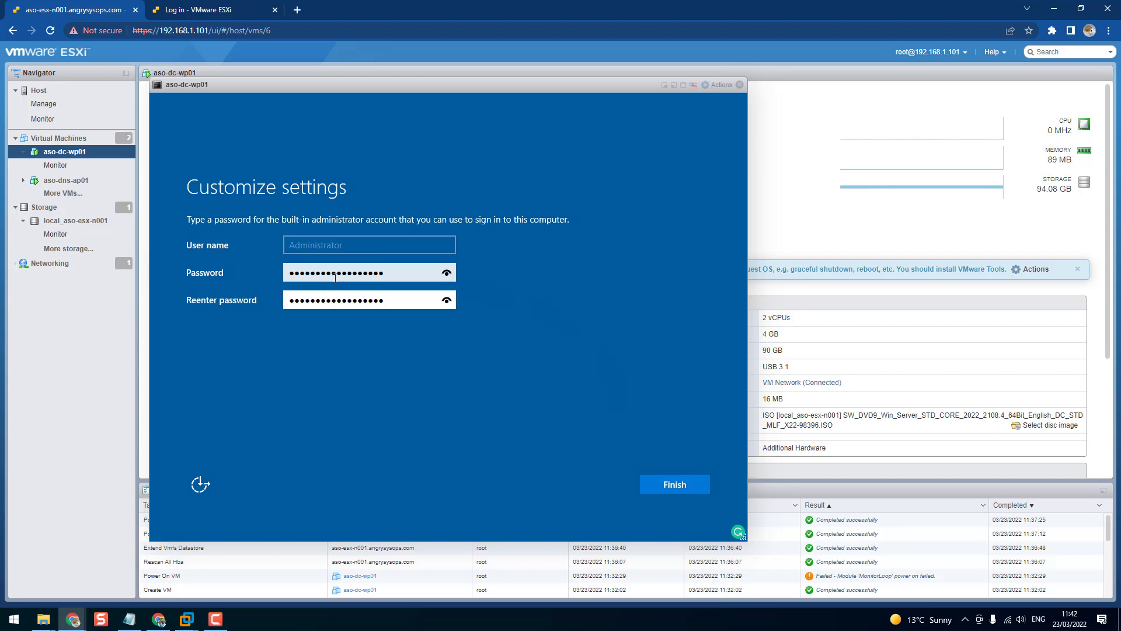
left_click(673, 484)
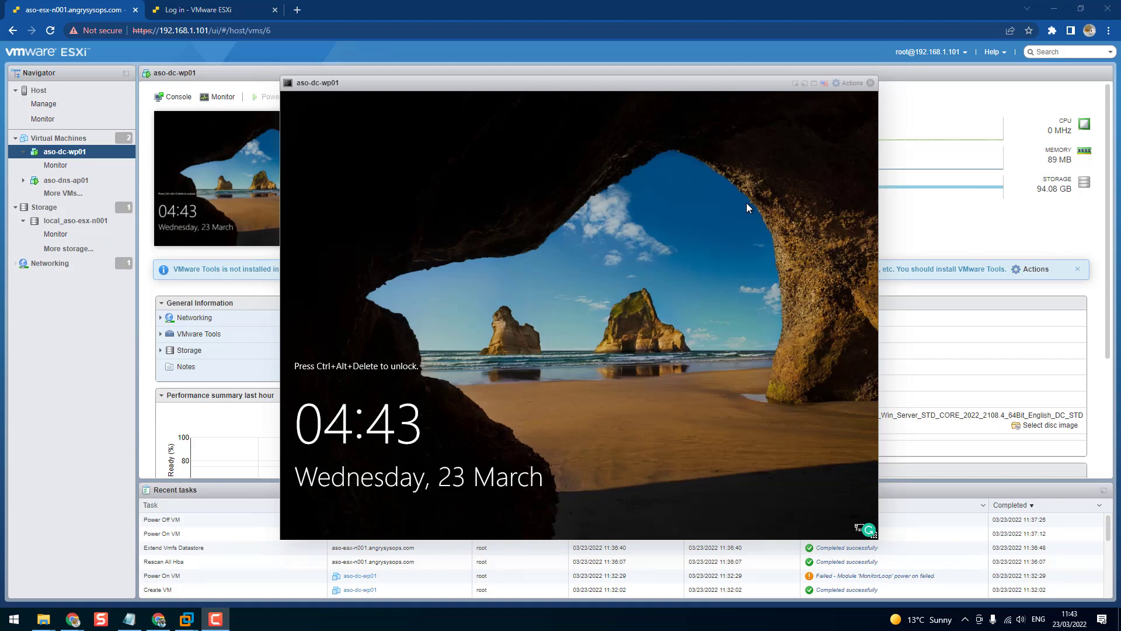
mouse_move(769, 185)
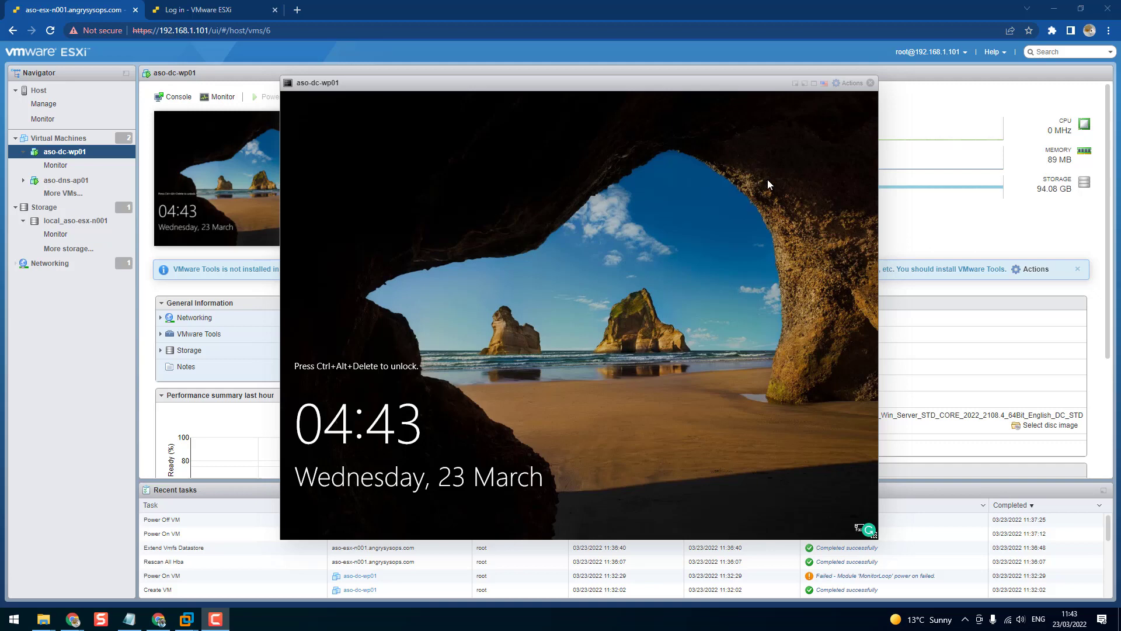
Step: Send Ctrl-Alt-Delete to aso-dc-wp01 and sign in as Administrator to reach Server Manager
left_click(850, 83)
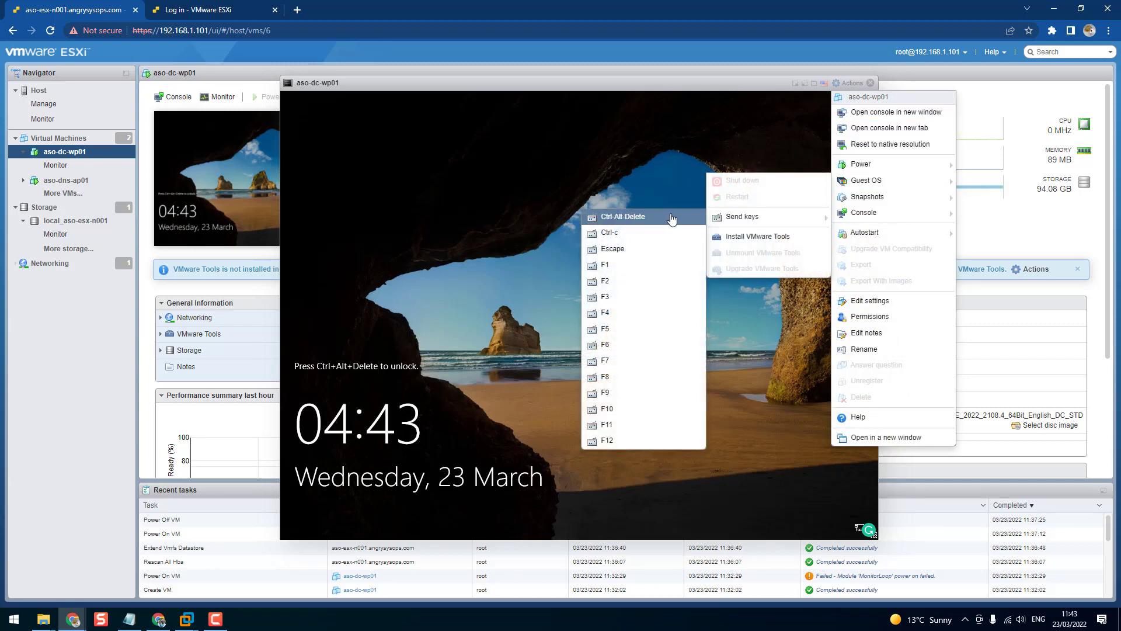
left_click(624, 217)
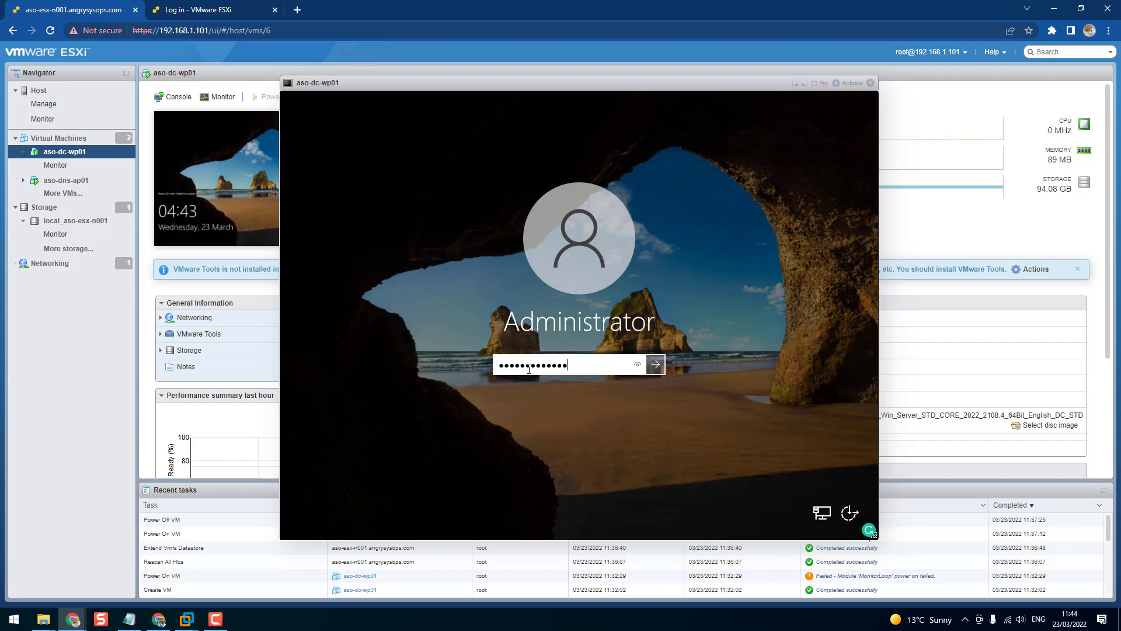
left_click(653, 364)
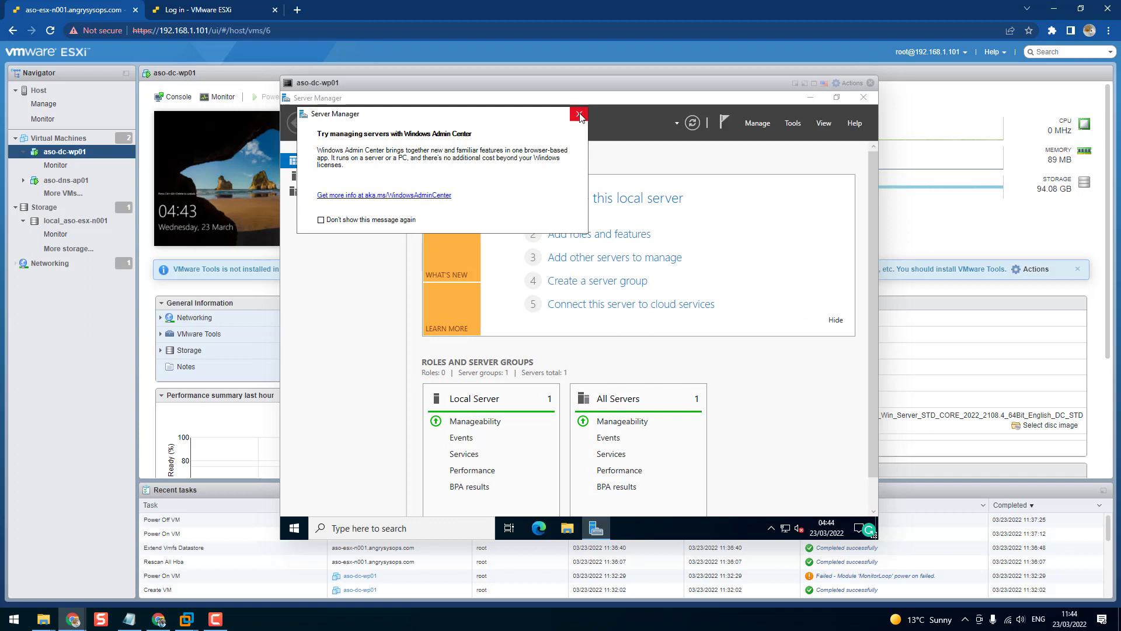
Step: Close the Windows Admin Center pop-up and launch the remote console in VMware Workstation
left_click(580, 114)
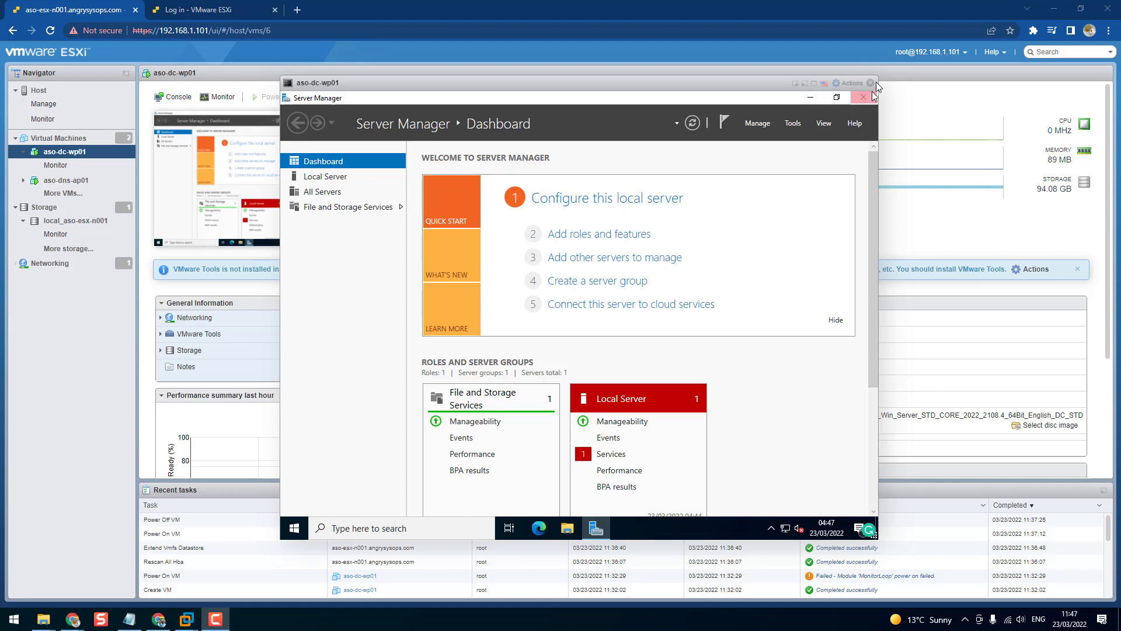
left_click(848, 83)
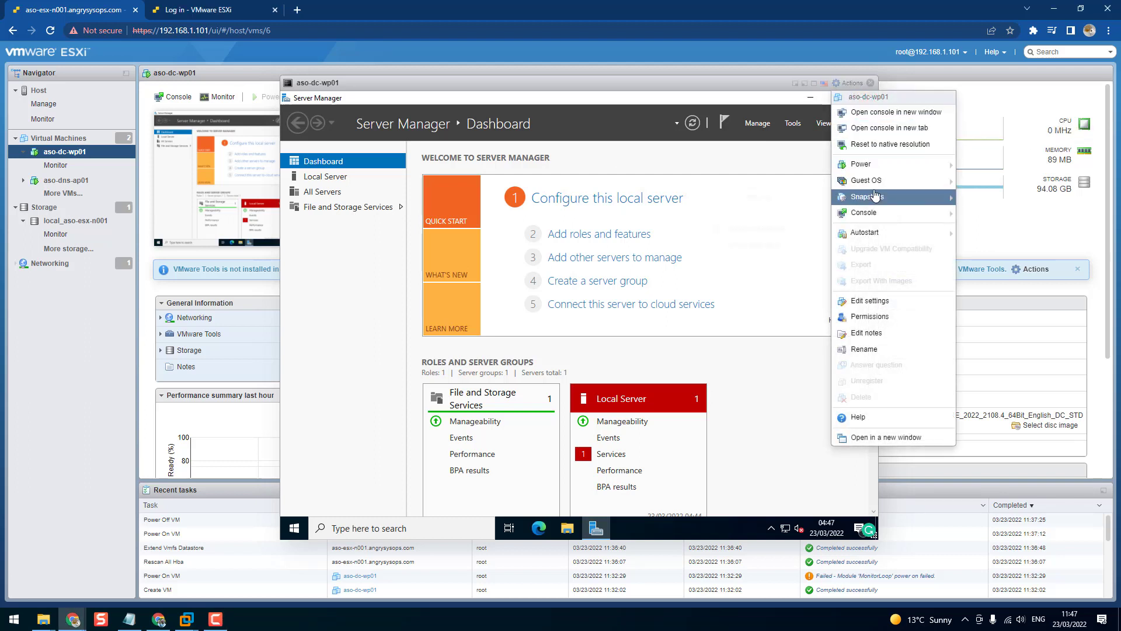
mouse_move(863, 213)
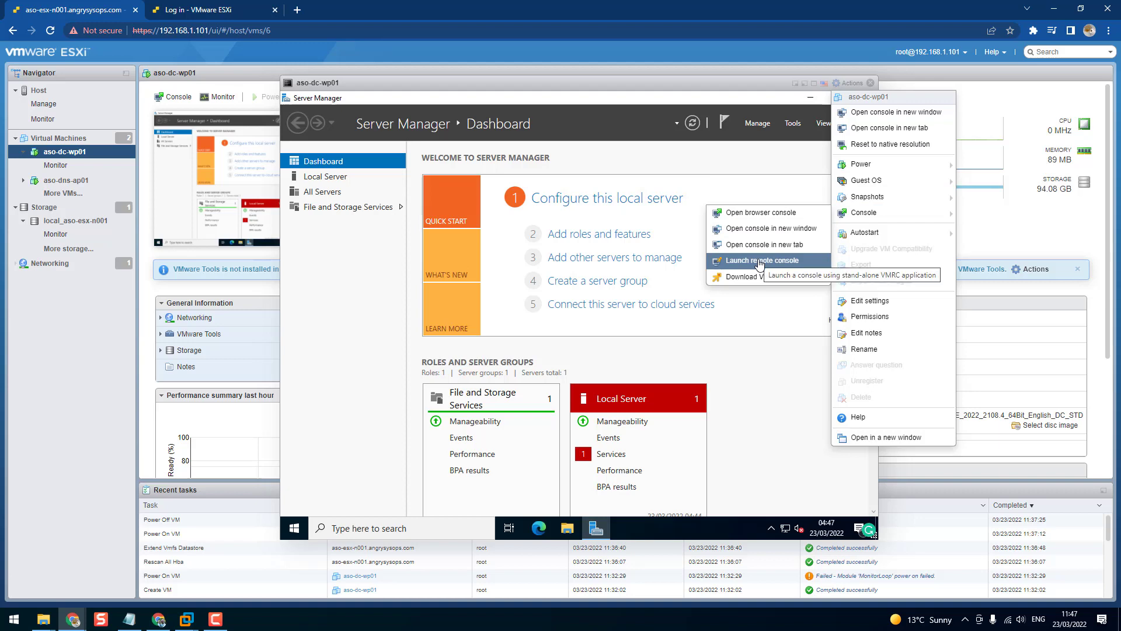
left_click(755, 260)
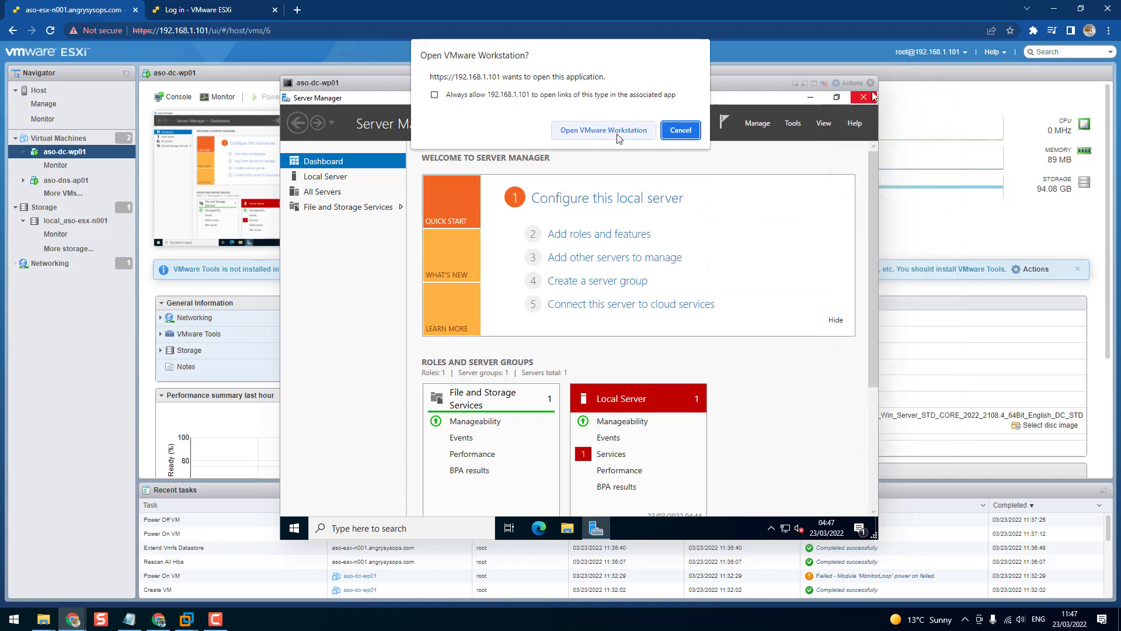
left_click(602, 131)
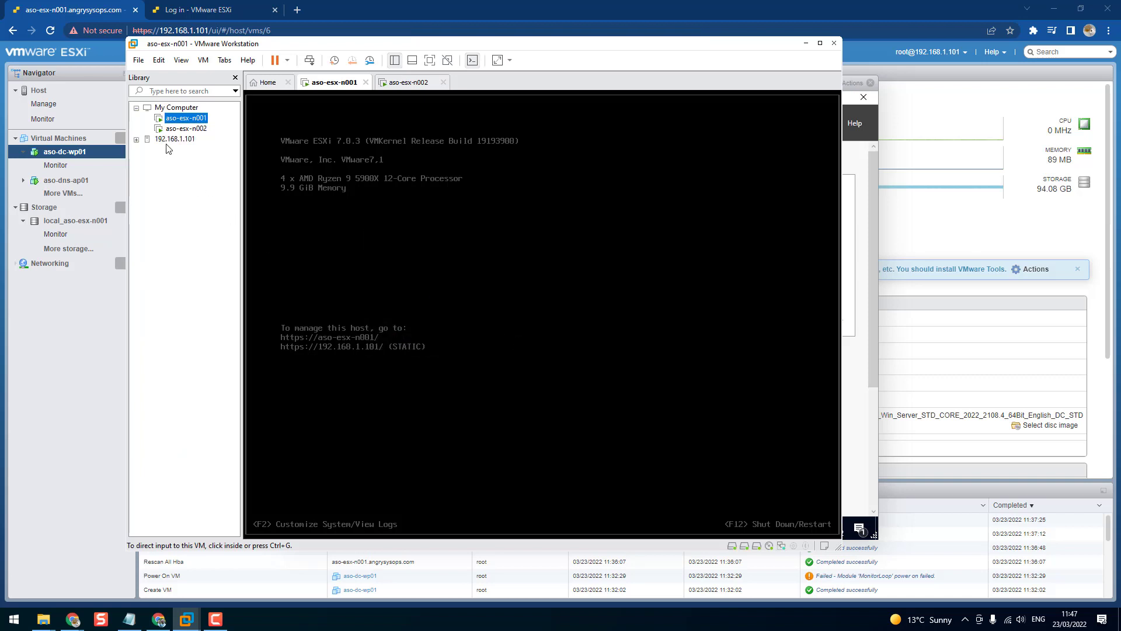
Step: Show host 192.168.1.101's overview, open aso-dns-ap01 in a tab, then return to aso-dc-wp01
left_click(175, 139)
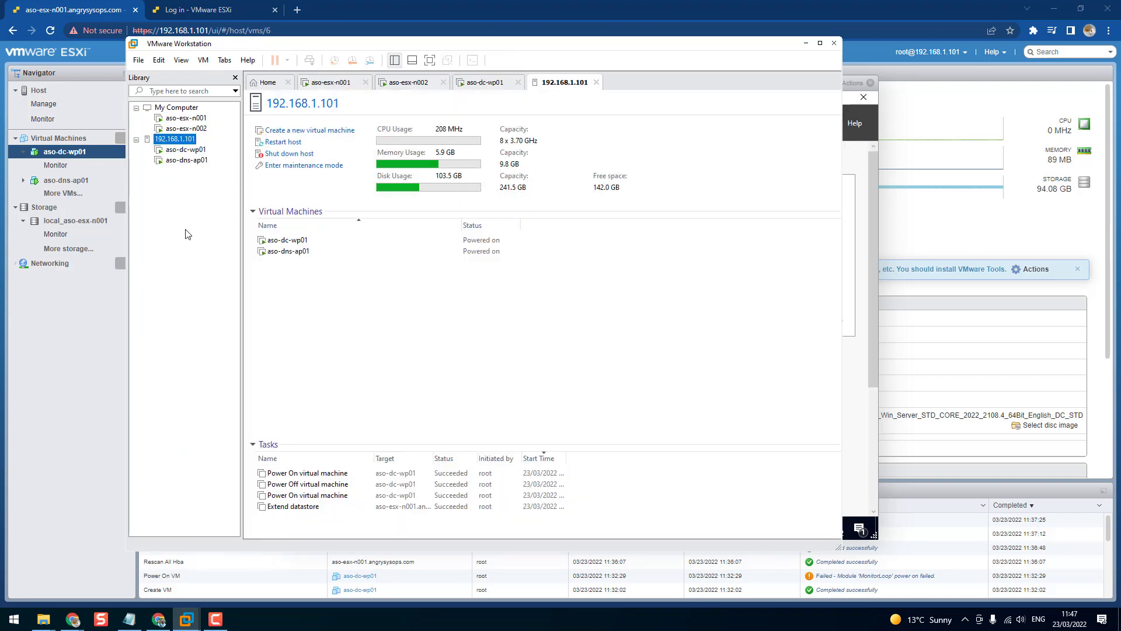
mouse_move(186, 150)
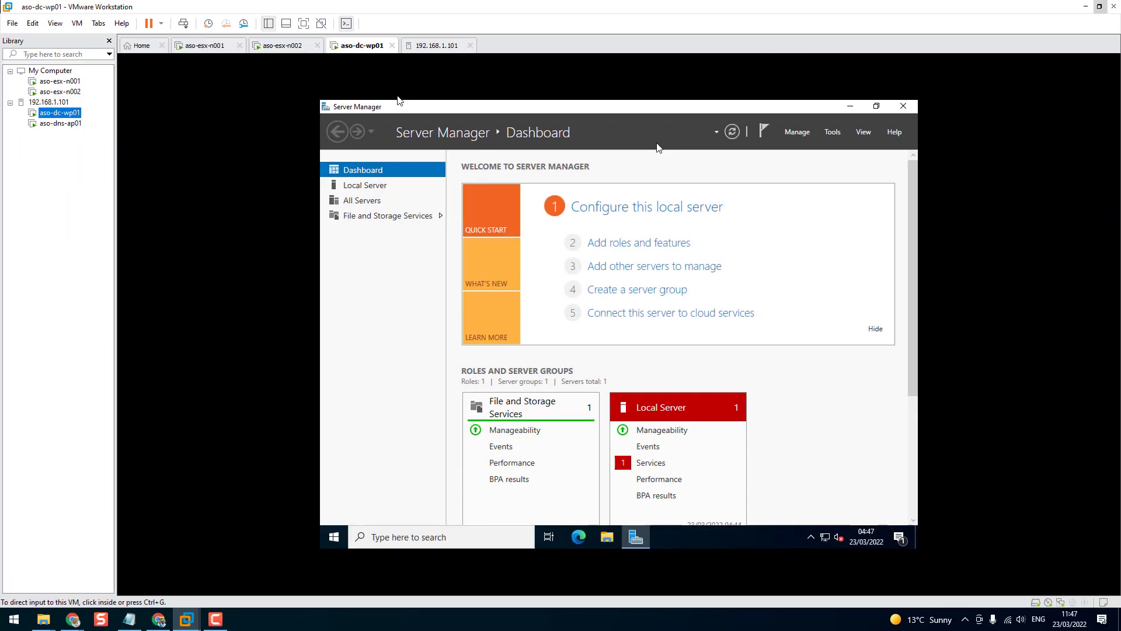
mouse_move(658, 285)
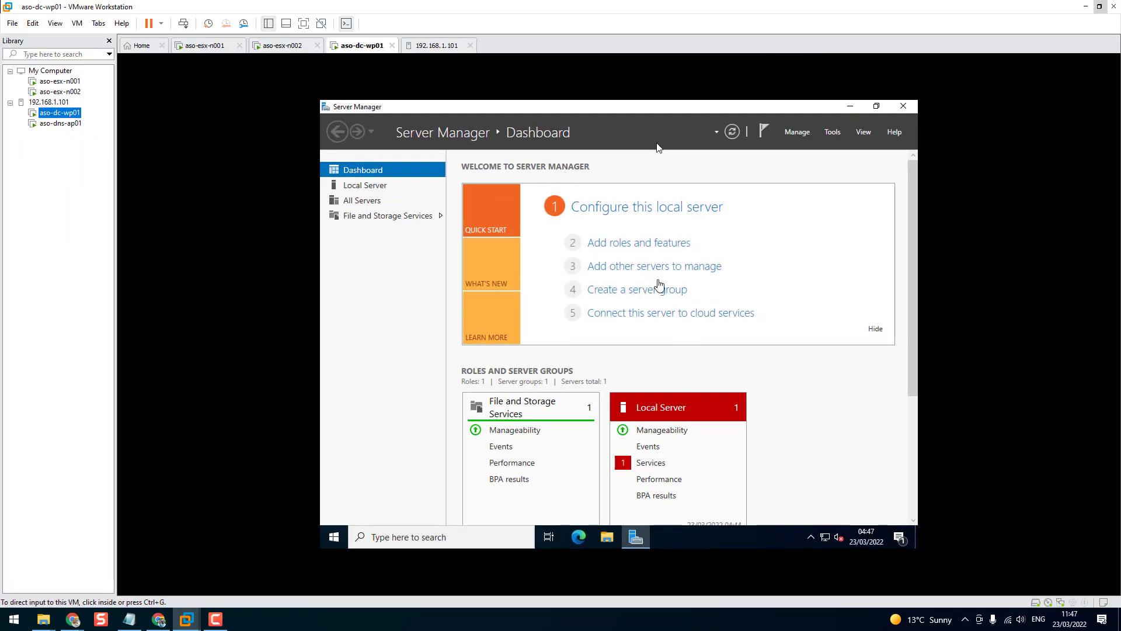
mouse_move(643, 115)
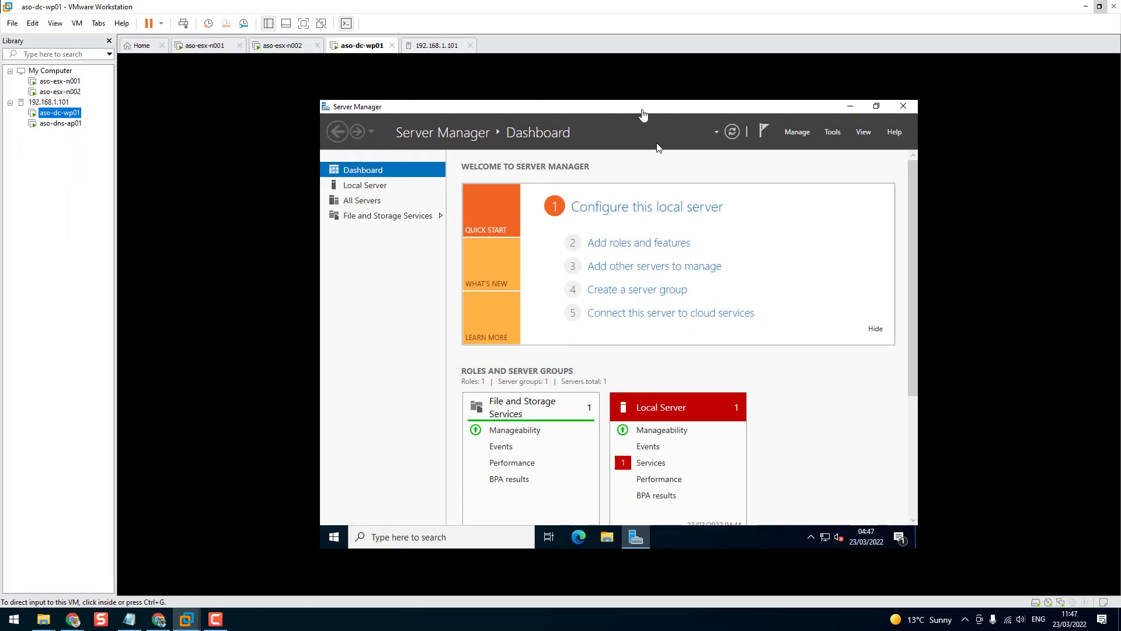
mouse_move(60, 123)
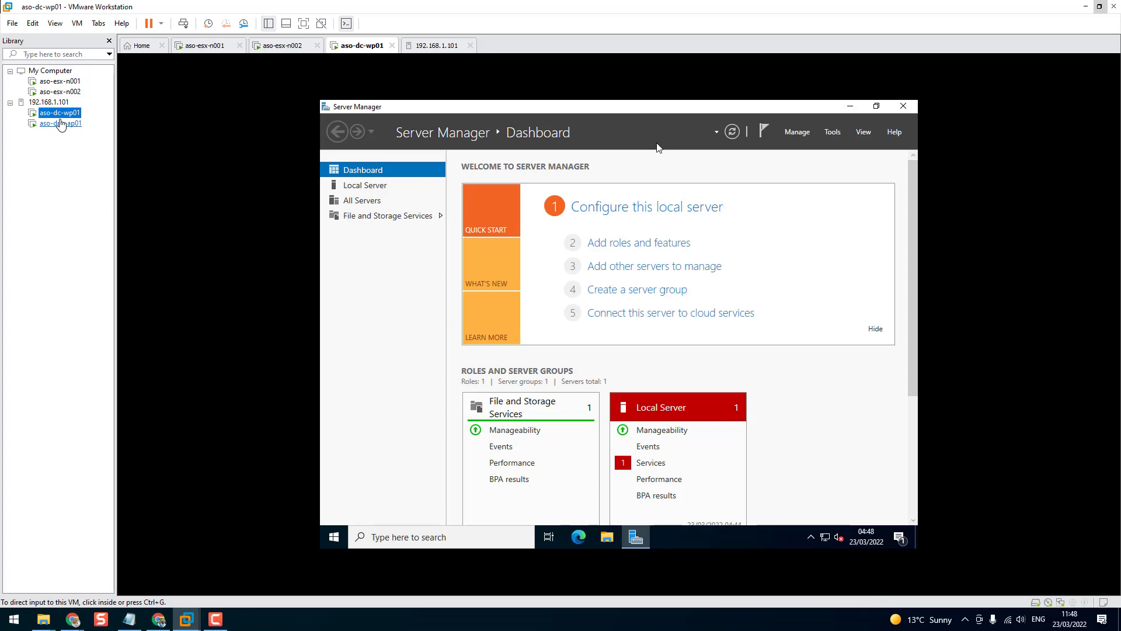
left_click(61, 124)
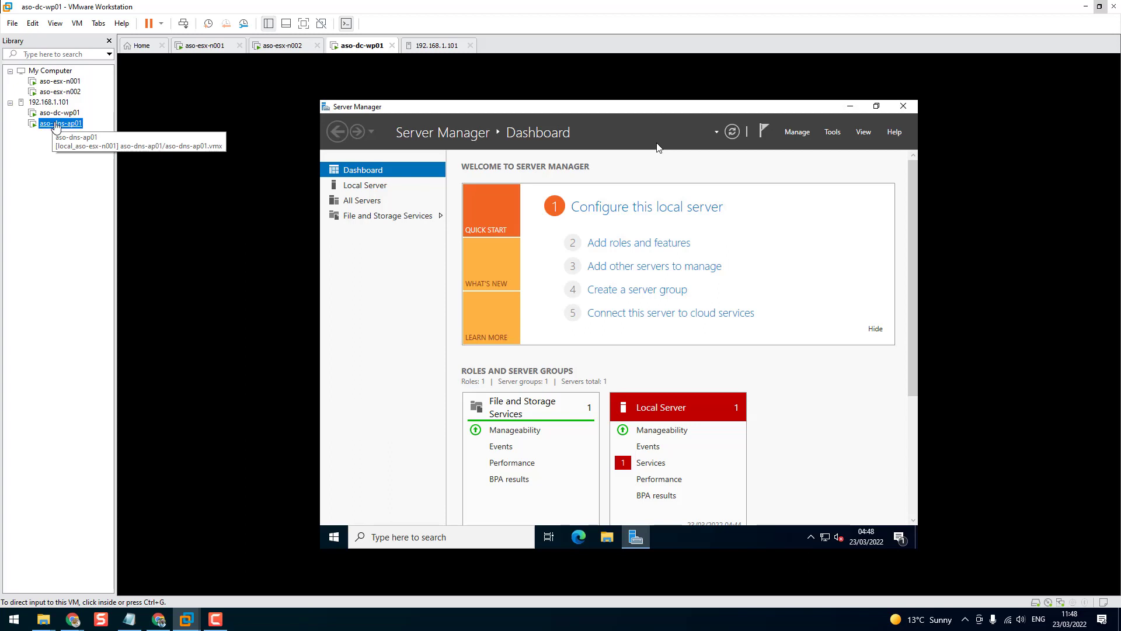
double_click(61, 123)
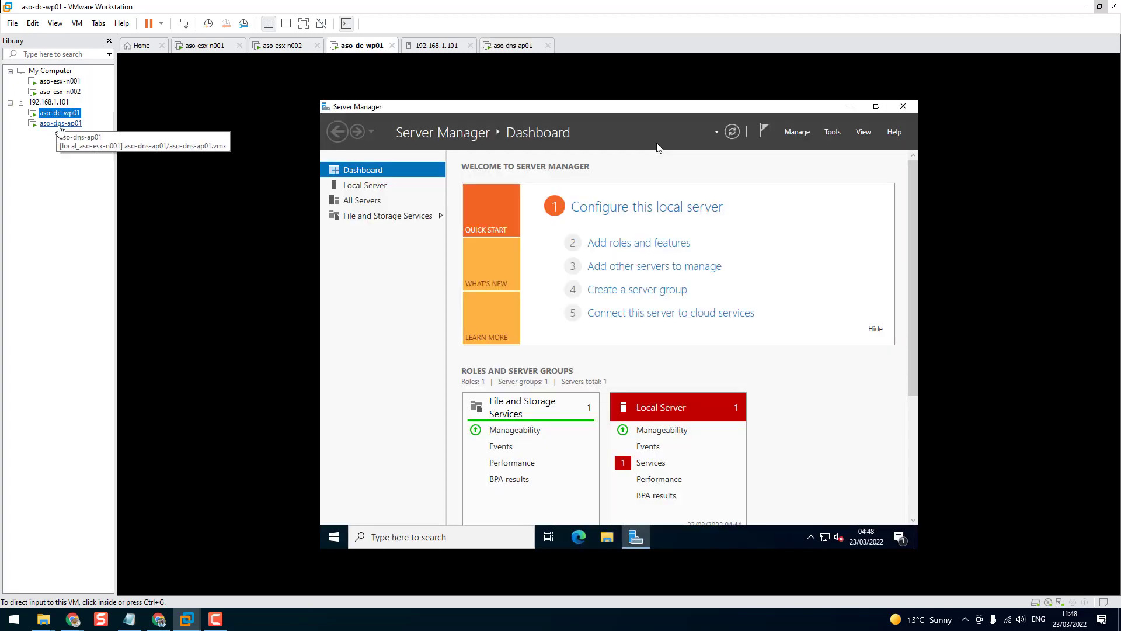
left_click(60, 112)
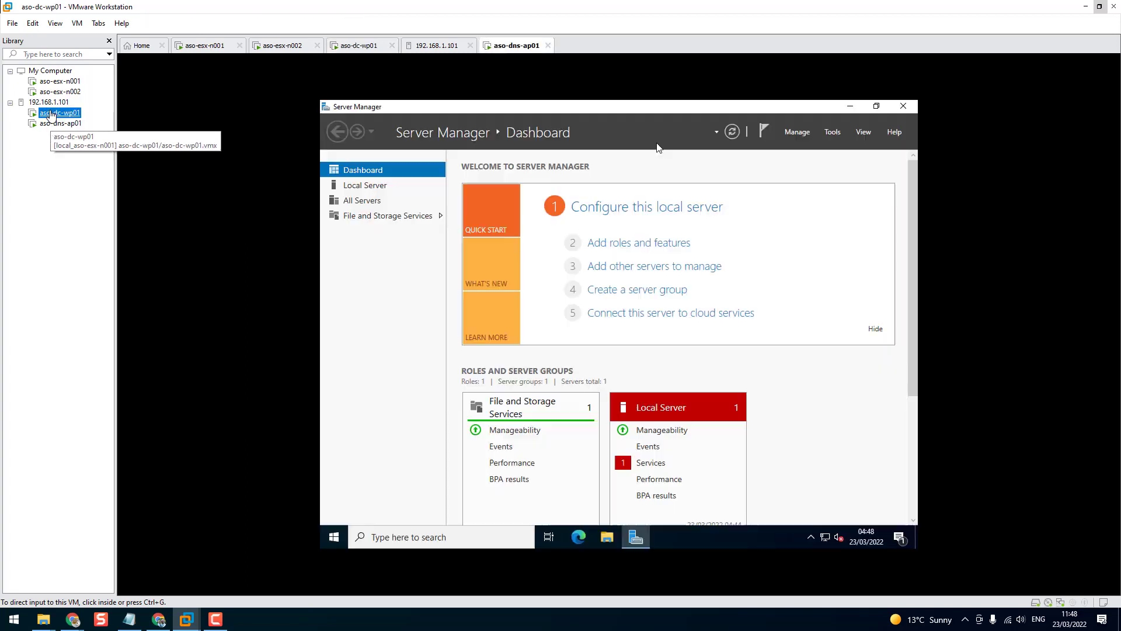
left_click(334, 538)
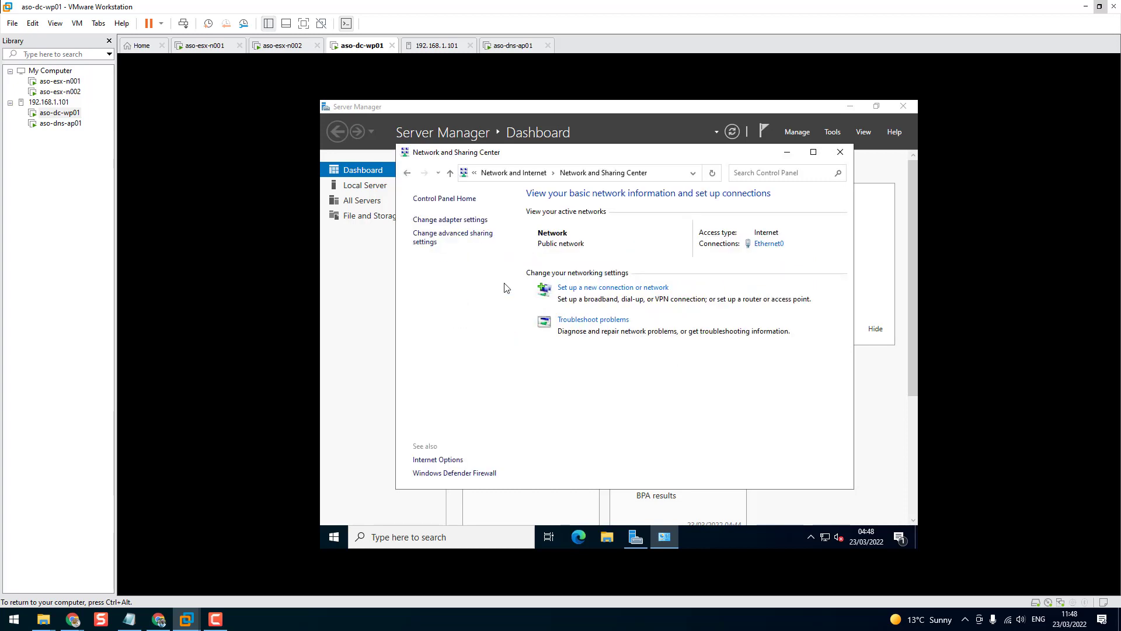
Step: Open Ethernet0's properties and switch IPv4 to a manually set address
left_click(450, 219)
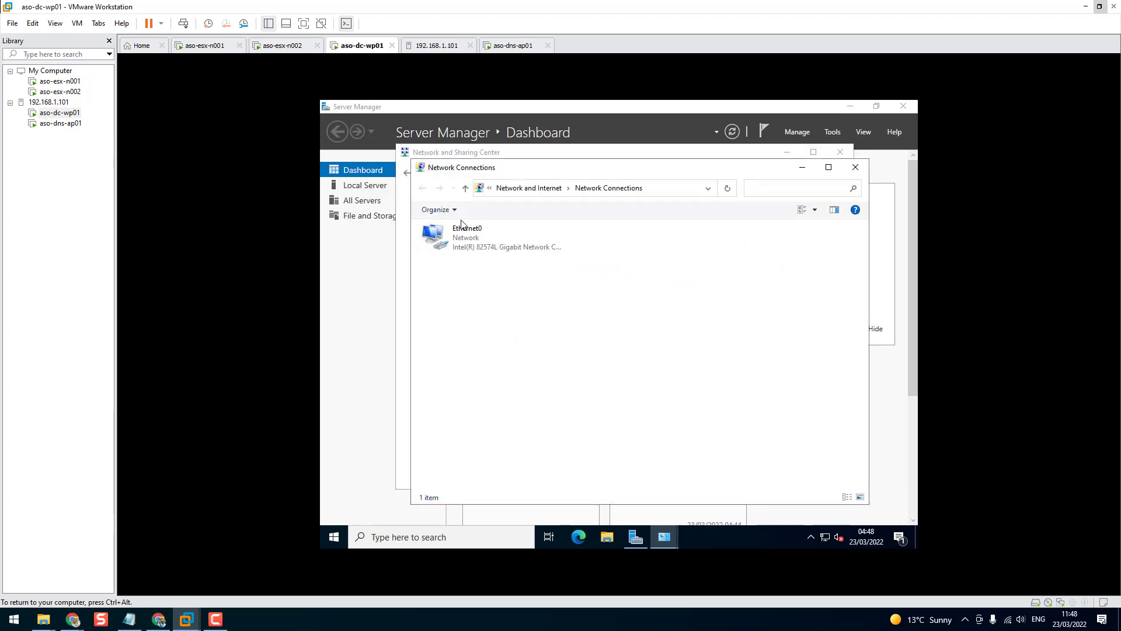
right_click(465, 236)
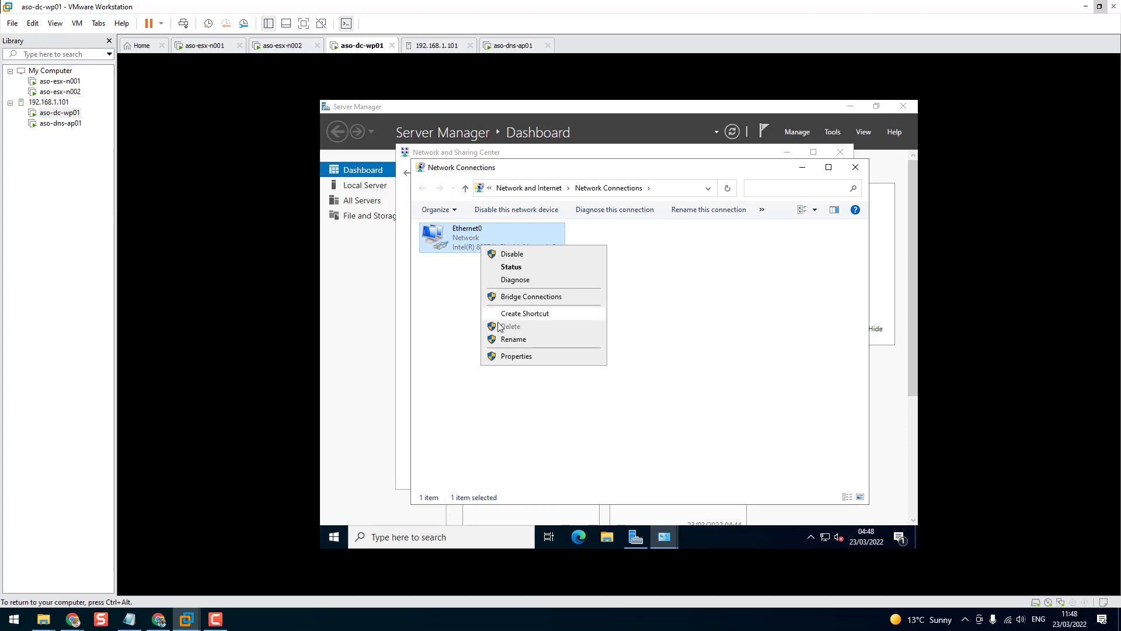
left_click(516, 356)
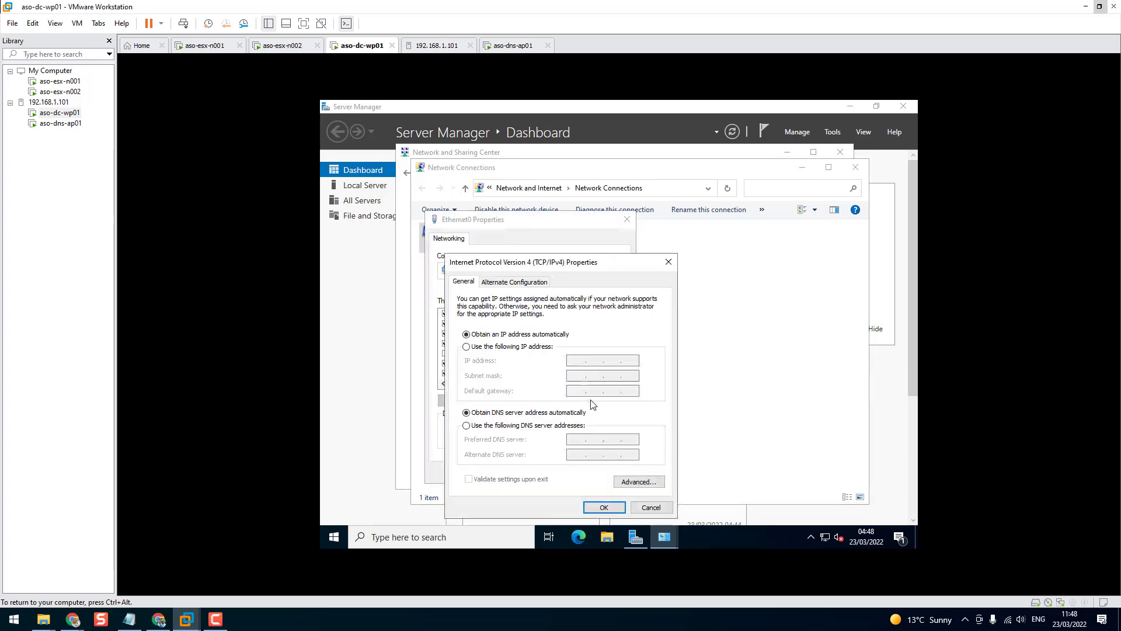
left_click(466, 346)
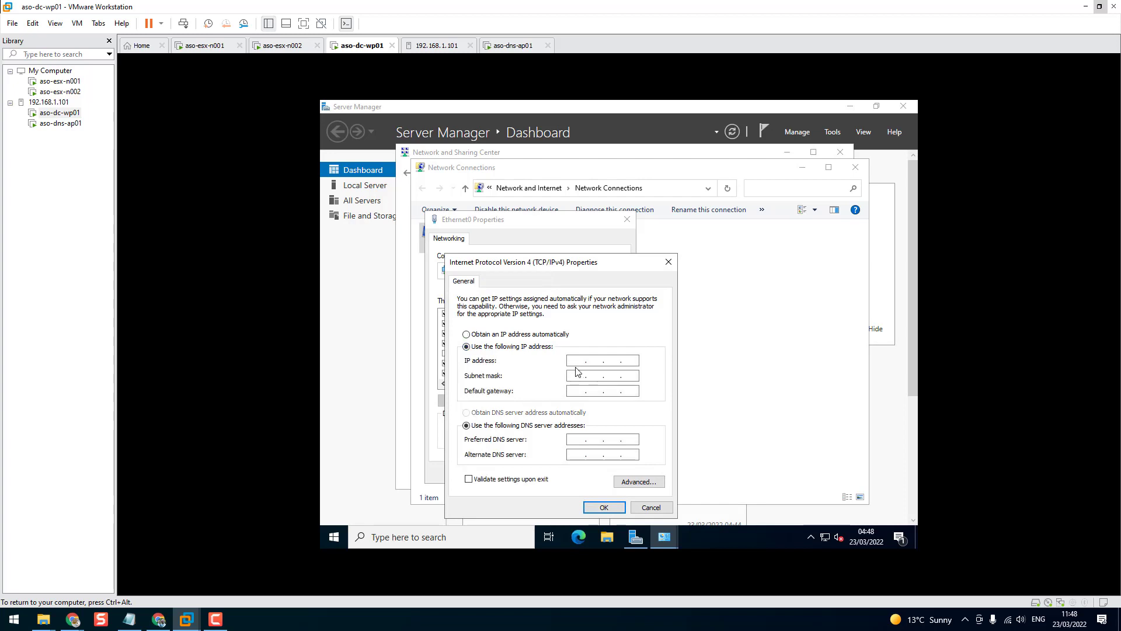
left_click(466, 334)
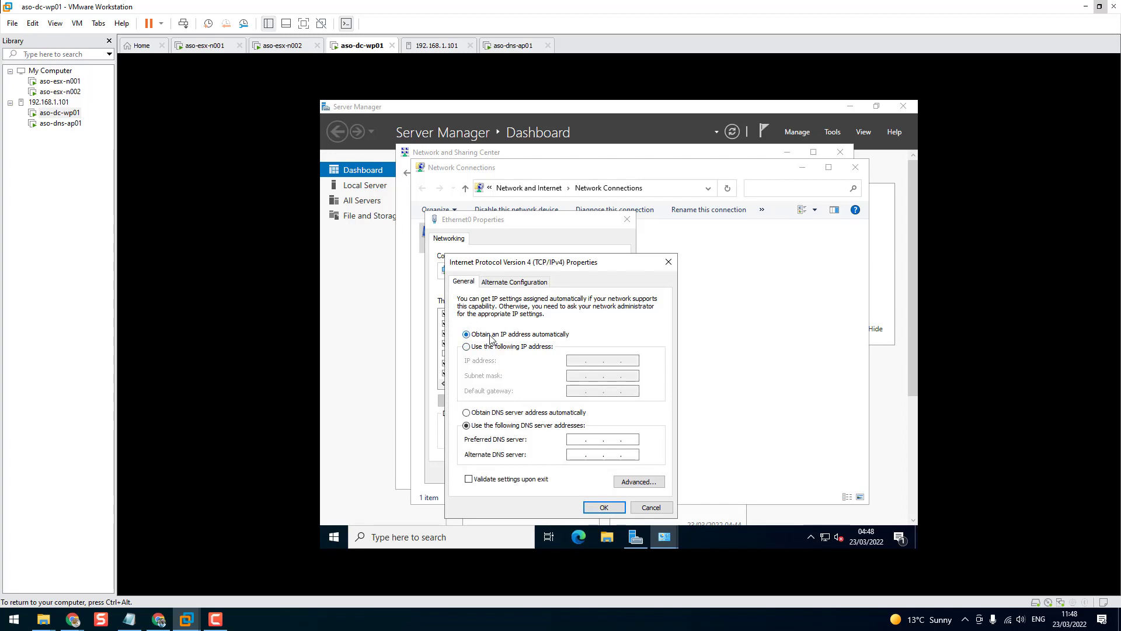
left_click(465, 346)
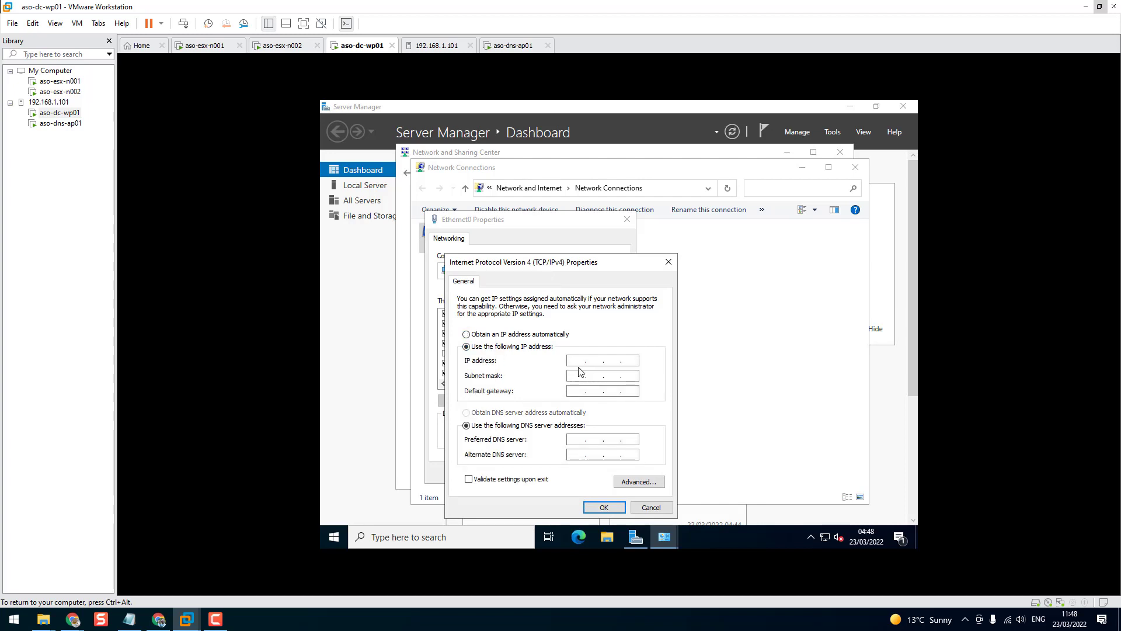
mouse_move(802, 360)
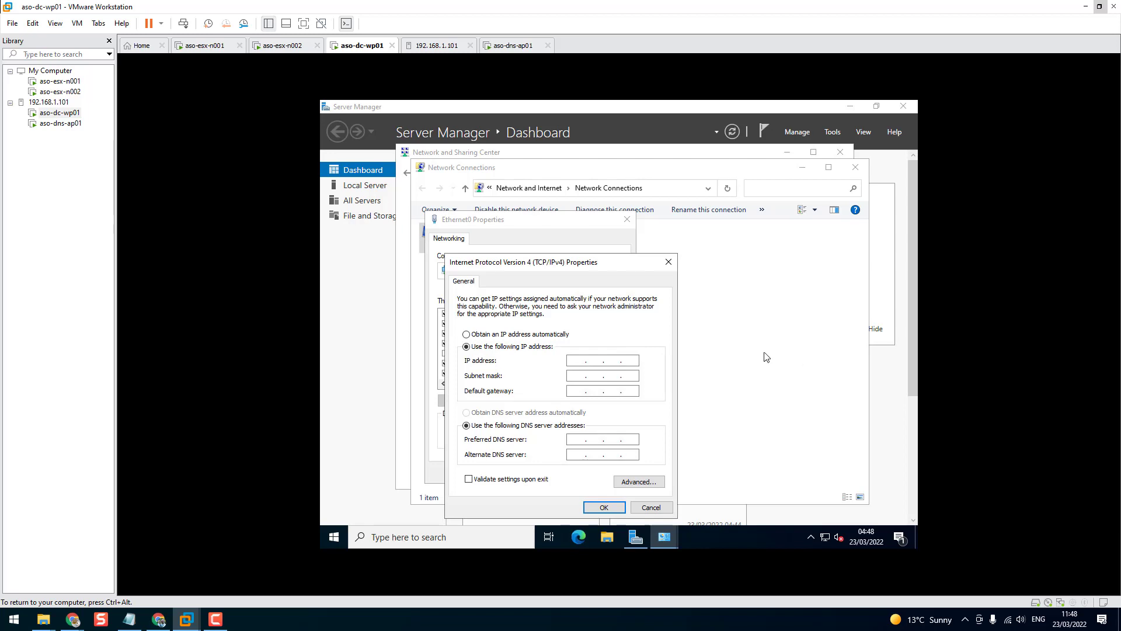
Step: Enter static IP 192.168.1.54, mask 255.255.255.0 and gateway 192.168.1.254
left_click(601, 359)
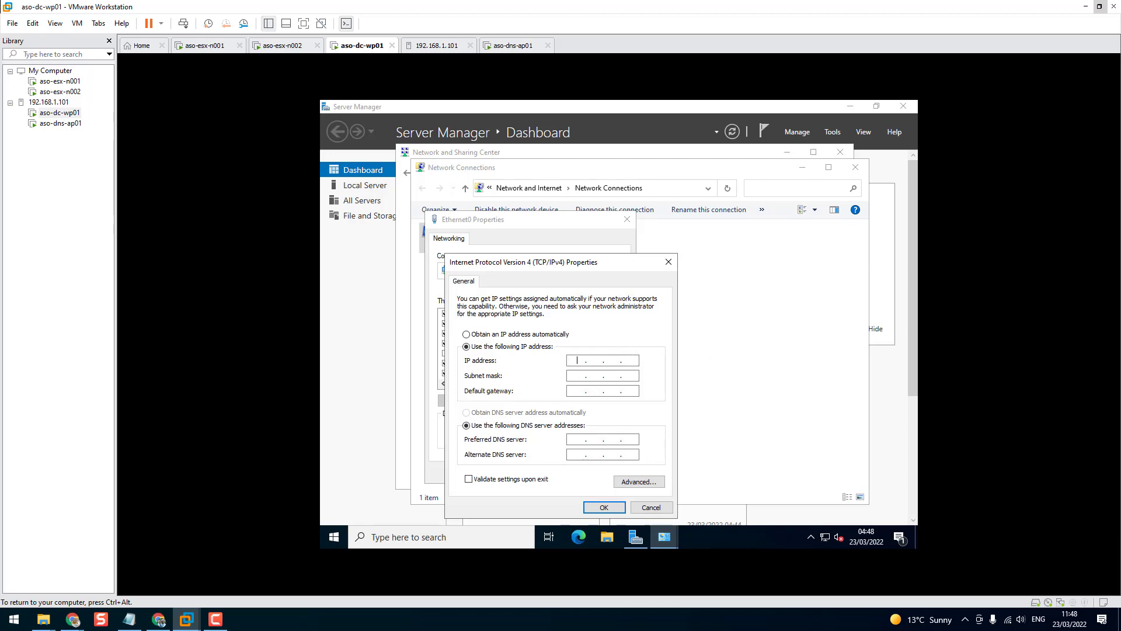
type("192.168")
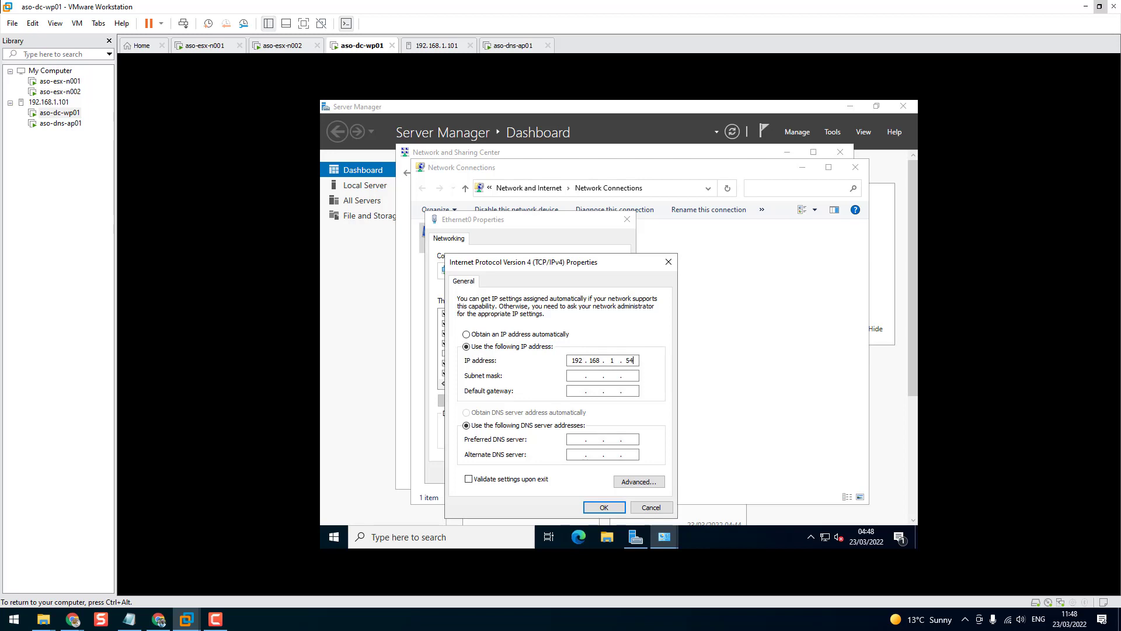
left_click(602, 375)
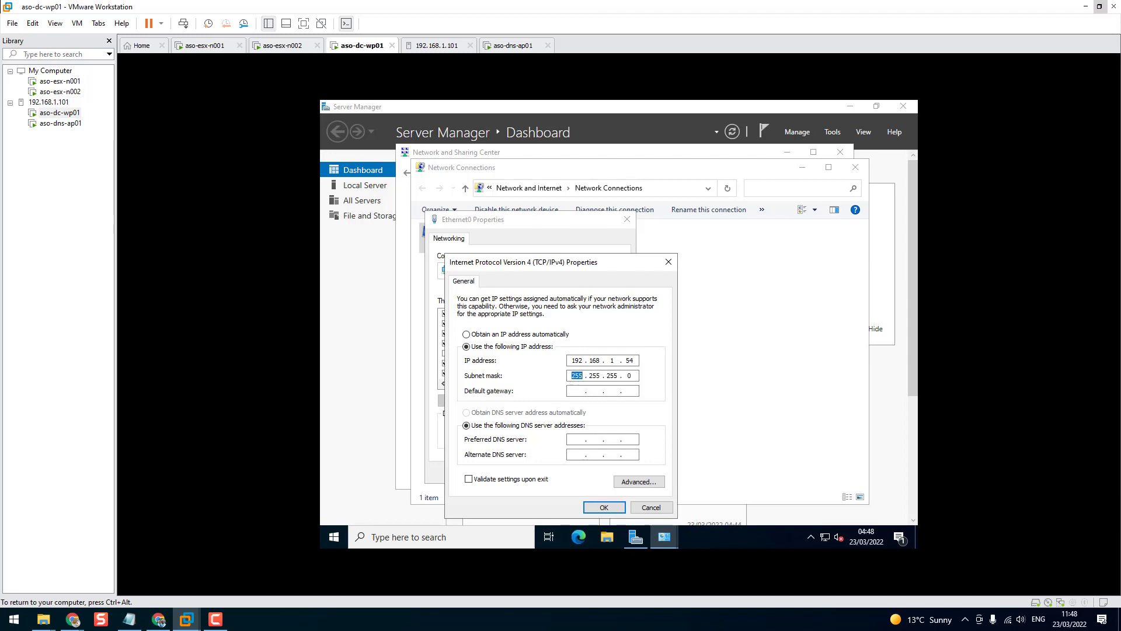
type("192.1")
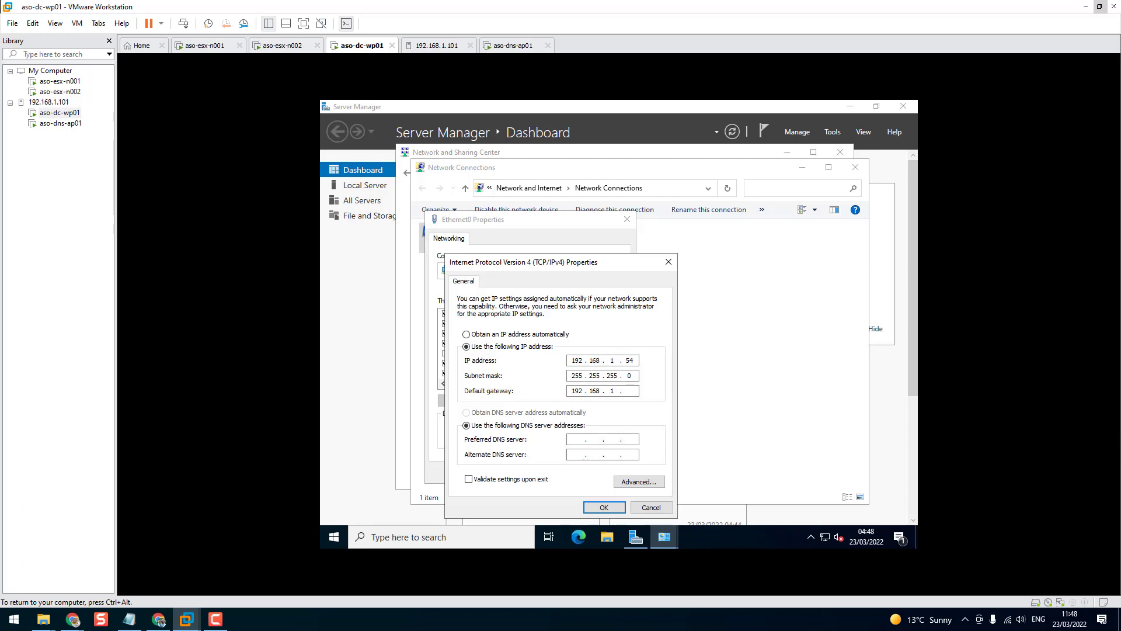
type("254")
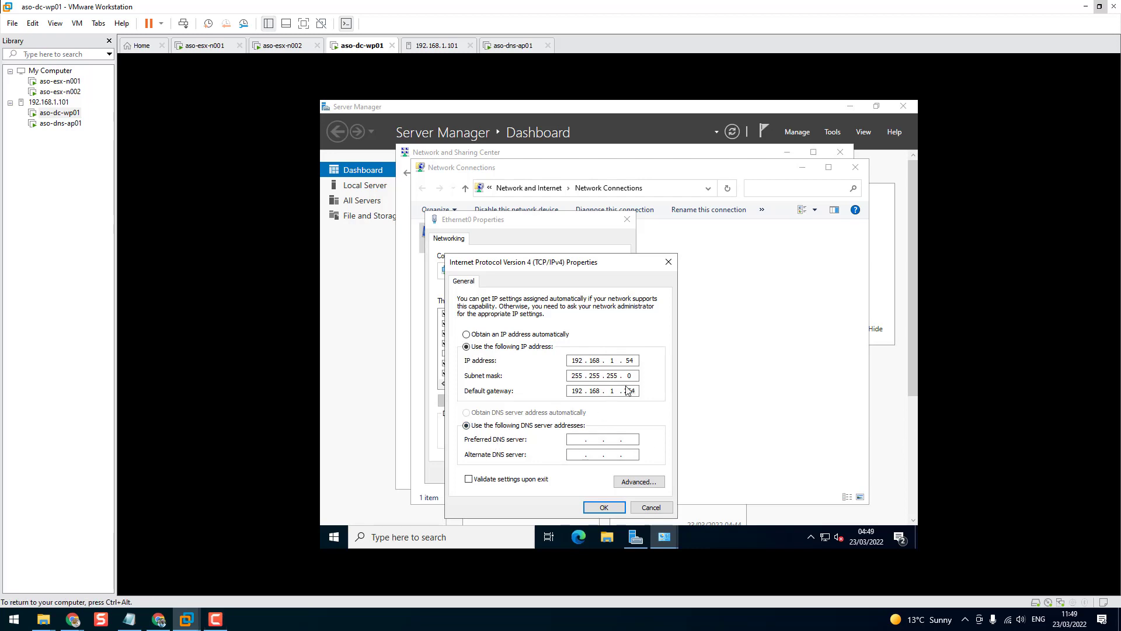
type("254")
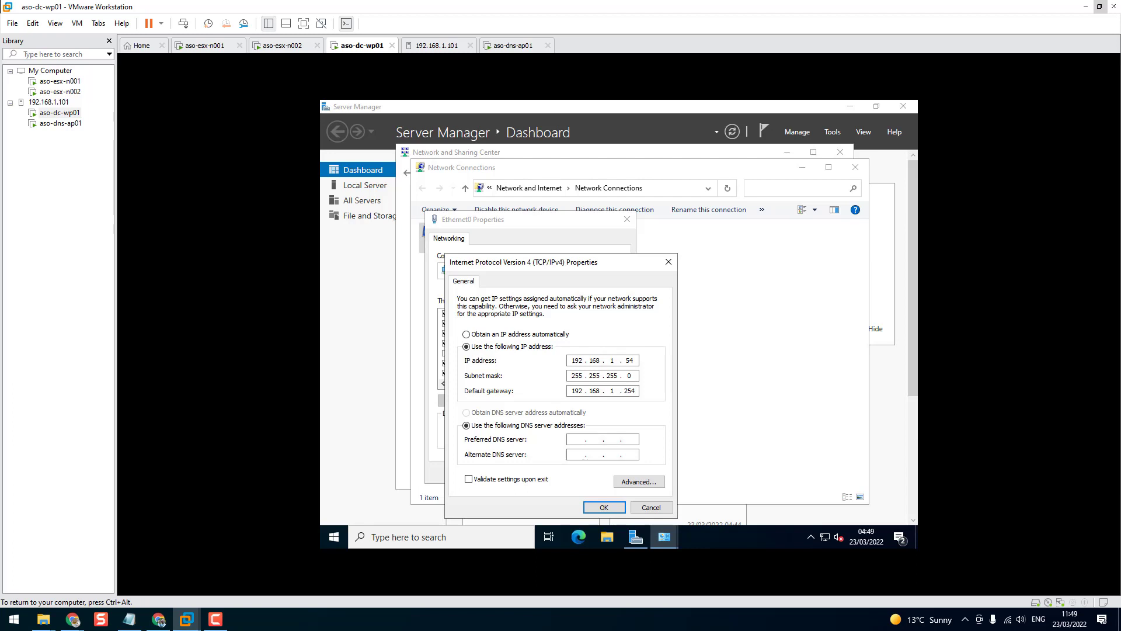
Step: Fill in DNS servers 127.0.0.1 as preferred and 192.168.1.54 as alternate
left_click(601, 439)
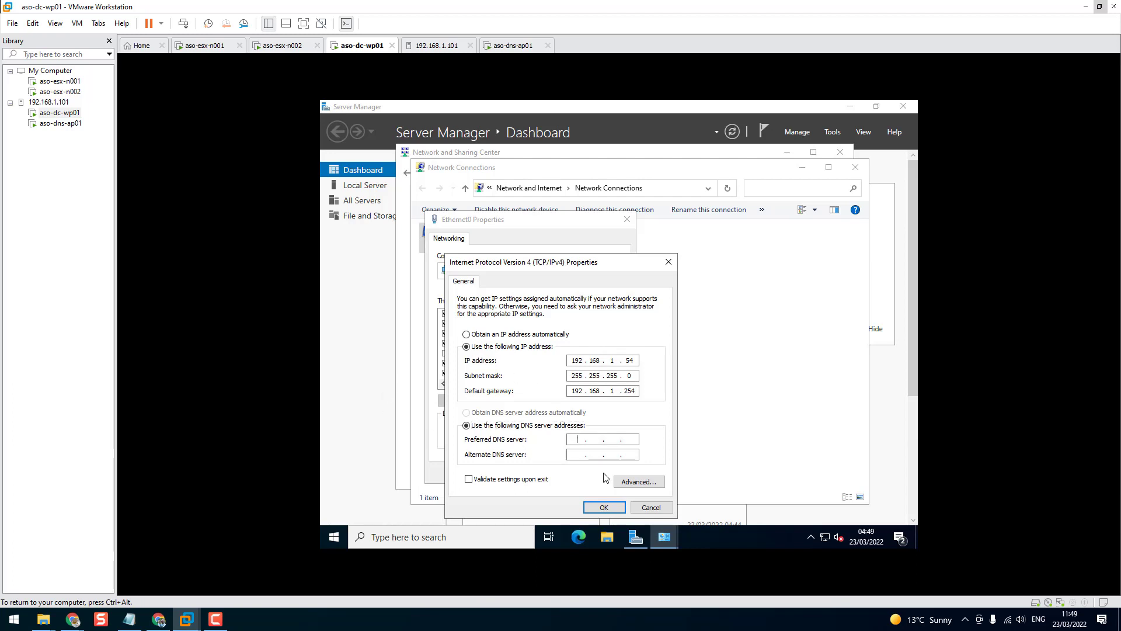
type("127 . . .")
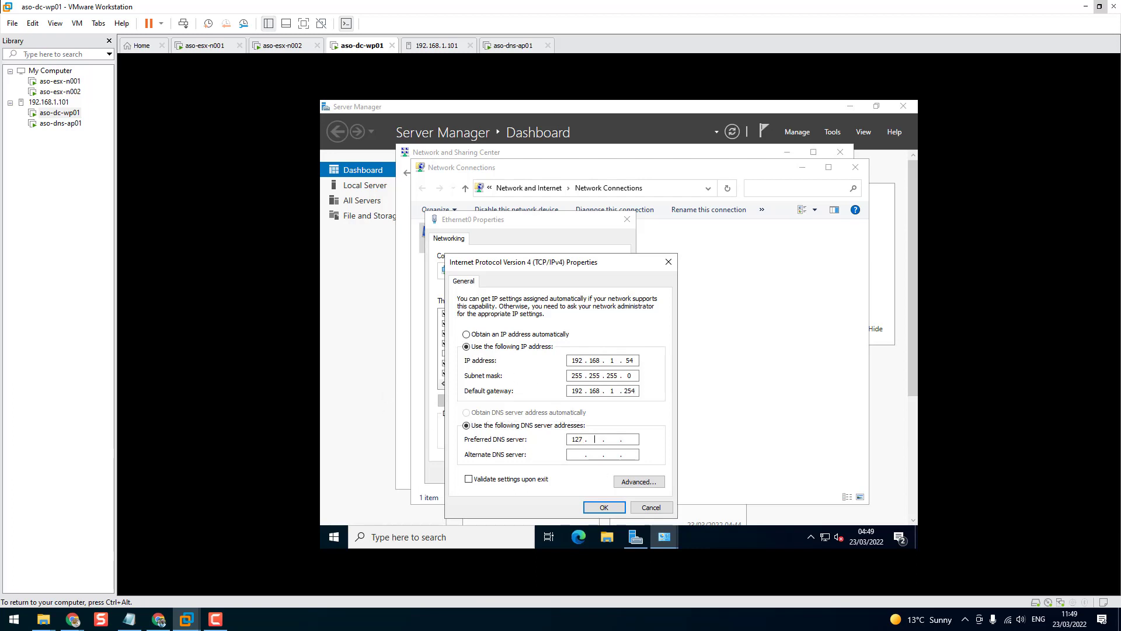
type("0")
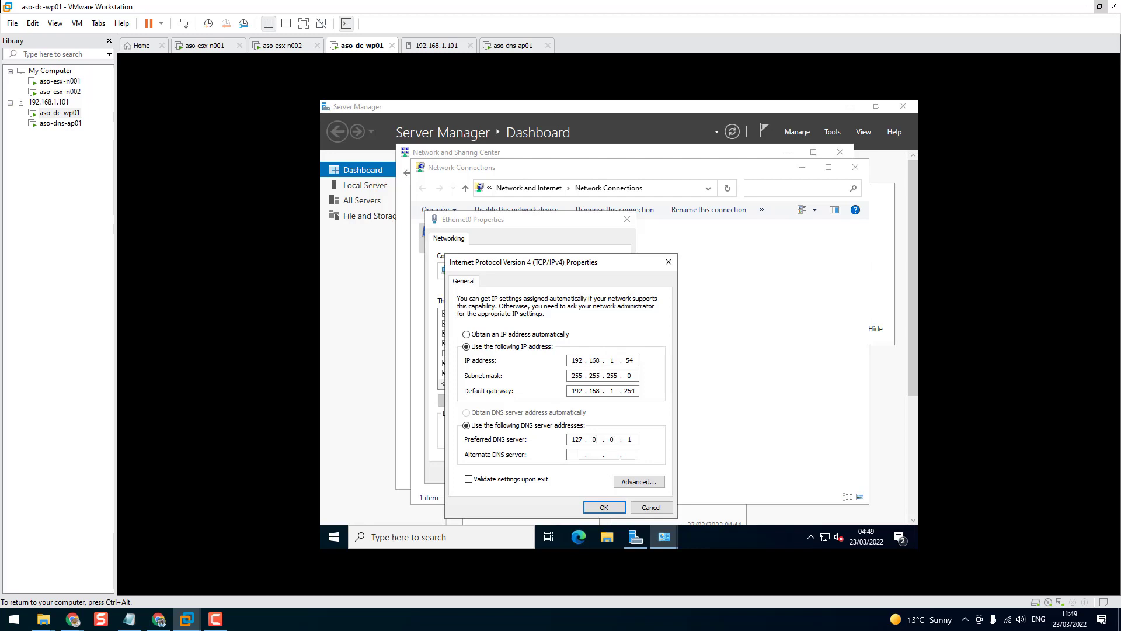
type("192.168.1.")
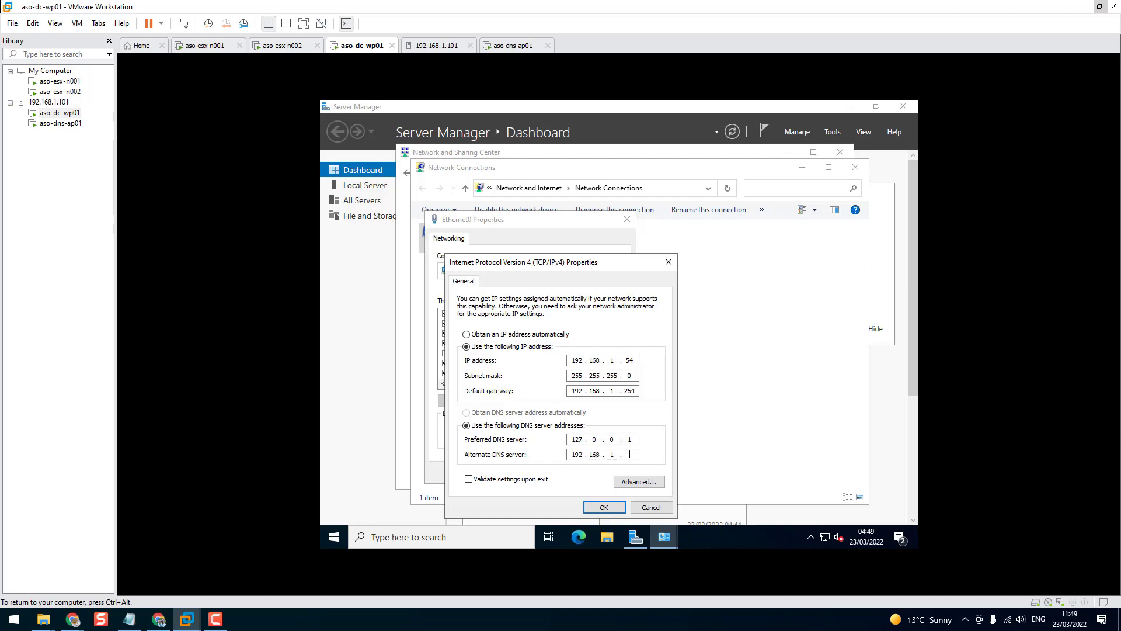
type("54")
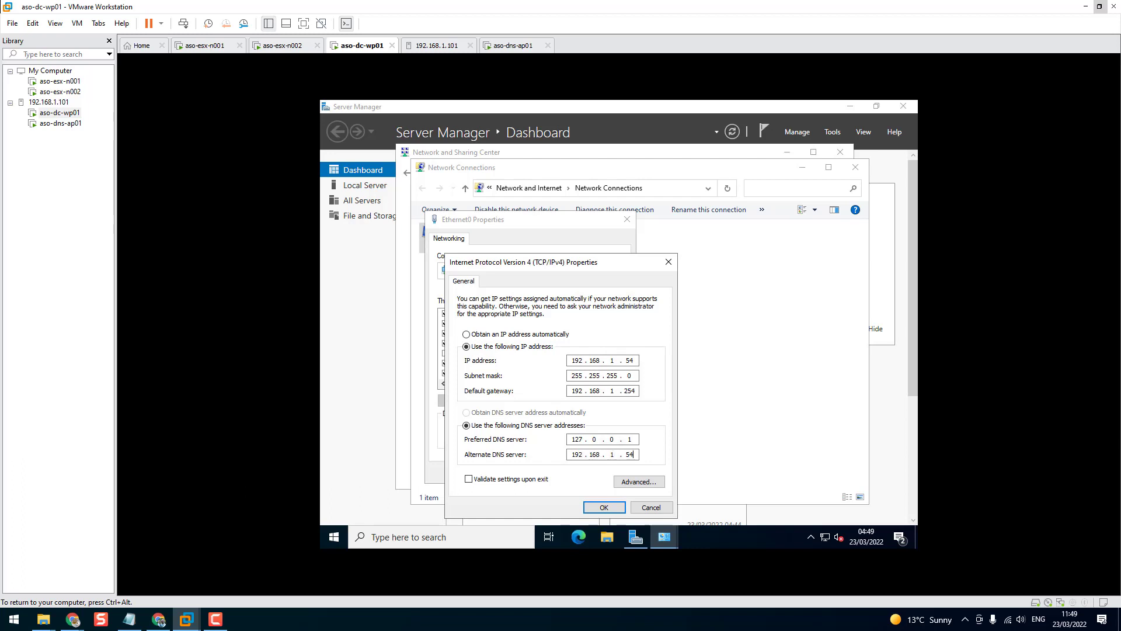
Step: Apply the adapter changes, then run ipconfig in Command Prompt to confirm 192.168.1.54
left_click(602, 507)
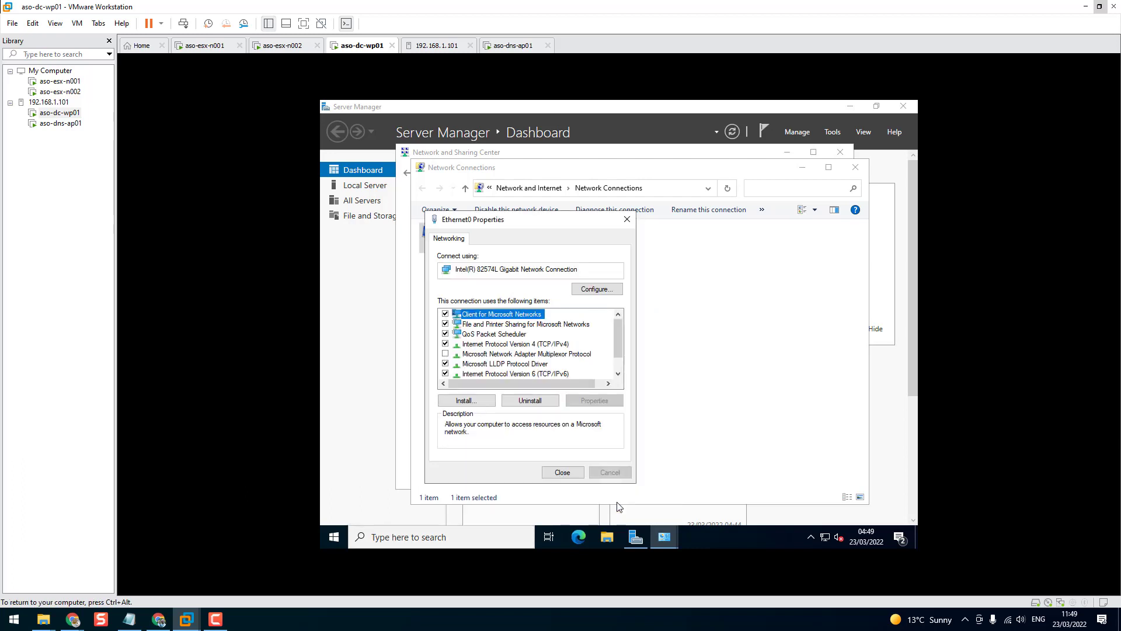
left_click(562, 472)
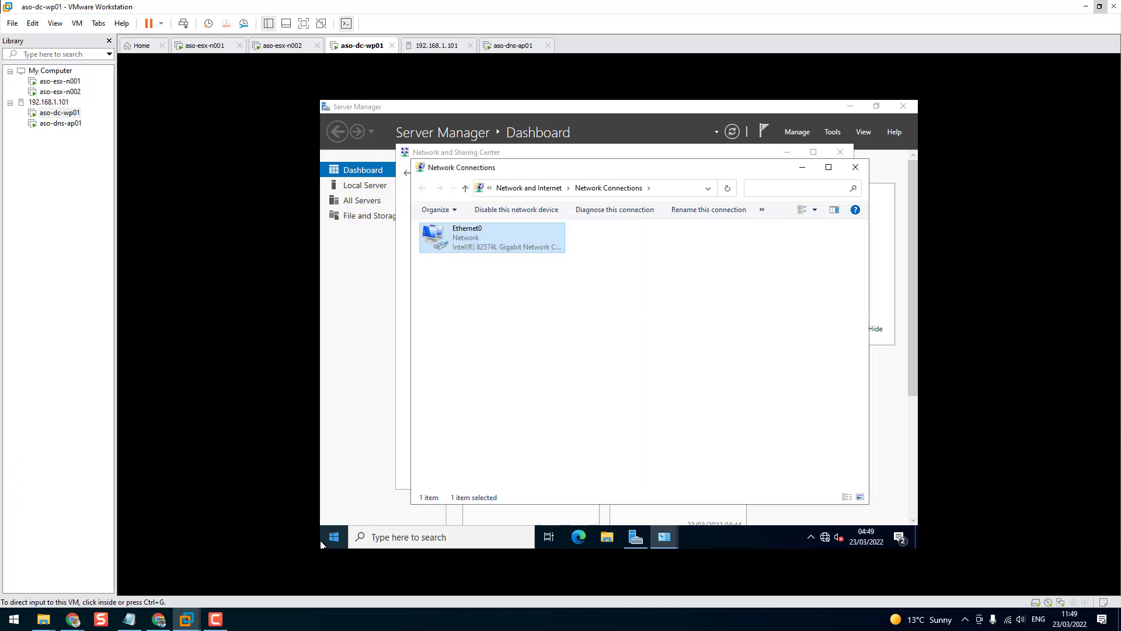
type("cn")
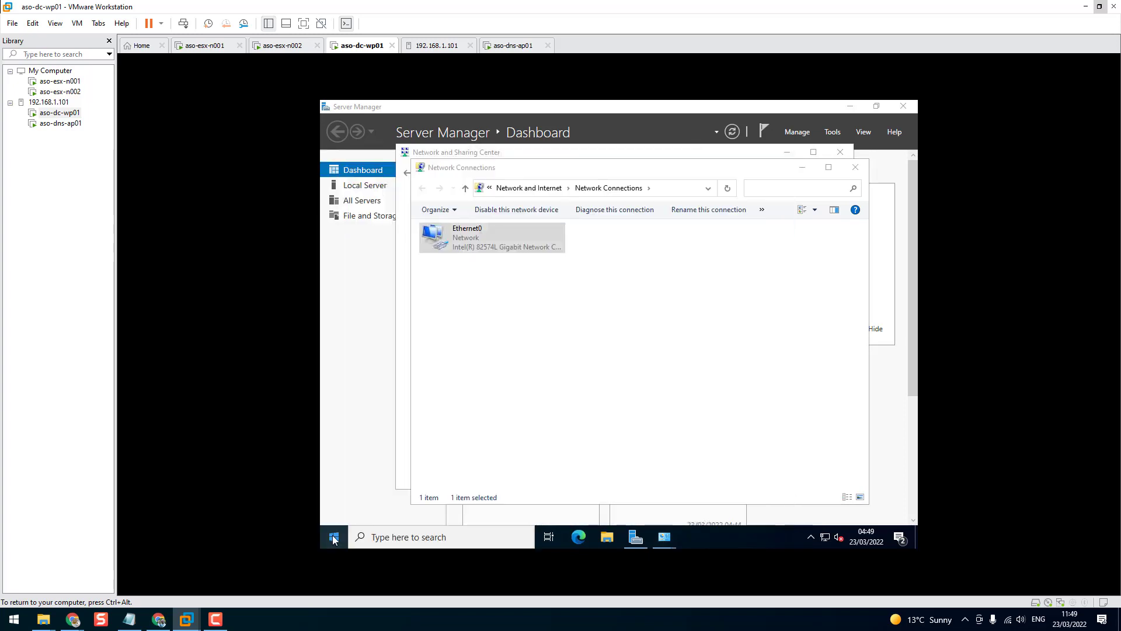
left_click(692, 537)
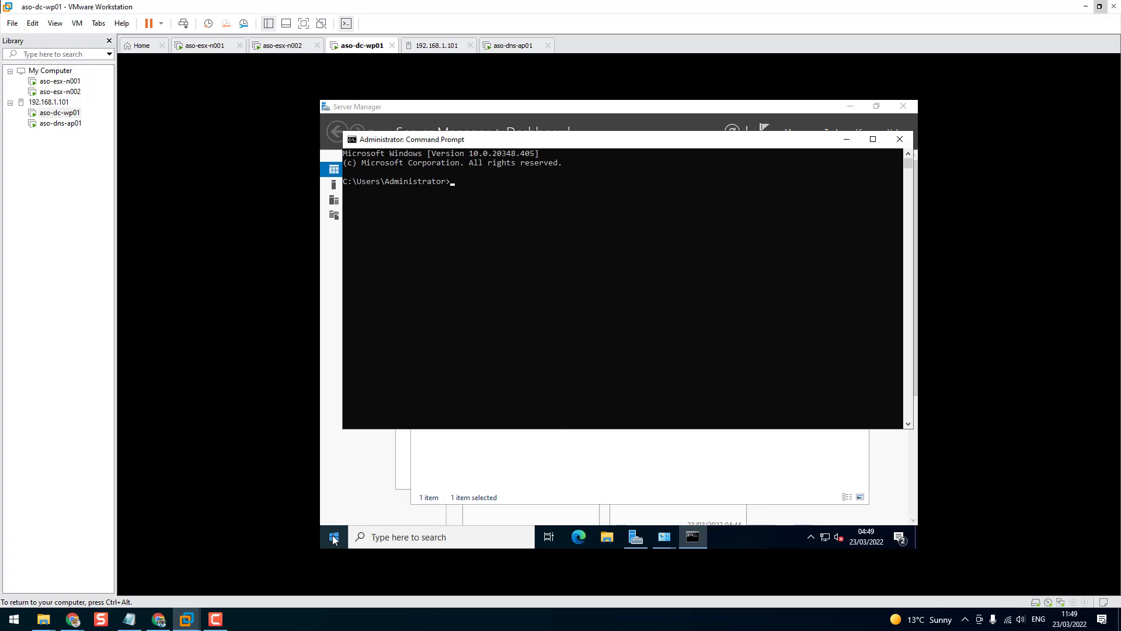
type("ipconfig")
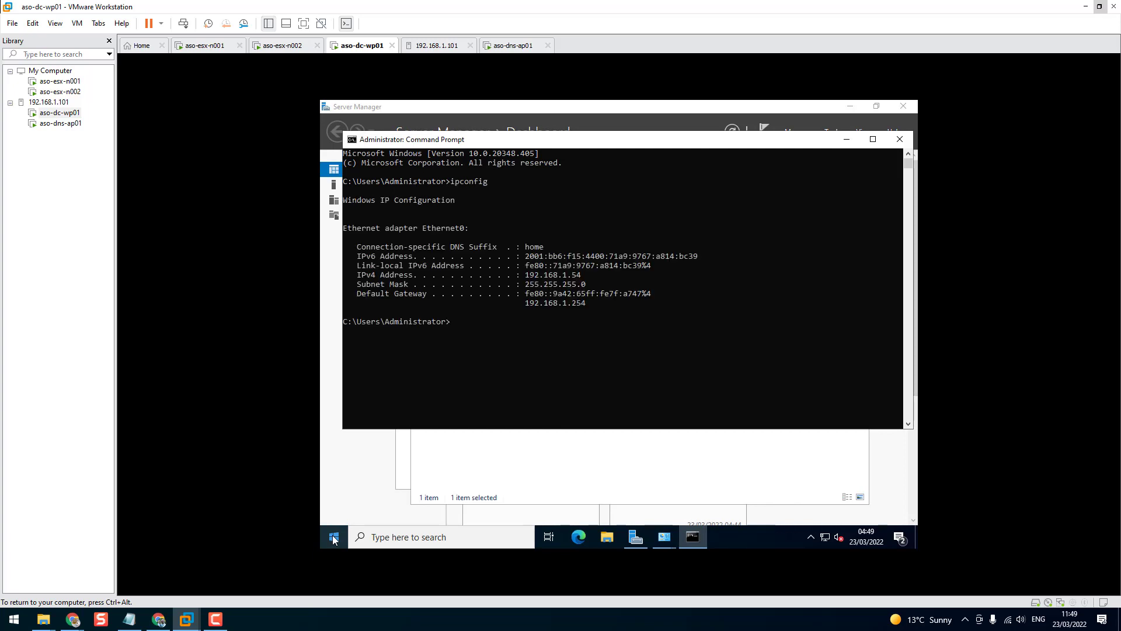
mouse_move(568, 319)
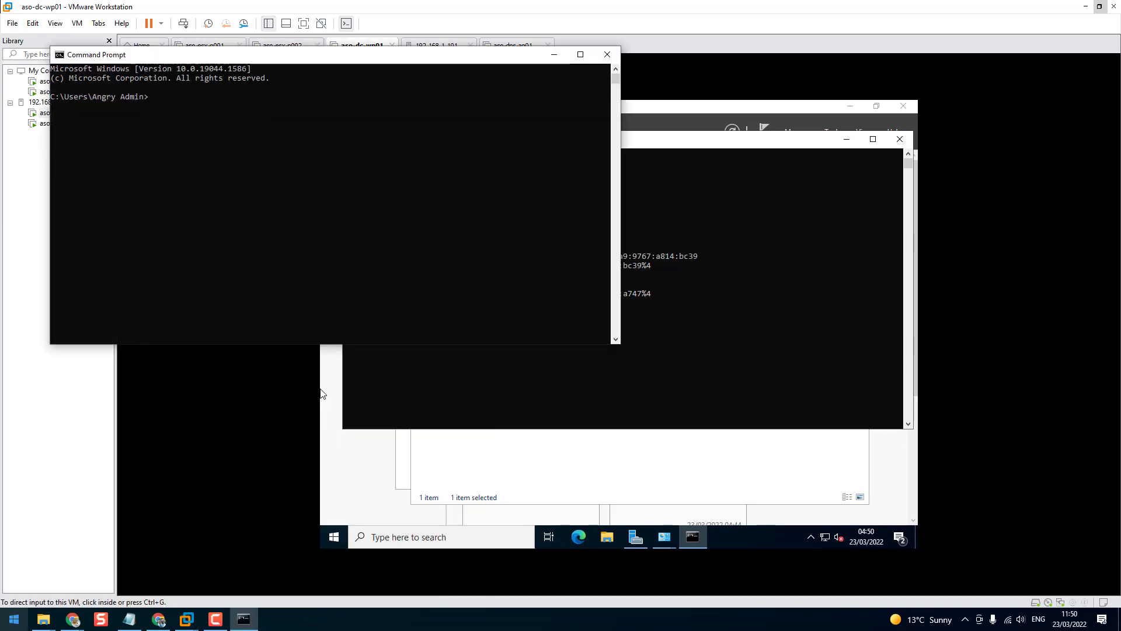
Step: Run ping against the server's 192.168.1.x address in the laptop's Command Prompt
type("ping")
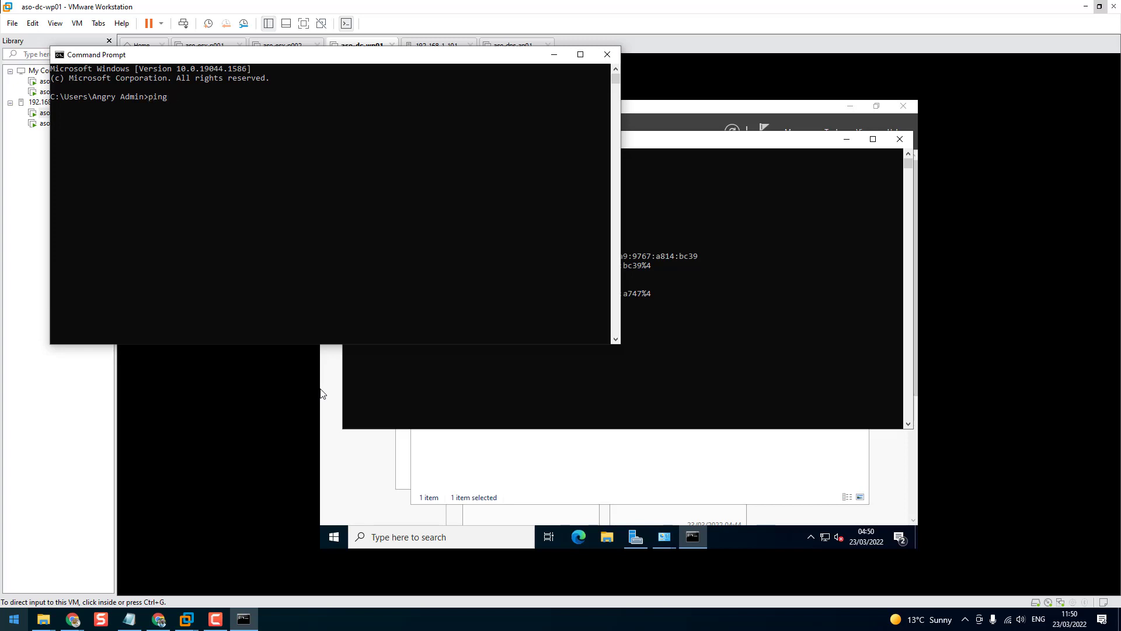
type("192.168.")
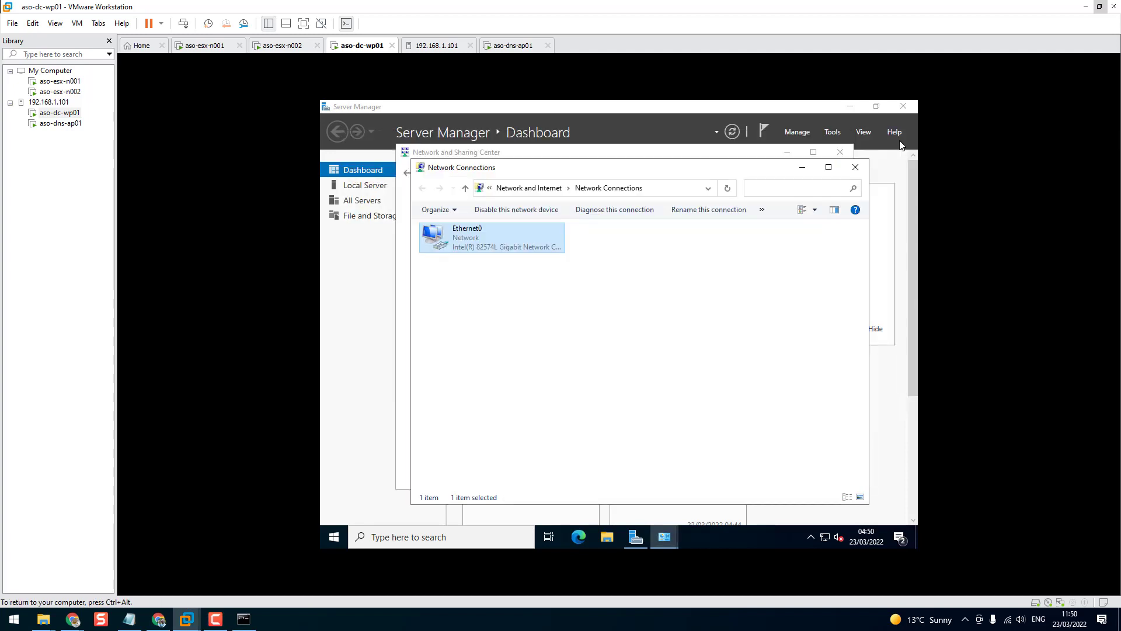
Step: Close the network windows and open the computer name change dialog in System Properties
left_click(854, 166)
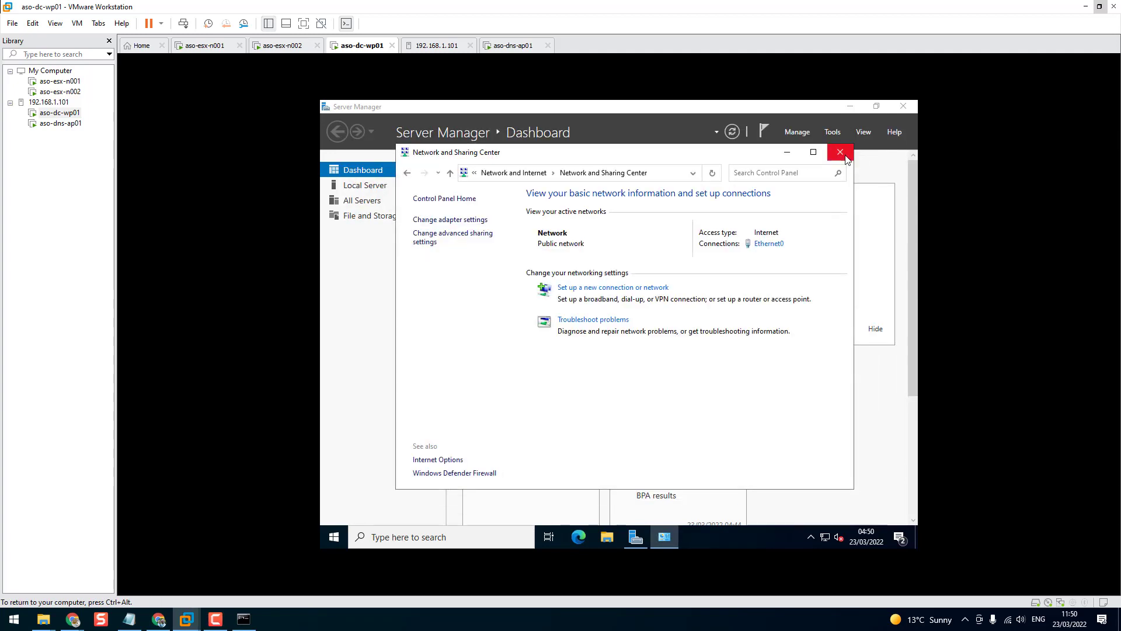
left_click(840, 152)
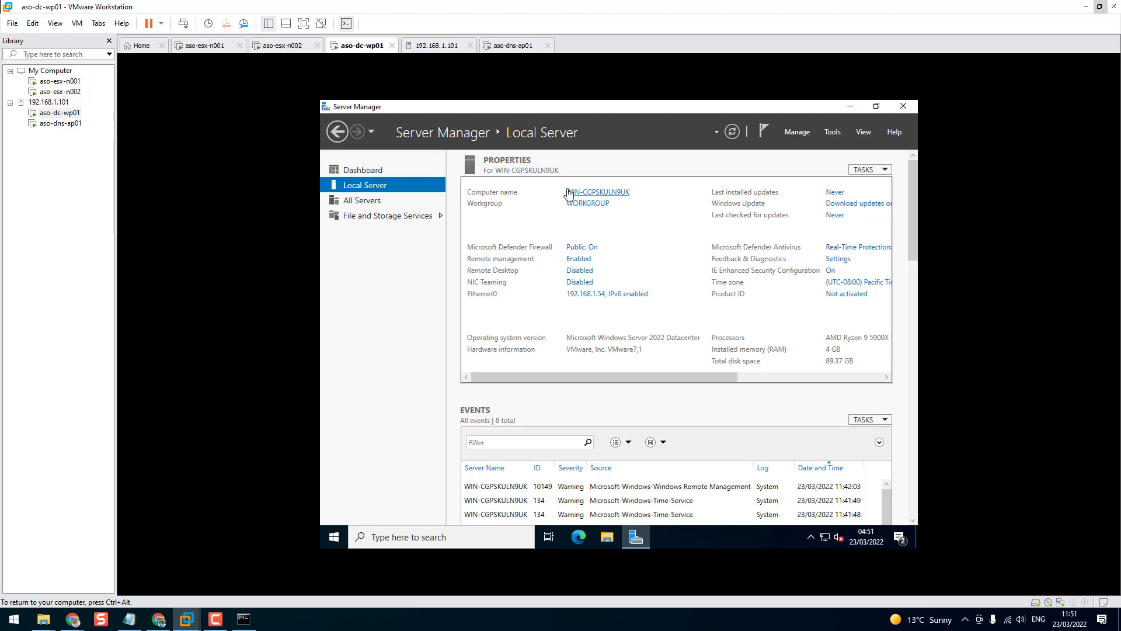
left_click(597, 192)
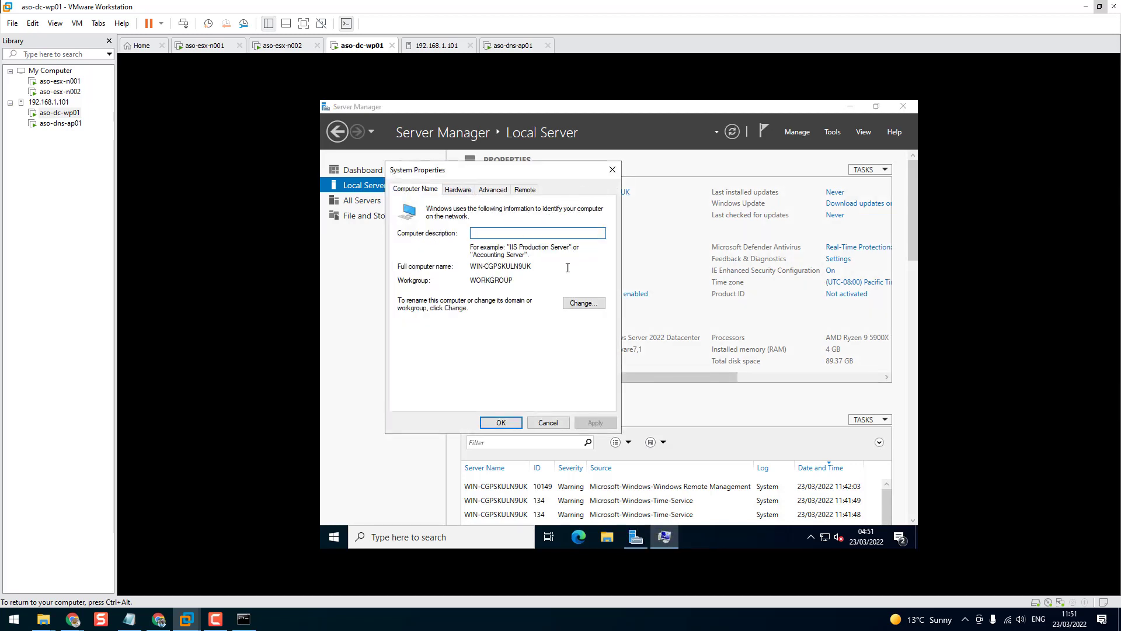
left_click(583, 302)
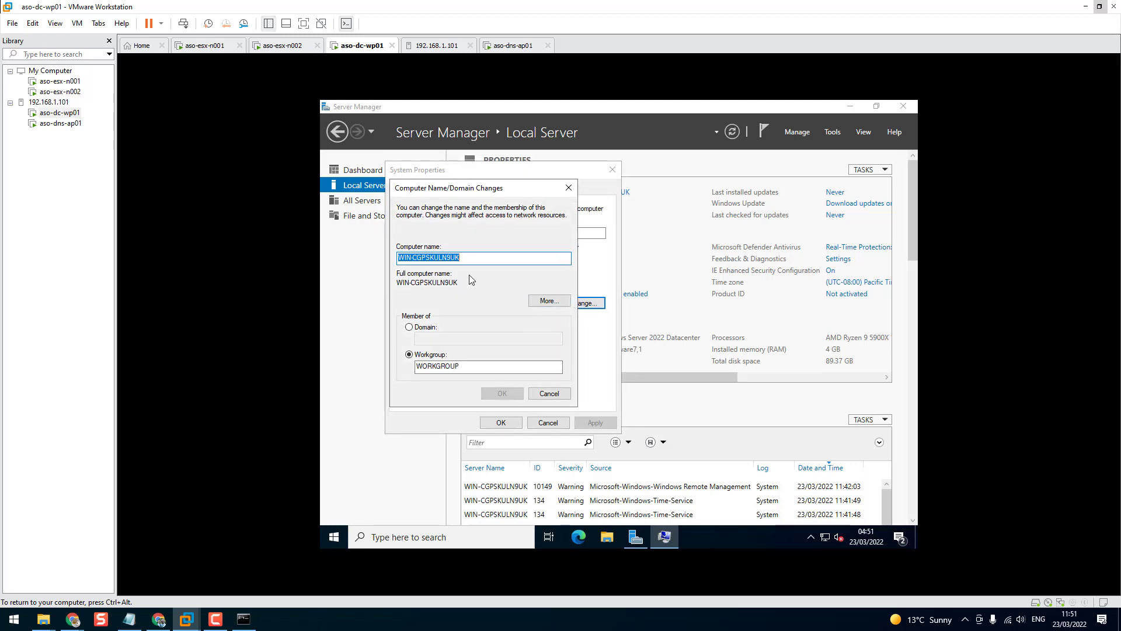
Step: Enter aso-dc-wp01 as the computer name, confirm, and acknowledge the restart notice
type("aso-dc-")
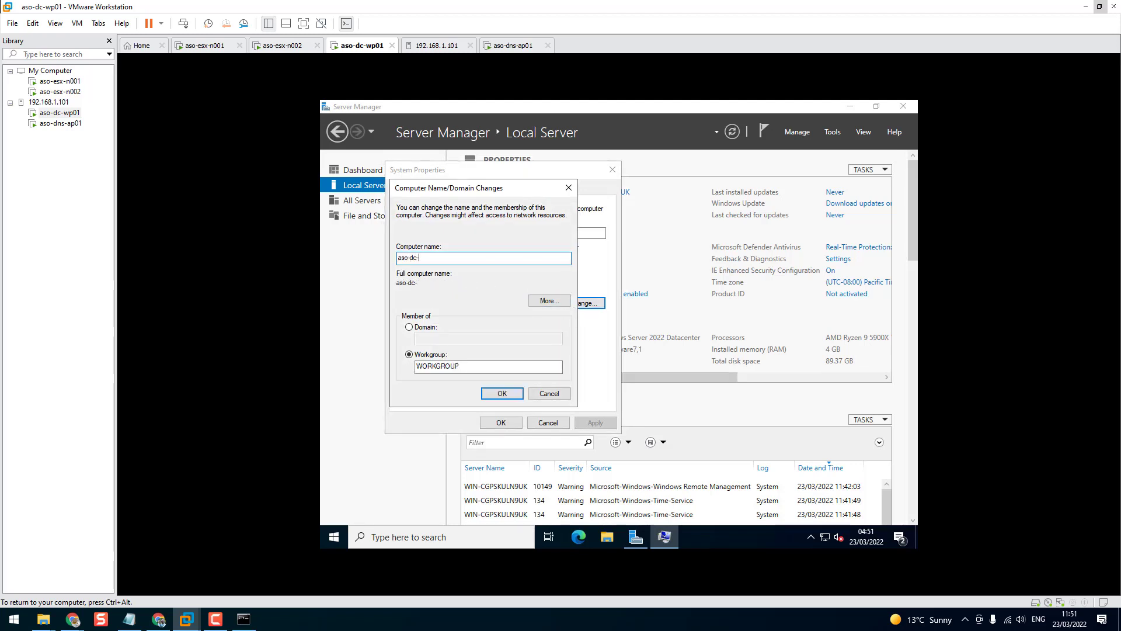
type("wp01")
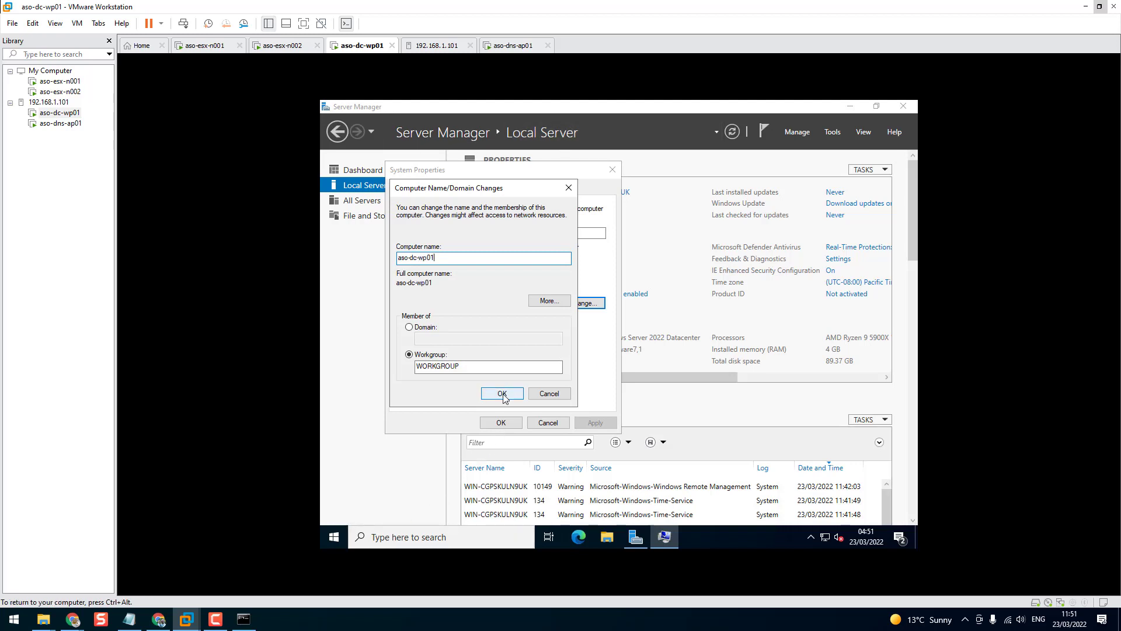
left_click(501, 393)
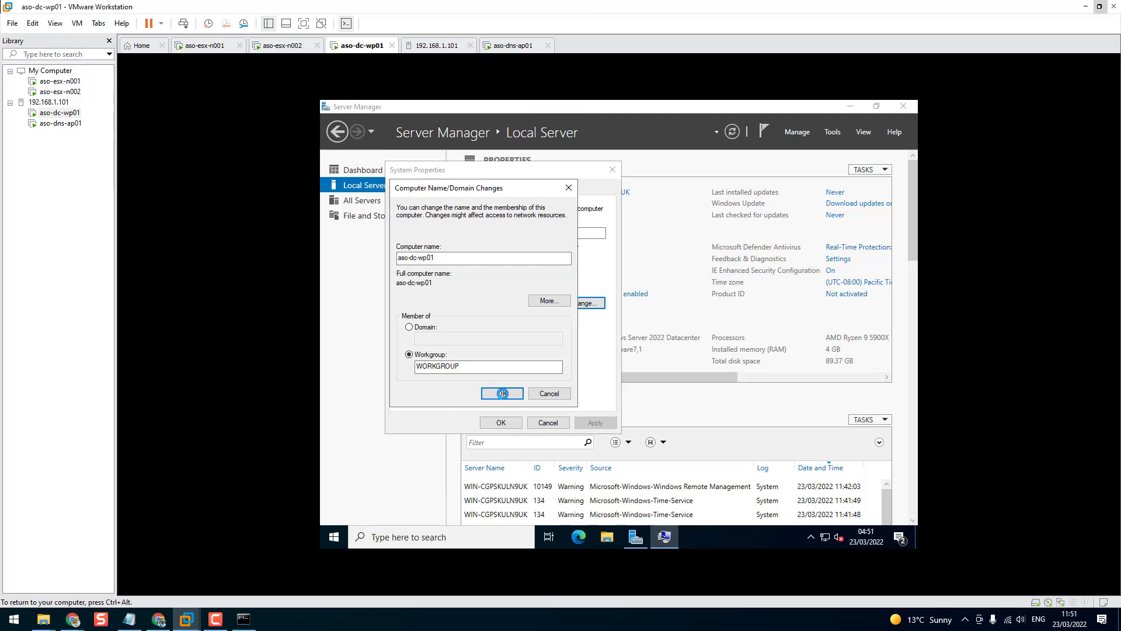
left_click(501, 393)
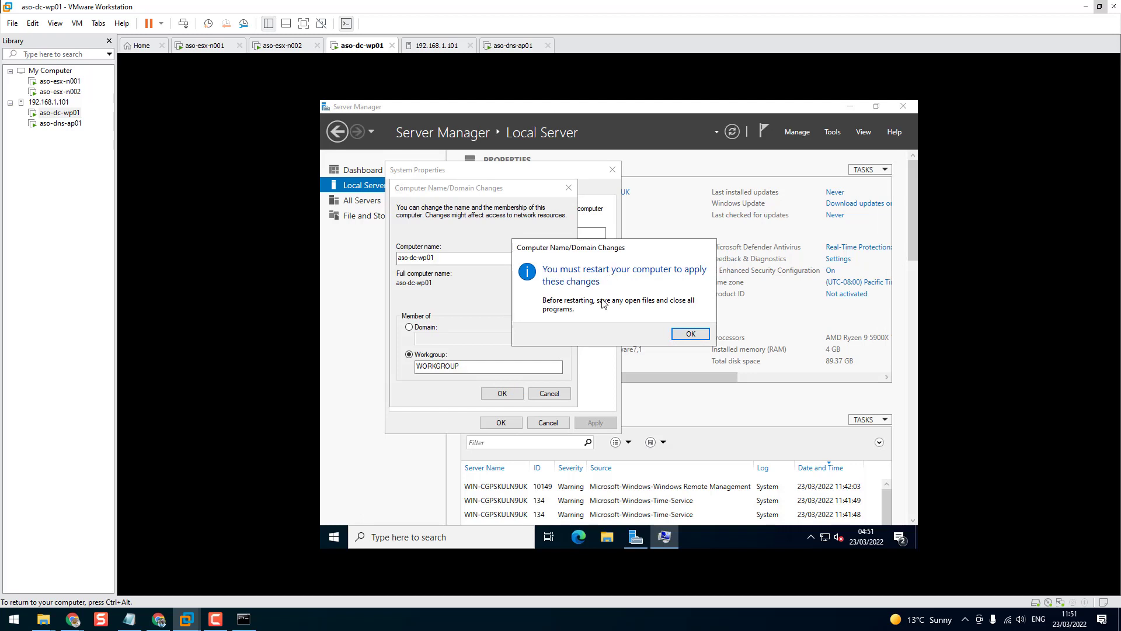
left_click(689, 333)
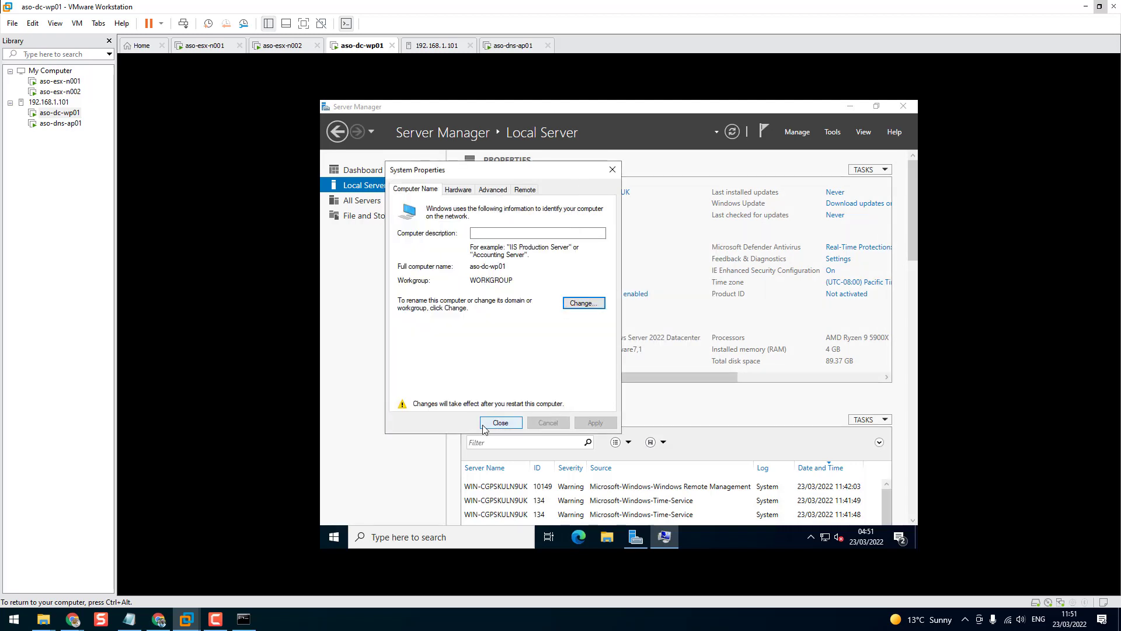
left_click(500, 422)
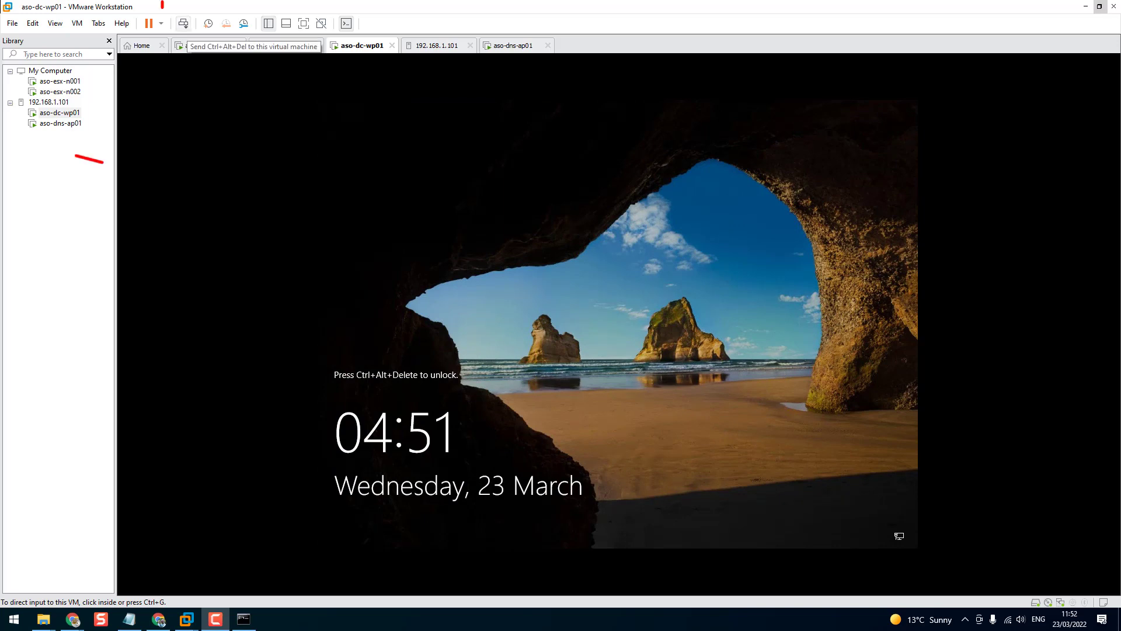
Step: Send Ctrl+Alt+Del from the toolbar to reach the restarted server's sign-in screen
left_click(183, 24)
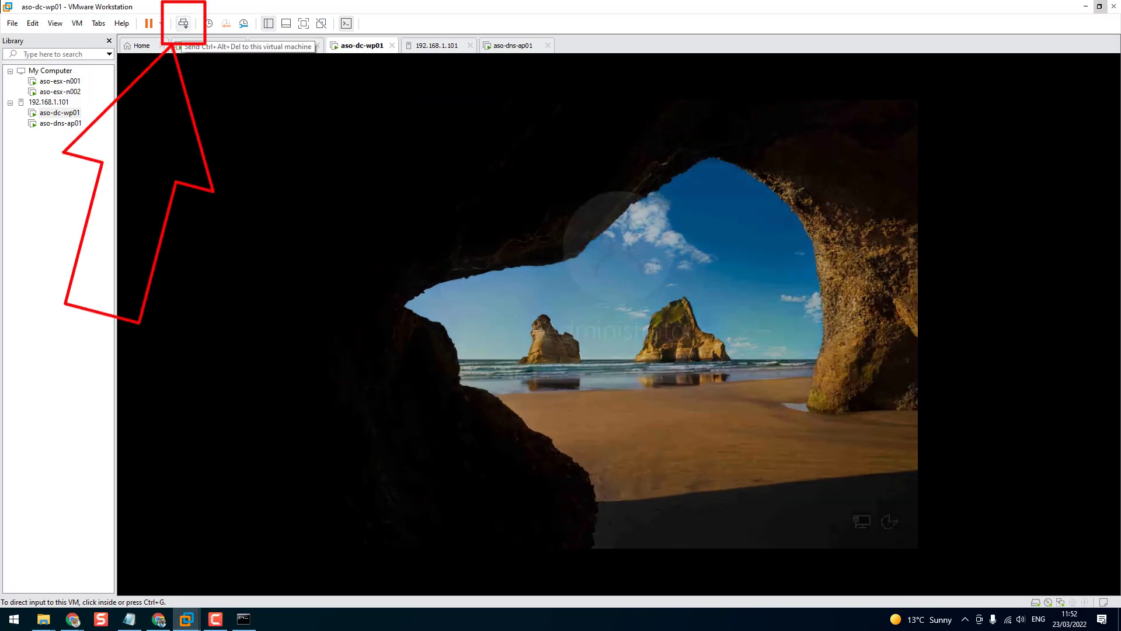
left_click(185, 23)
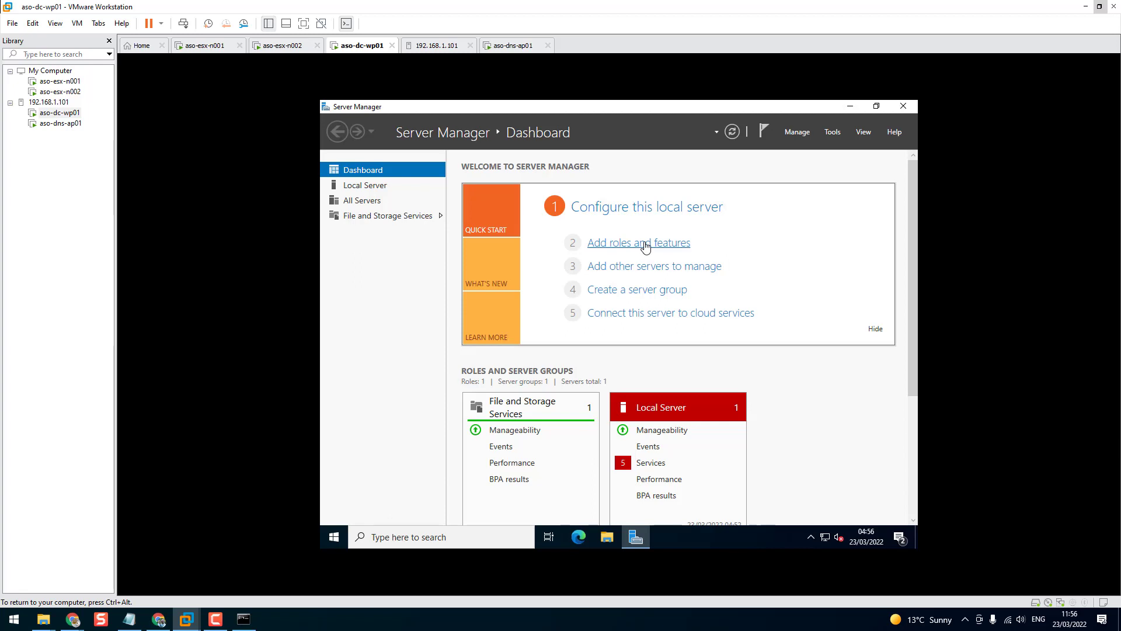
Step: Start a role-based install on aso-dc-wp01 and add Active Directory Domain Services with its tools
left_click(639, 242)
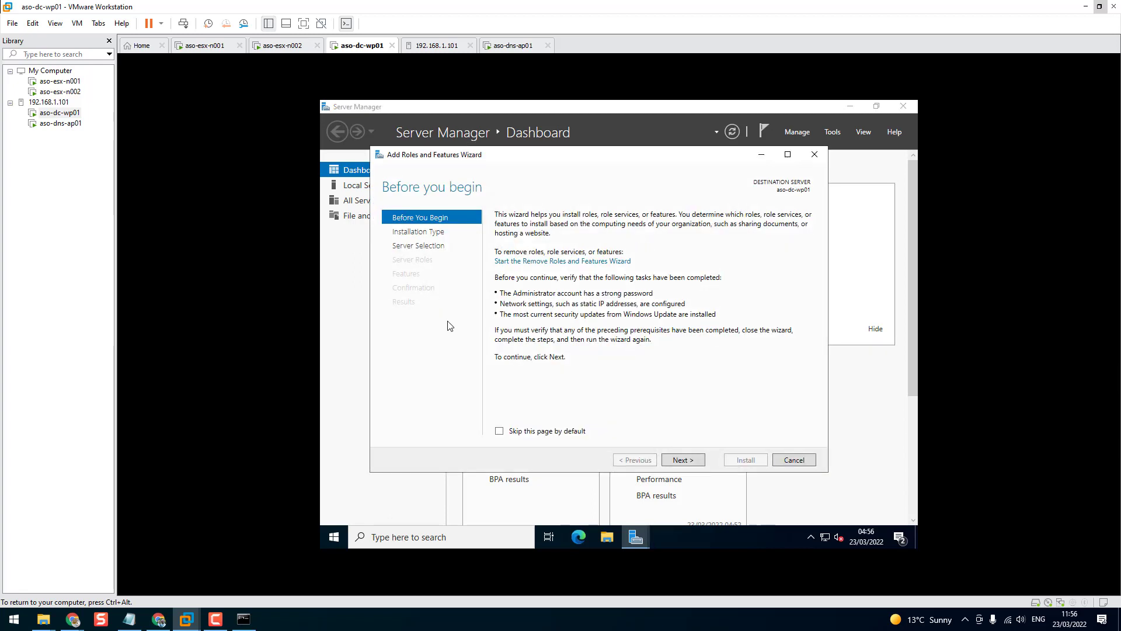
mouse_move(682, 459)
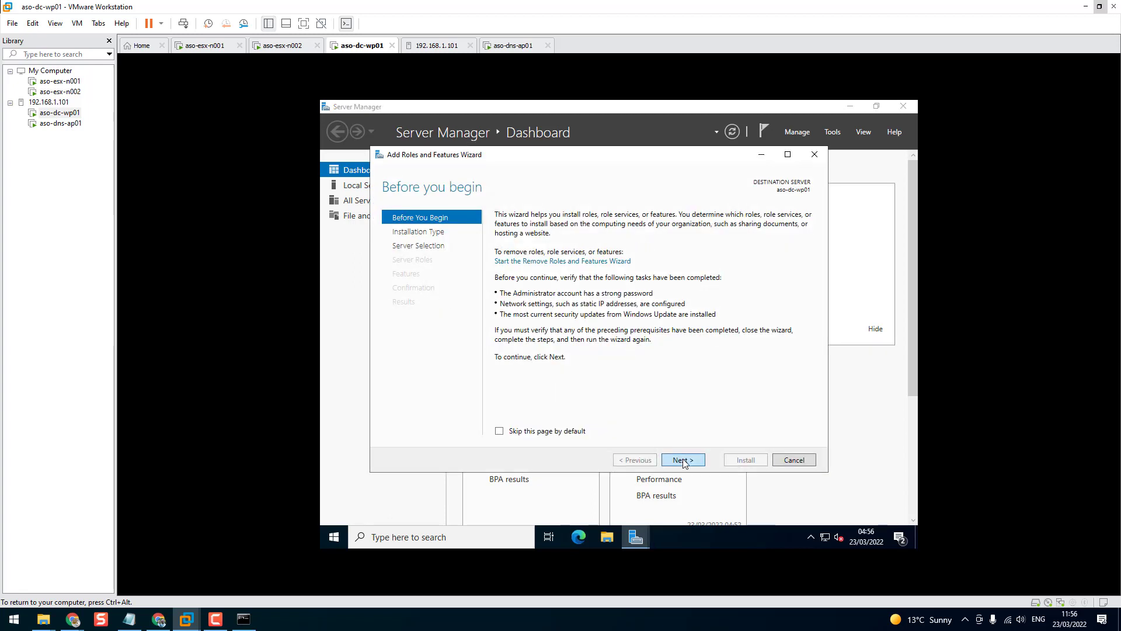
left_click(681, 459)
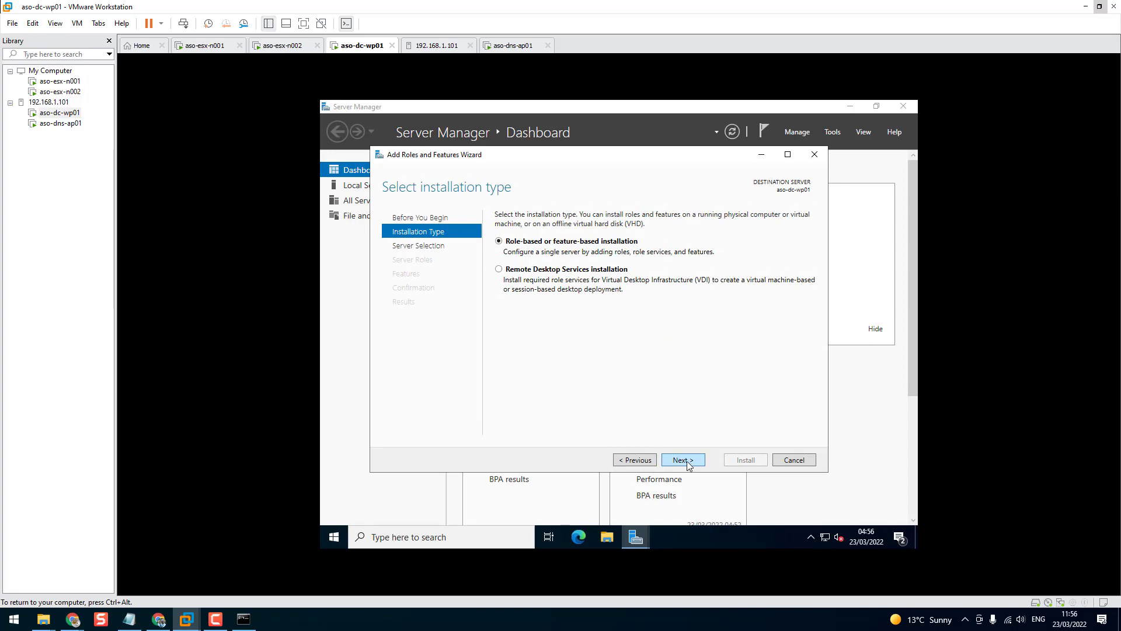
left_click(682, 459)
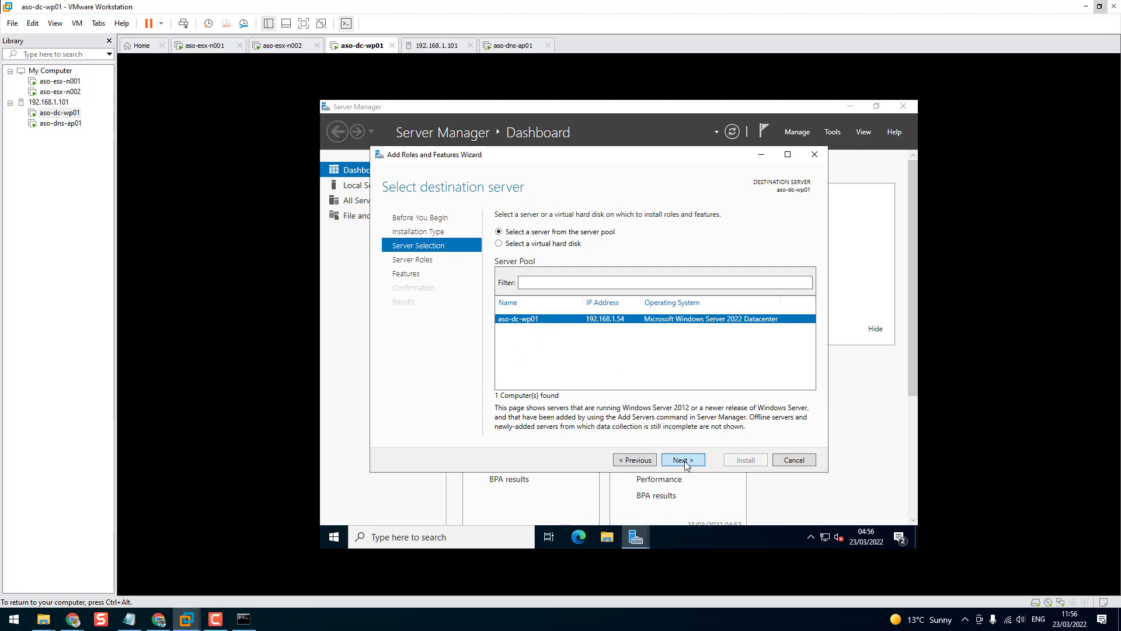
left_click(682, 459)
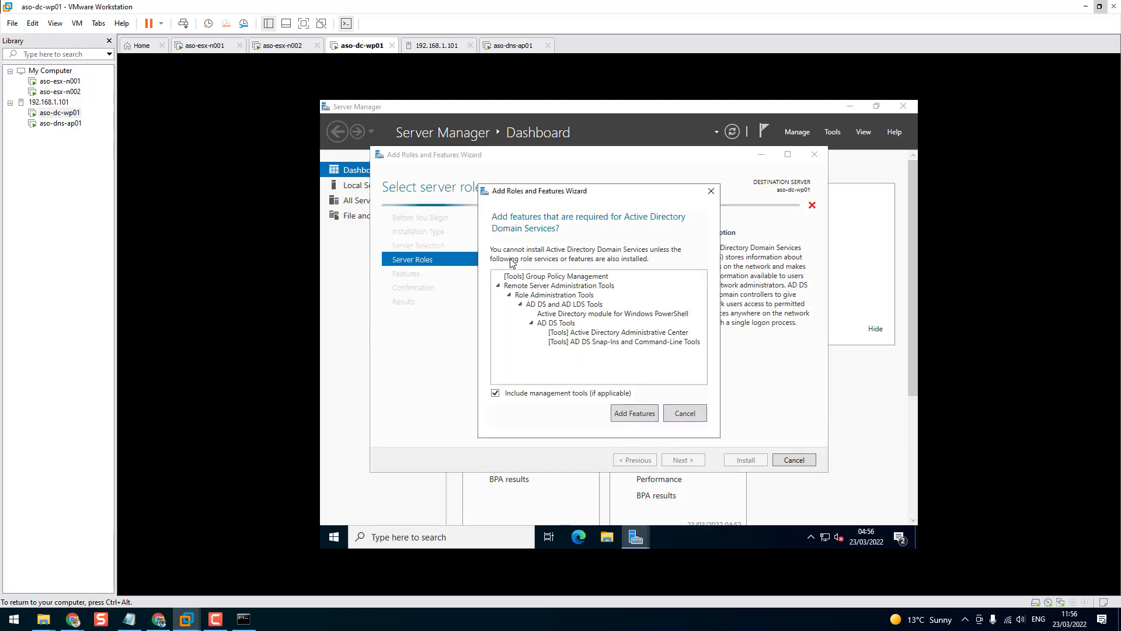
left_click(634, 413)
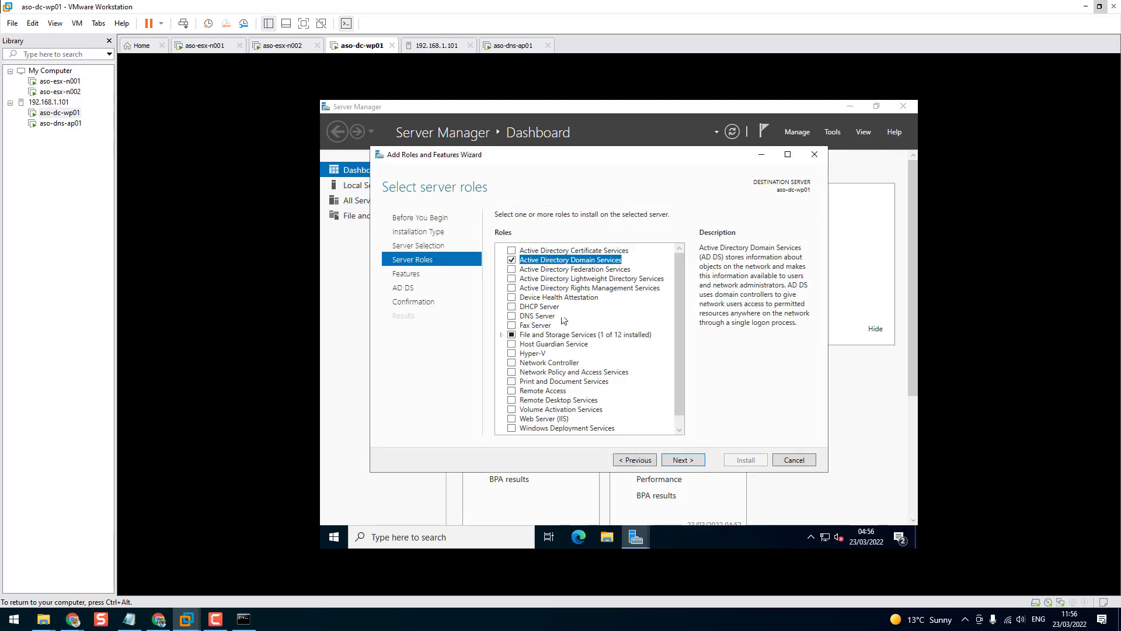
Step: Add the DNS Server role with its management tools and install both roles
left_click(512, 316)
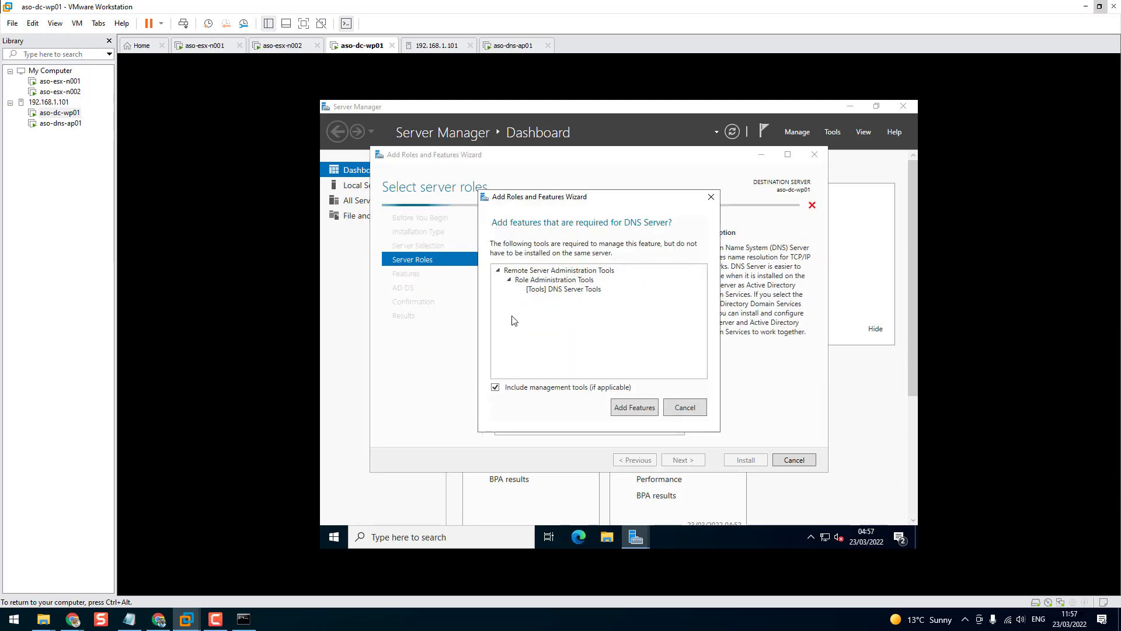
left_click(633, 408)
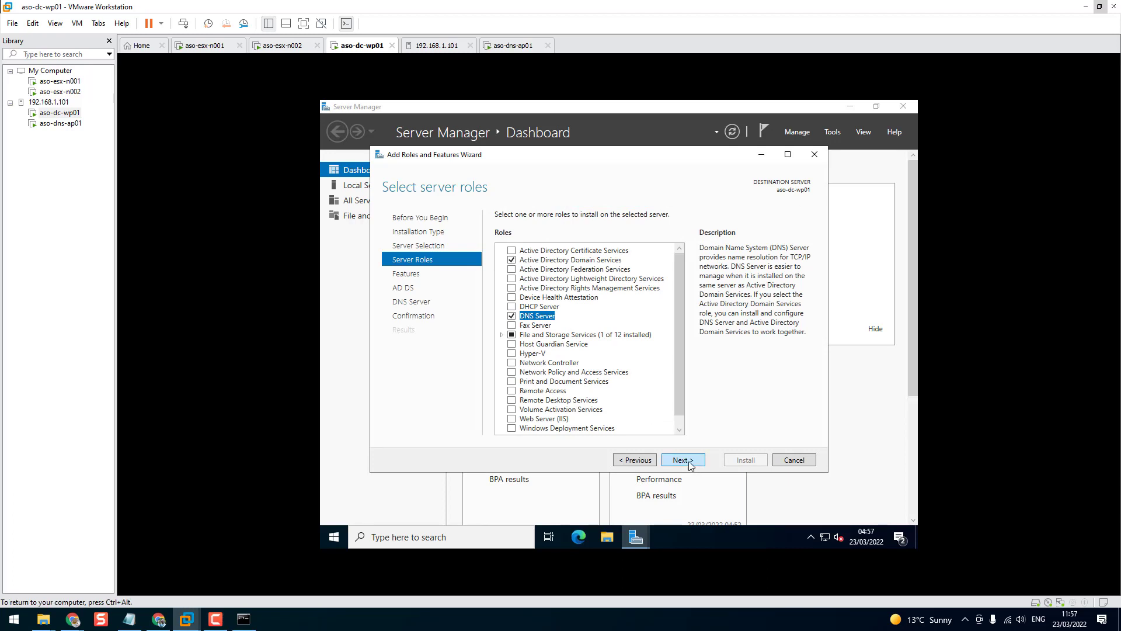
left_click(681, 459)
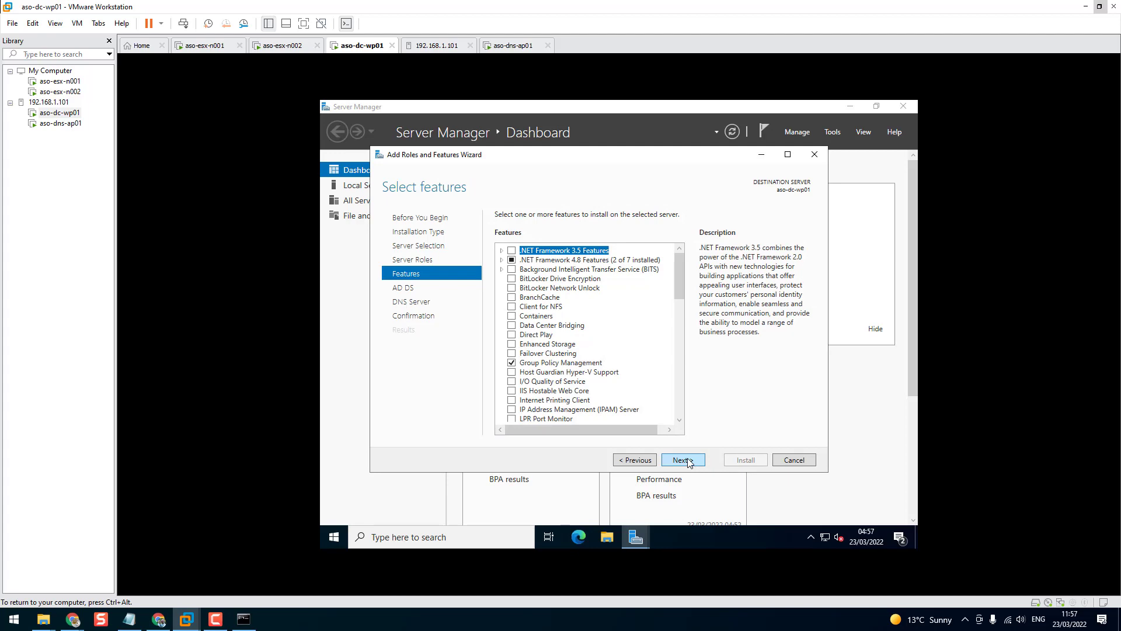
left_click(681, 459)
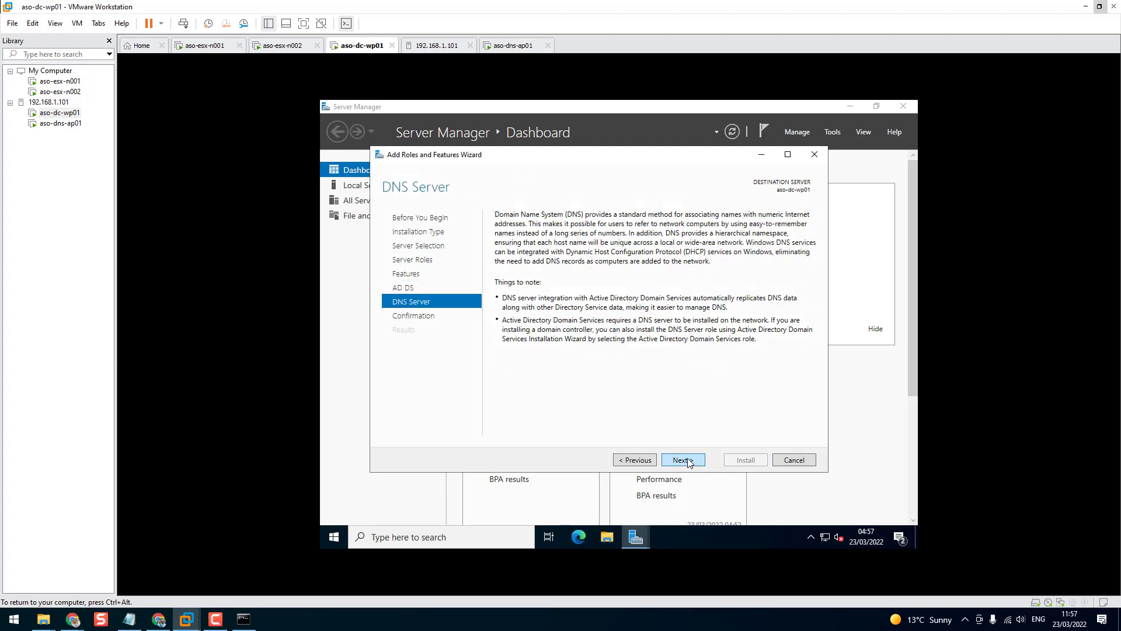
left_click(680, 459)
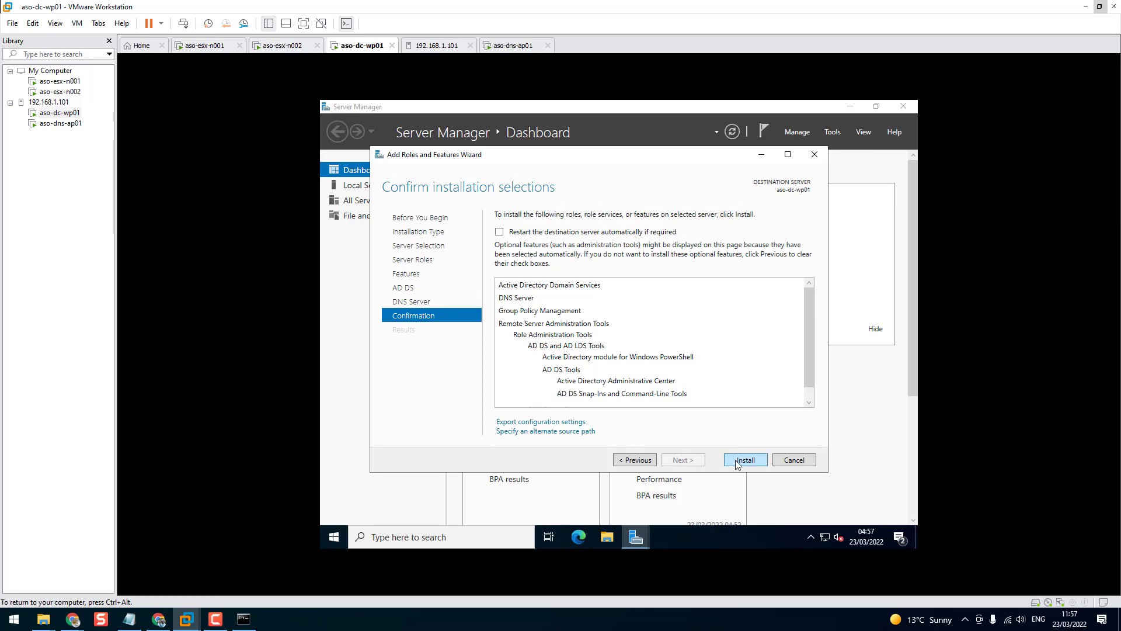
left_click(745, 459)
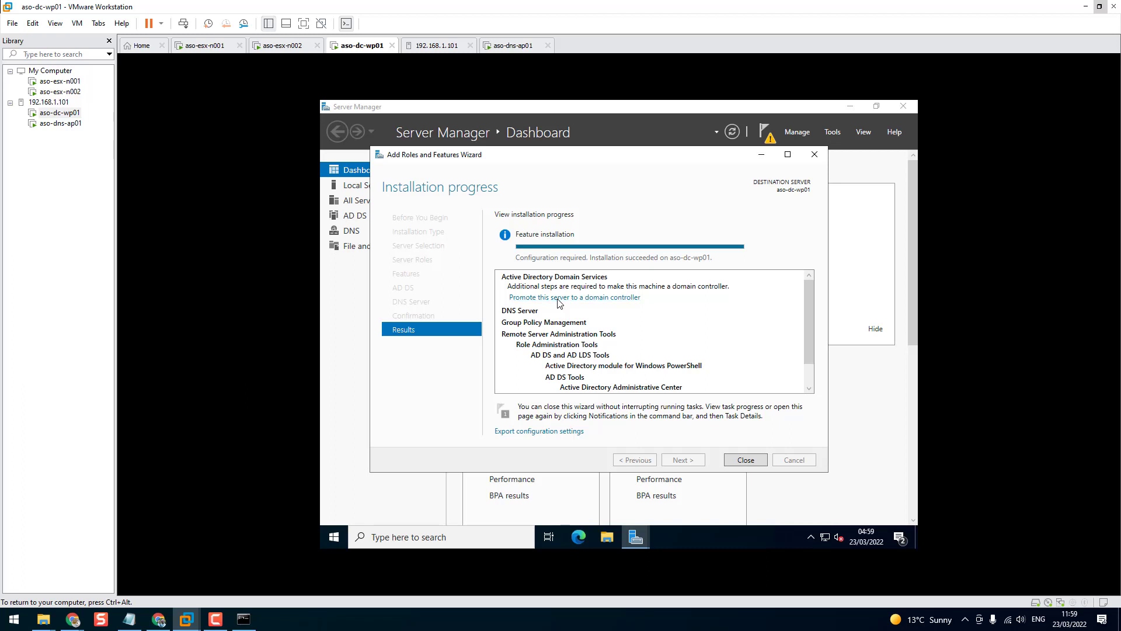
Step: Launch the promotion wizard, choose 'Add a new forest' with root domain angrysysops.com
left_click(574, 296)
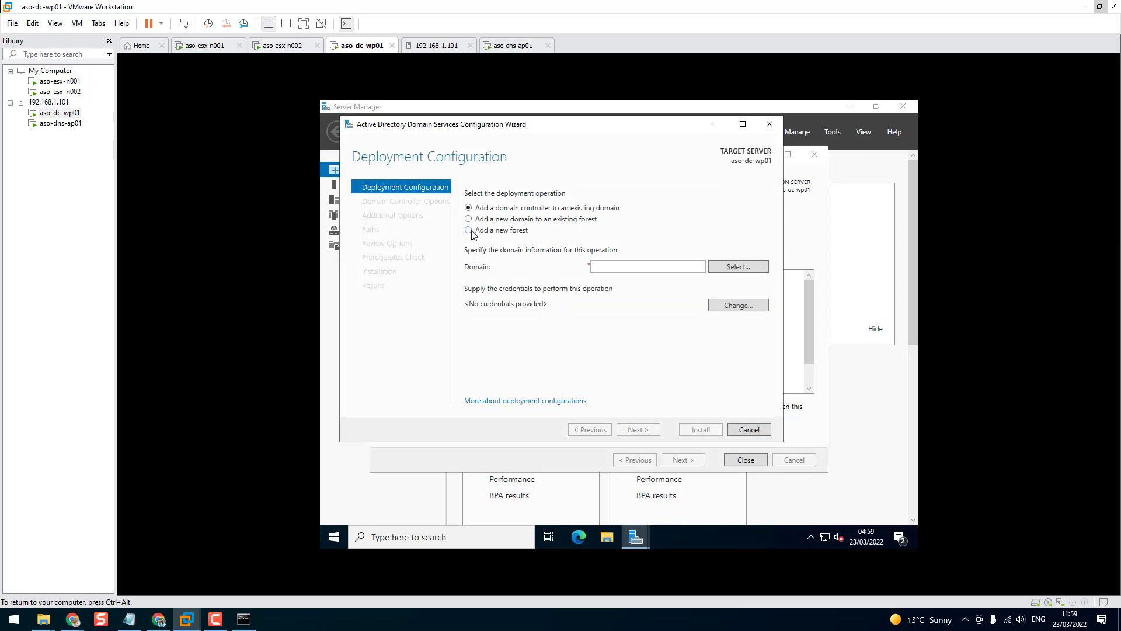
left_click(468, 230)
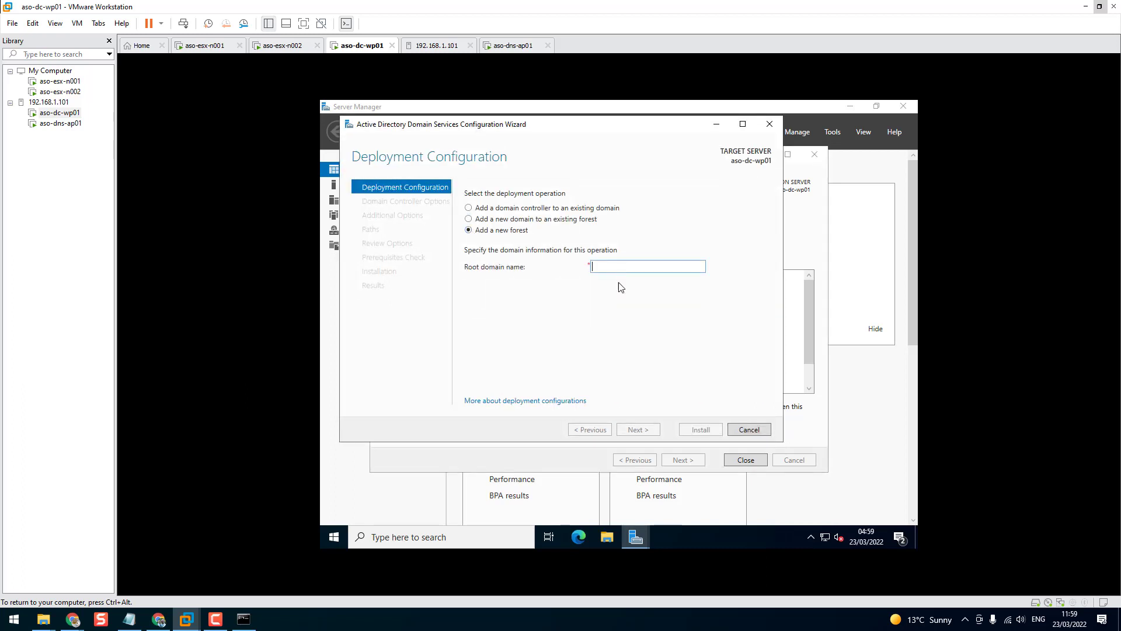
mouse_move(619, 366)
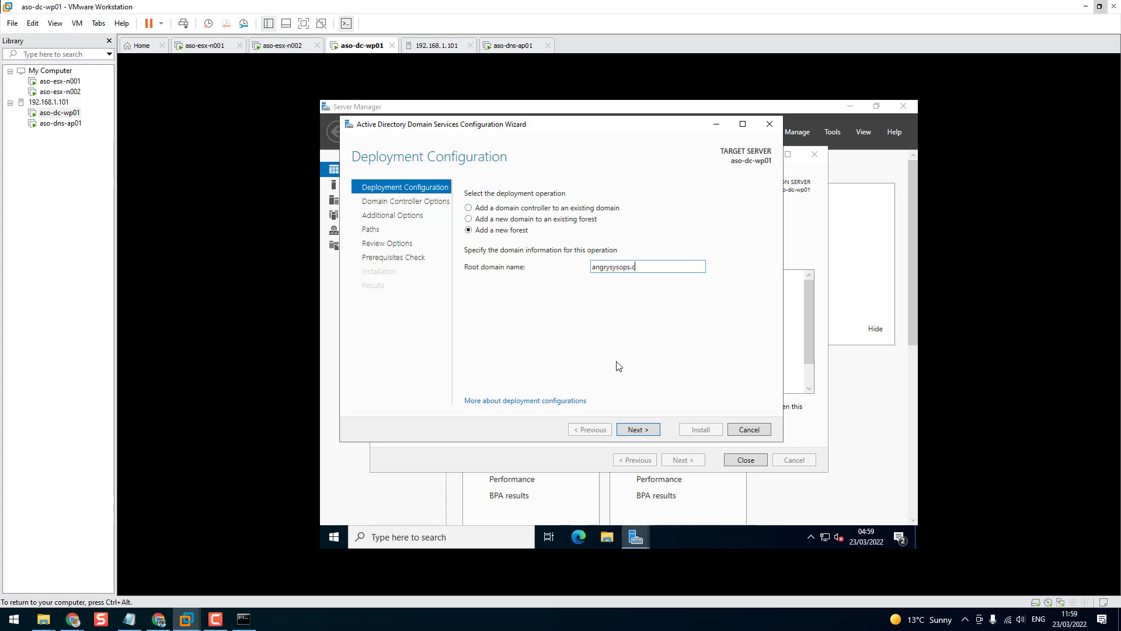
type("om")
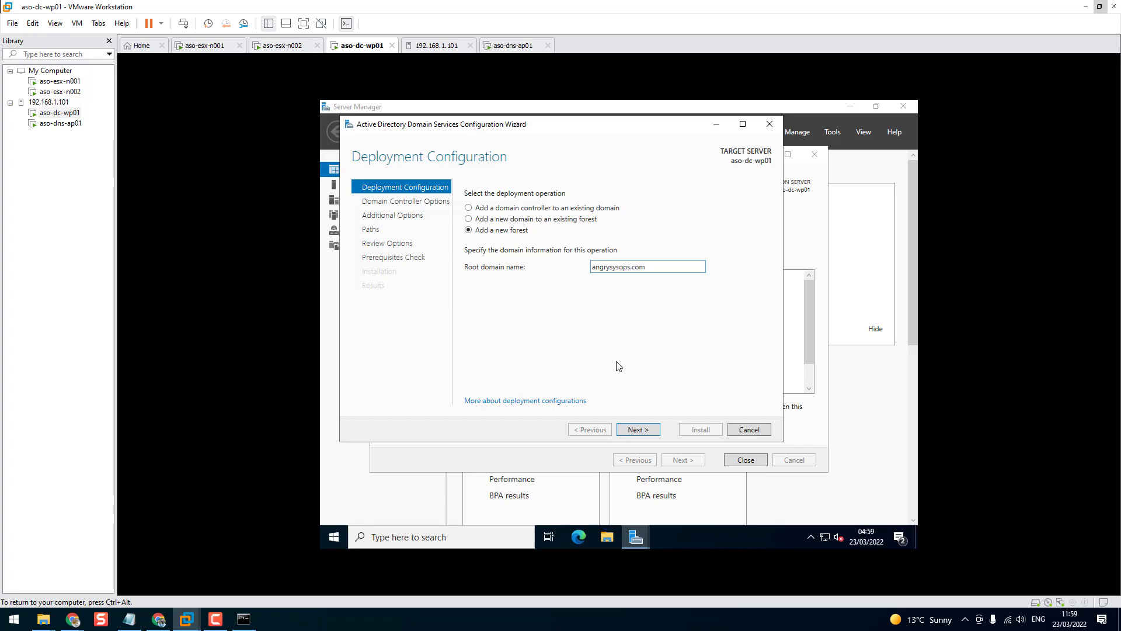
left_click(646, 266)
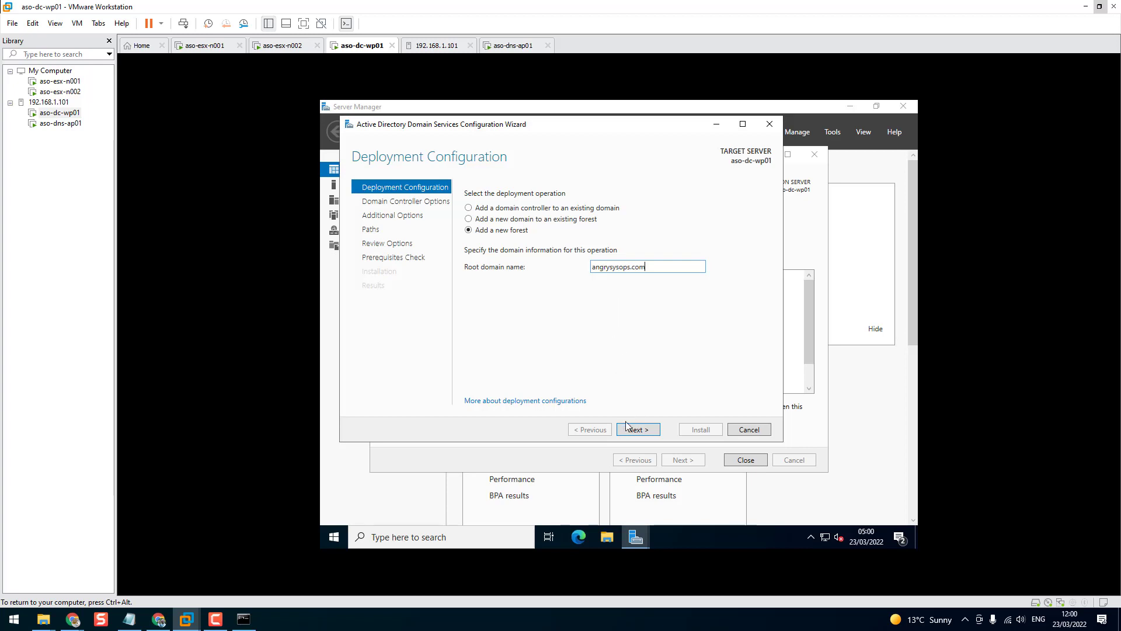
left_click(636, 429)
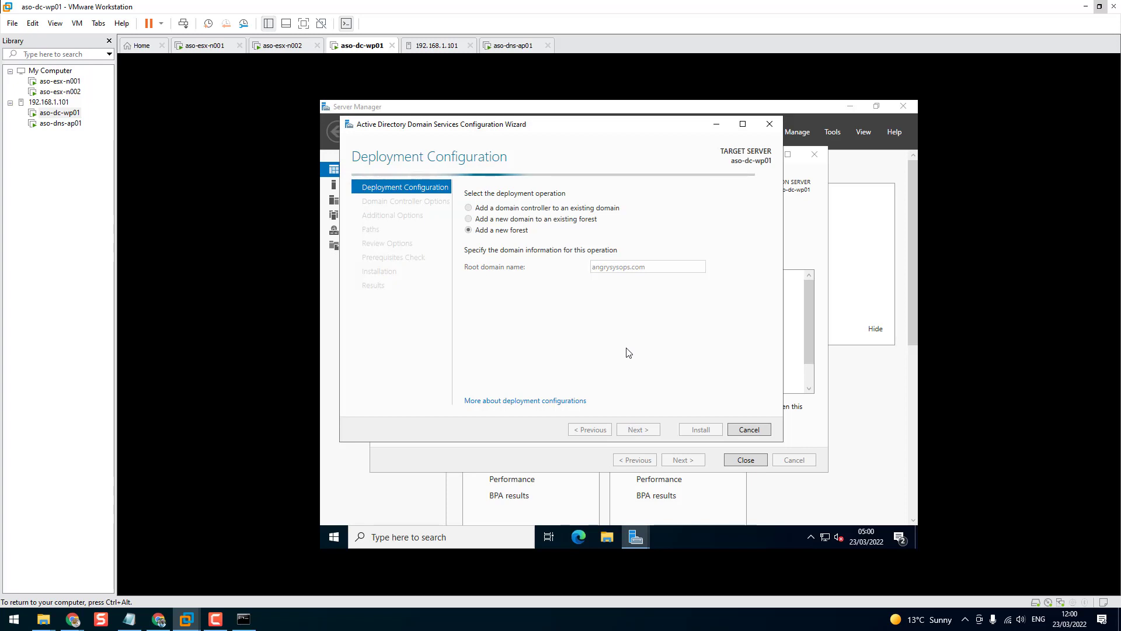
Step: Keep DNS server and Global Catalog checked and set the DSRM password
left_click(637, 429)
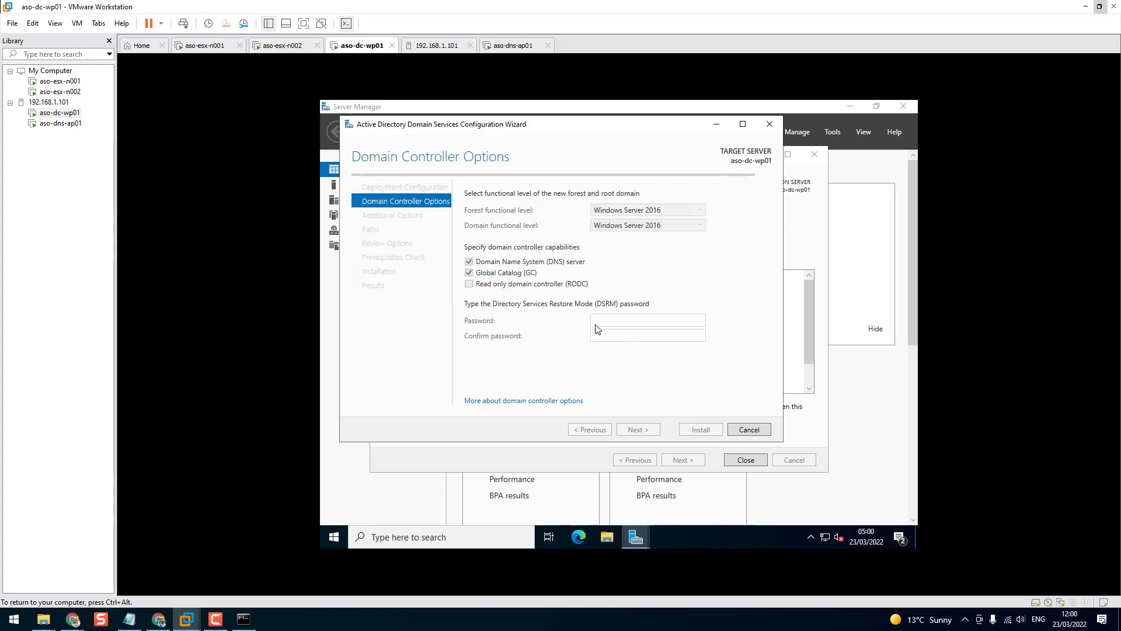
left_click(645, 320)
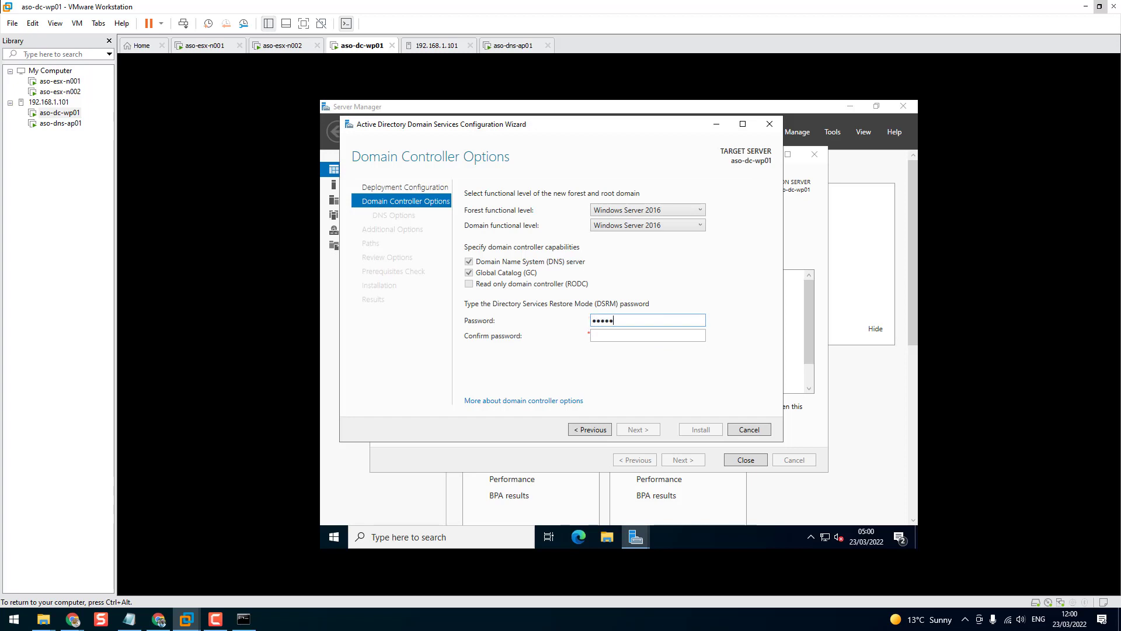
key("Backspace")
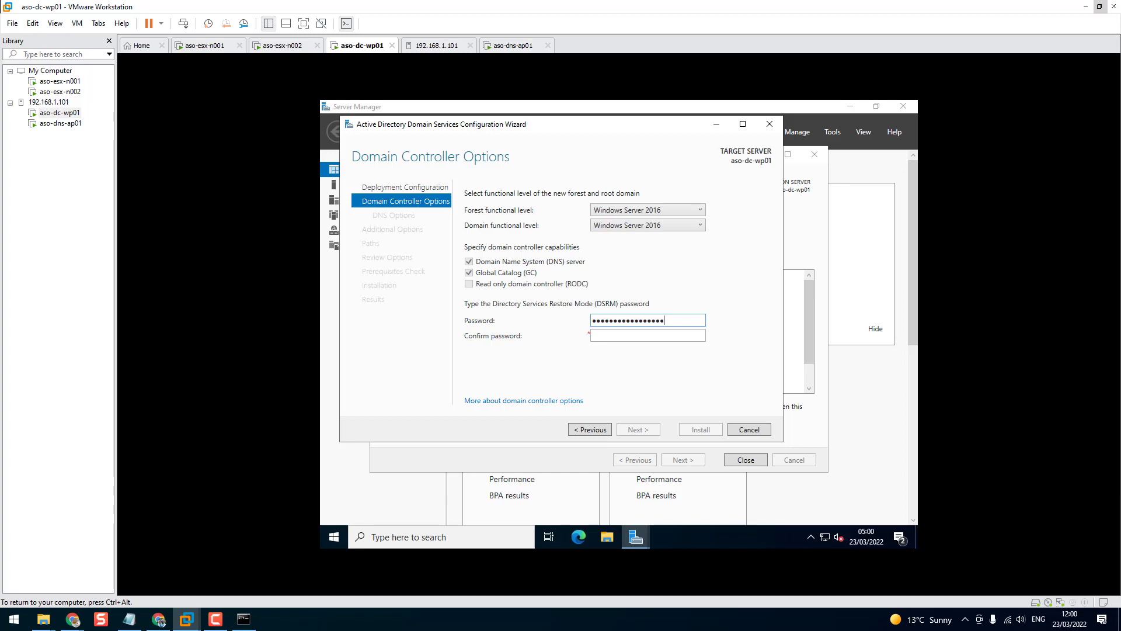
type("••••")
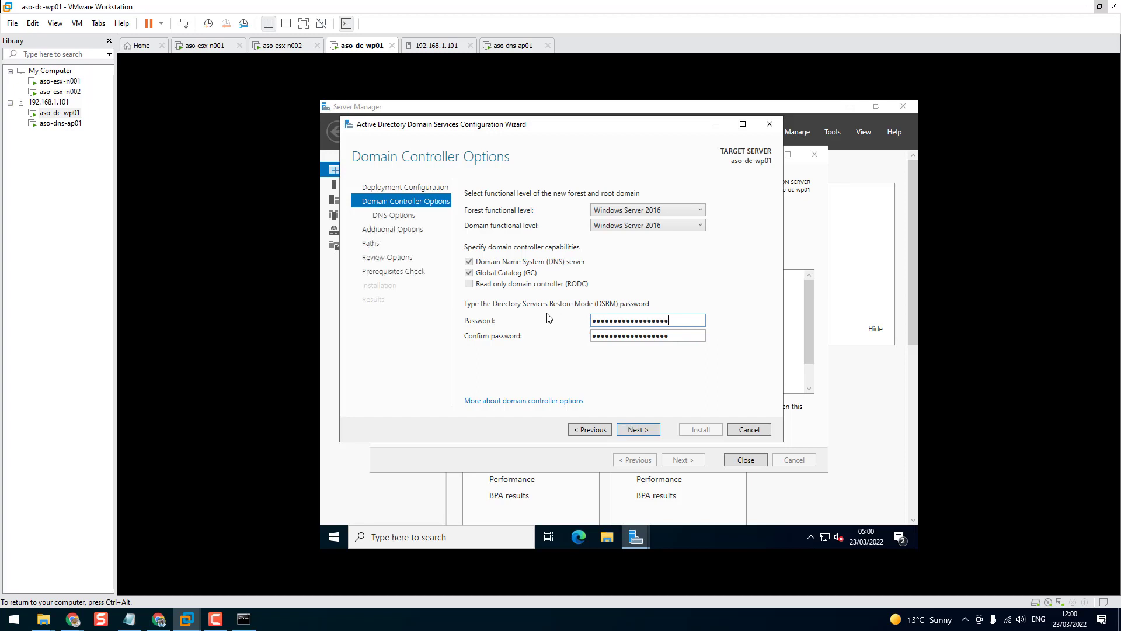
left_click(636, 429)
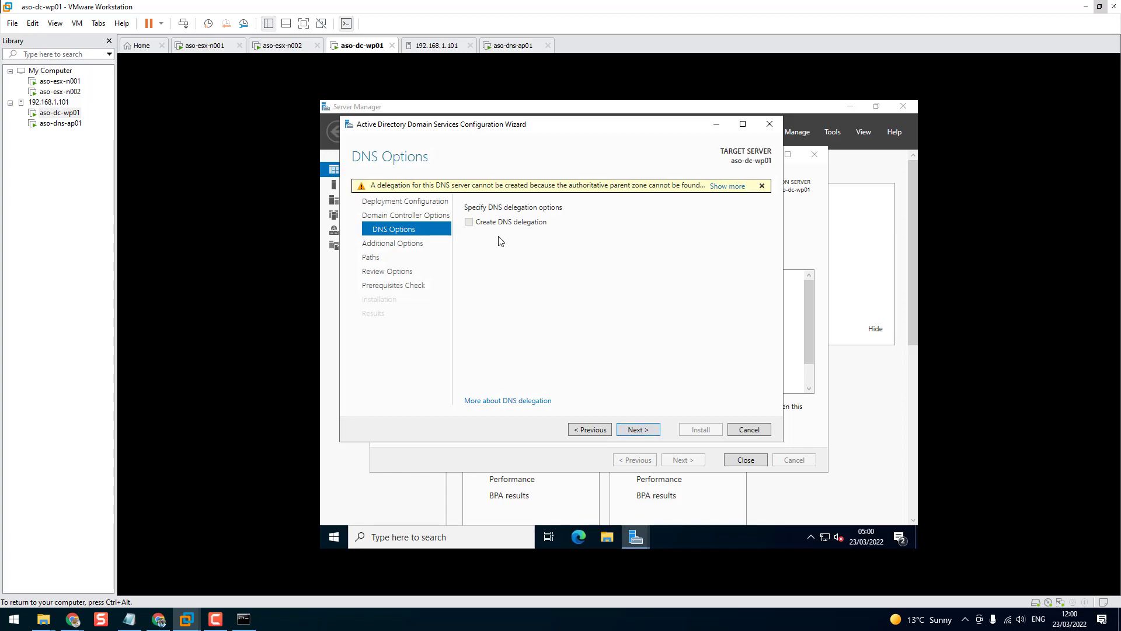
mouse_move(546, 297)
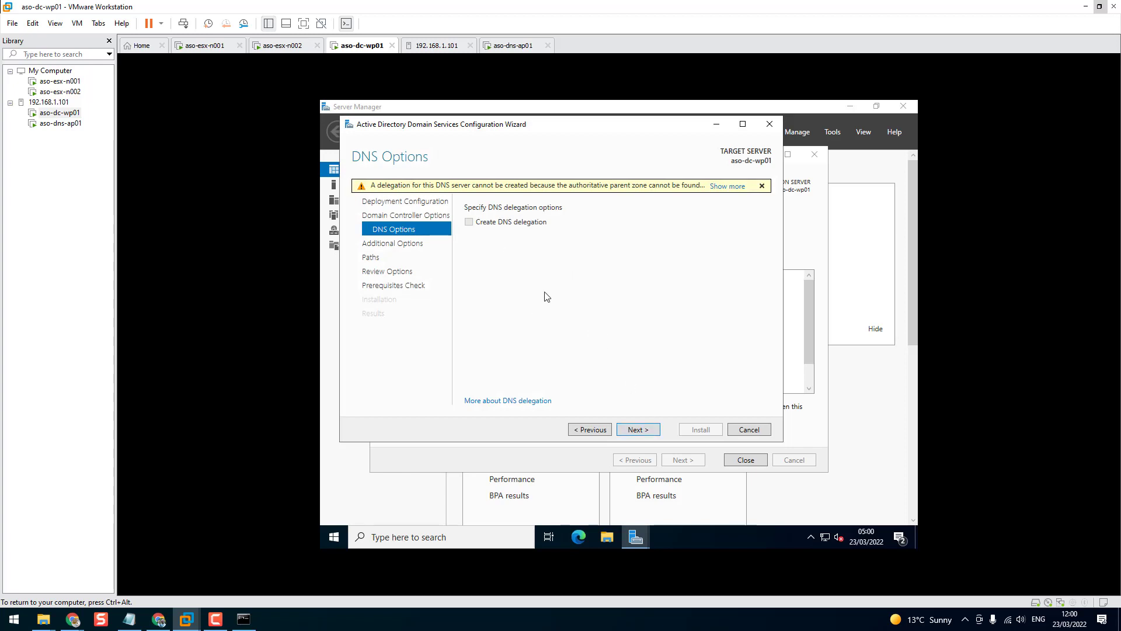
Step: Skip DNS delegation, keep NetBIOS name ANGRYSYSOPS and default NTDS/SYSVOL paths
left_click(636, 429)
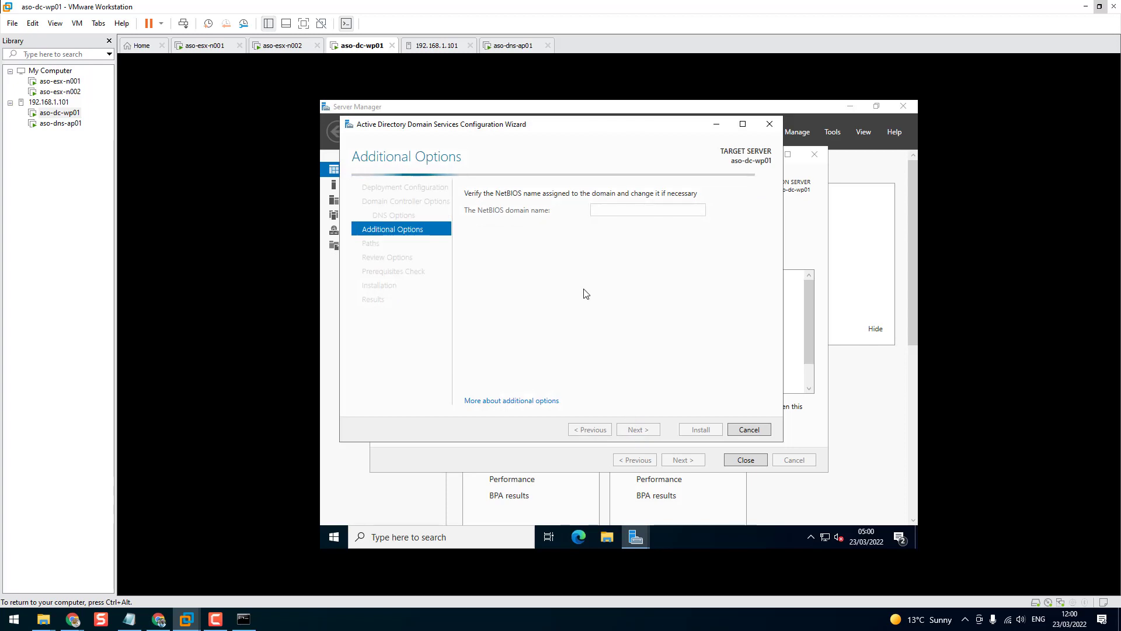
type("ANGRYSYSOPS")
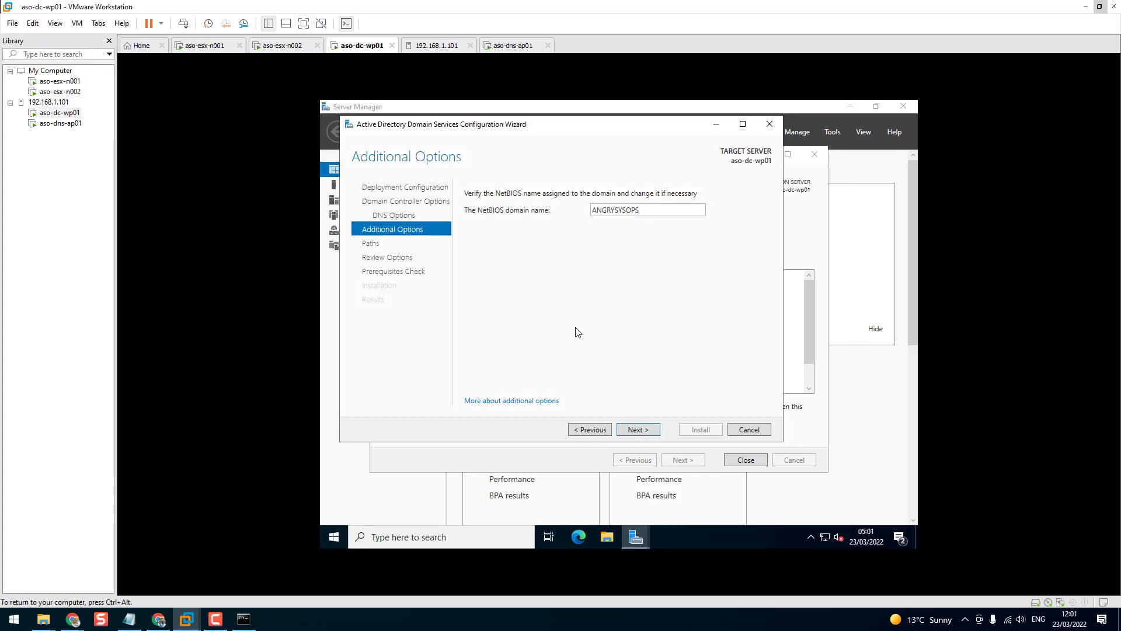
mouse_move(598, 373)
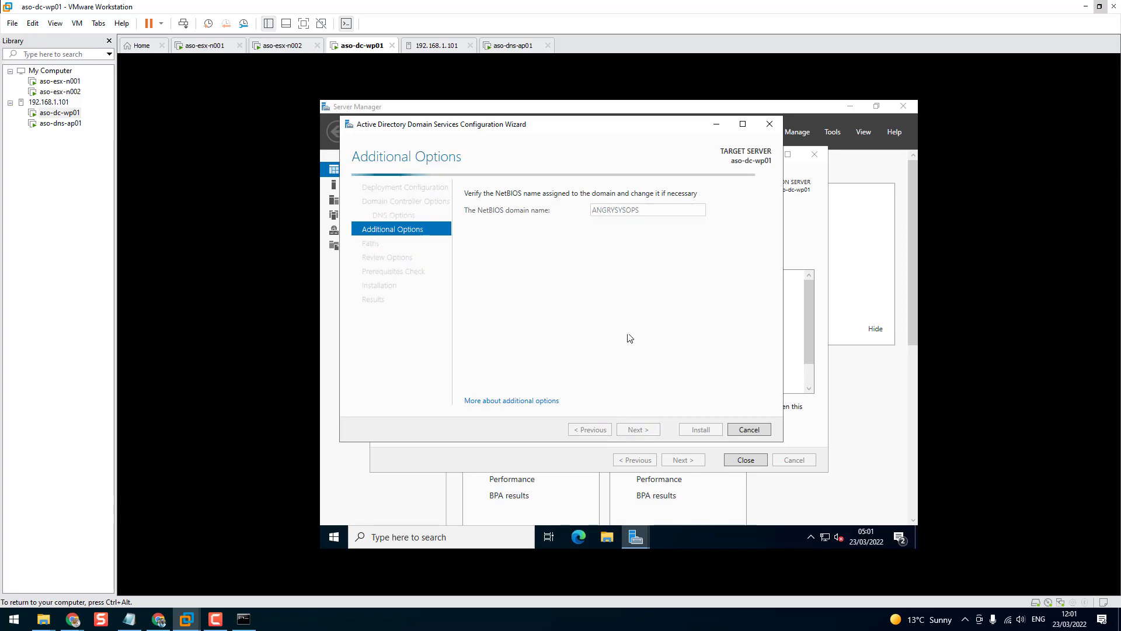
left_click(637, 429)
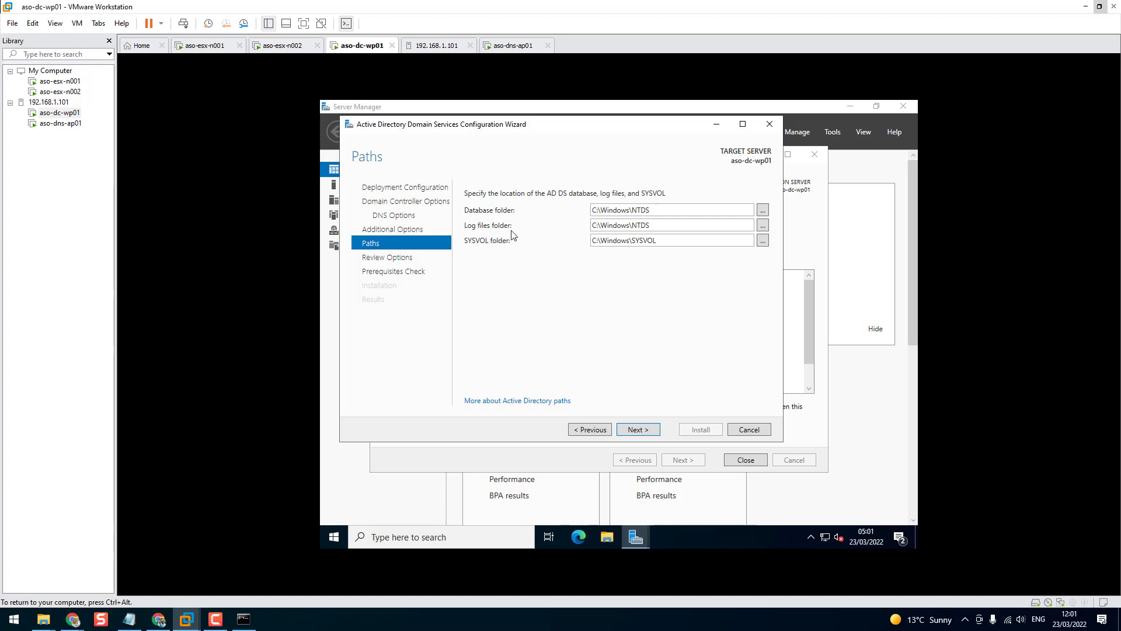
mouse_move(571, 335)
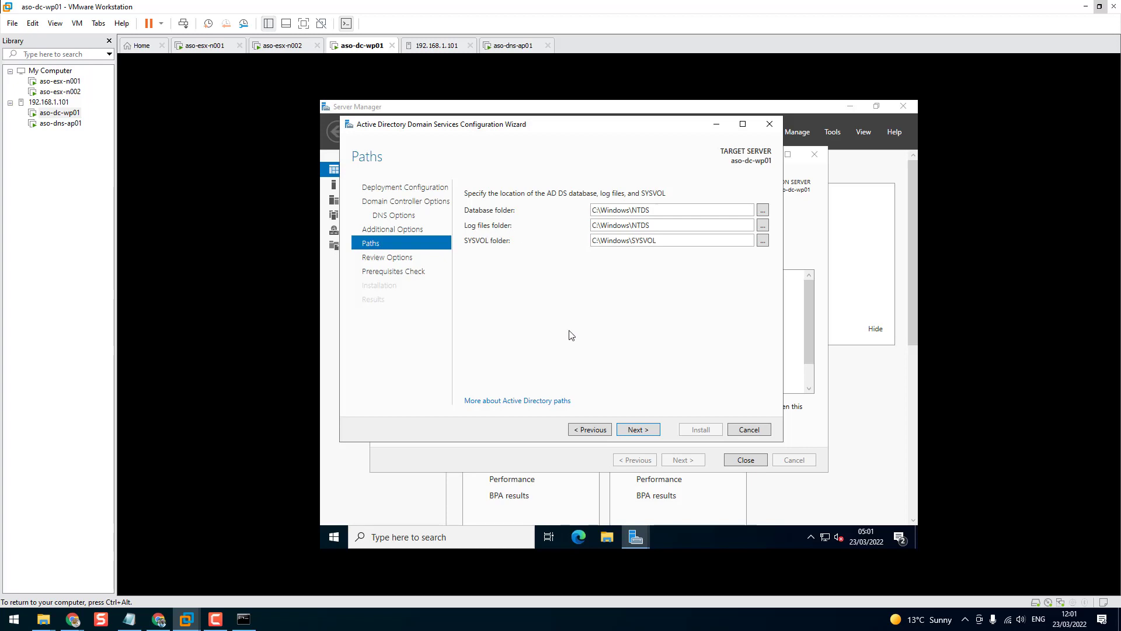
left_click(637, 429)
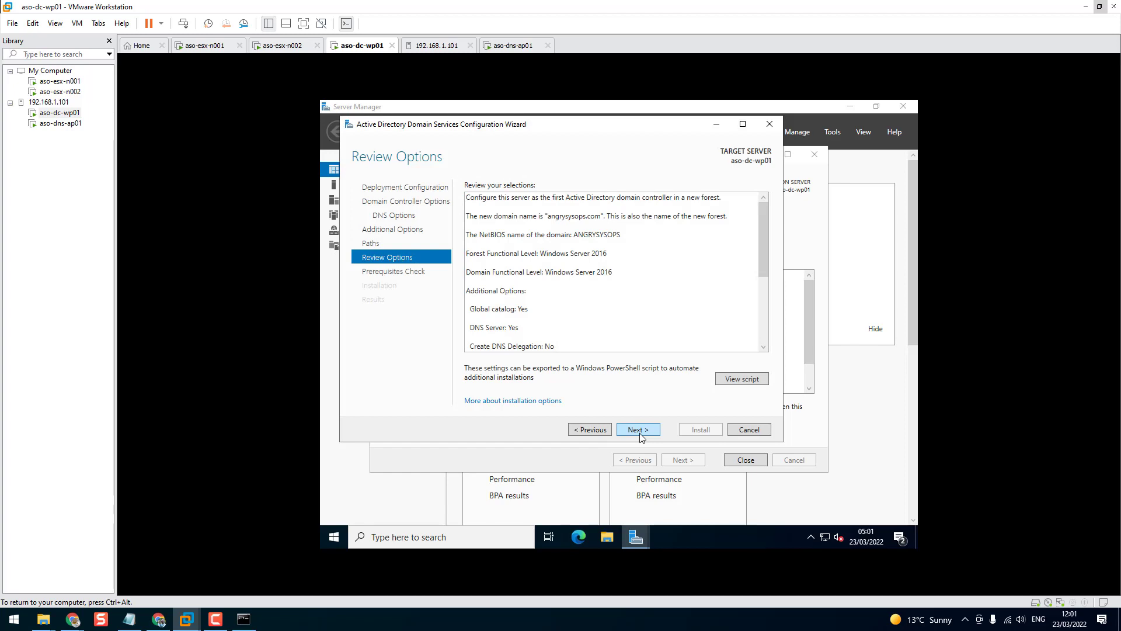
scroll("down", 3)
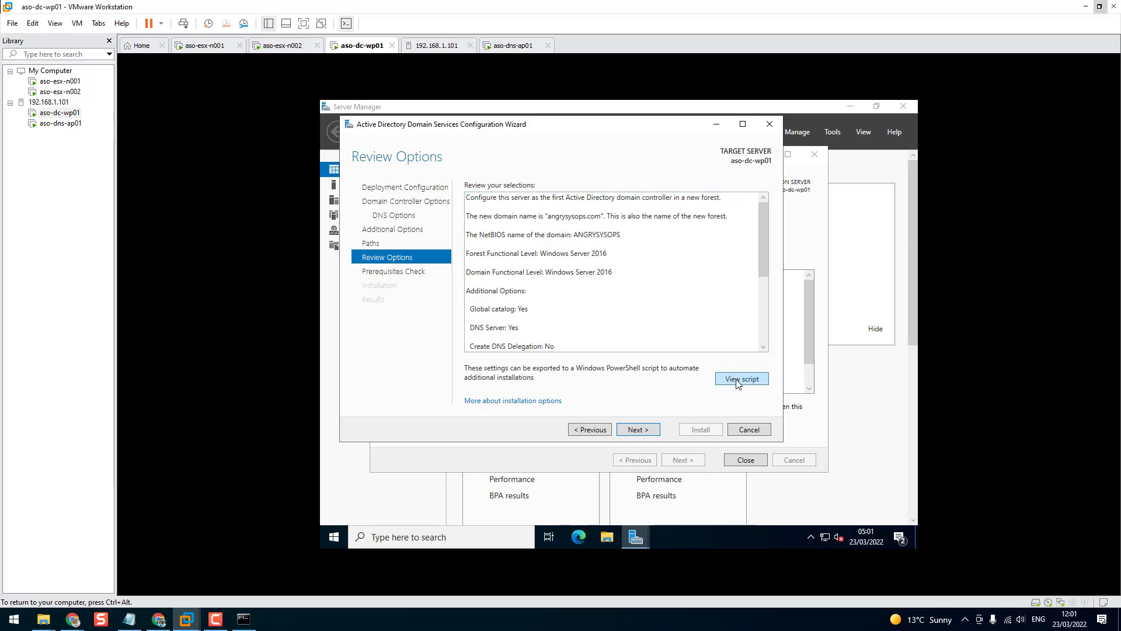
Step: View and close the generated PowerShell deployment script, then run the prerequisites check
left_click(741, 379)
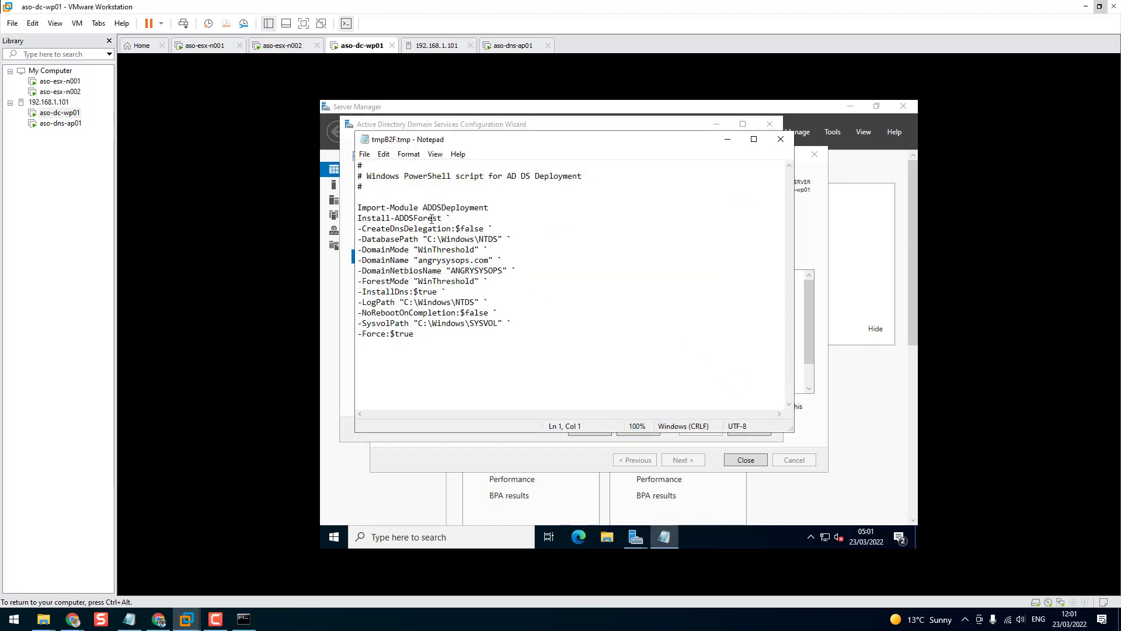
mouse_move(723, 181)
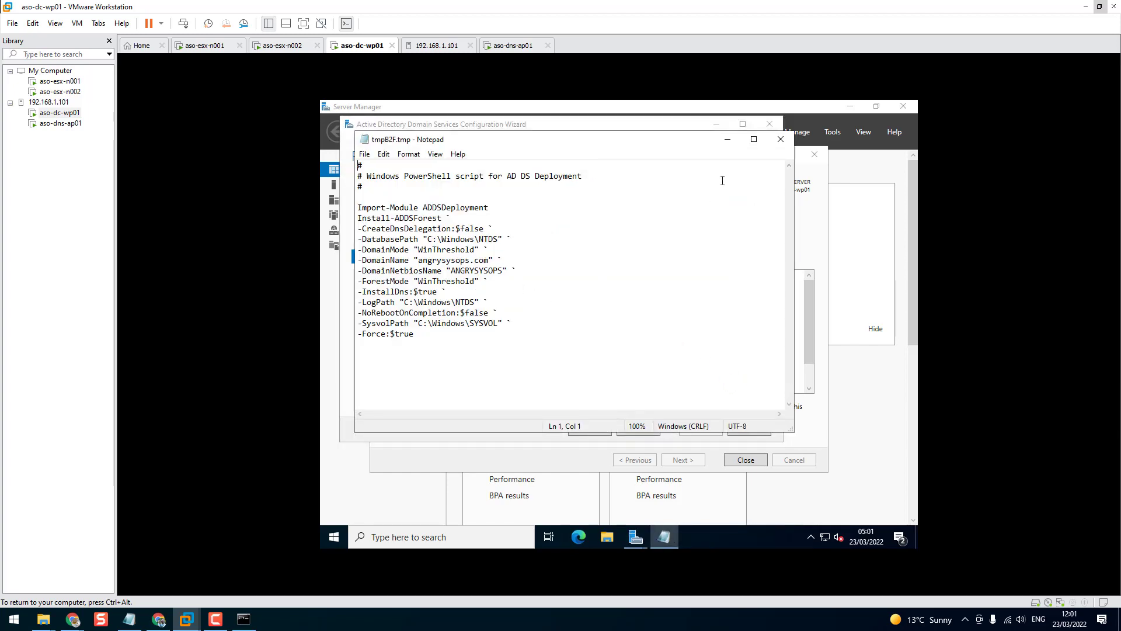
mouse_move(780, 139)
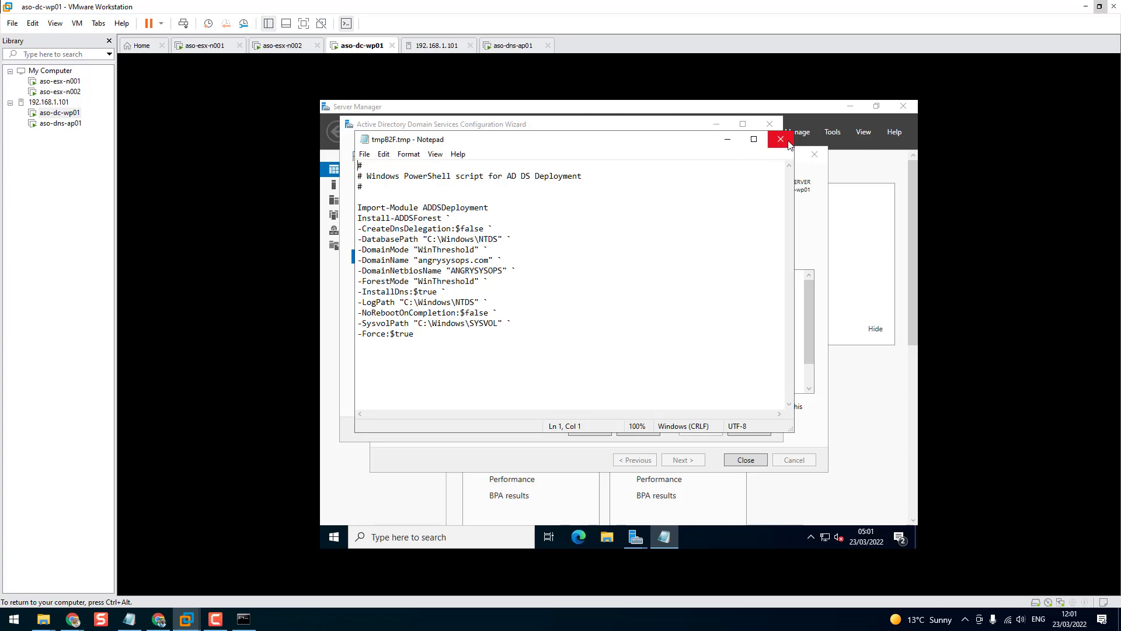
left_click(779, 139)
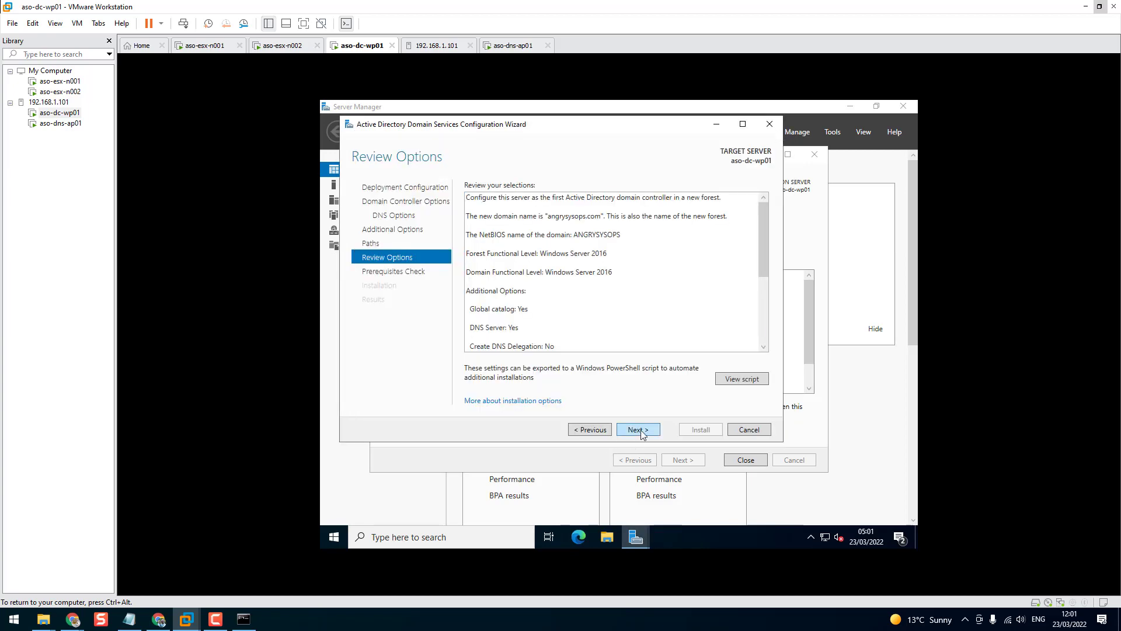
left_click(636, 429)
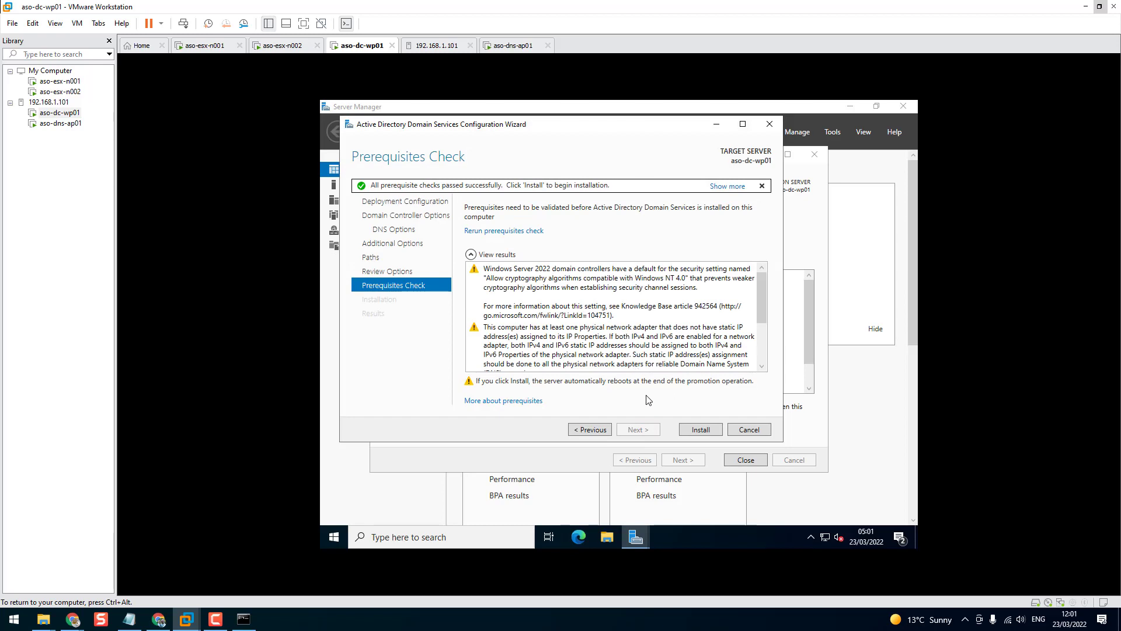
Step: Start the AD DS installation that promotes aso-dc-wp01 to a domain controller
left_click(700, 430)
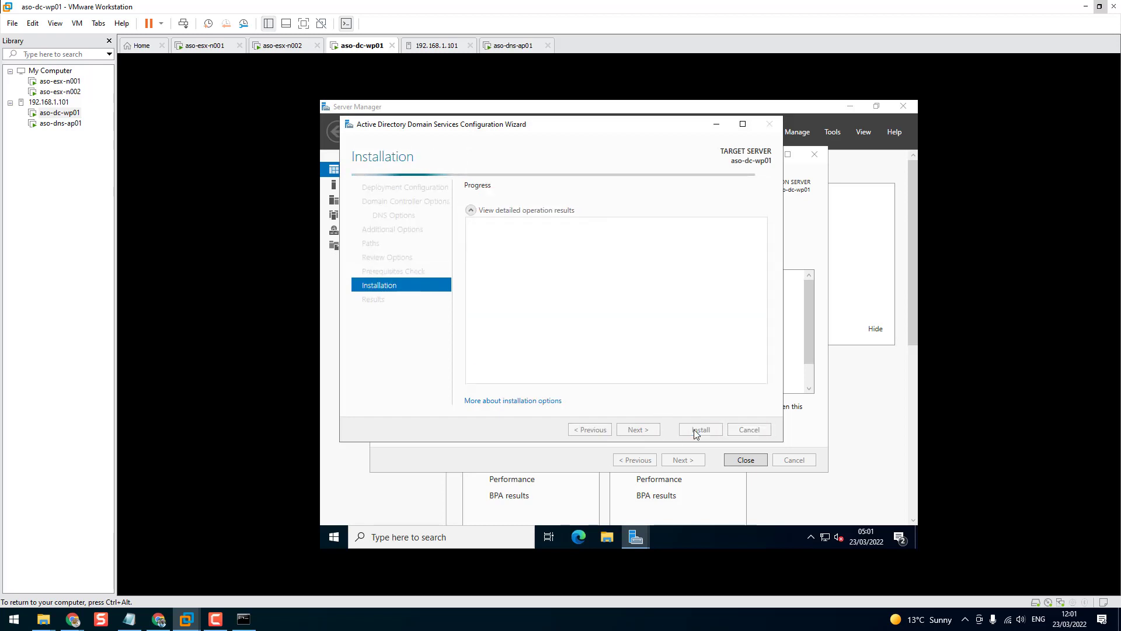
left_click(700, 429)
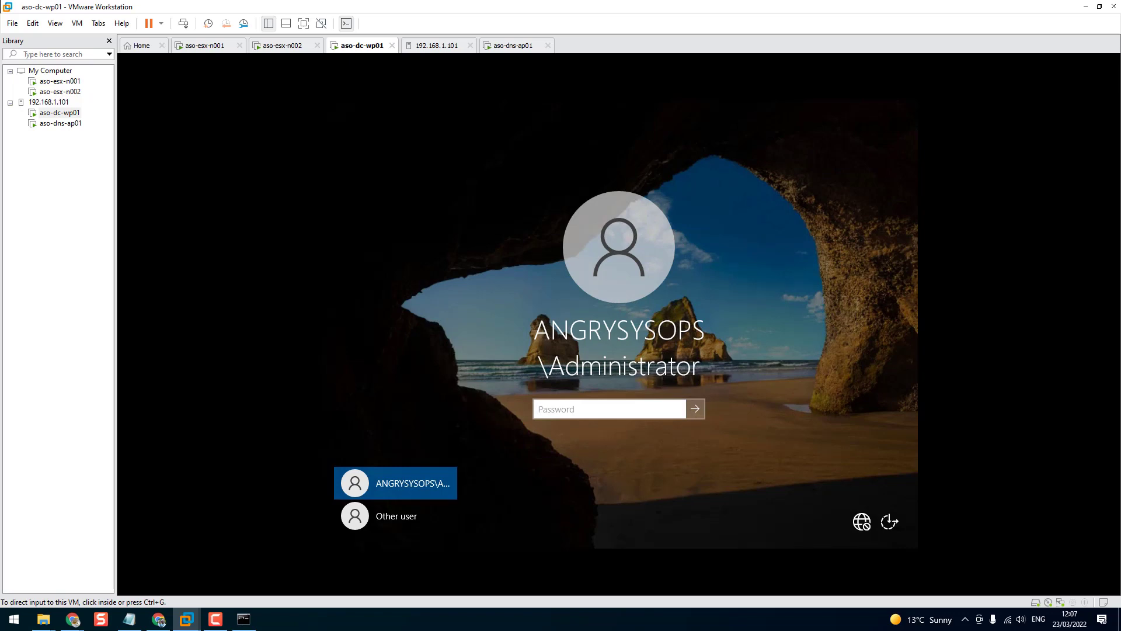
Step: Sign in to the VM as ANGRYSYSOPS\Administrator with the Administrator password
left_click(609, 408)
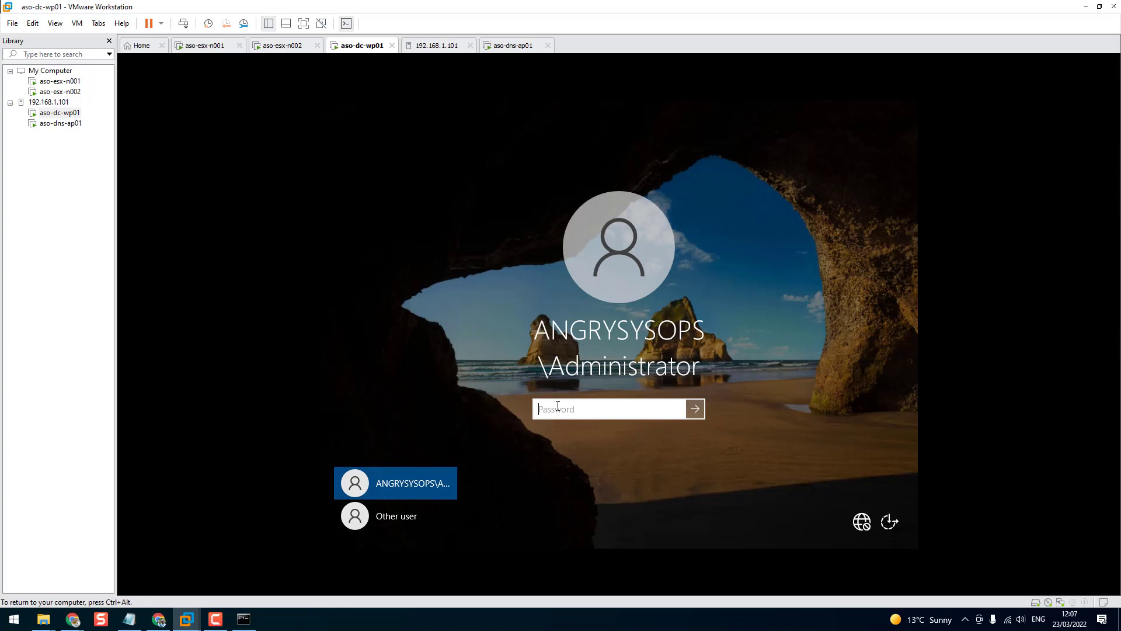
type("password")
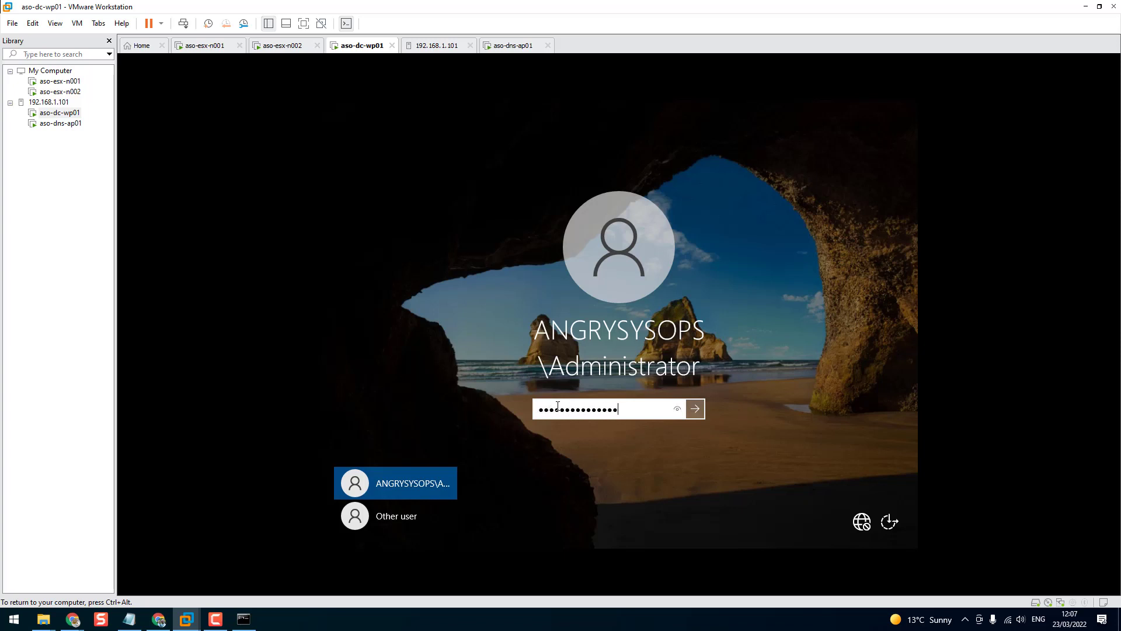
left_click(693, 409)
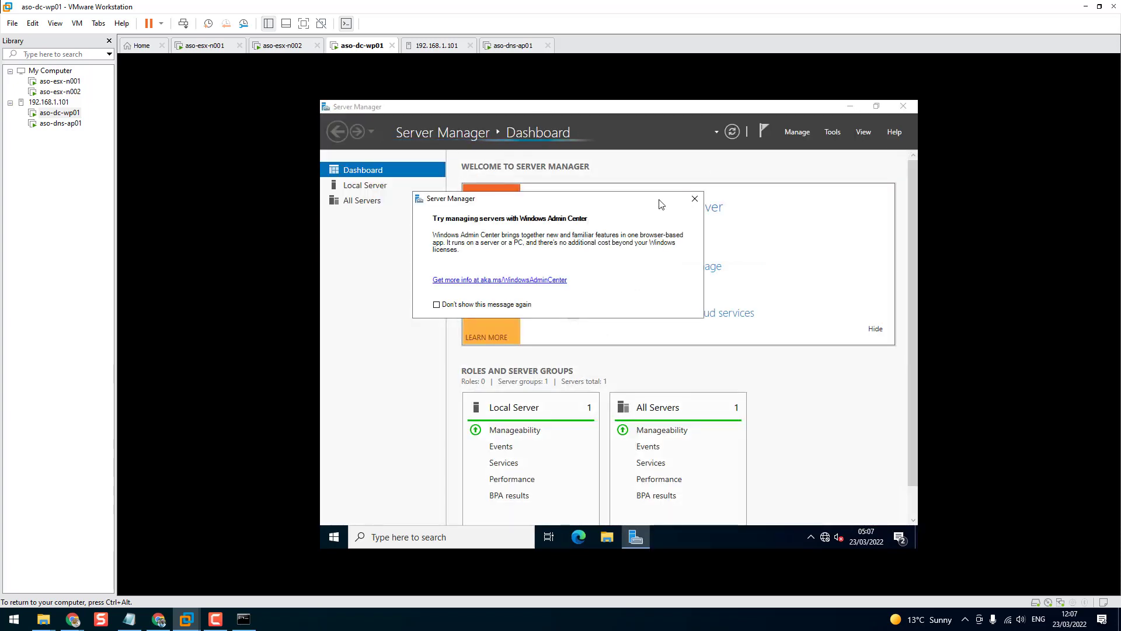
Step: Dismiss the Windows Admin Center pop-up and launch DNS Manager from Server Manager Tools
left_click(693, 199)
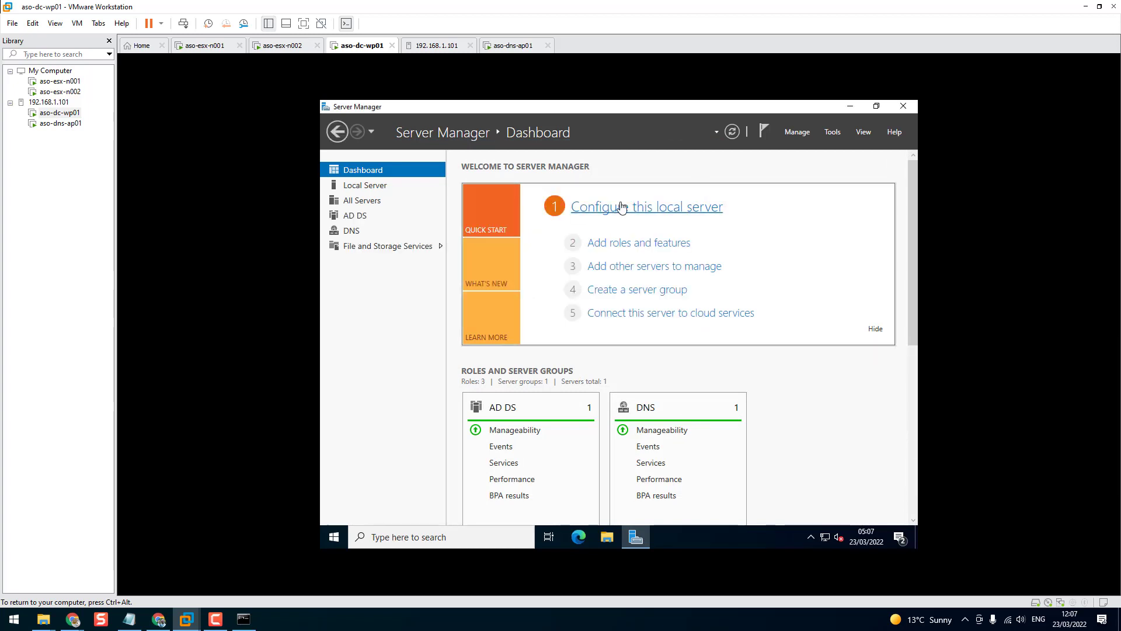
mouse_move(644, 196)
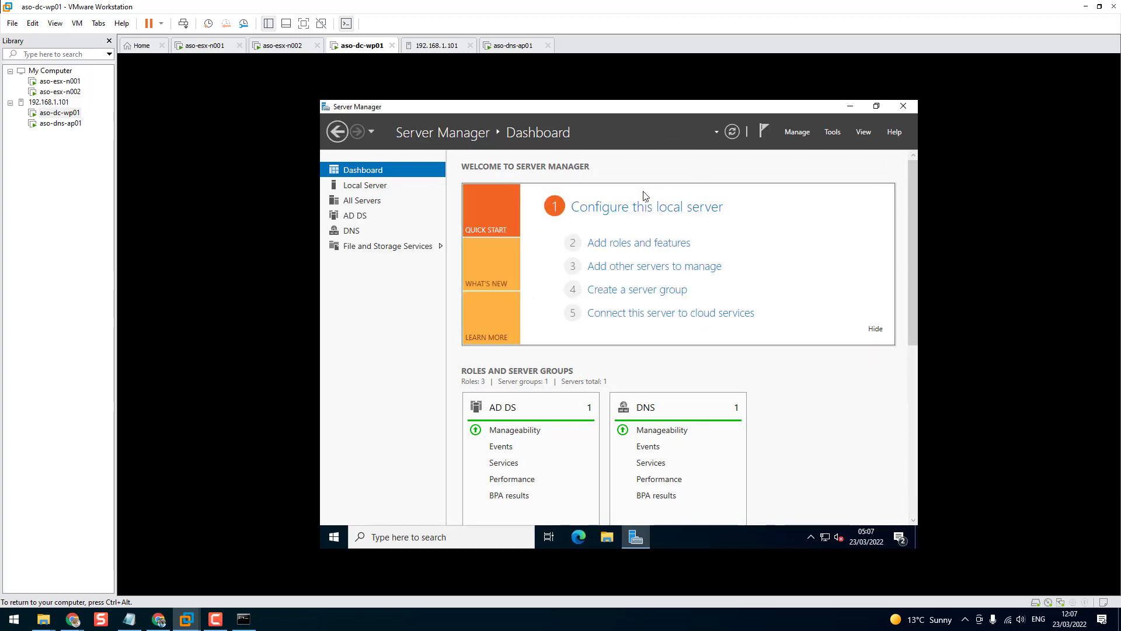
left_click(832, 131)
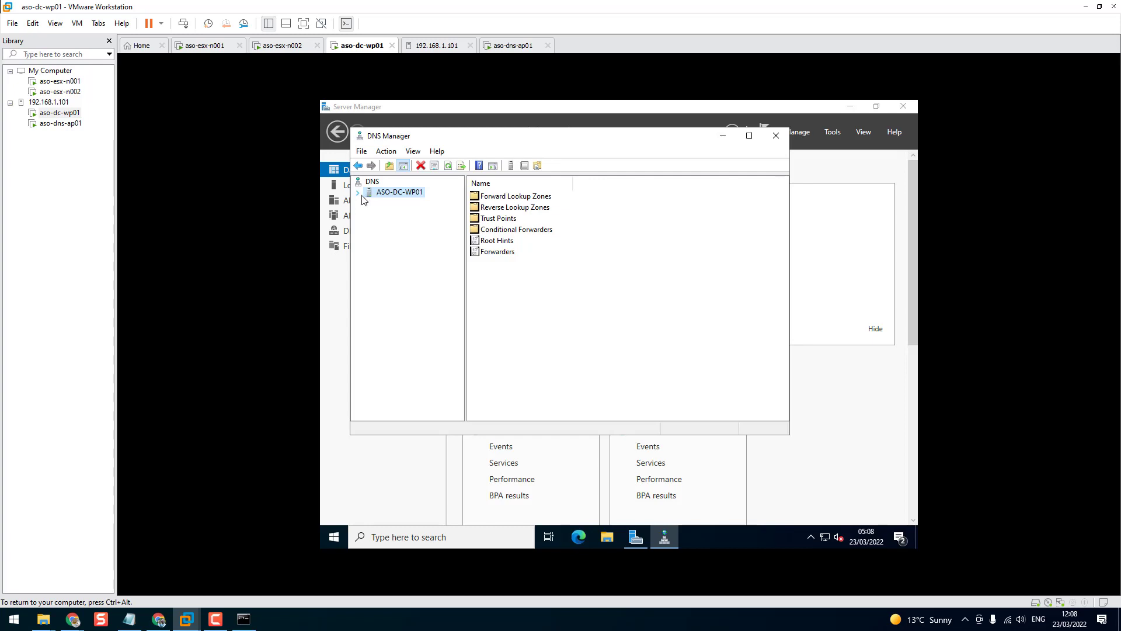
Step: Browse the angrysysops.com zone's aso-dc-wp01 host record and the Reverse Lookup Zones folder
left_click(357, 191)
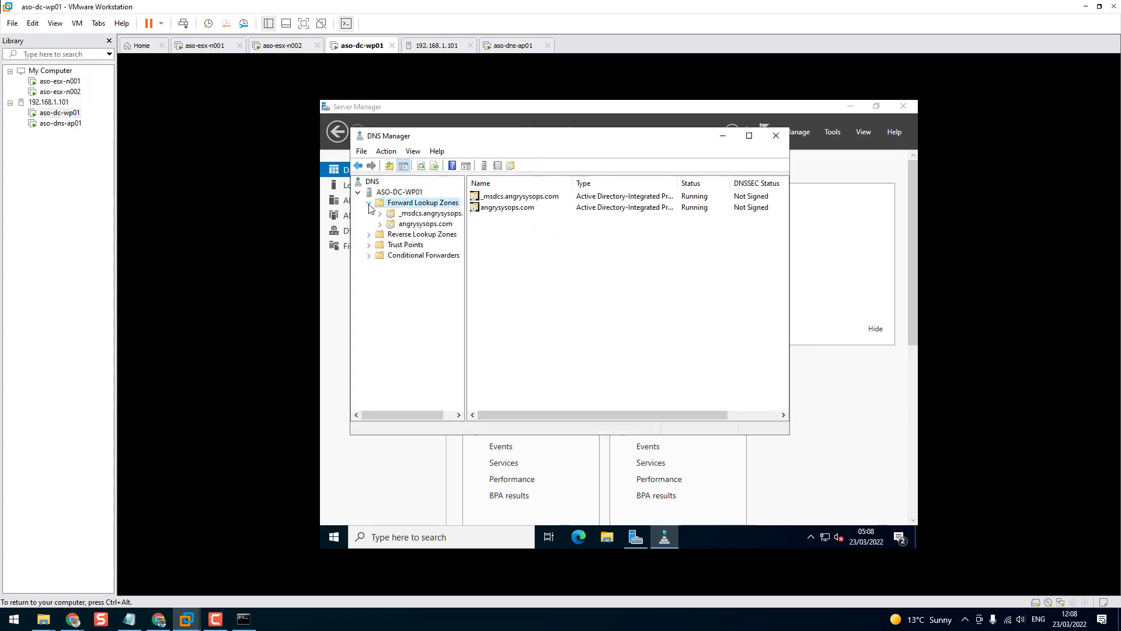
left_click(425, 223)
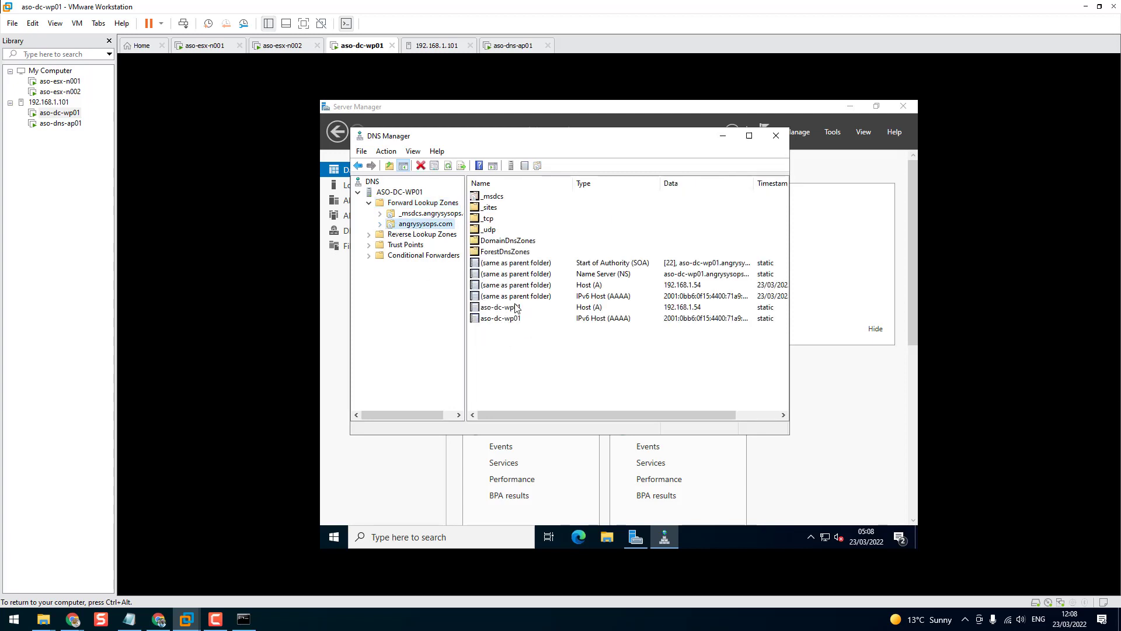
left_click(499, 307)
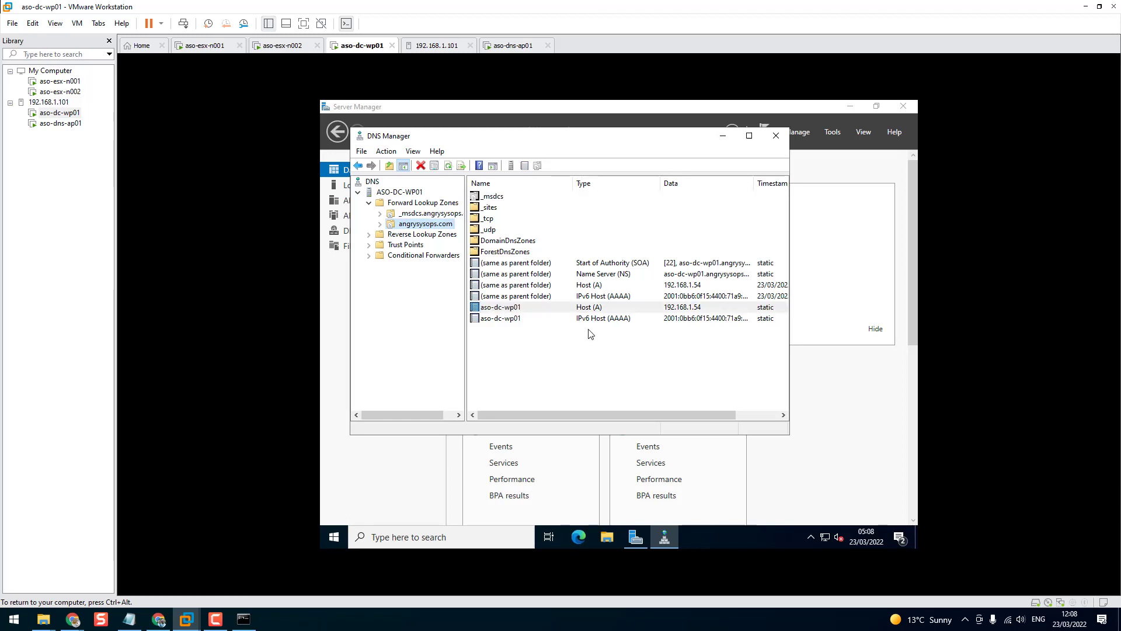
mouse_move(564, 316)
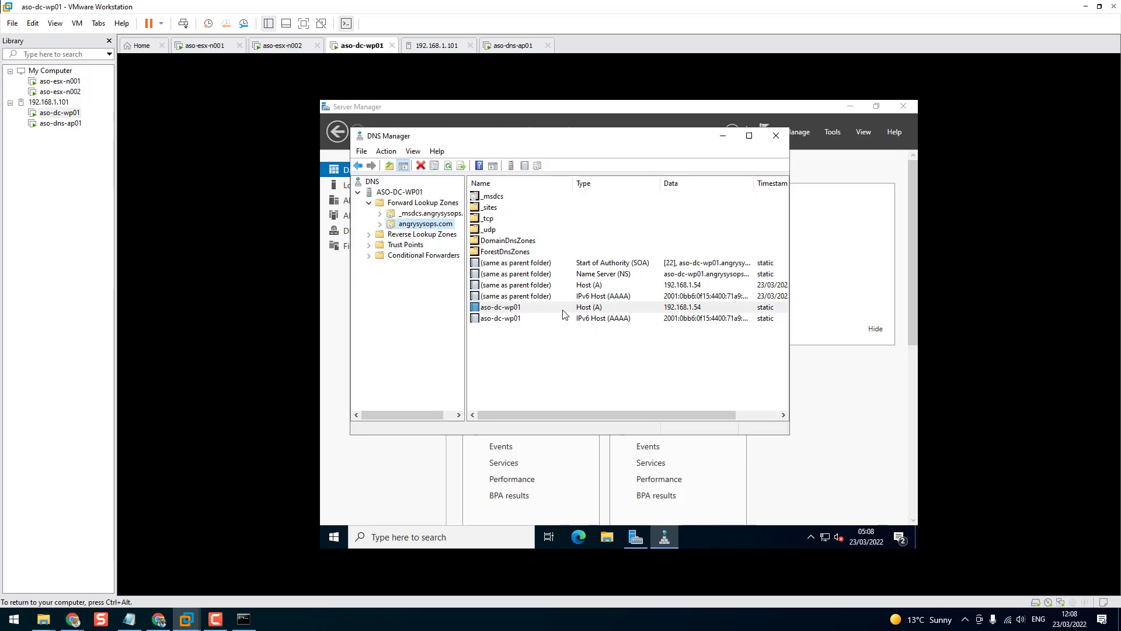
left_click(421, 234)
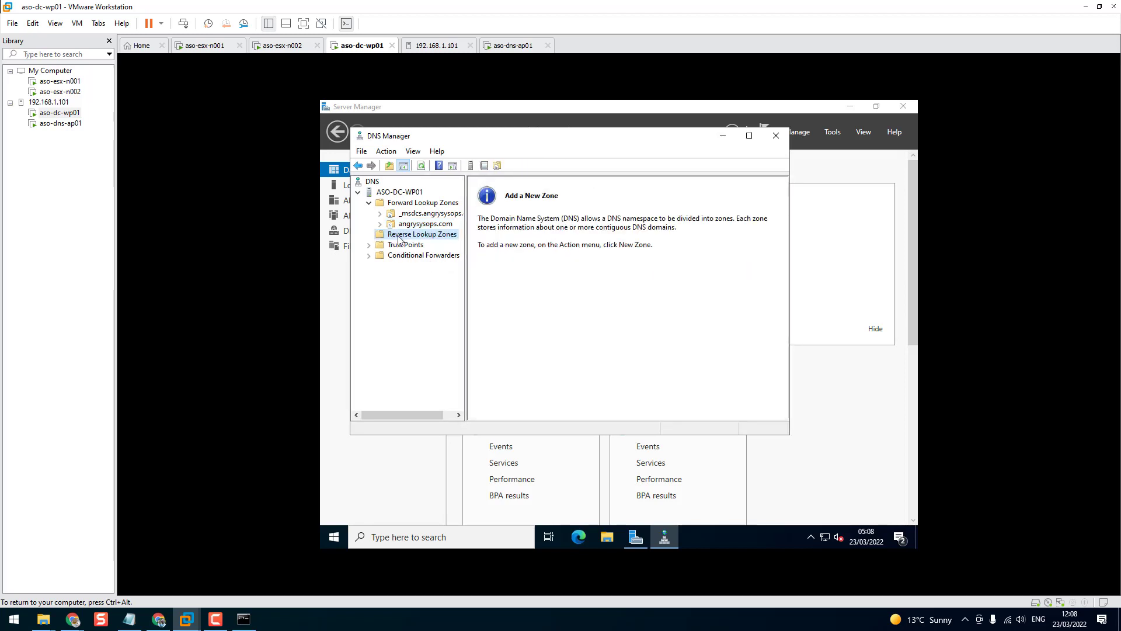
Step: Create an AD-integrated primary IPv4 reverse zone for 192.168.1 with secure-only dynamic updates
right_click(421, 233)
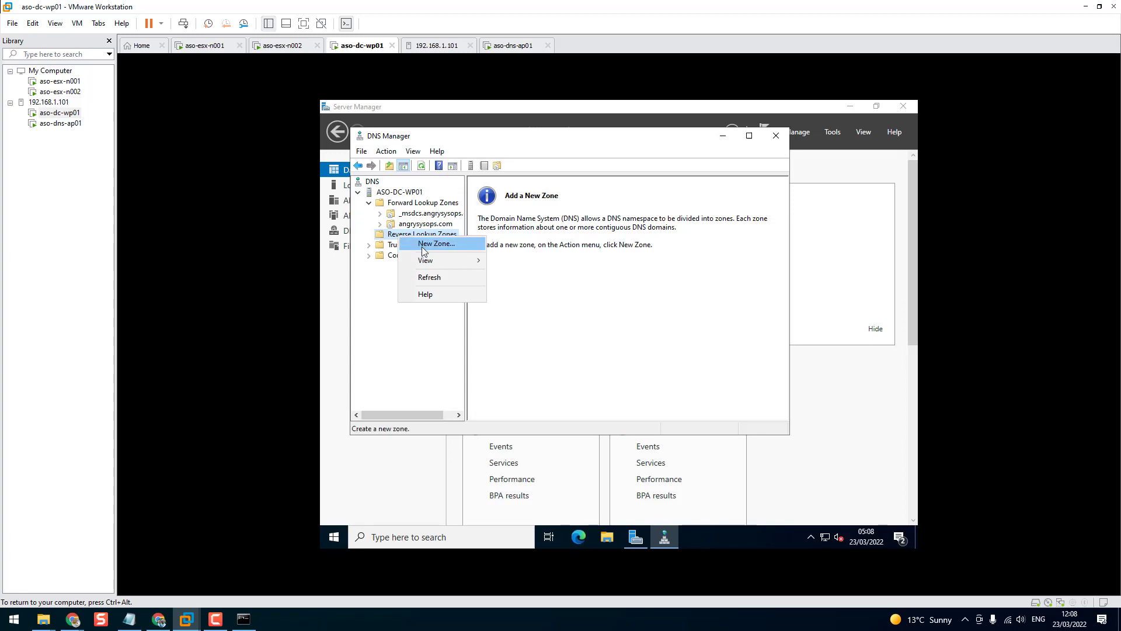
left_click(436, 245)
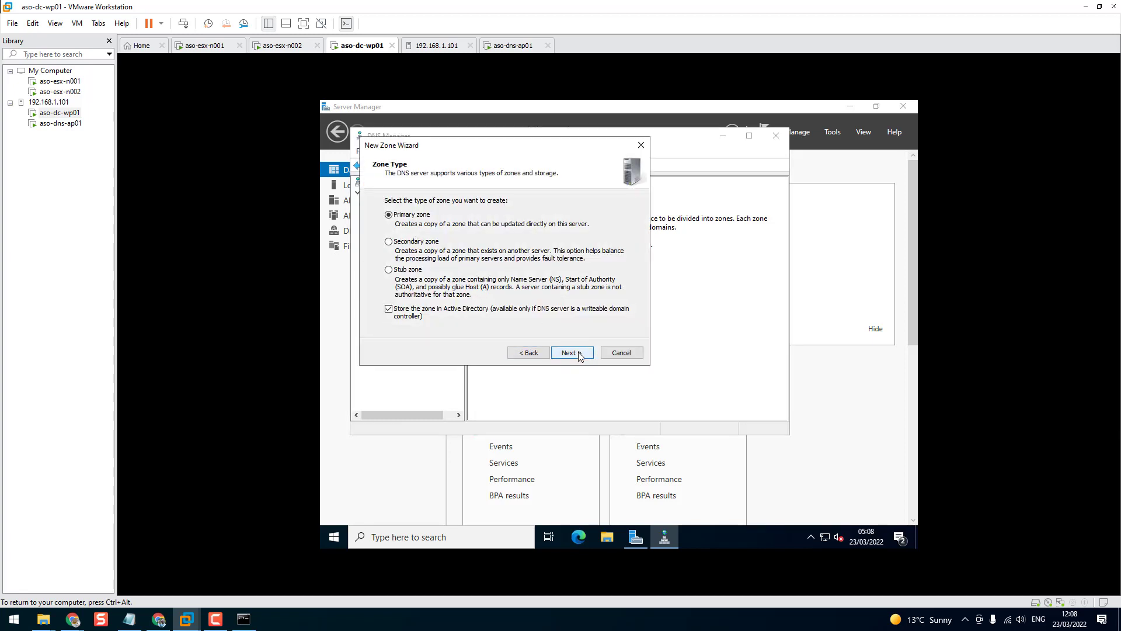
left_click(571, 351)
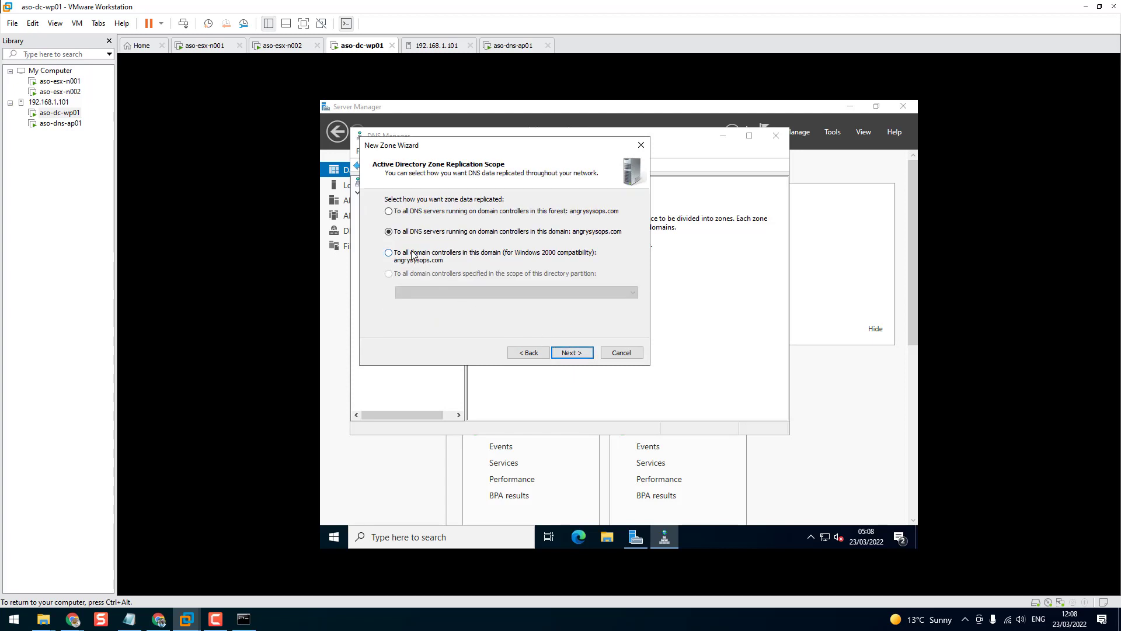
left_click(571, 353)
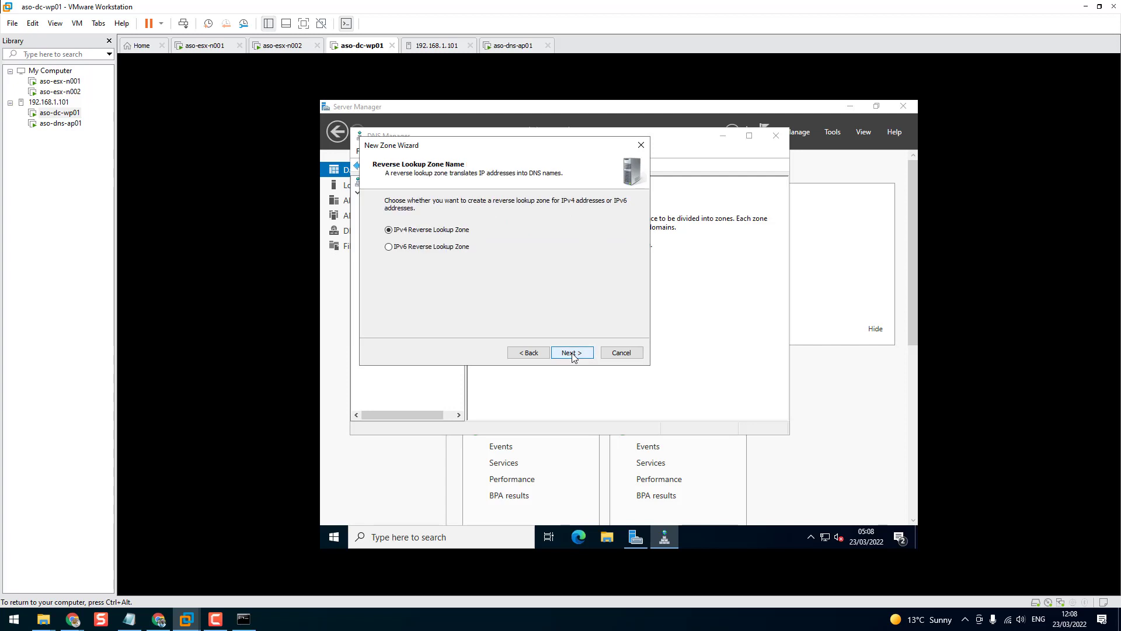
left_click(571, 352)
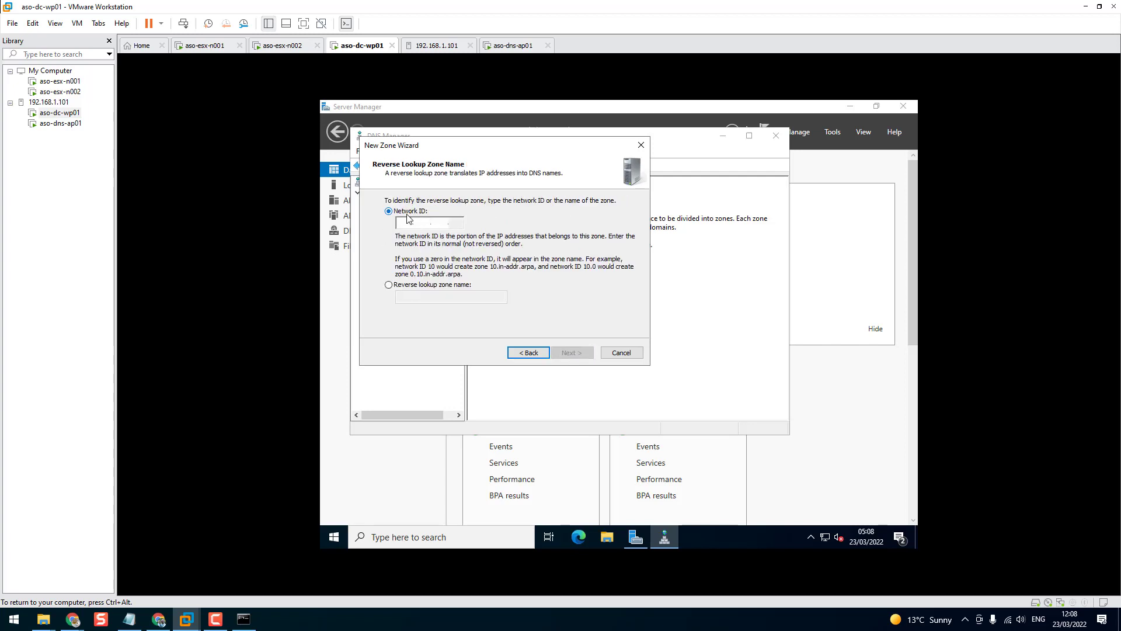
type("192")
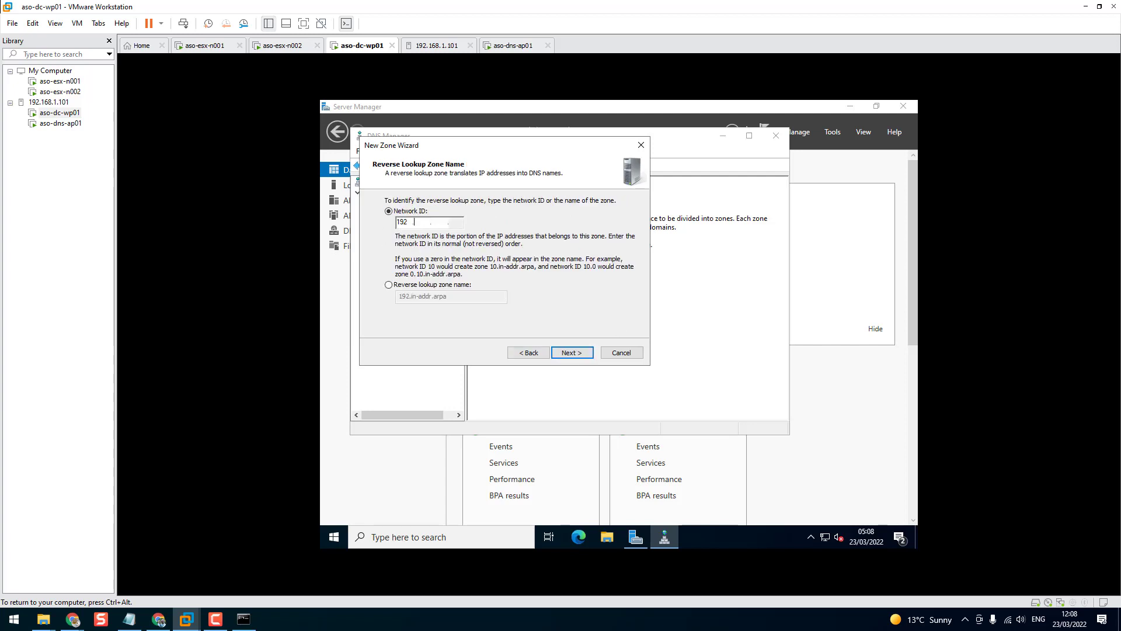
type("168")
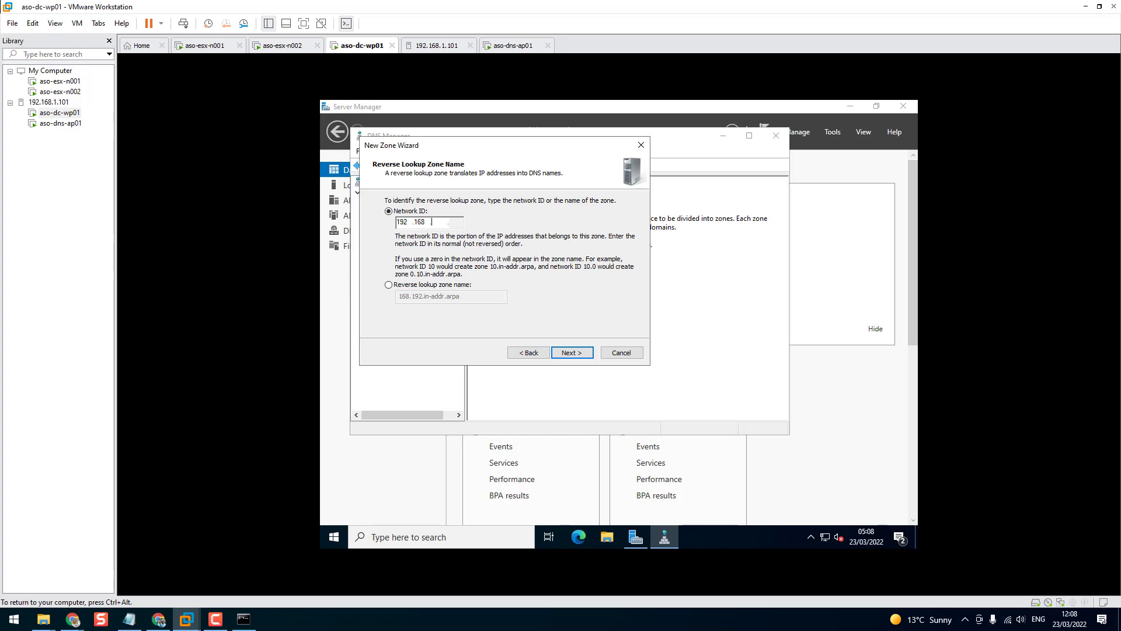
type("1")
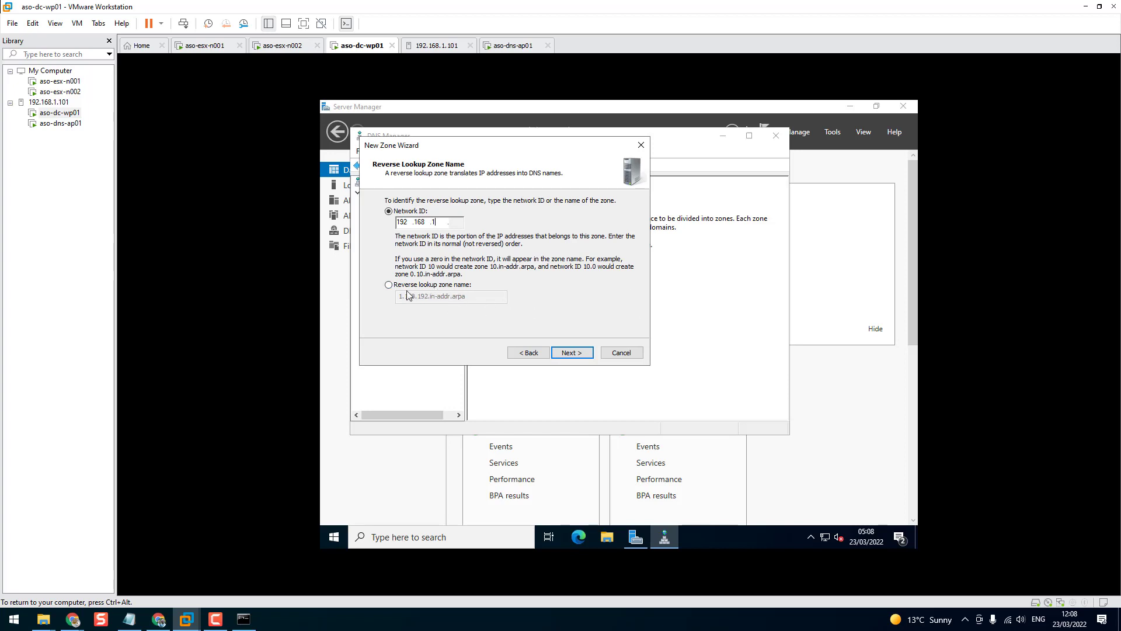
left_click(389, 284)
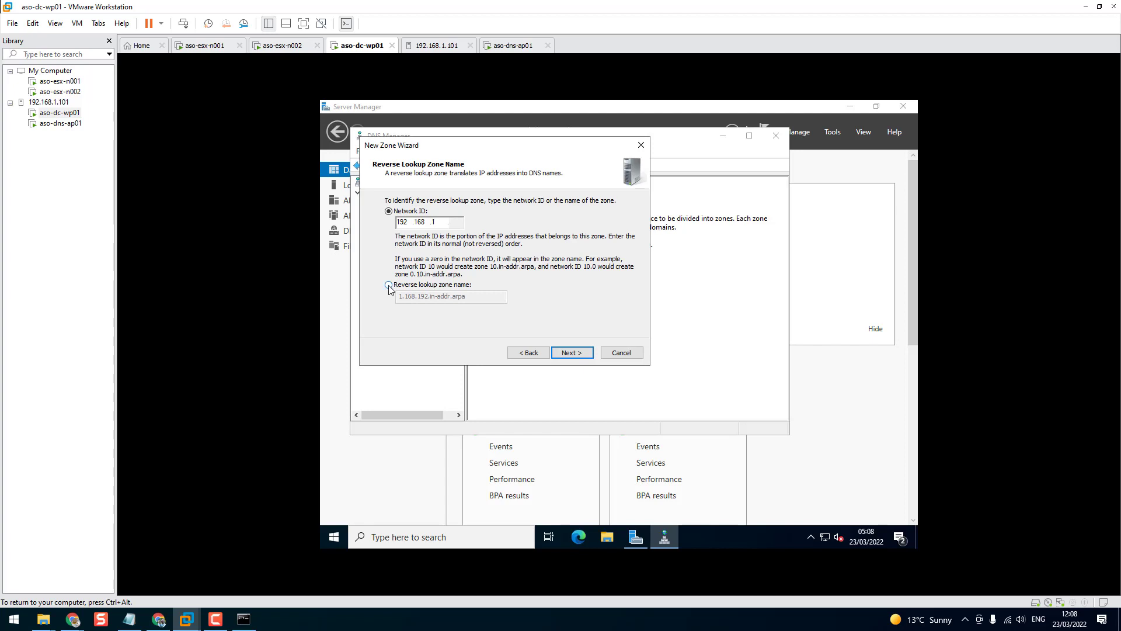
left_click(571, 351)
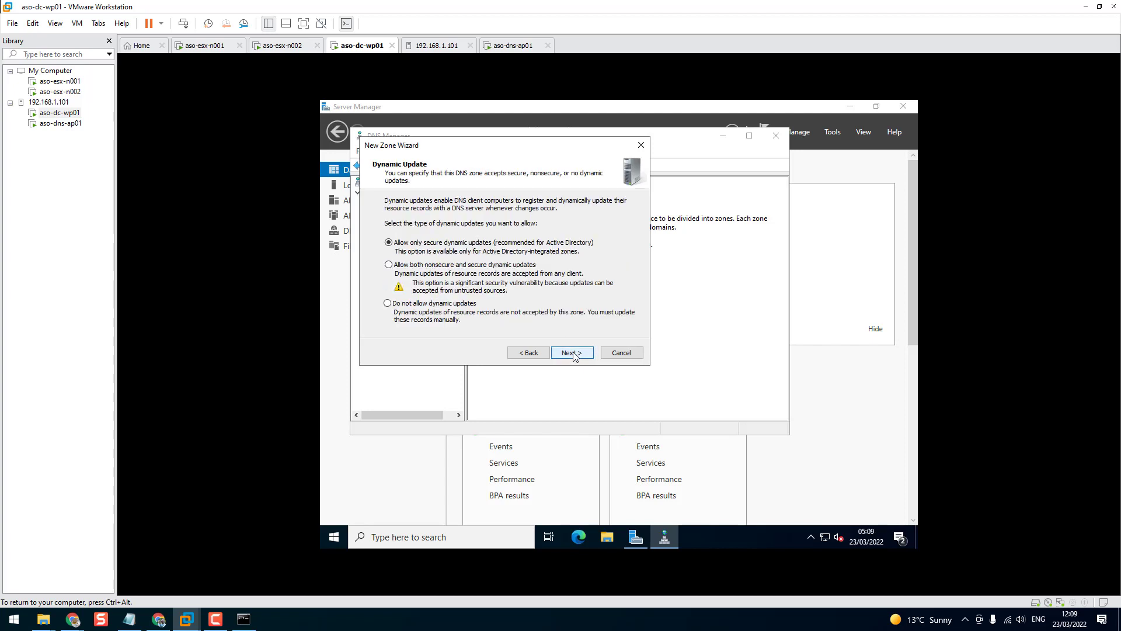
left_click(571, 352)
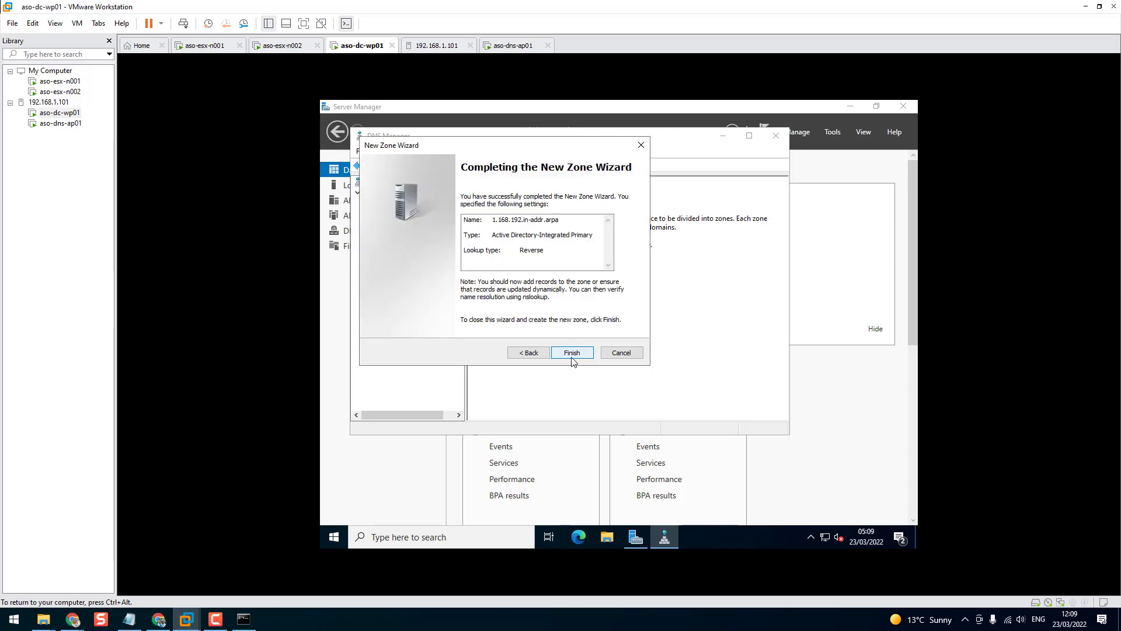
left_click(571, 351)
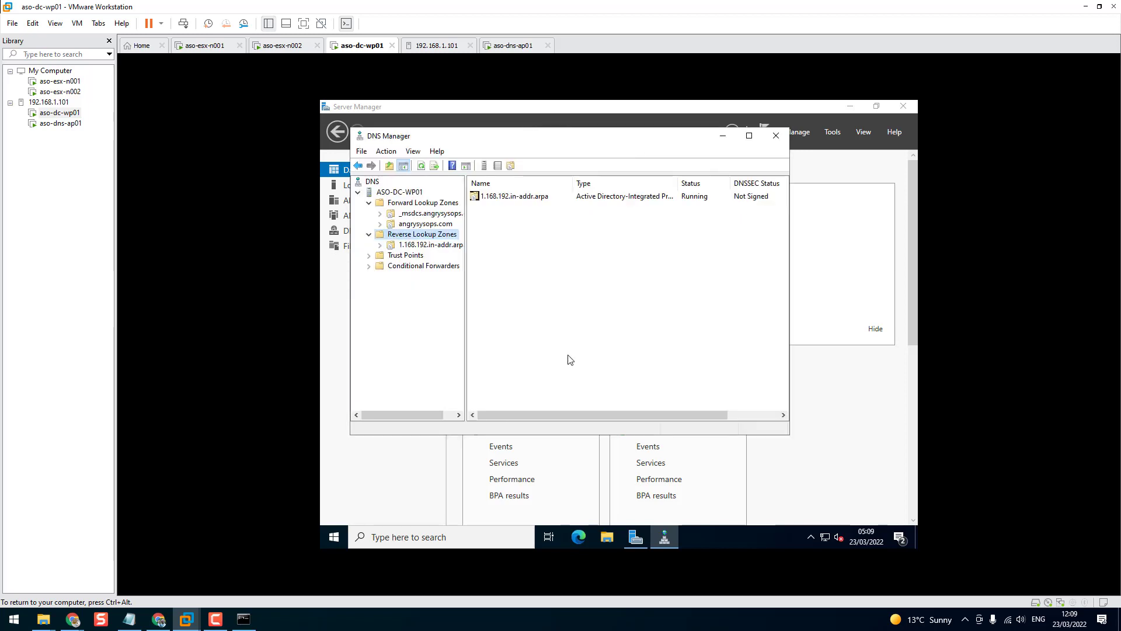
mouse_move(541, 347)
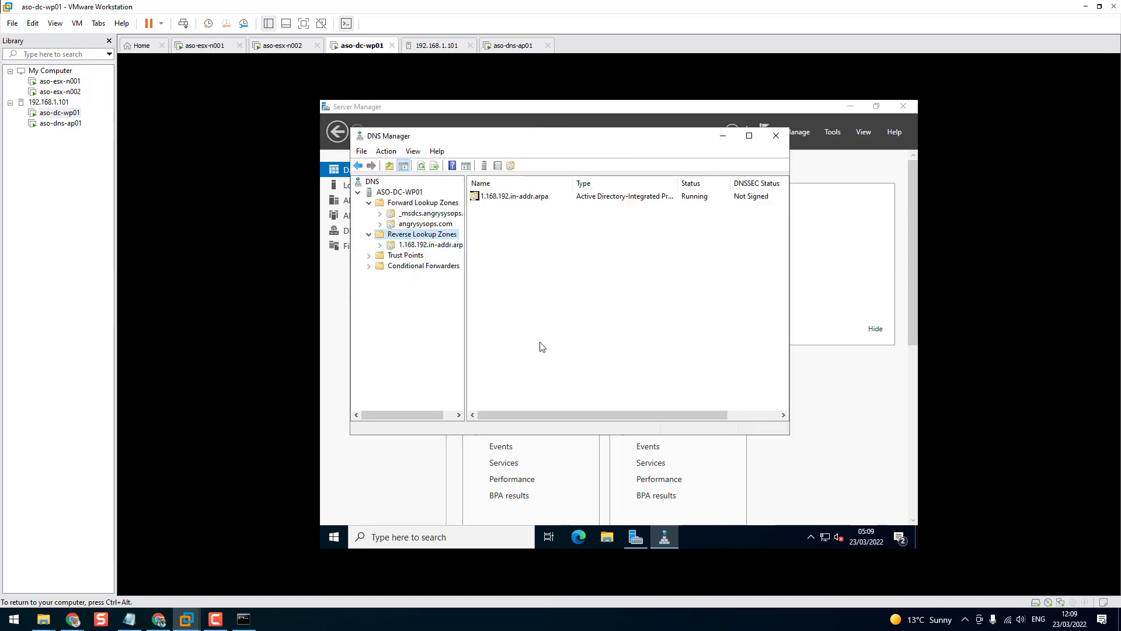
Step: Add host record aso-esx-n001 at 192.168.1.101 with an associated PTR record
left_click(424, 224)
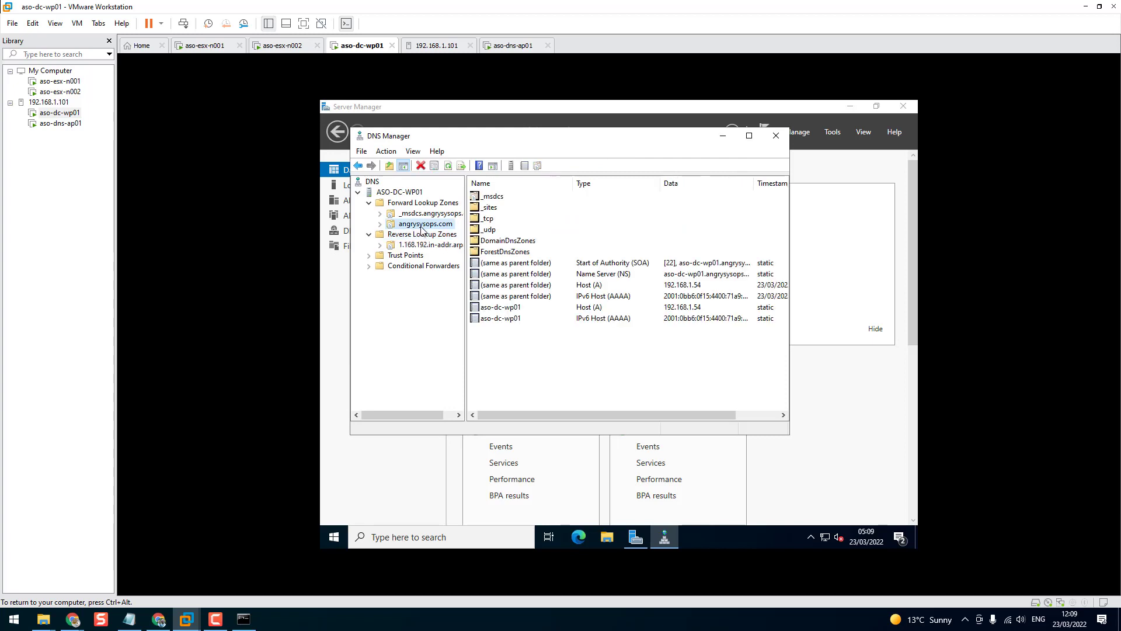
mouse_move(405, 232)
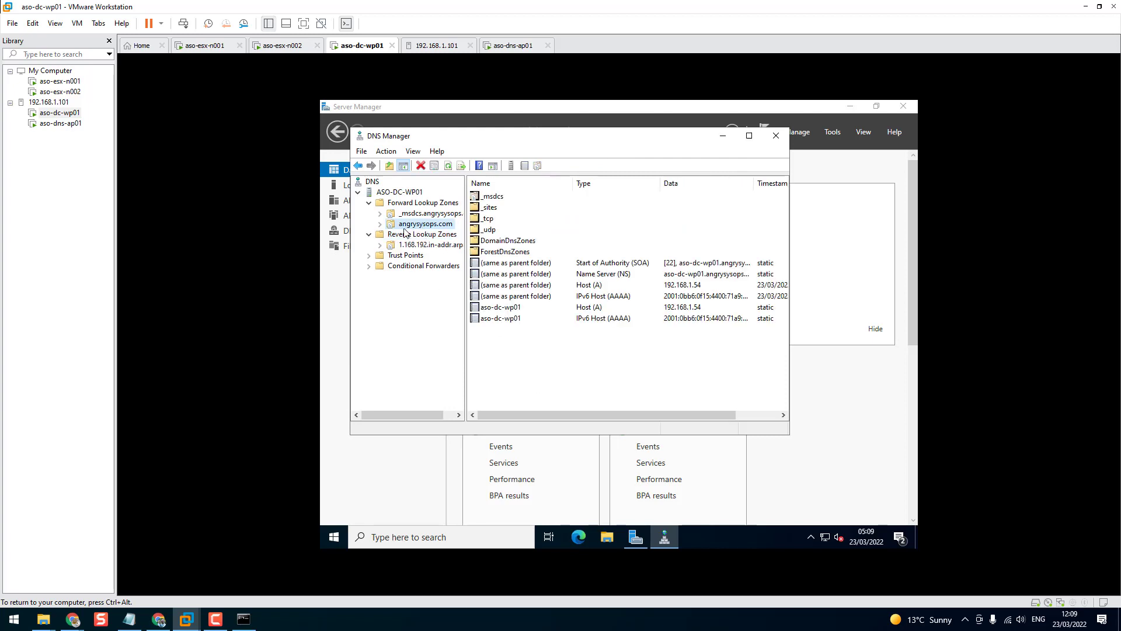
mouse_move(411, 234)
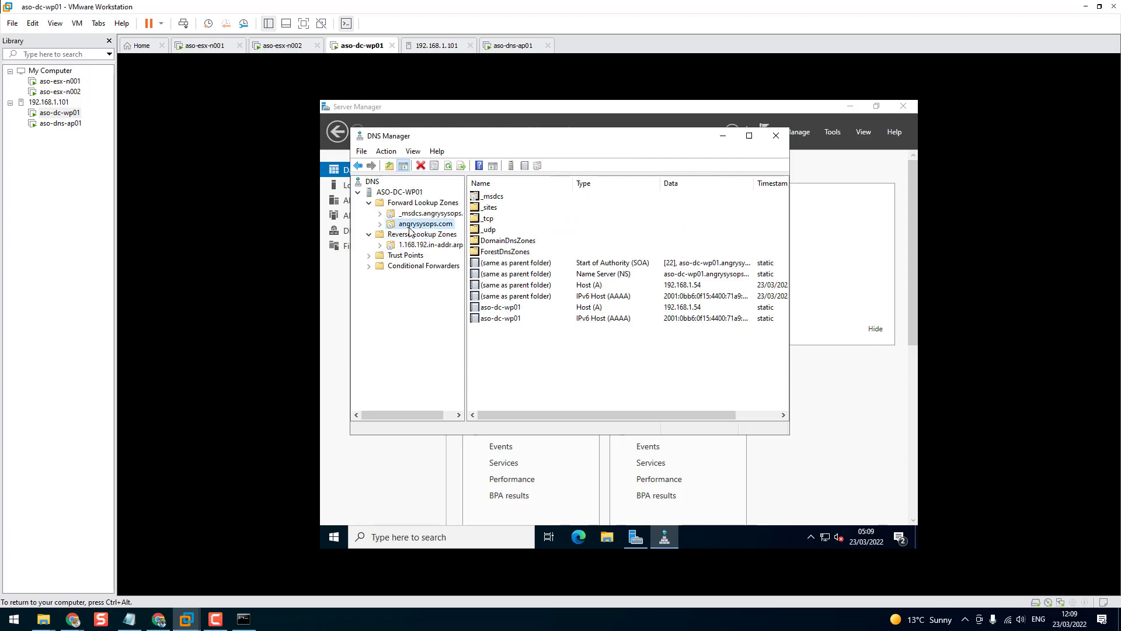
right_click(424, 224)
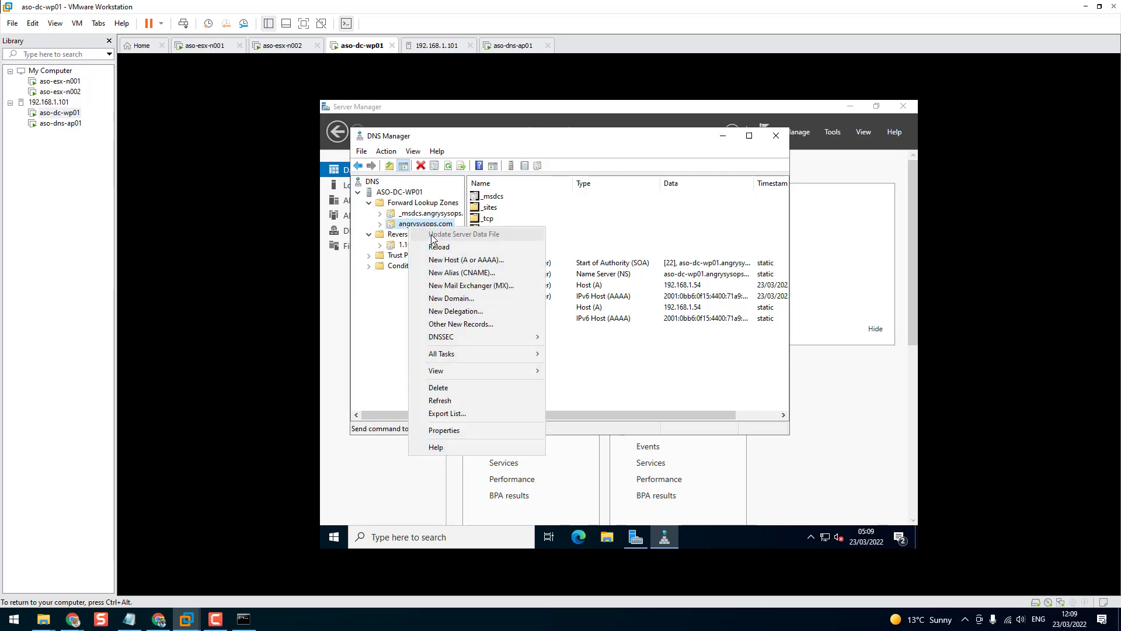
mouse_move(465, 260)
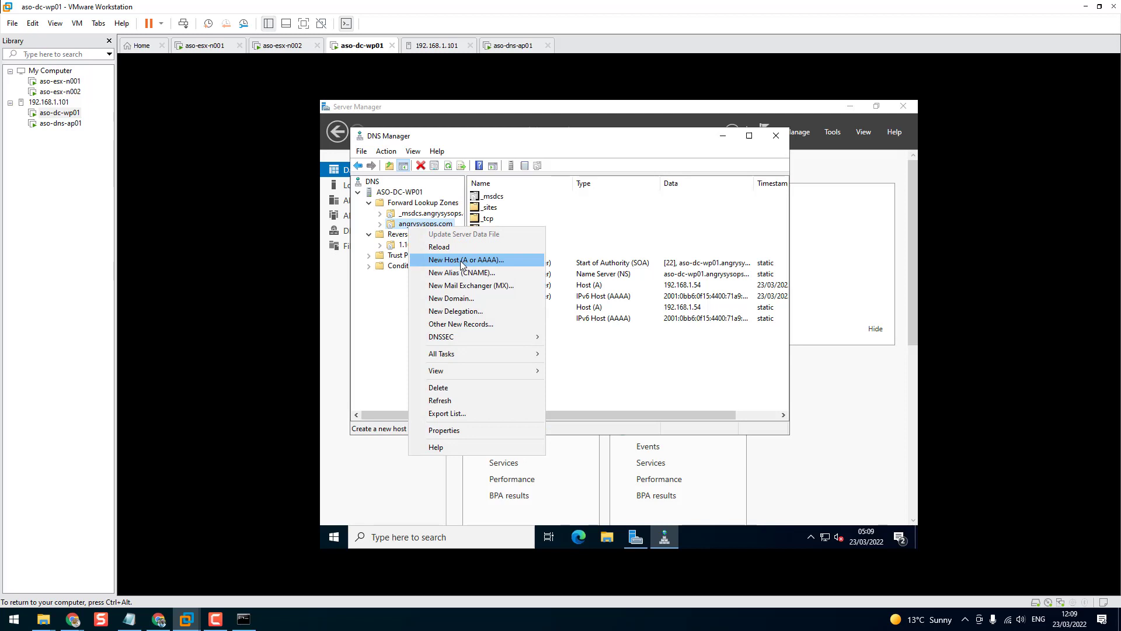
left_click(465, 259)
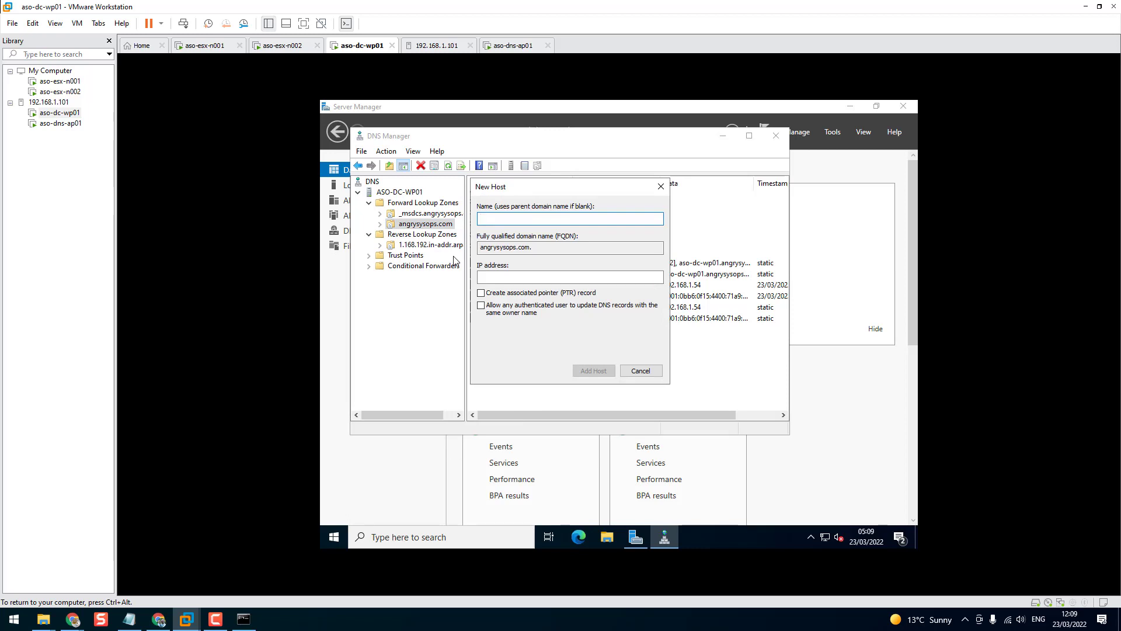
type("aso-esx-")
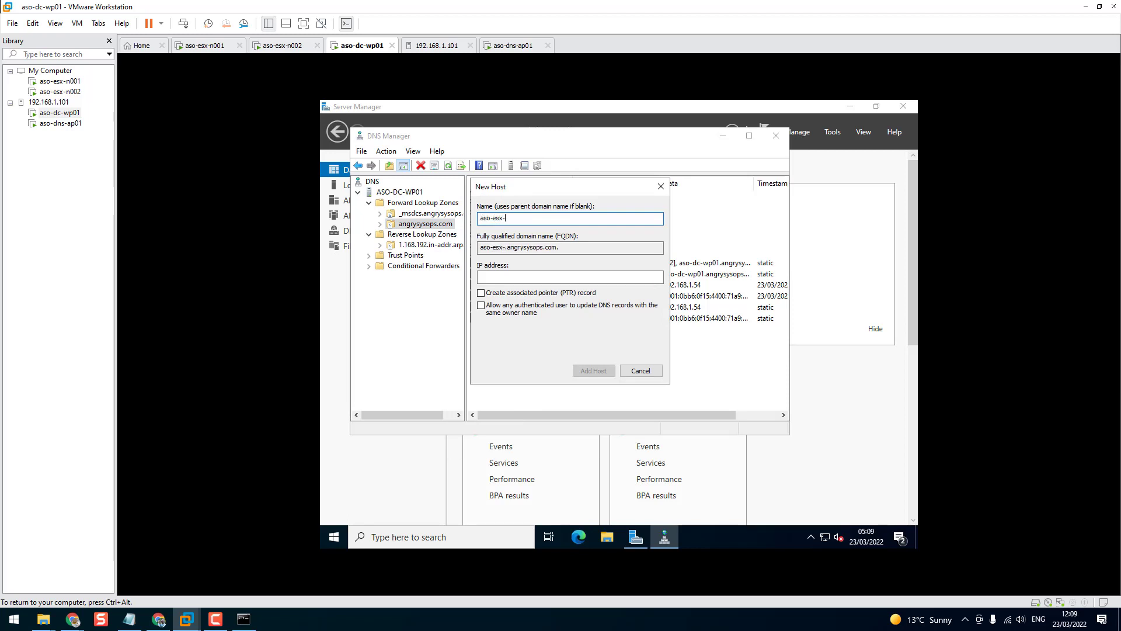
type("n001")
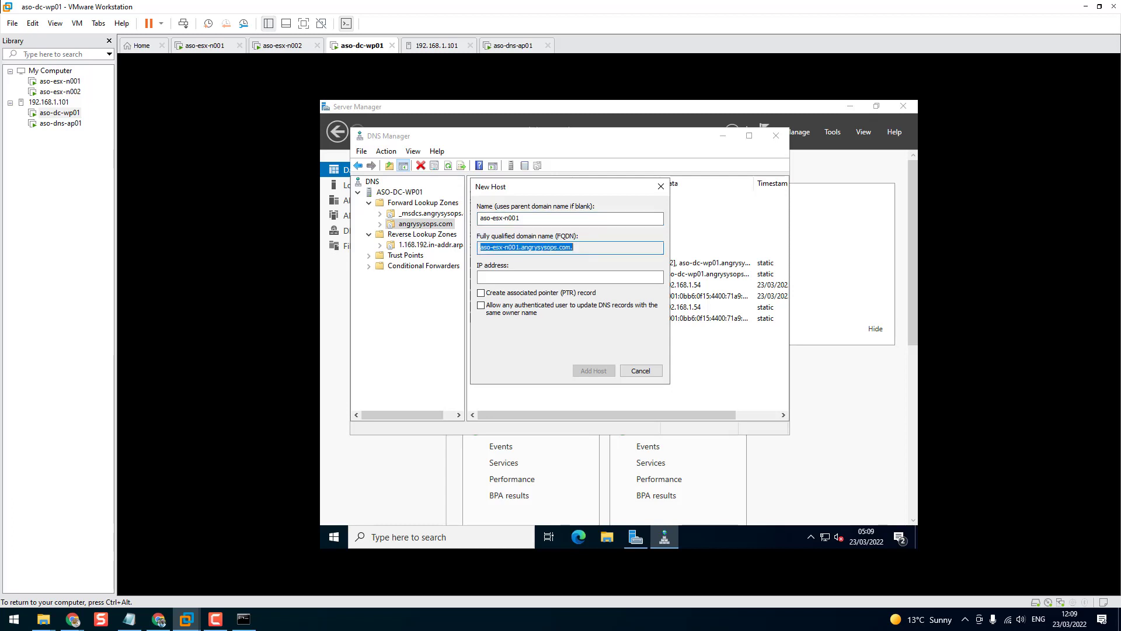
type("192.168.1.")
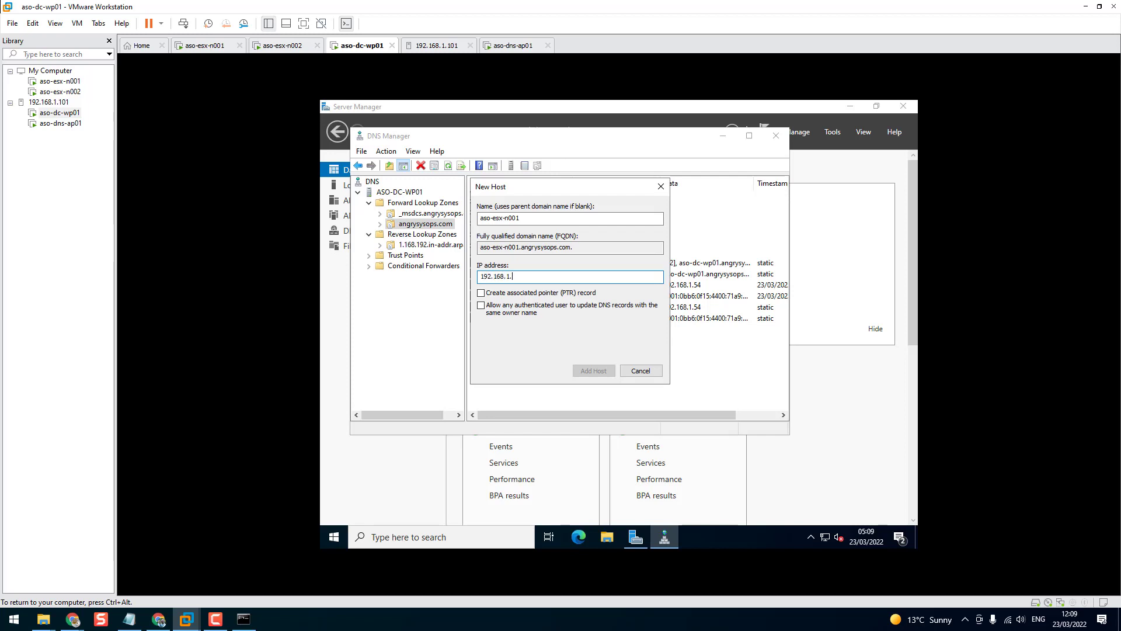
type("101")
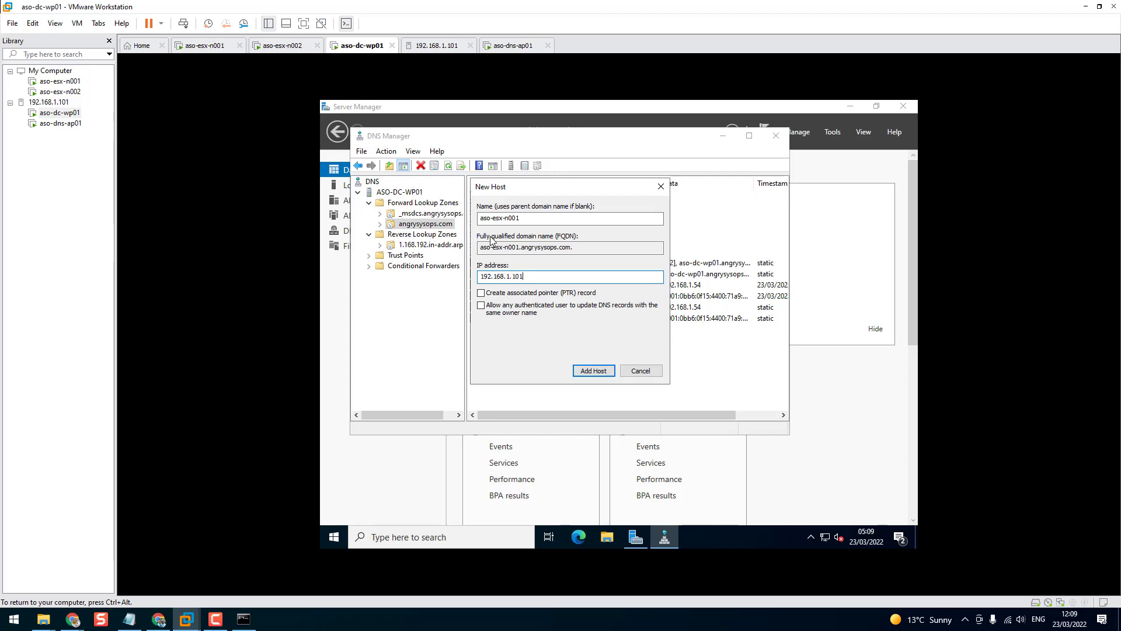
left_click(481, 293)
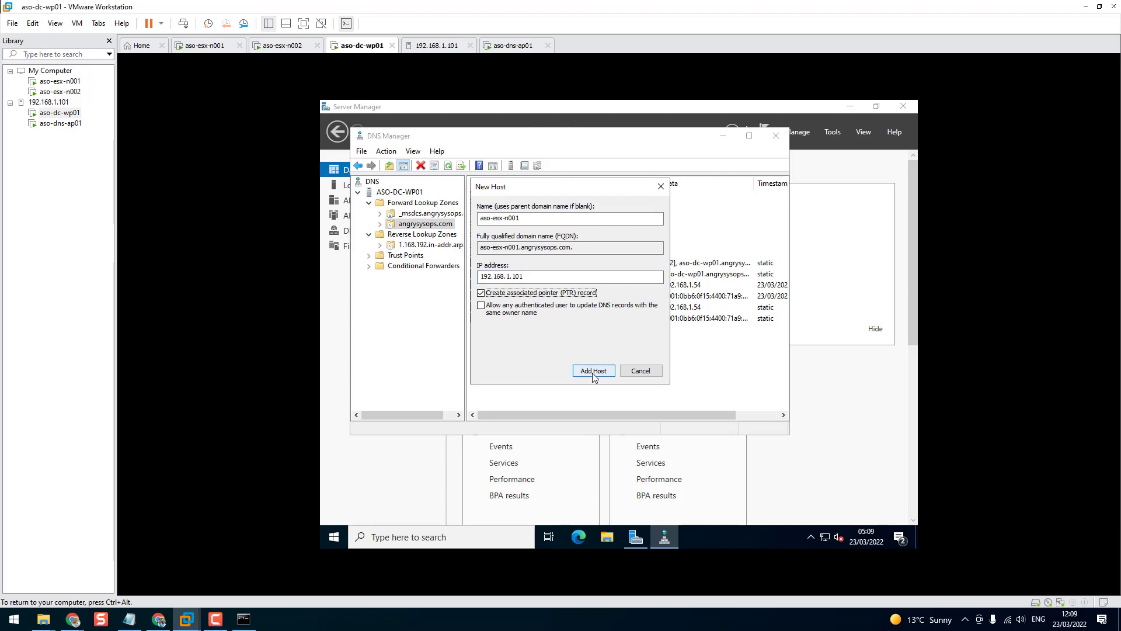
left_click(592, 370)
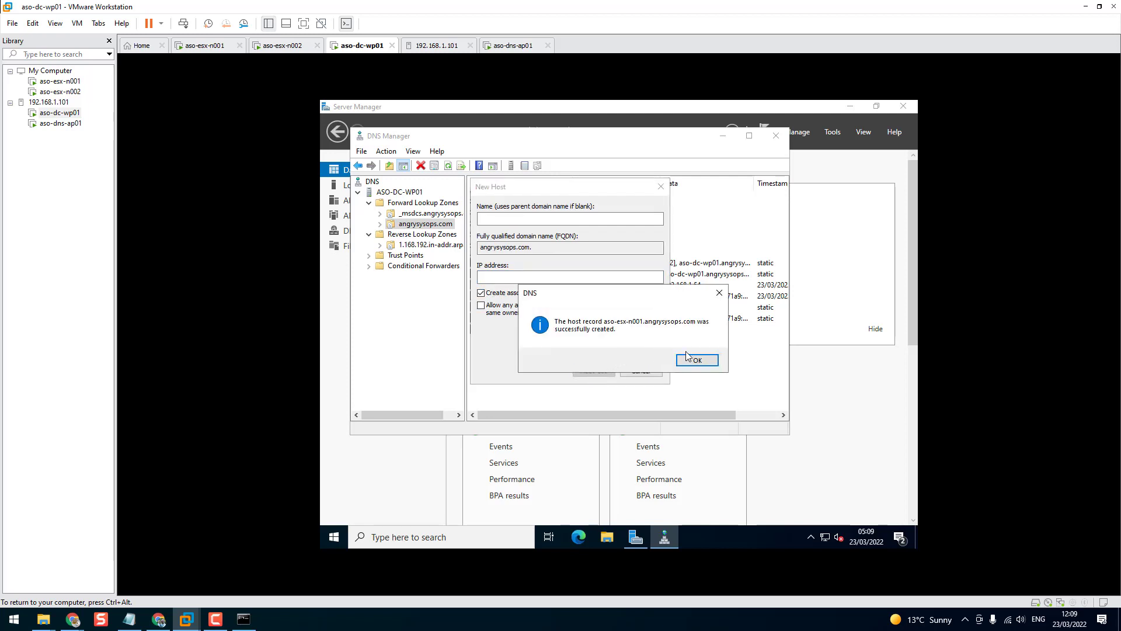
left_click(695, 360)
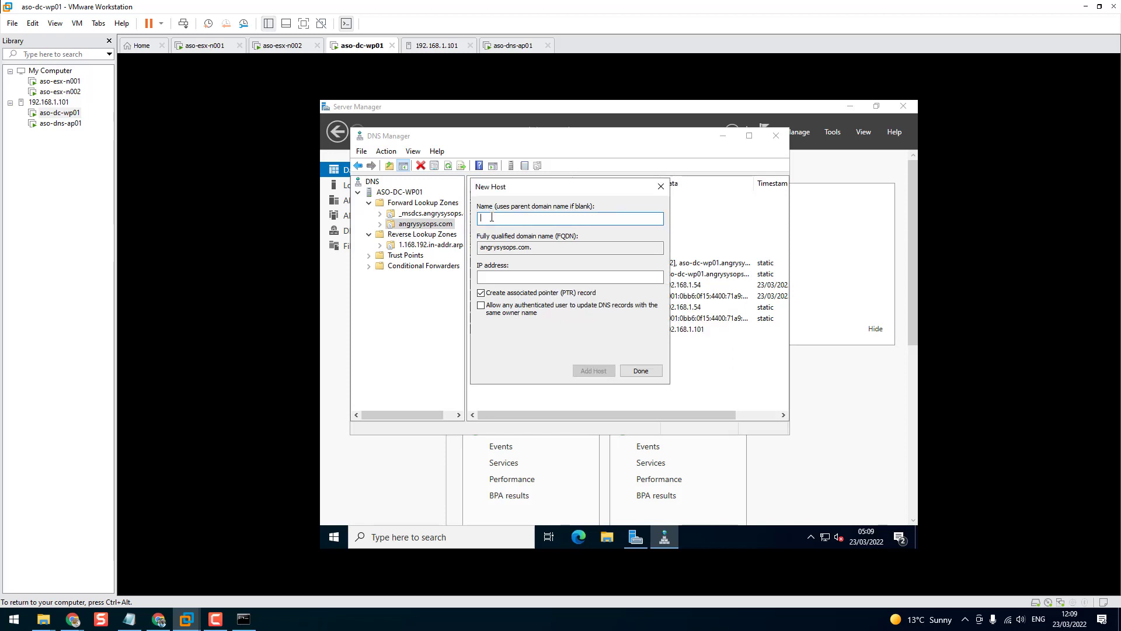
Step: Add host record aso-esx-n002 at 192.168.1.102 with its PTR record
type("aso-esx-n002")
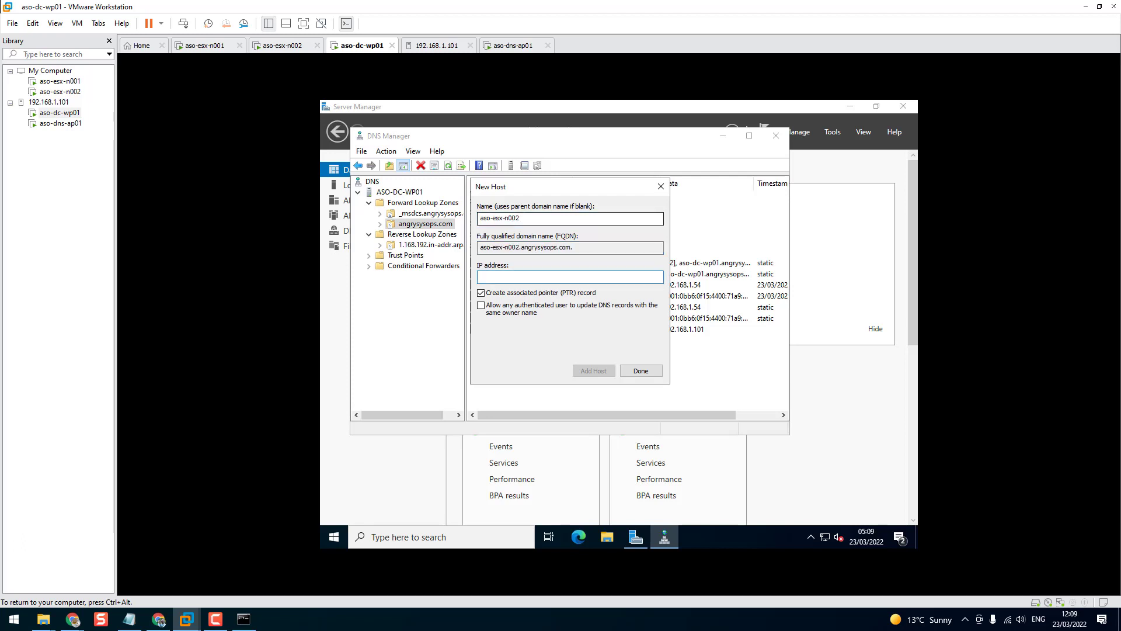
type("192.168.1.102")
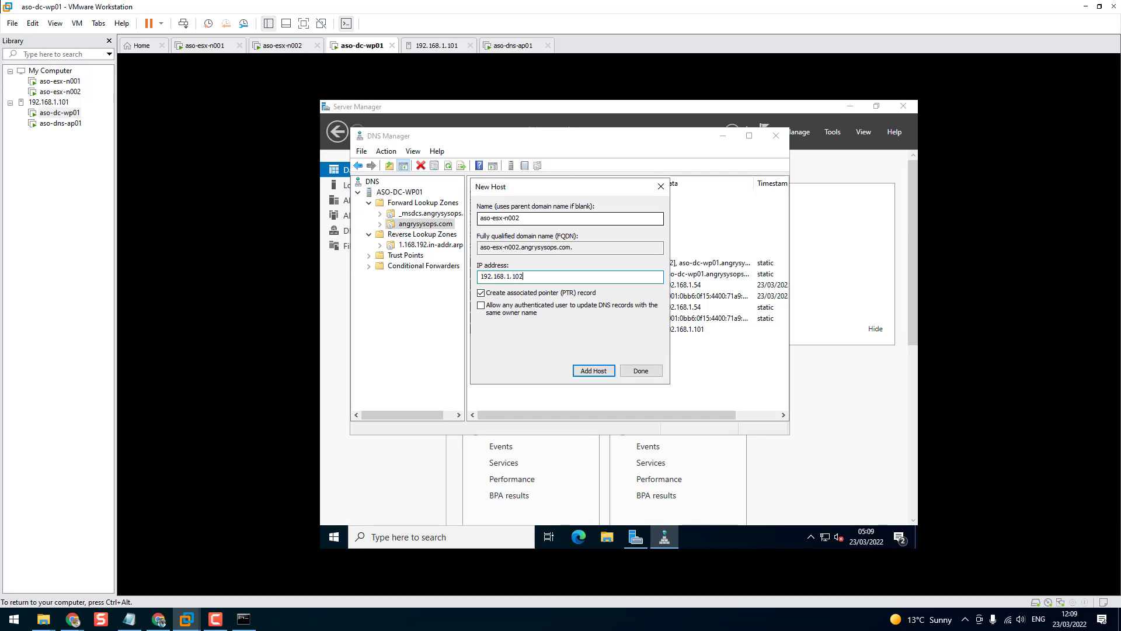
left_click(593, 371)
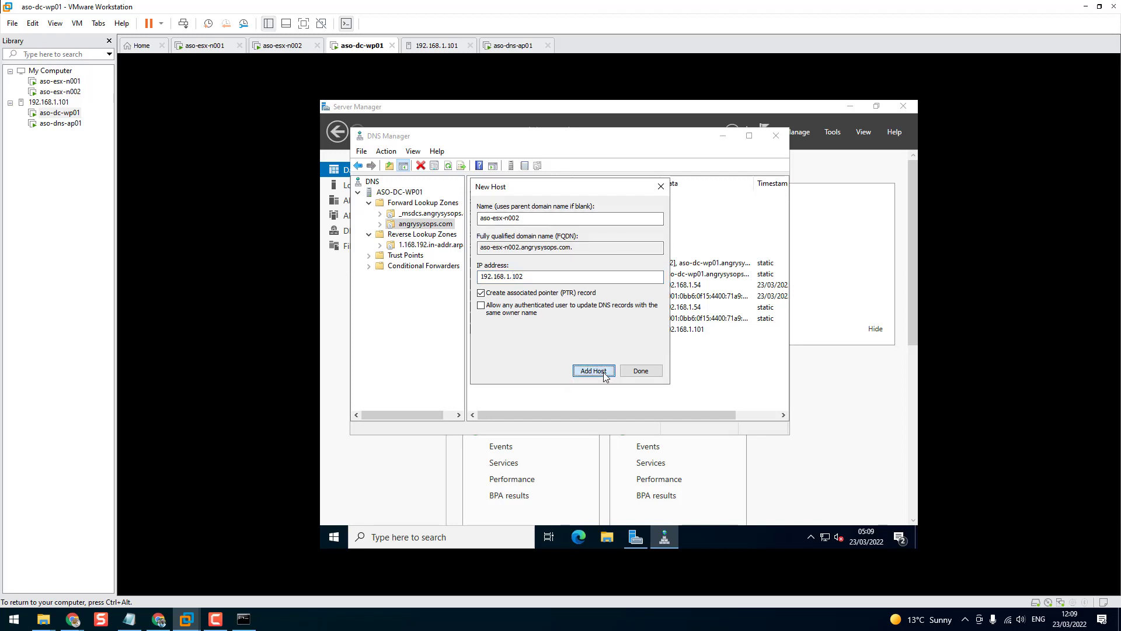
left_click(592, 370)
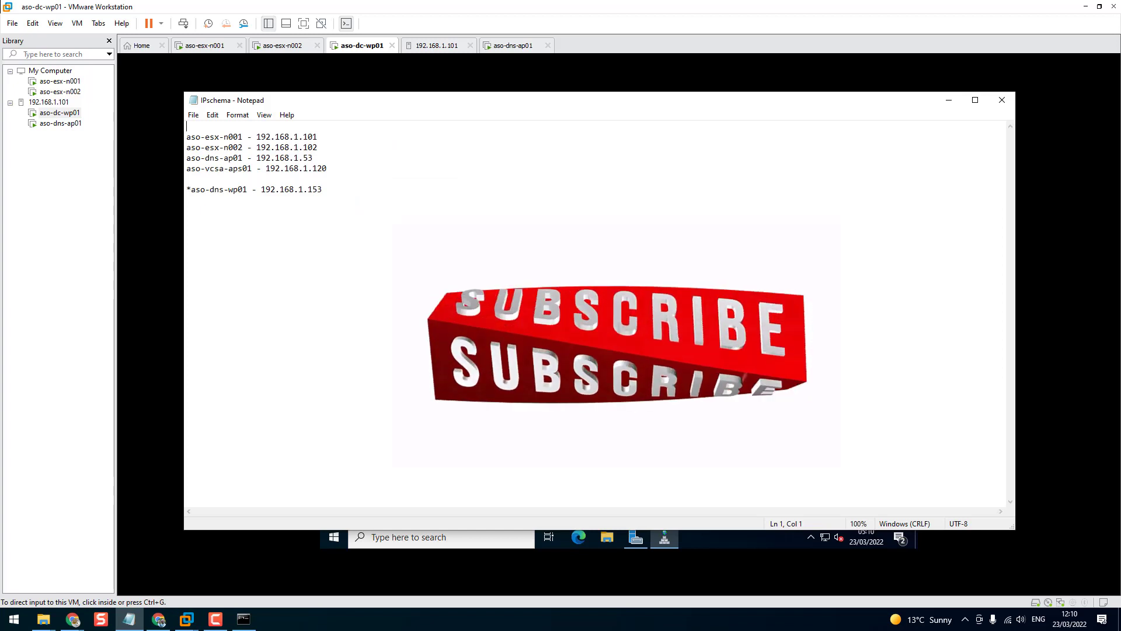
Step: Add host aso-vcsa-aps01 at 192.168.1.120 with a pointer record, then finish with Done
double_click(218, 168)
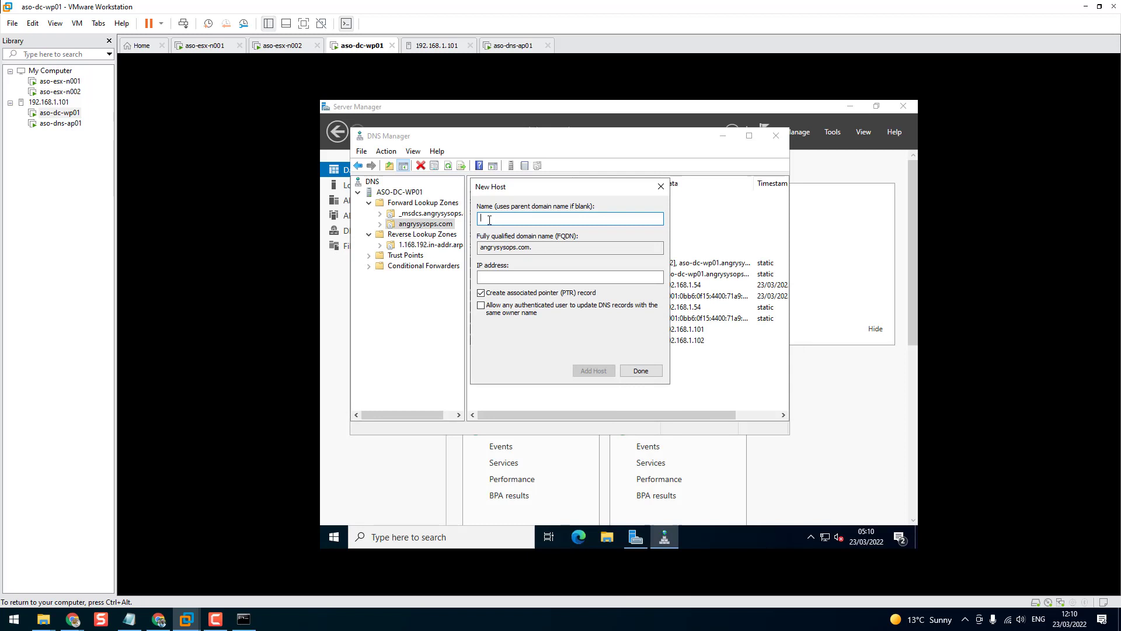
right_click(568, 218)
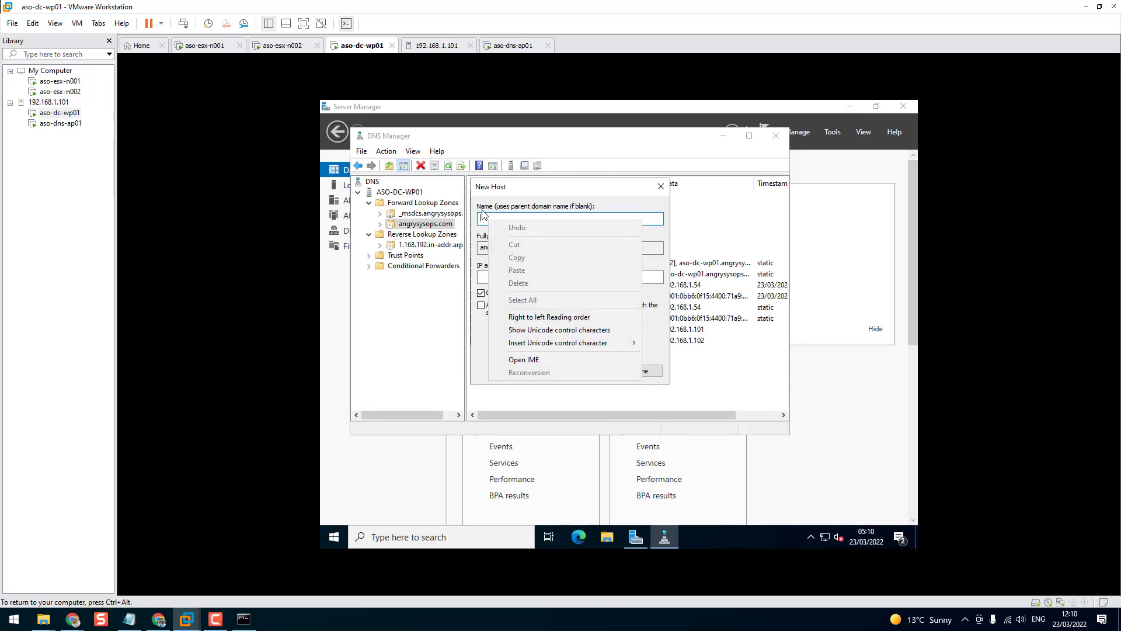
type("aso-vcsa-aps01 - 192.168.1.120")
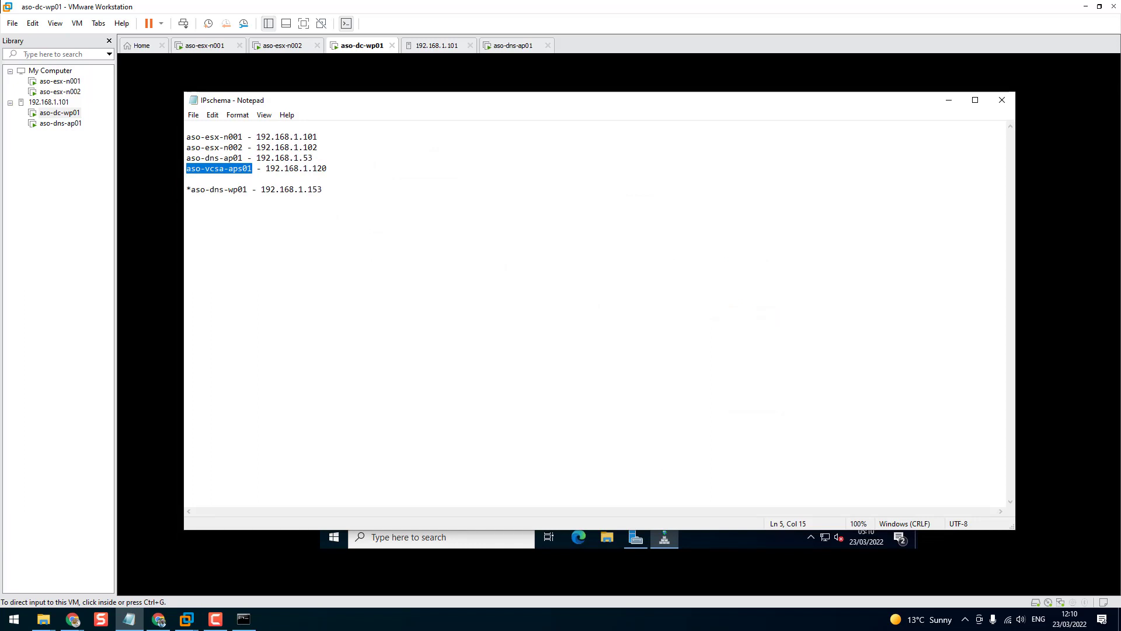
type("aso-vcsa-aps0")
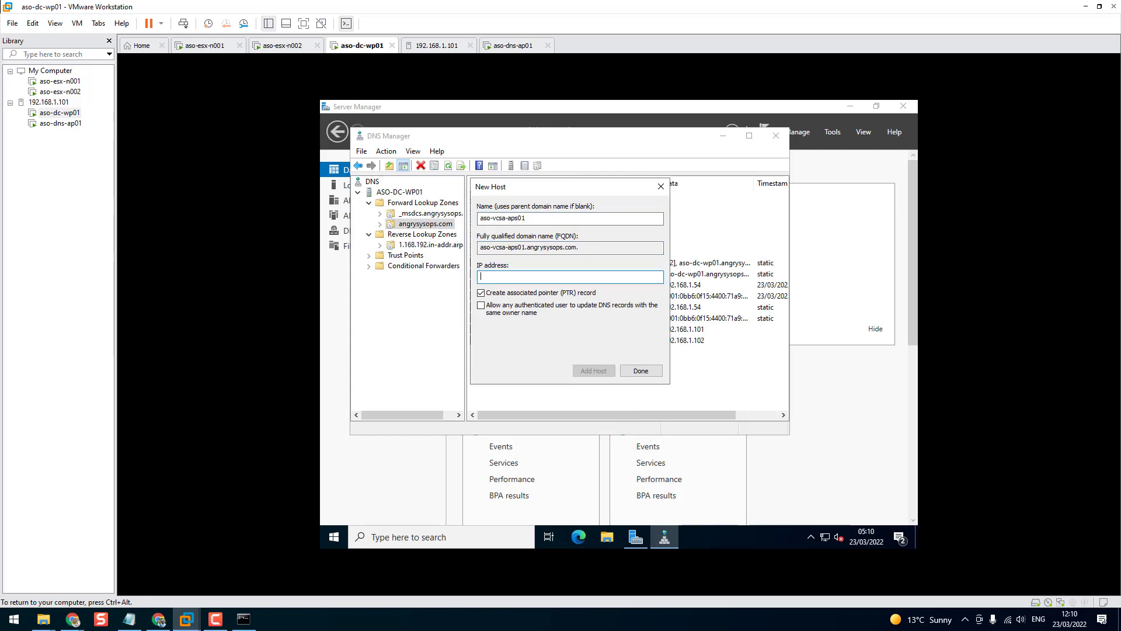
type("192.168.1.120")
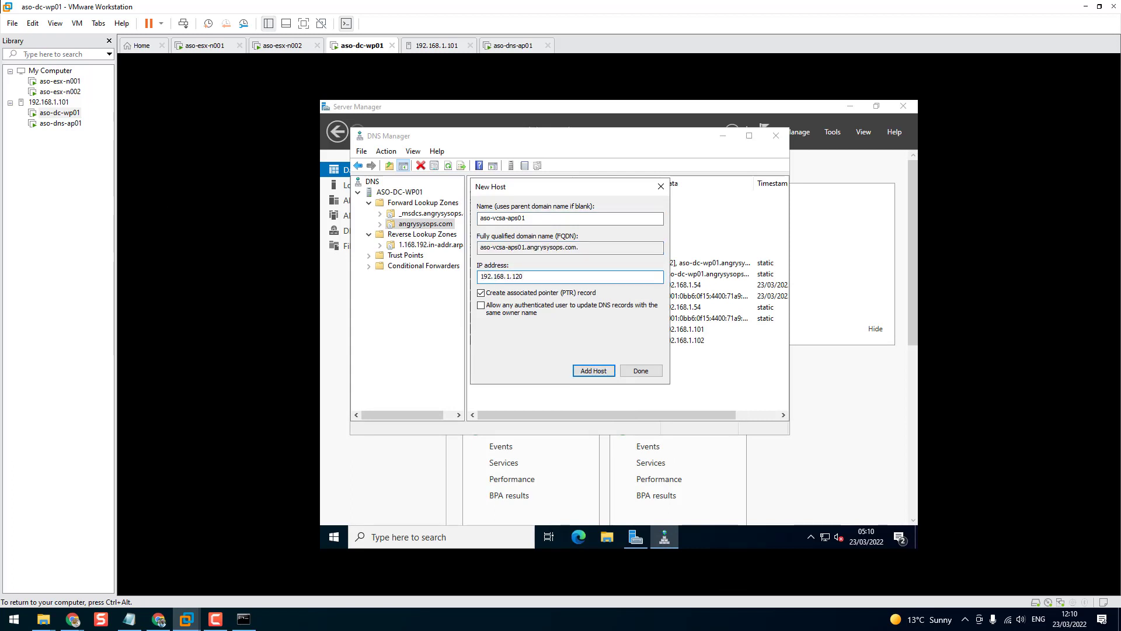
left_click(593, 370)
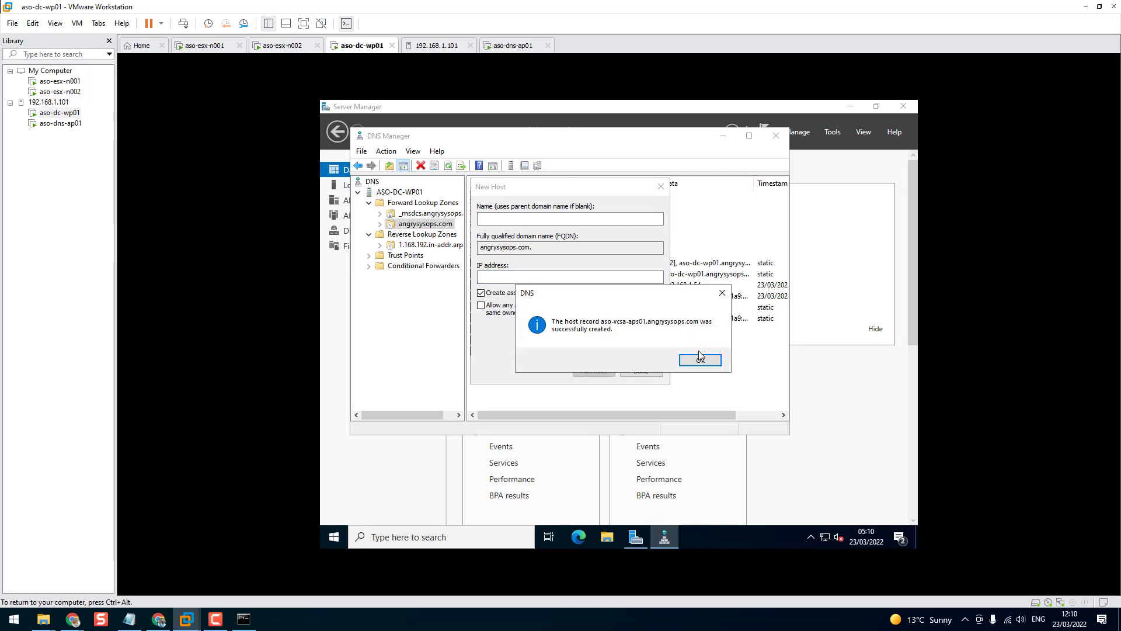
left_click(700, 359)
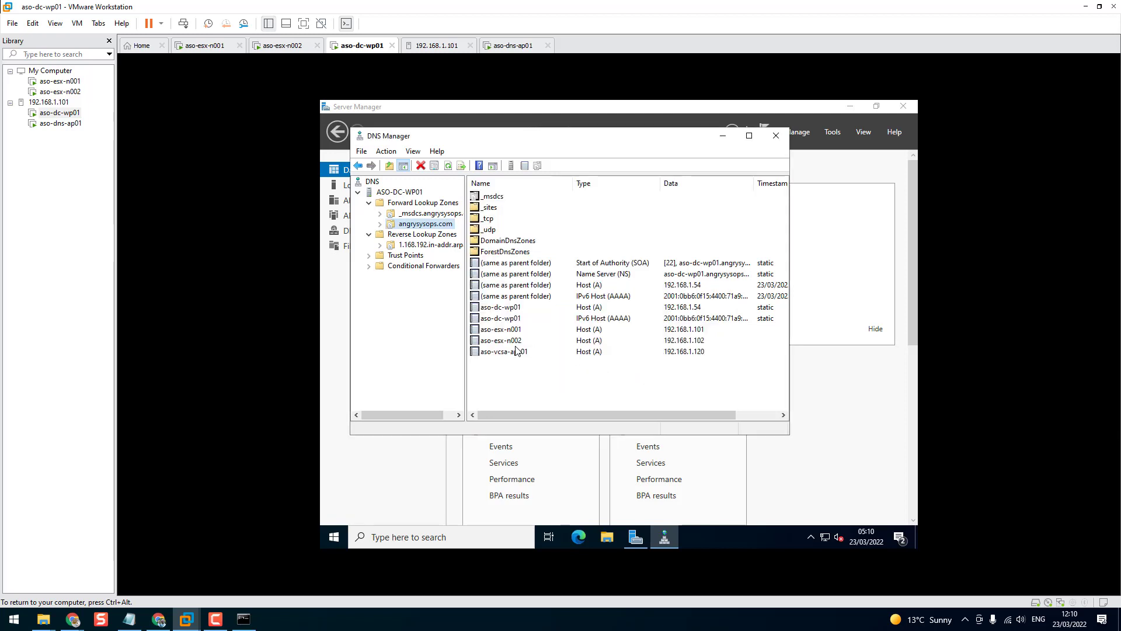
Step: View the 1.168.192.in-addr.arpa reverse zone listing PTR records .101, .102 and .120
left_click(431, 245)
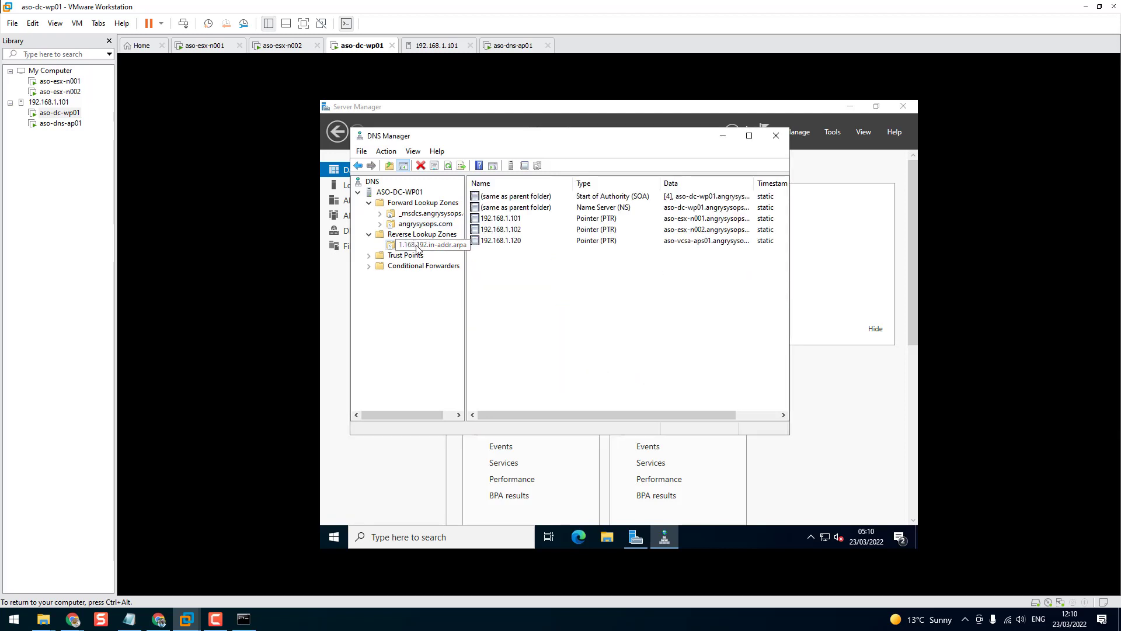
left_click(429, 245)
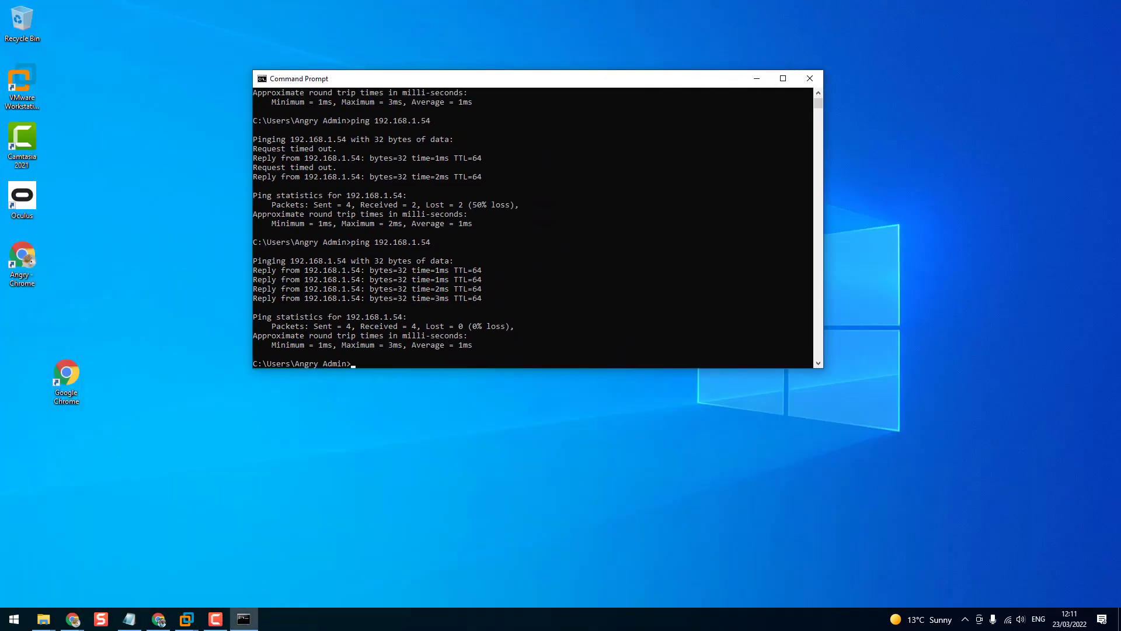
Step: Start nslookup against server 192.168.1.54 and look up 192.168.1.101
type("ns")
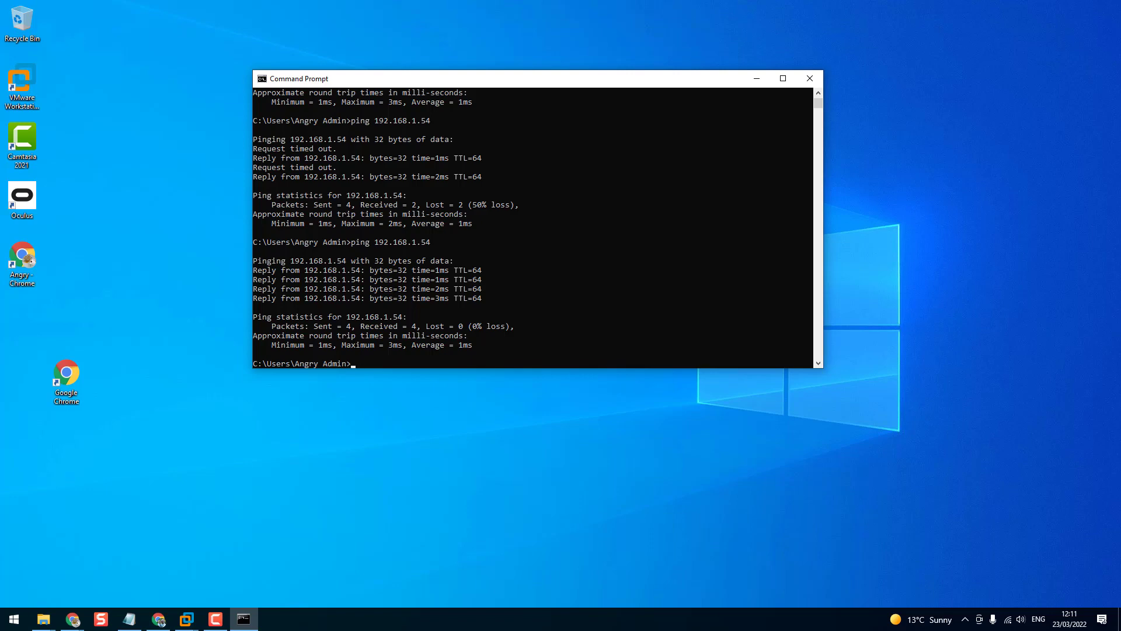
type("nsllok")
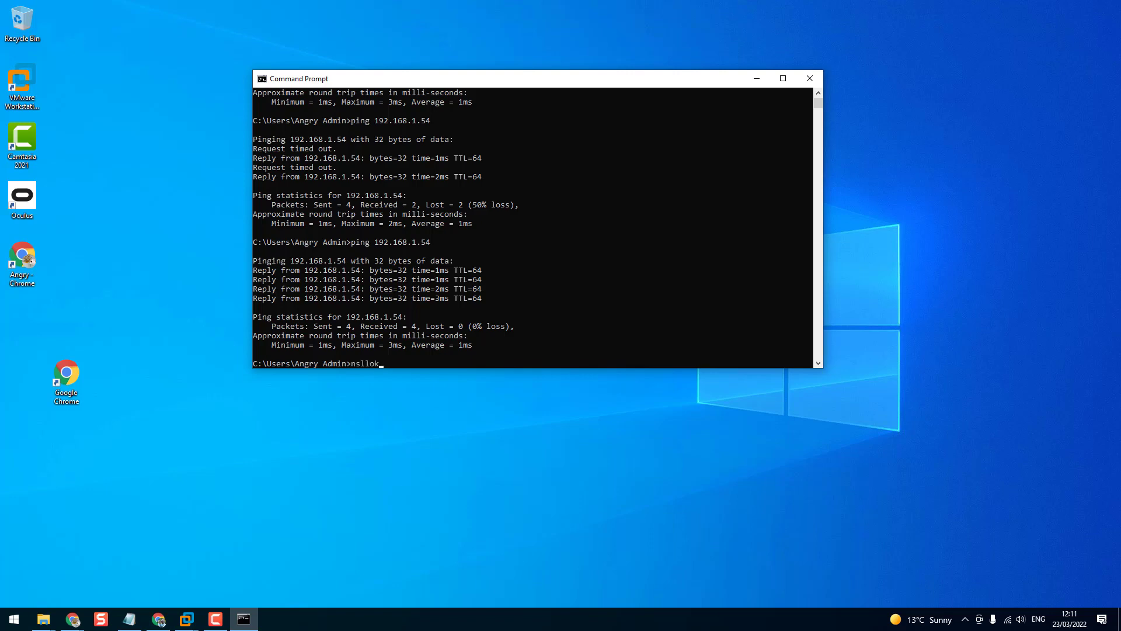
key("Backspace")
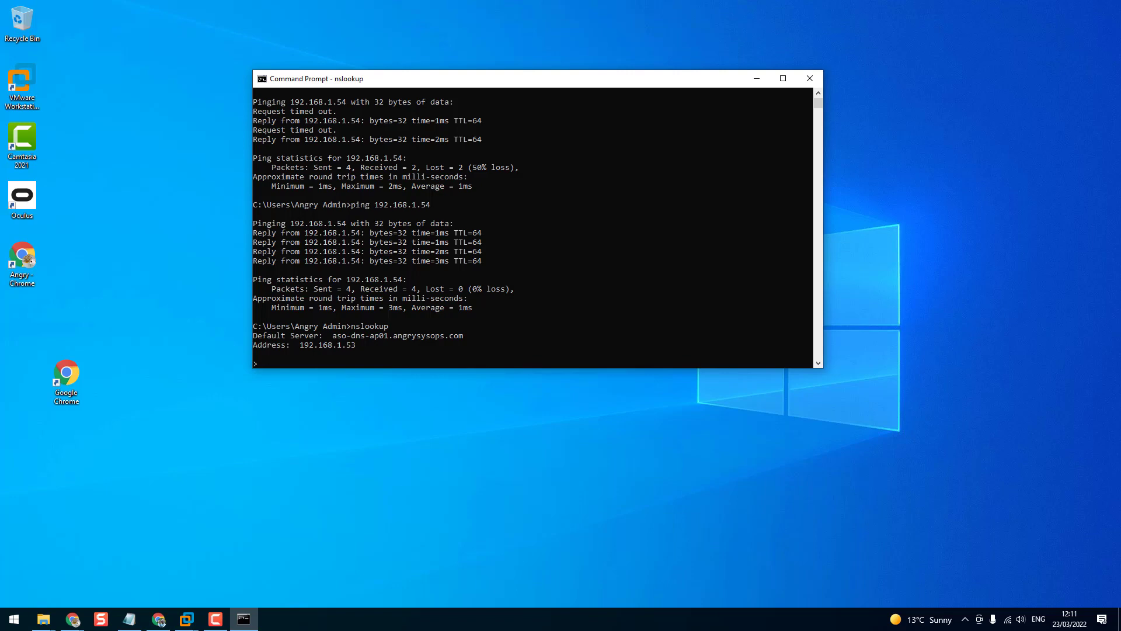
type("s")
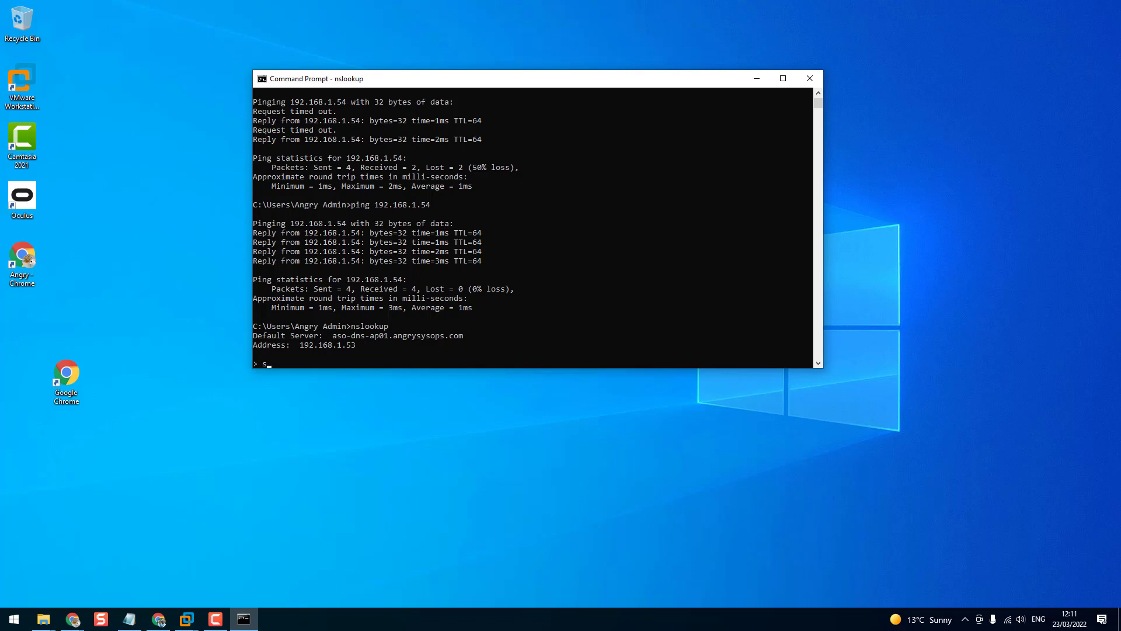
type("erver")
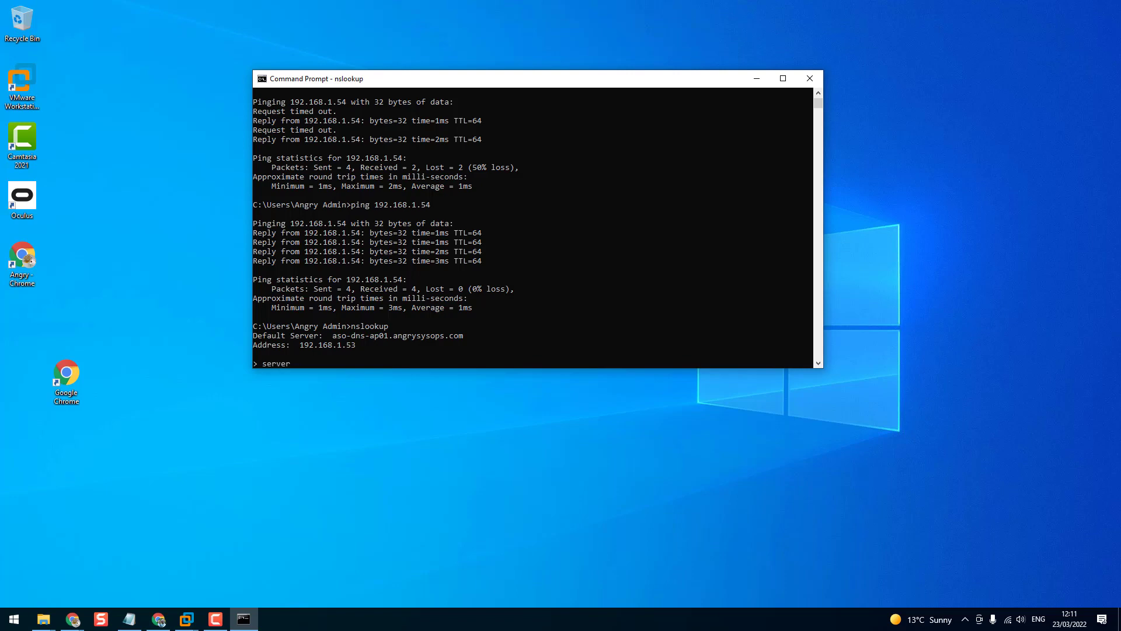
type("192.168.1.54")
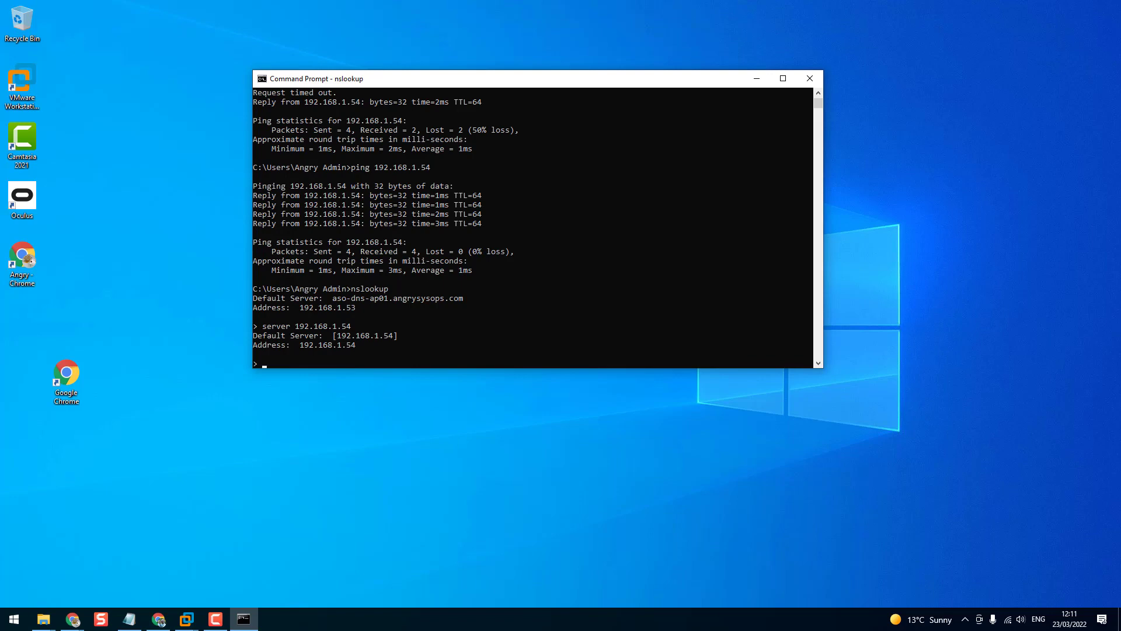
type("192.168")
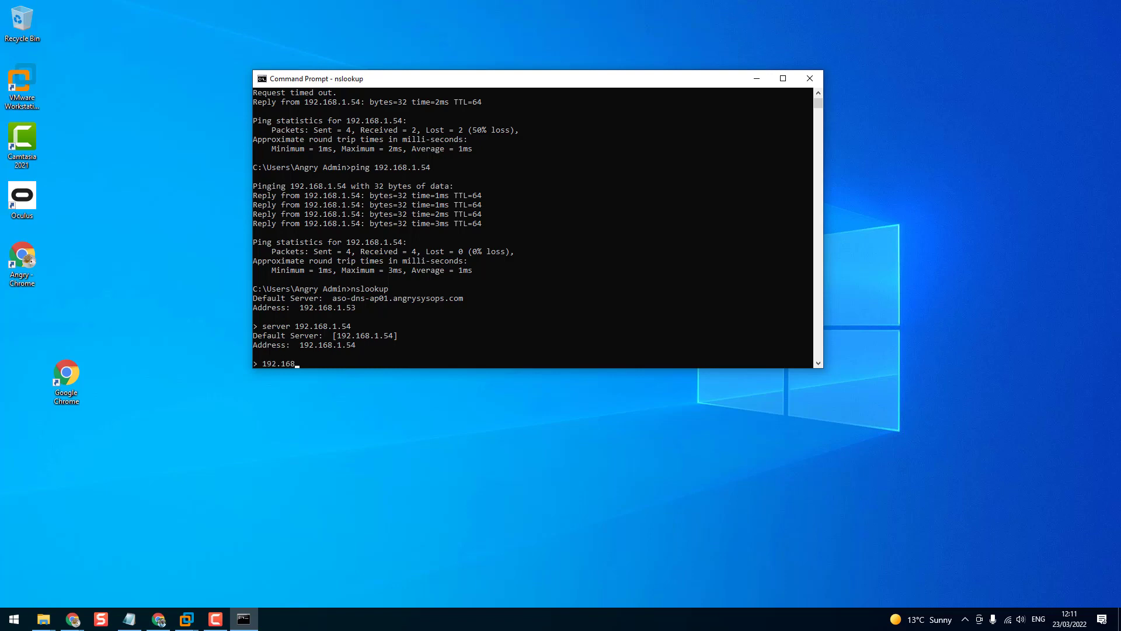
type("192.168.1.101")
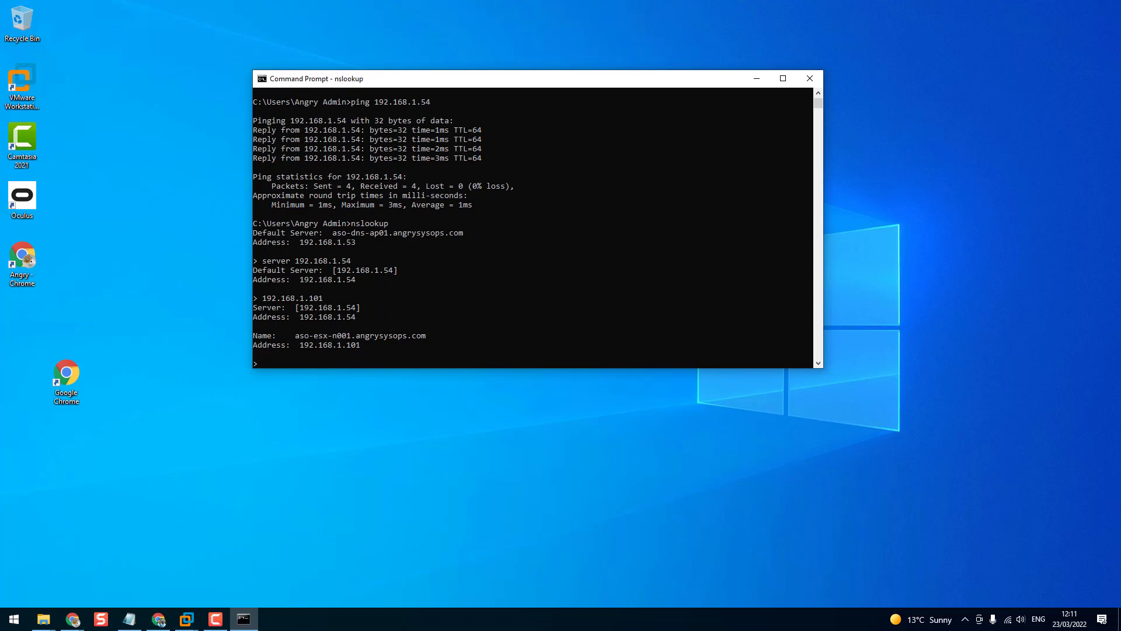
Step: Look up aso-esx-n001.angrysysops.com and aso-esx-n002.angrysysops.com in nslookup
type("aso")
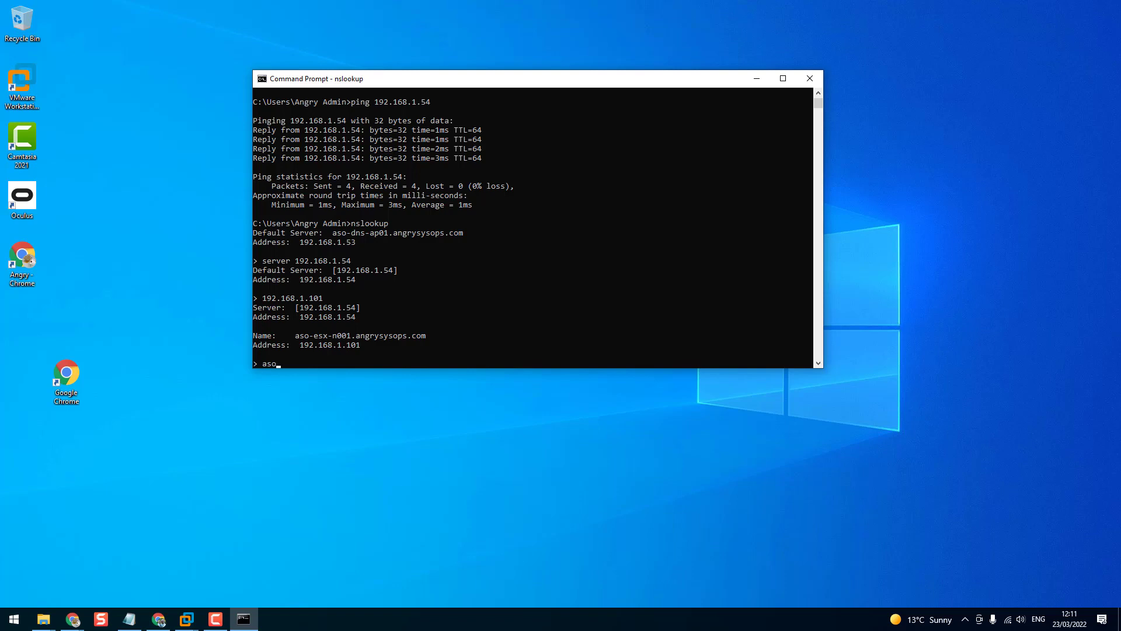
type("-esx-n")
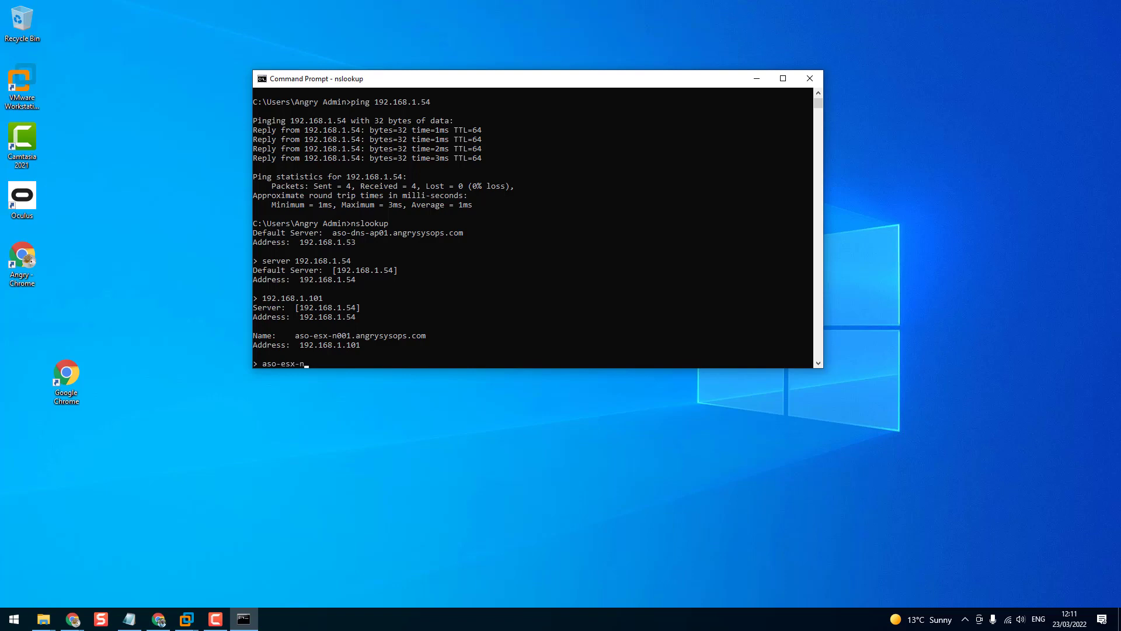
type("001")
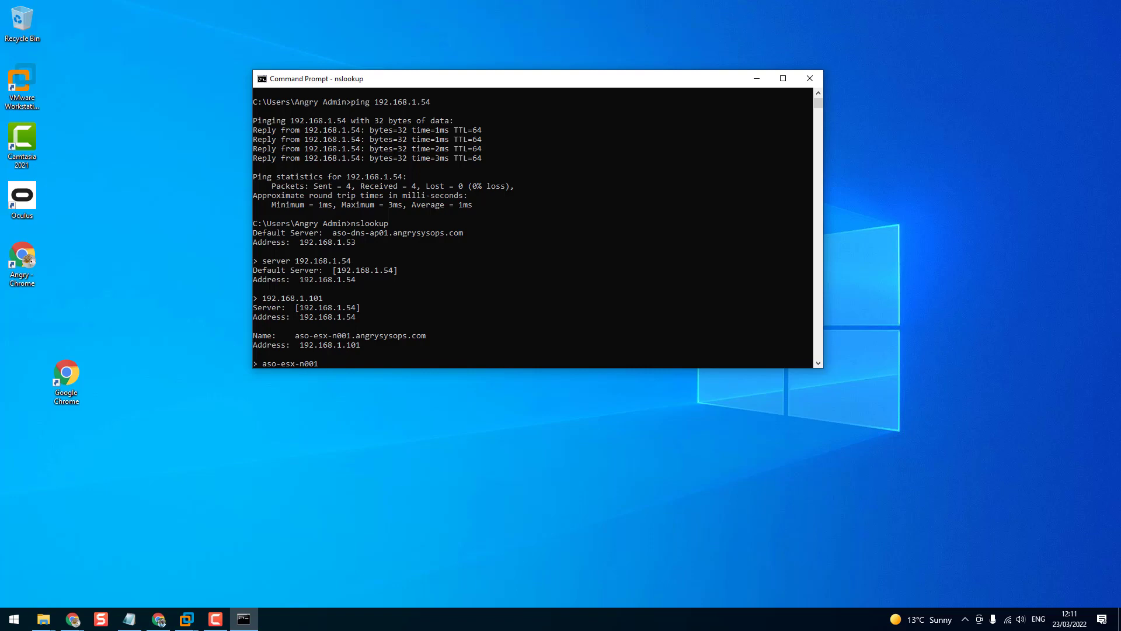
type(".angrys")
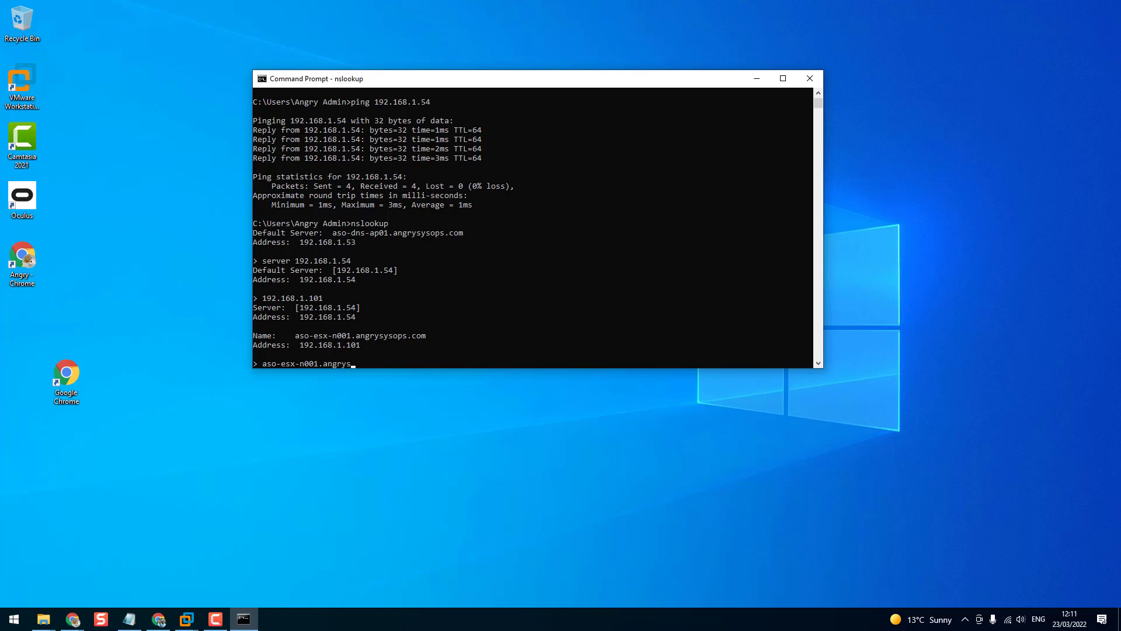
type("ysops.com")
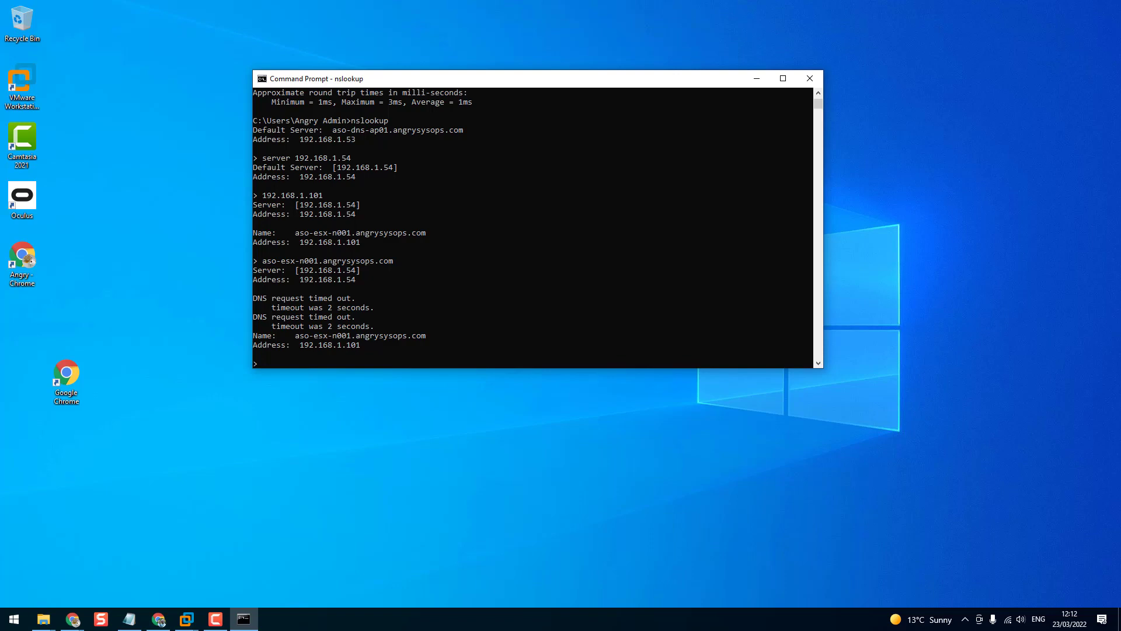
left_click(299, 335)
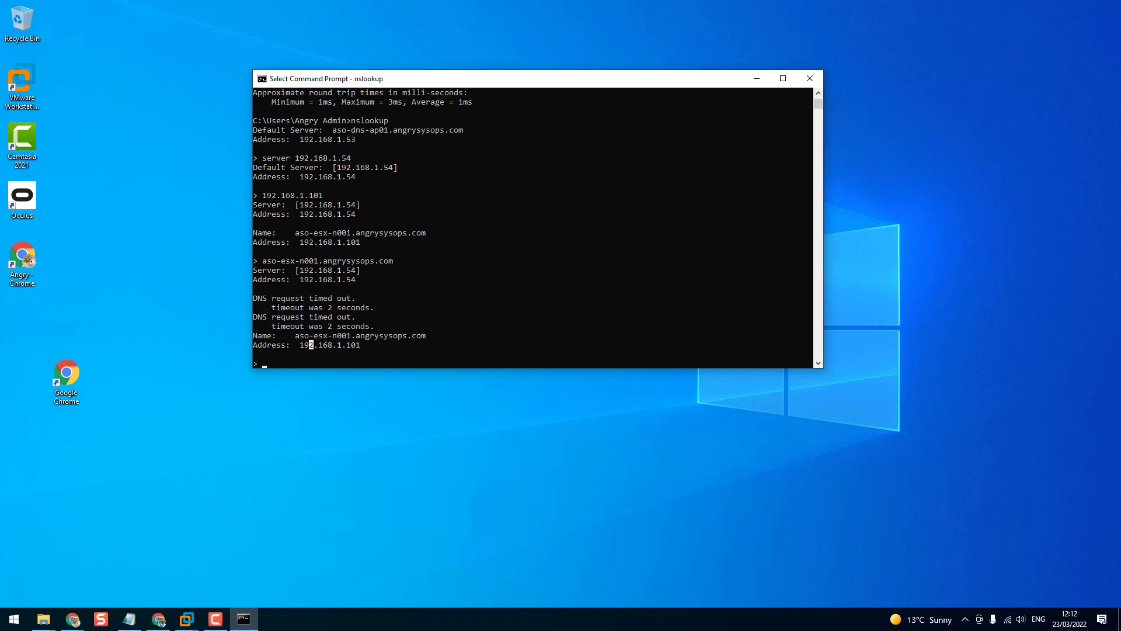
type("aso-esx-n001.angrysysops.com")
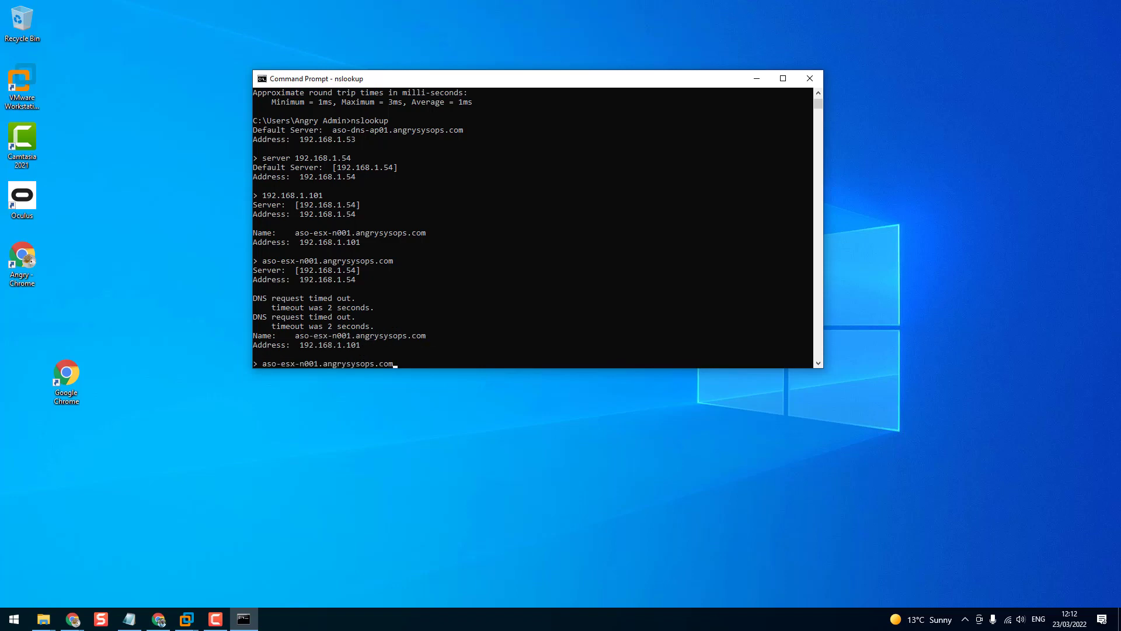
key("enter")
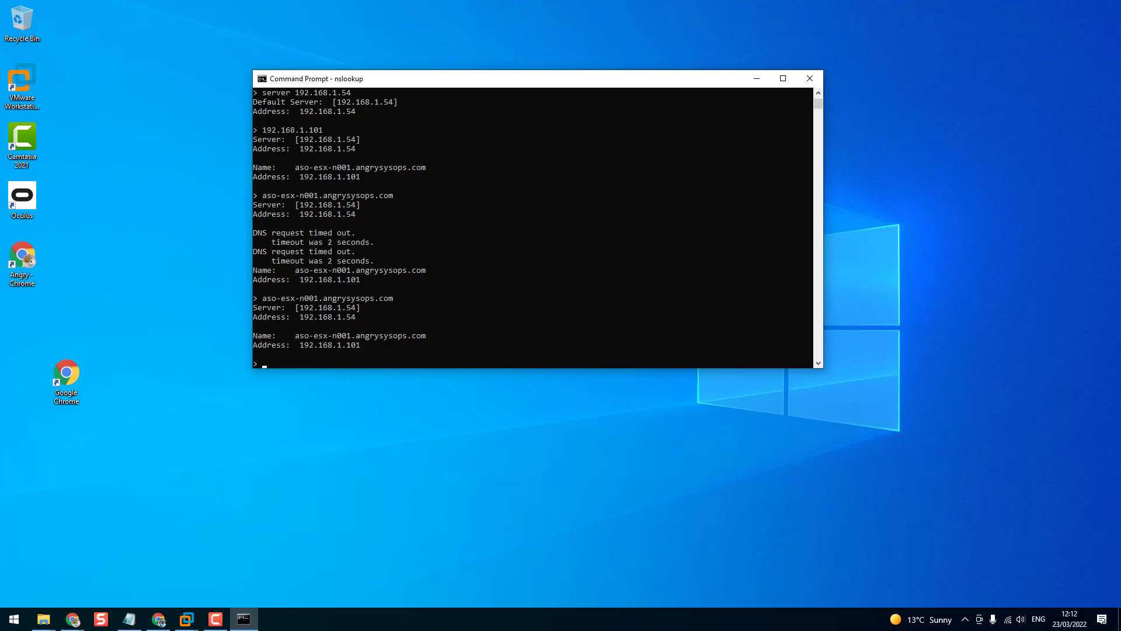
type("aso-esx-n001.angrysysops.com")
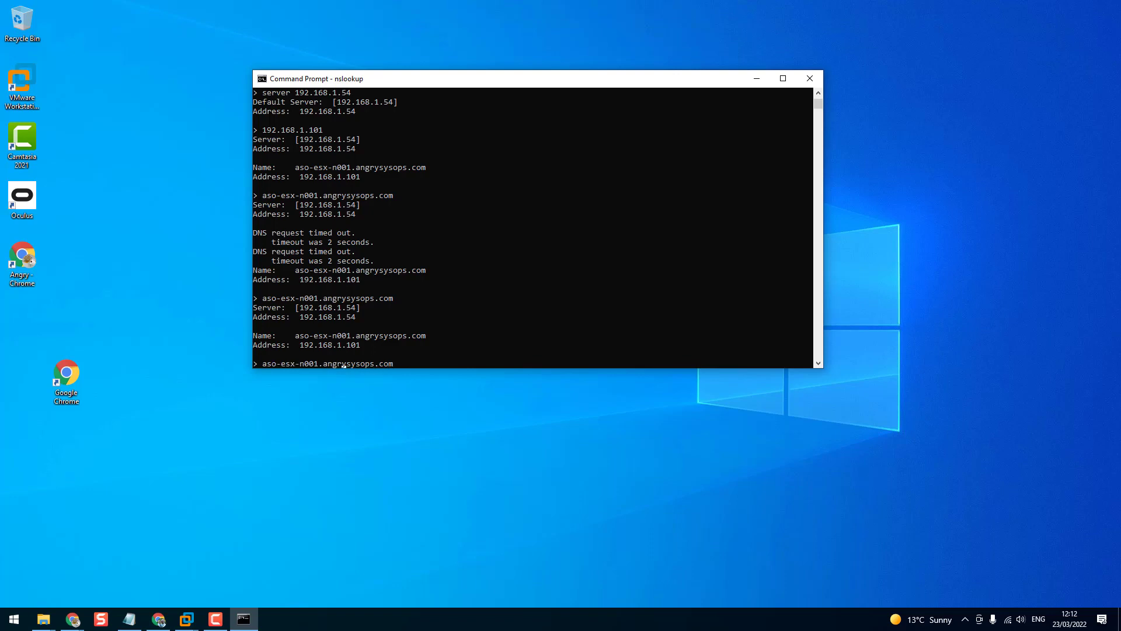
key("Backspace")
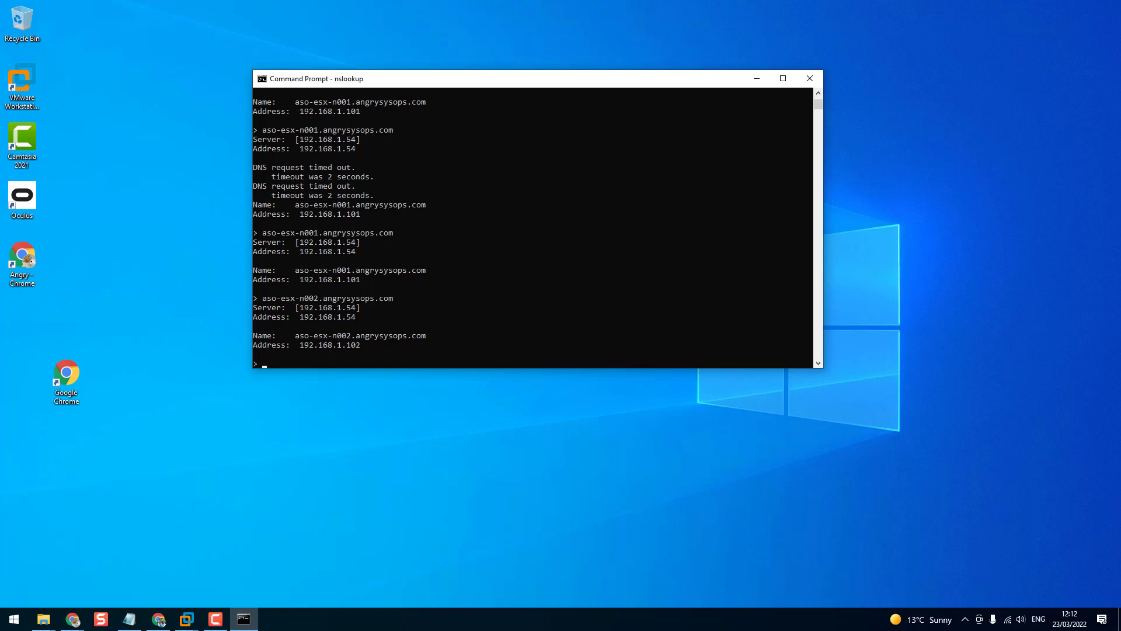
Step: Look up aso-vcsa-aps01.angrysysops.com in nslookup
type("aso-vcsa-")
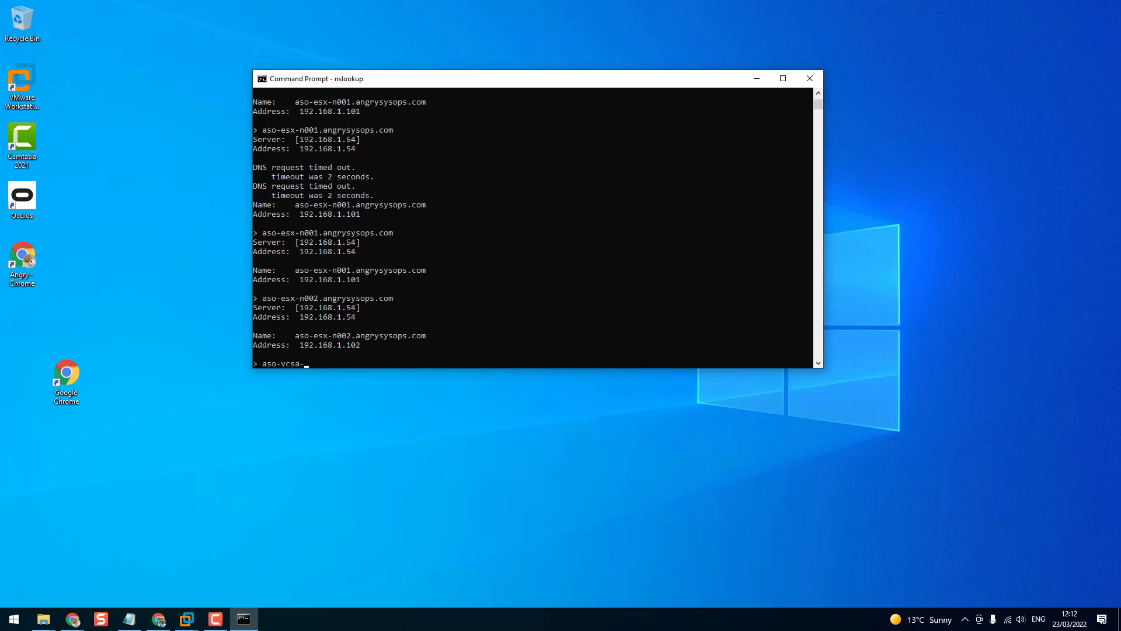
type("aps01")
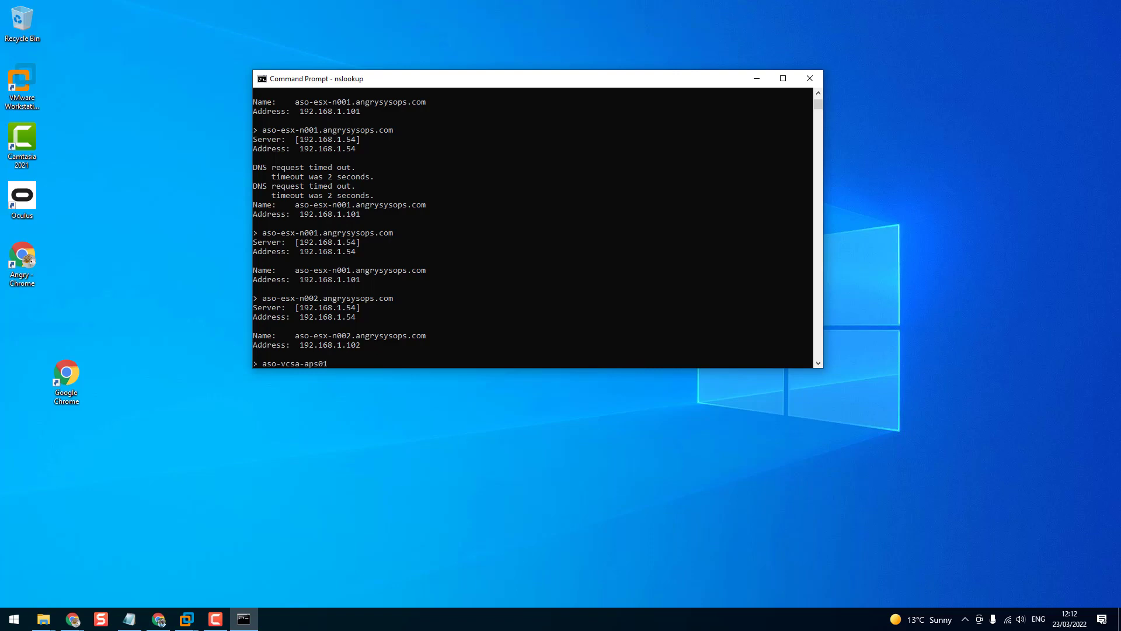
type(".an")
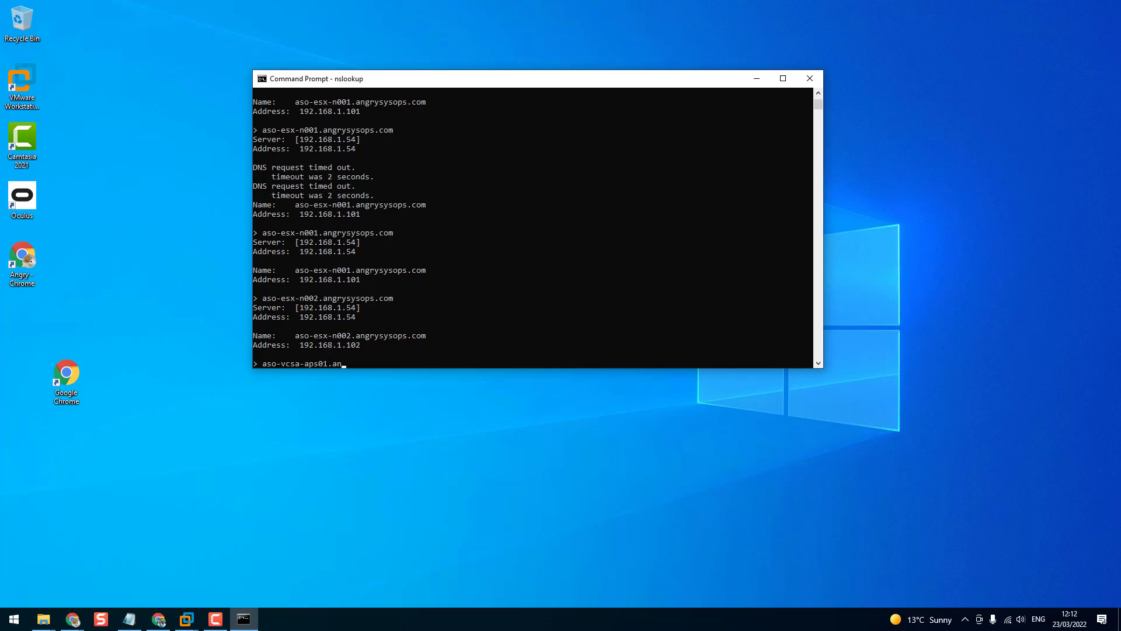
type("grysysops")
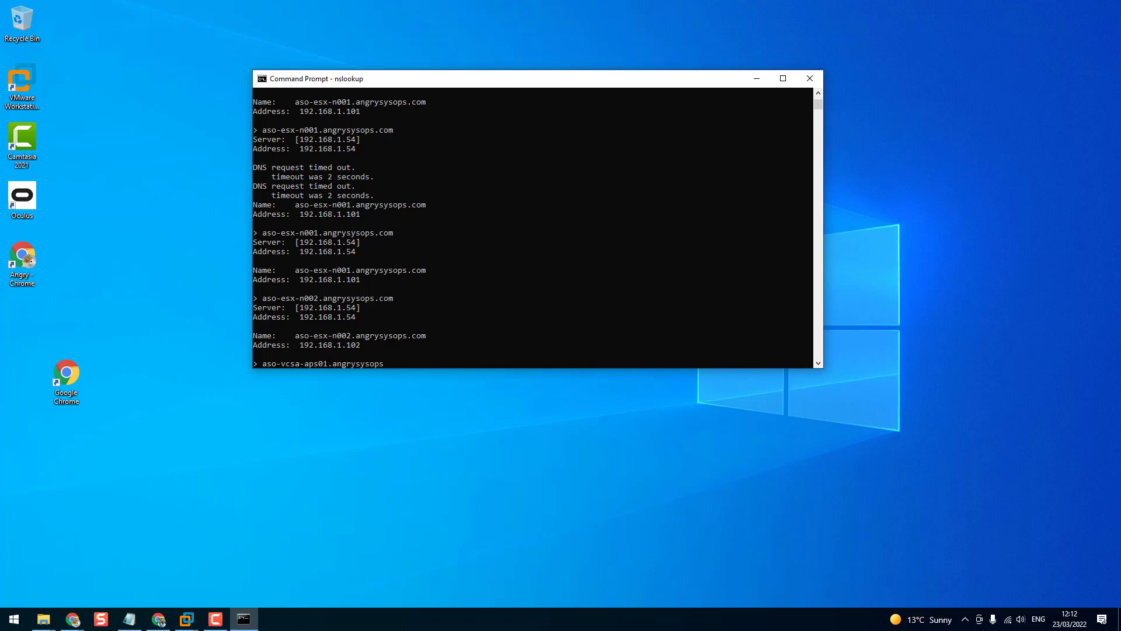
key("Enter")
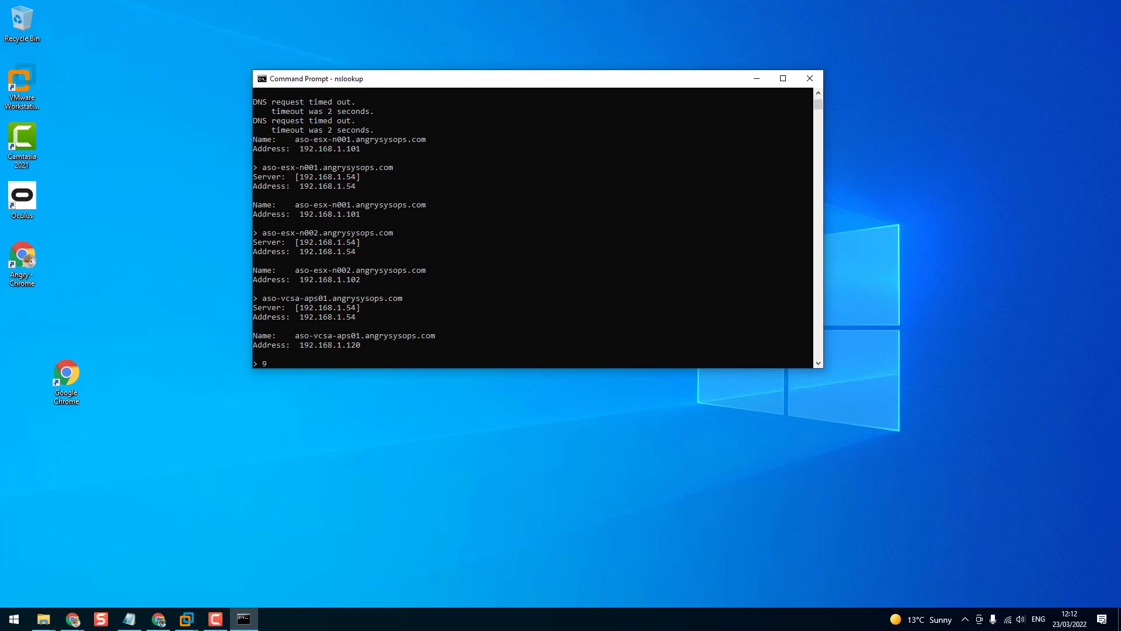
Step: Reverse-look up 192.168.1.120, then close Command Prompt
type("192.16")
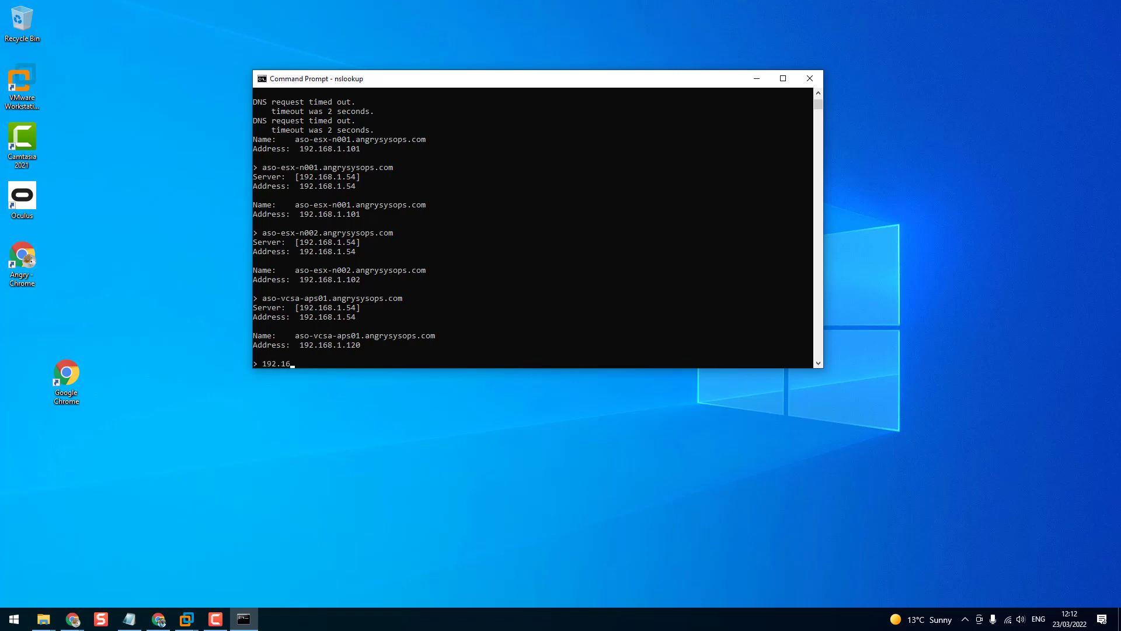
type("8.1.120")
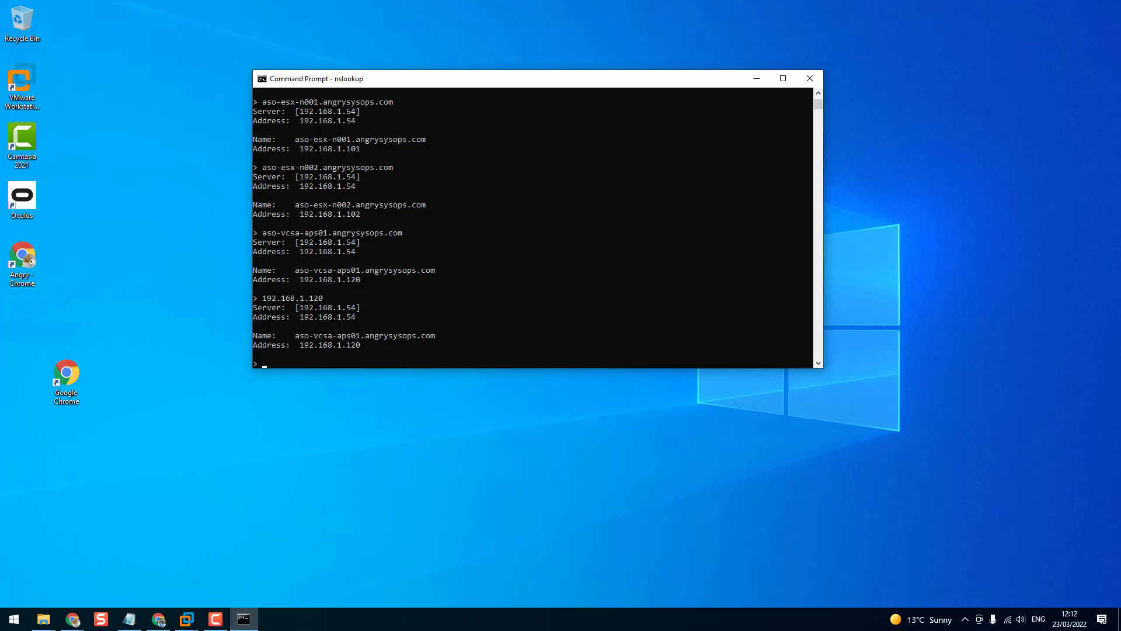
left_click(809, 78)
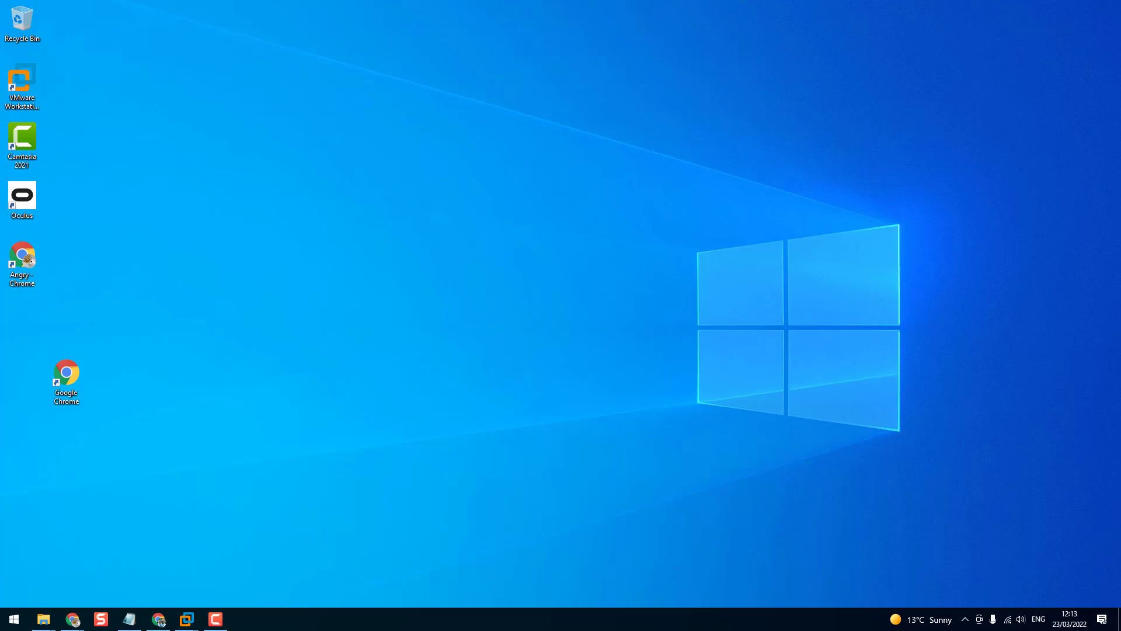
Step: Open WiFi 2's Internet Protocol Version 4 properties via Control Panel's Network Connections
left_click(13, 618)
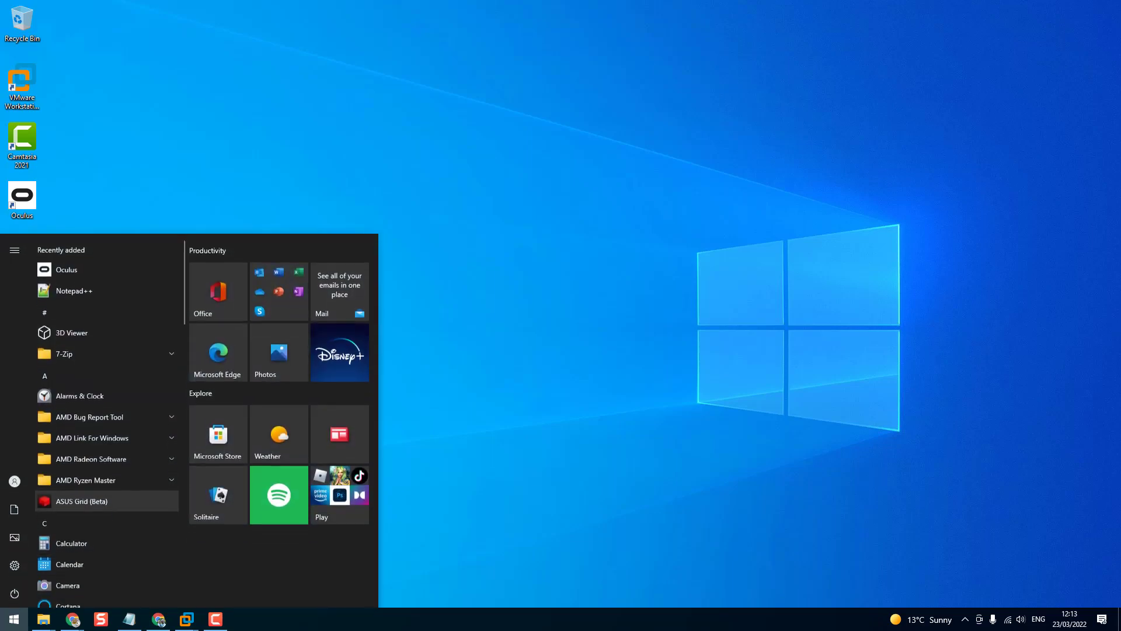
type("comn")
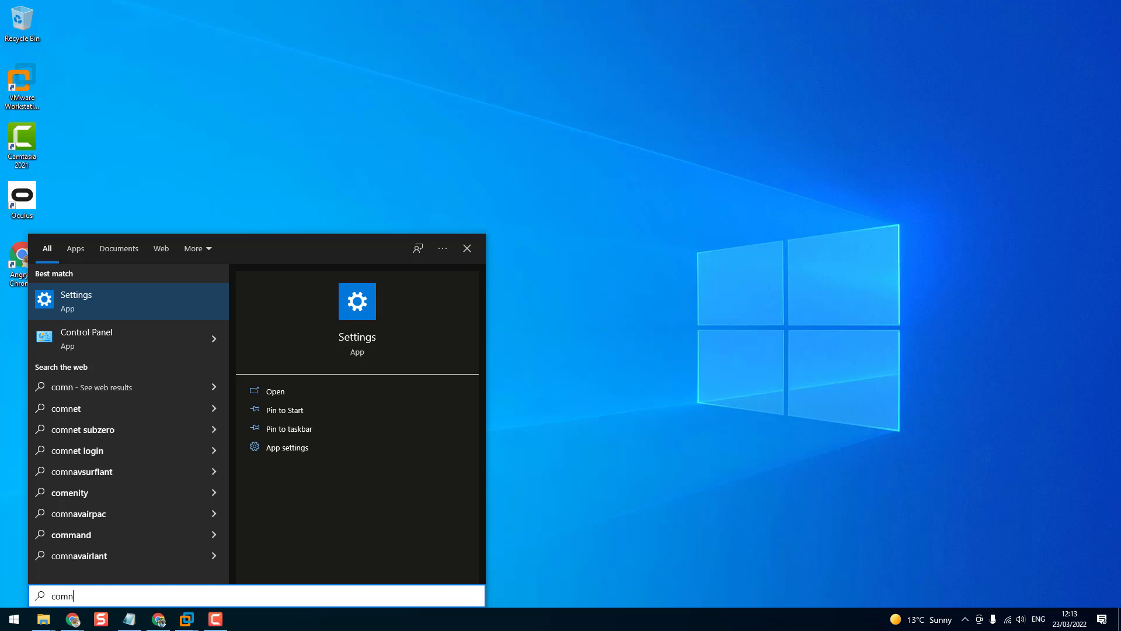
left_click(86, 338)
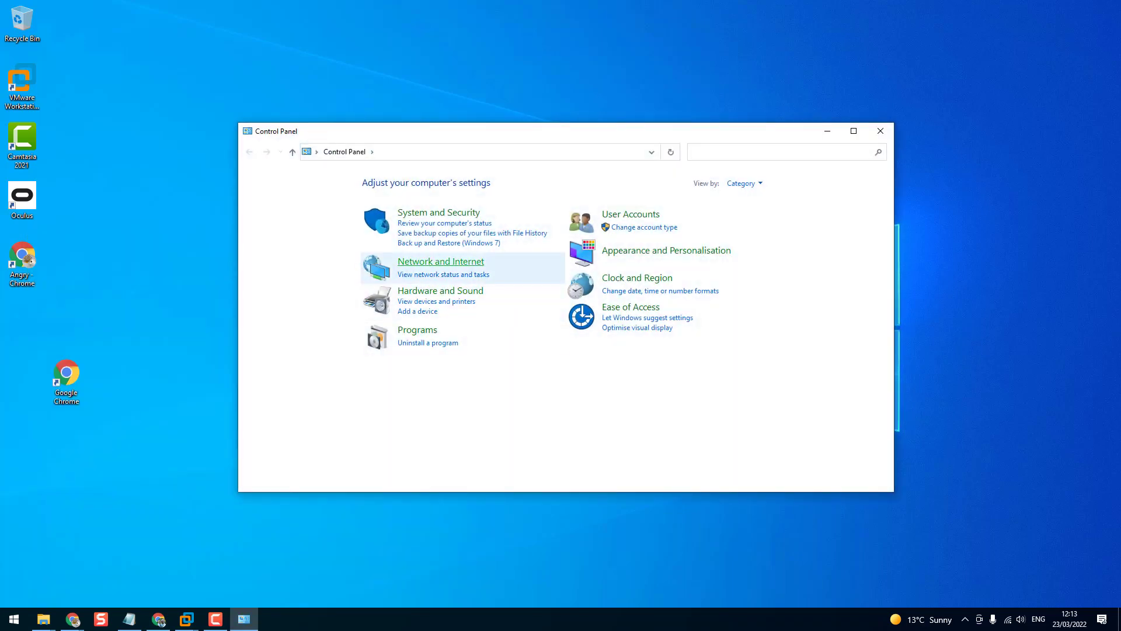
left_click(440, 261)
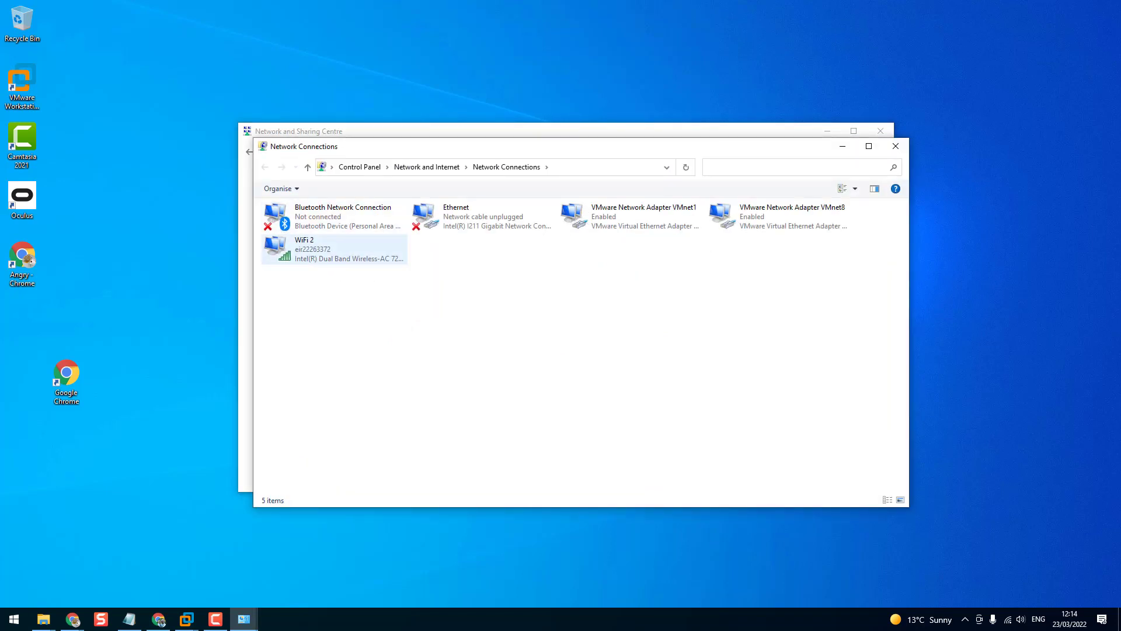
right_click(304, 248)
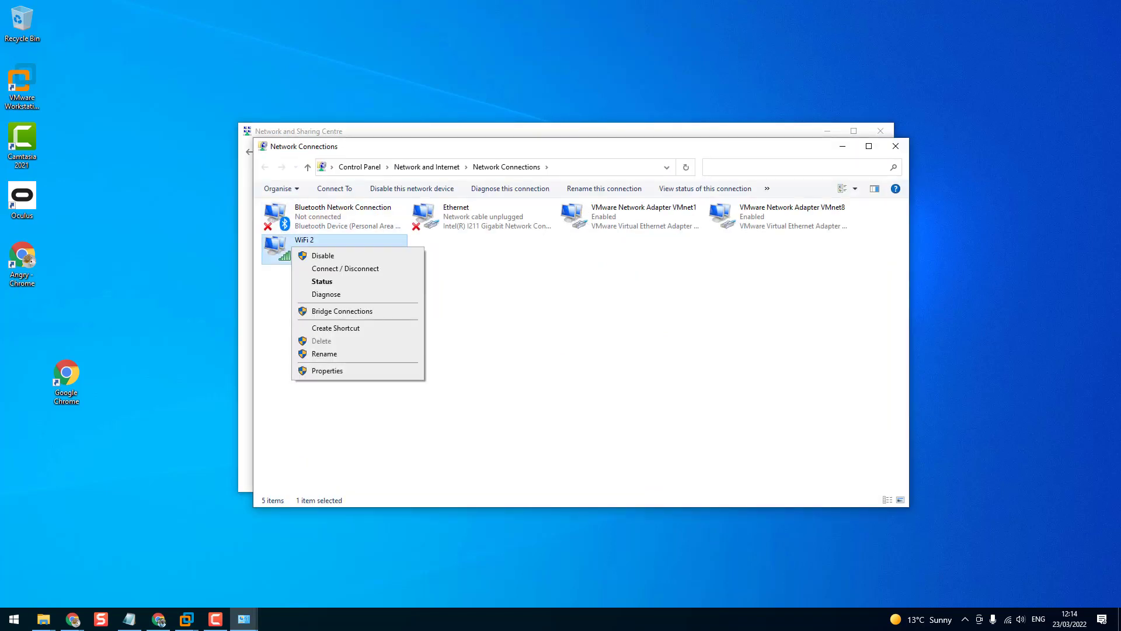
left_click(326, 370)
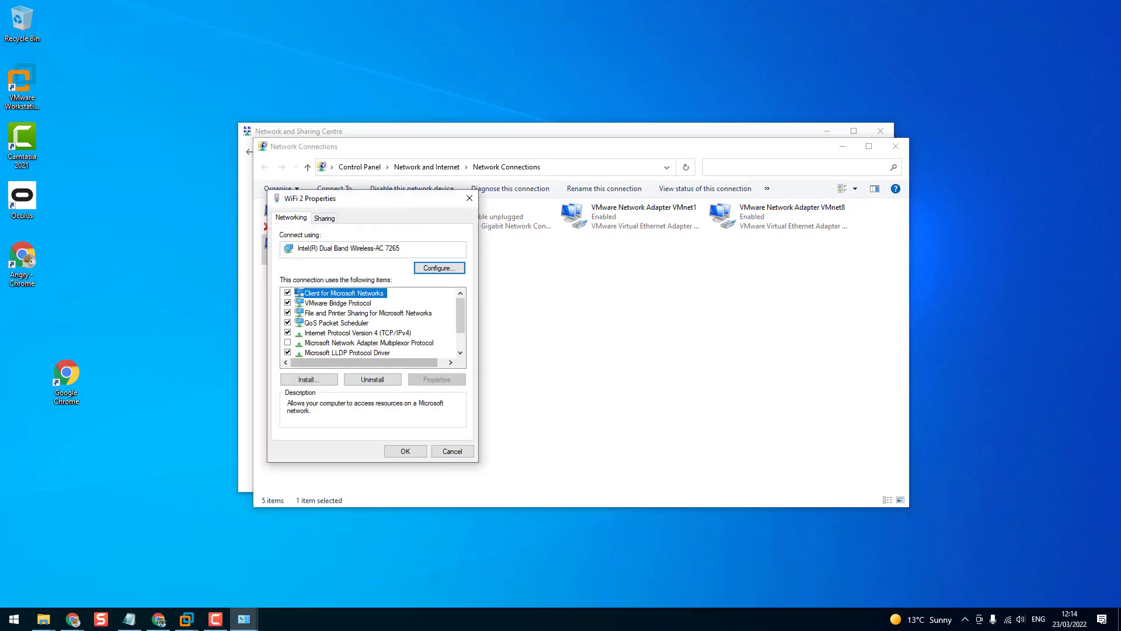
left_click(358, 332)
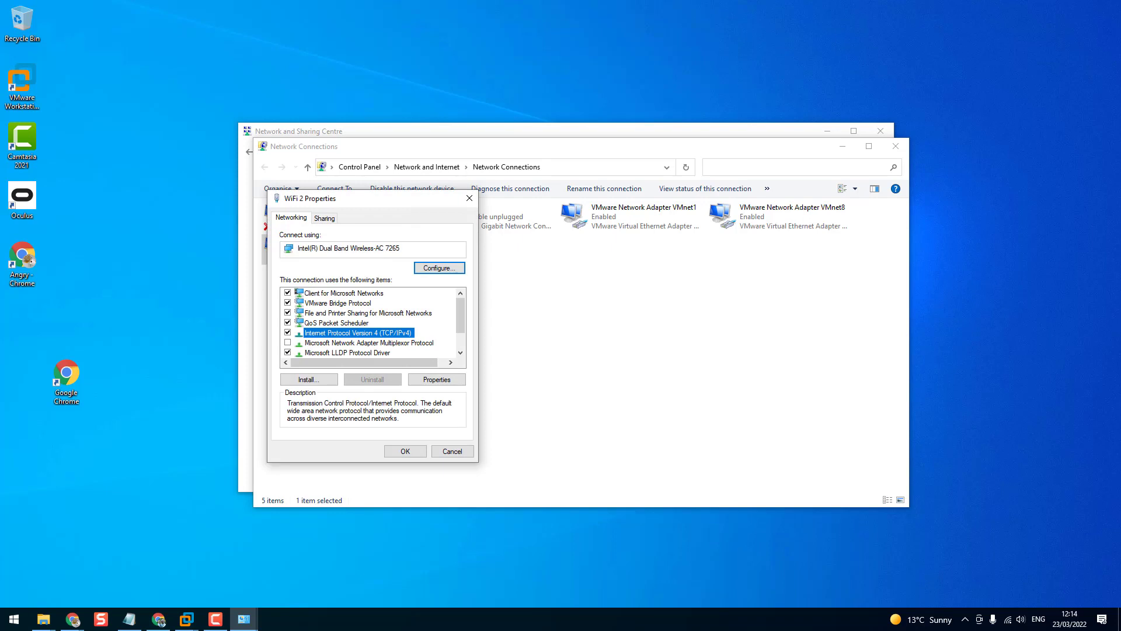
left_click(436, 379)
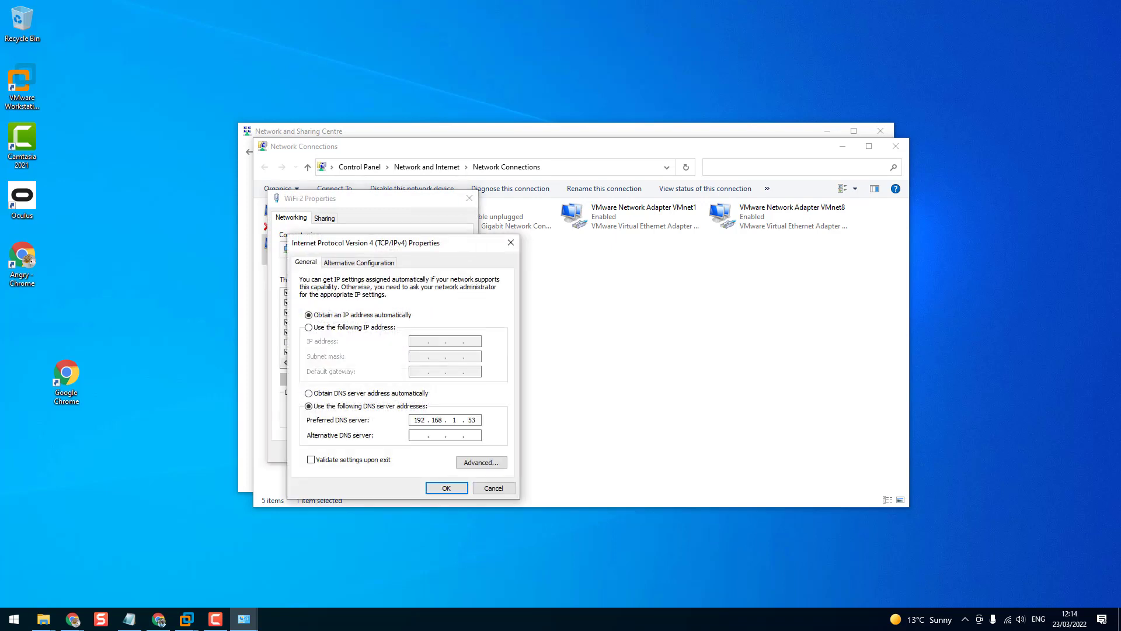
Step: Set WiFi 2 preferred DNS 192.168.1.54 and alternate 192.168.1.53, then close the network windows
left_click(443, 420)
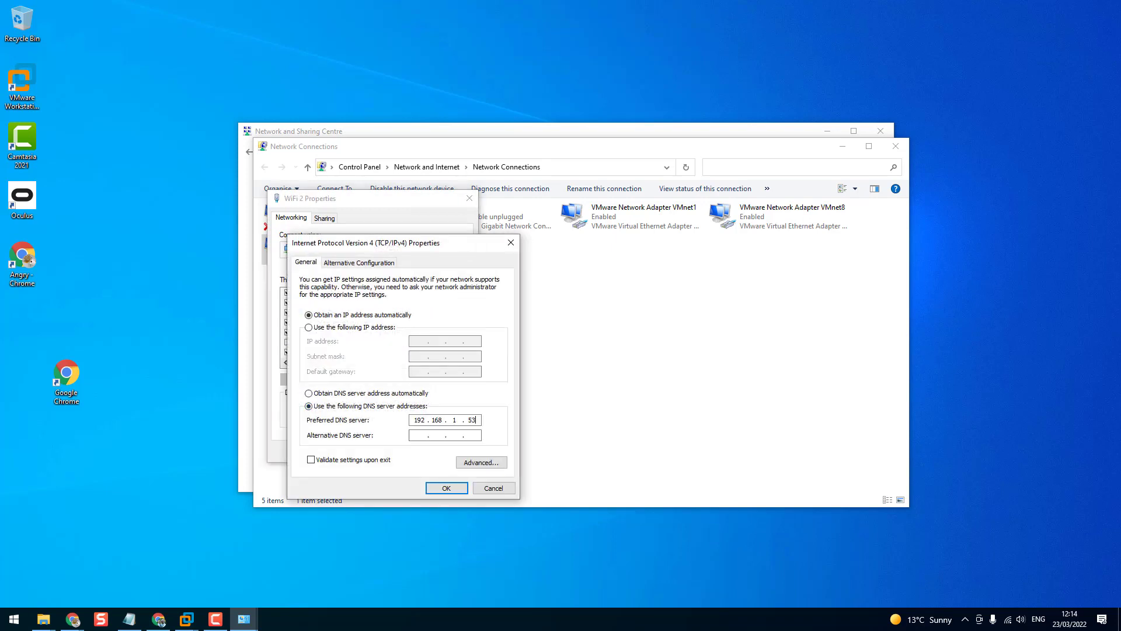
type("54")
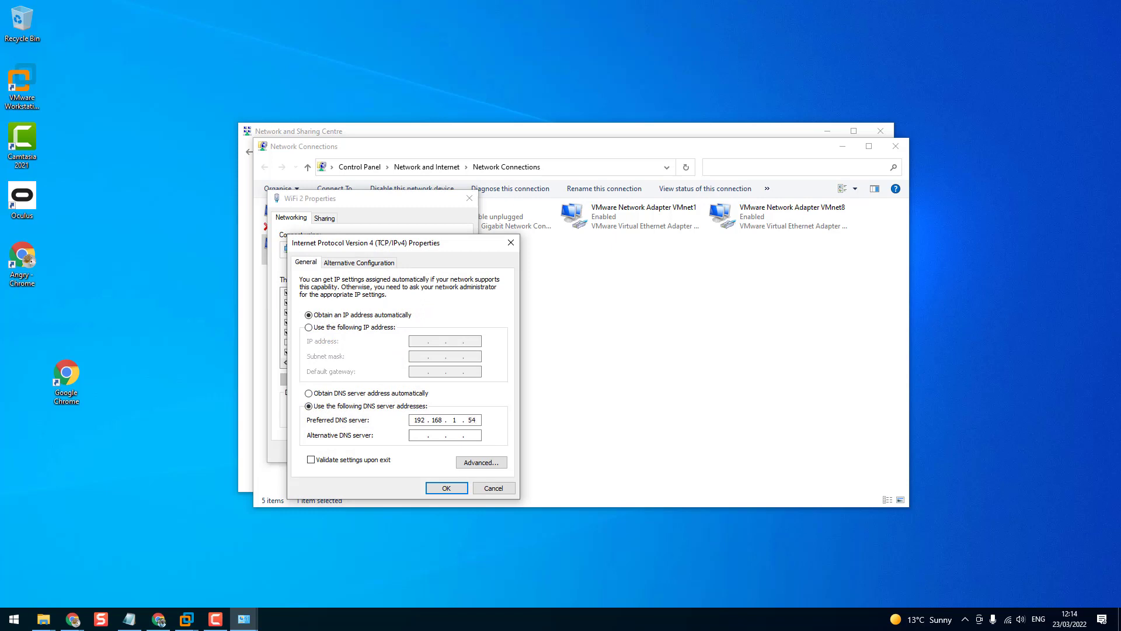
type("192 . 168 . 1 .")
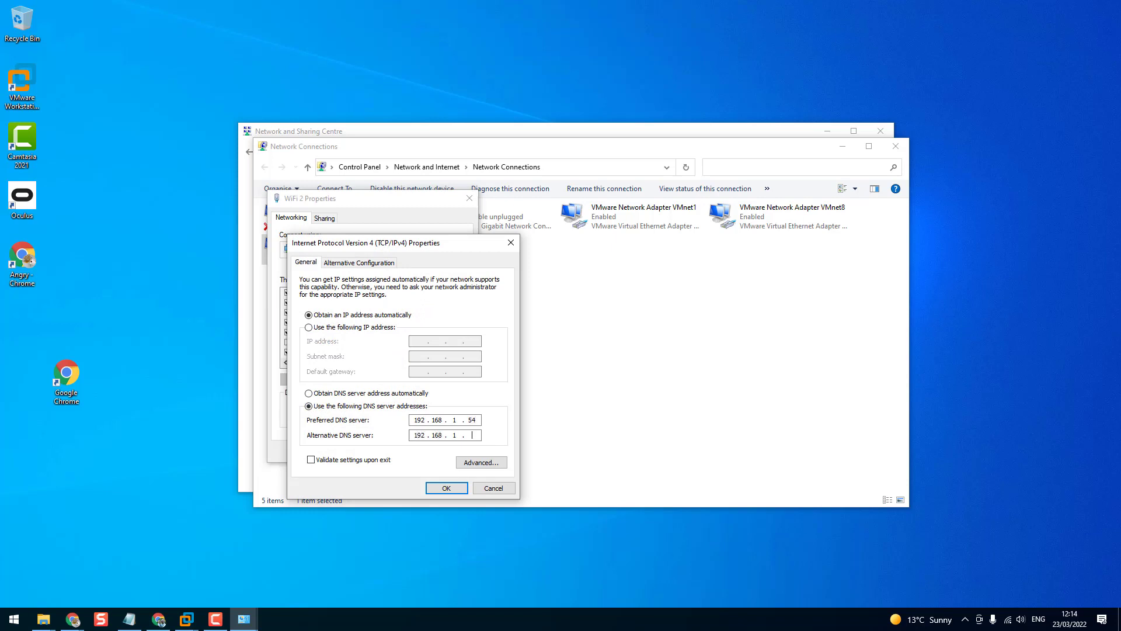
type("53")
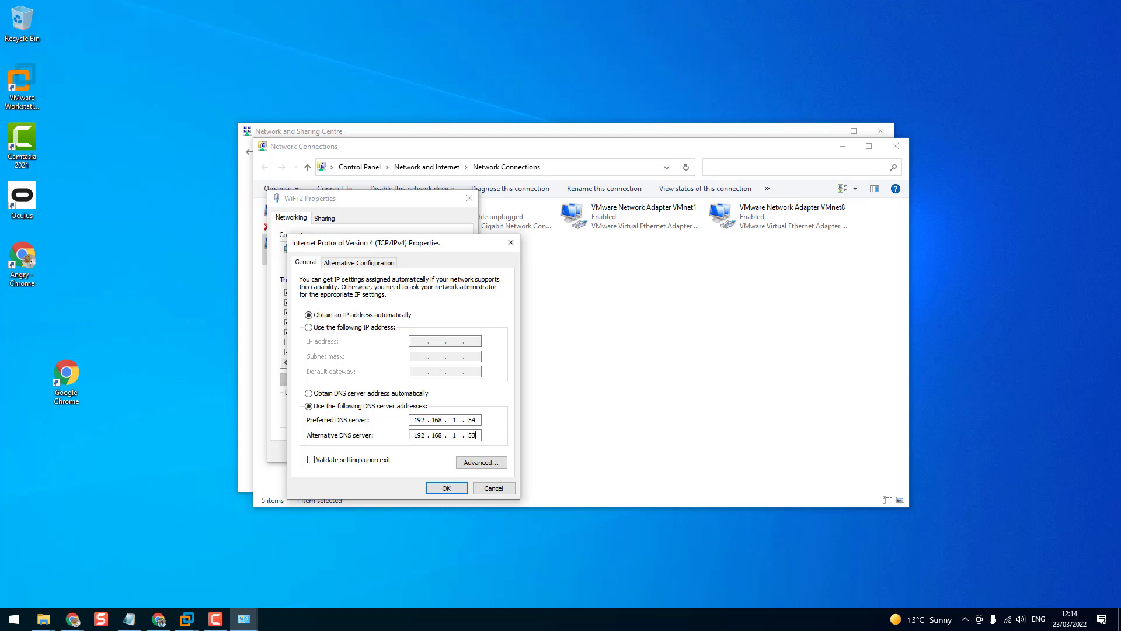
left_click(446, 487)
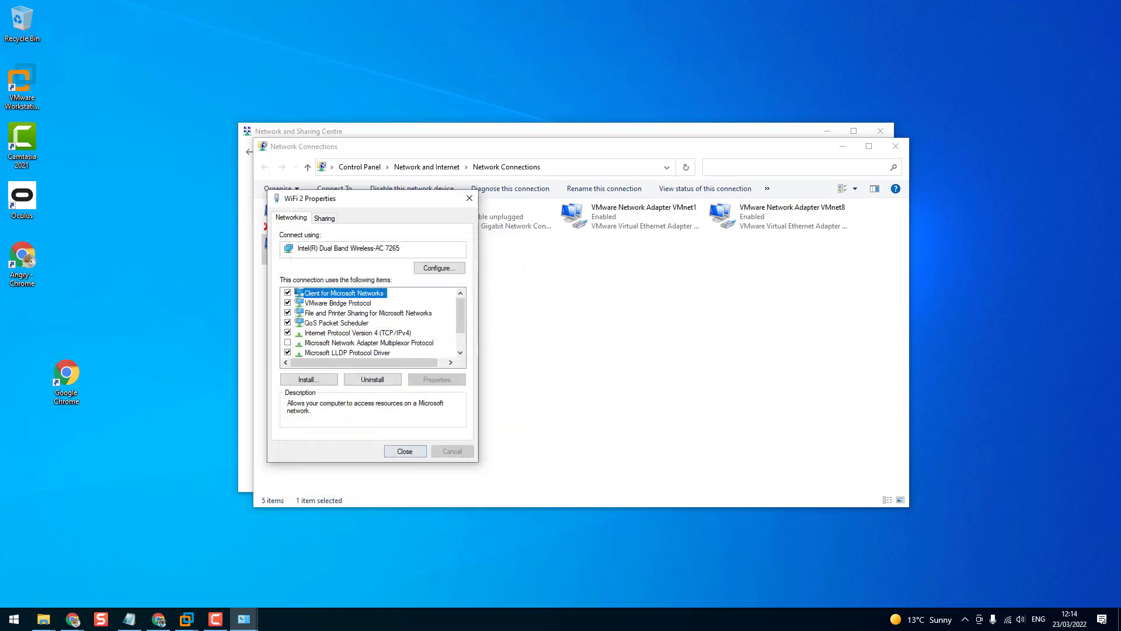
left_click(404, 452)
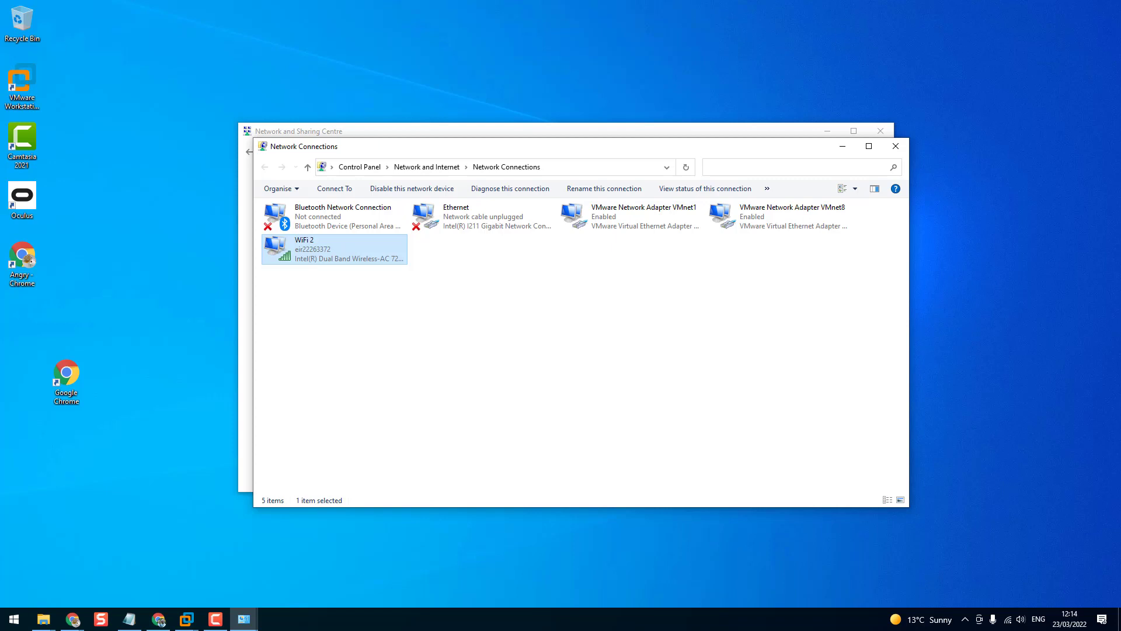
mouse_move(894, 146)
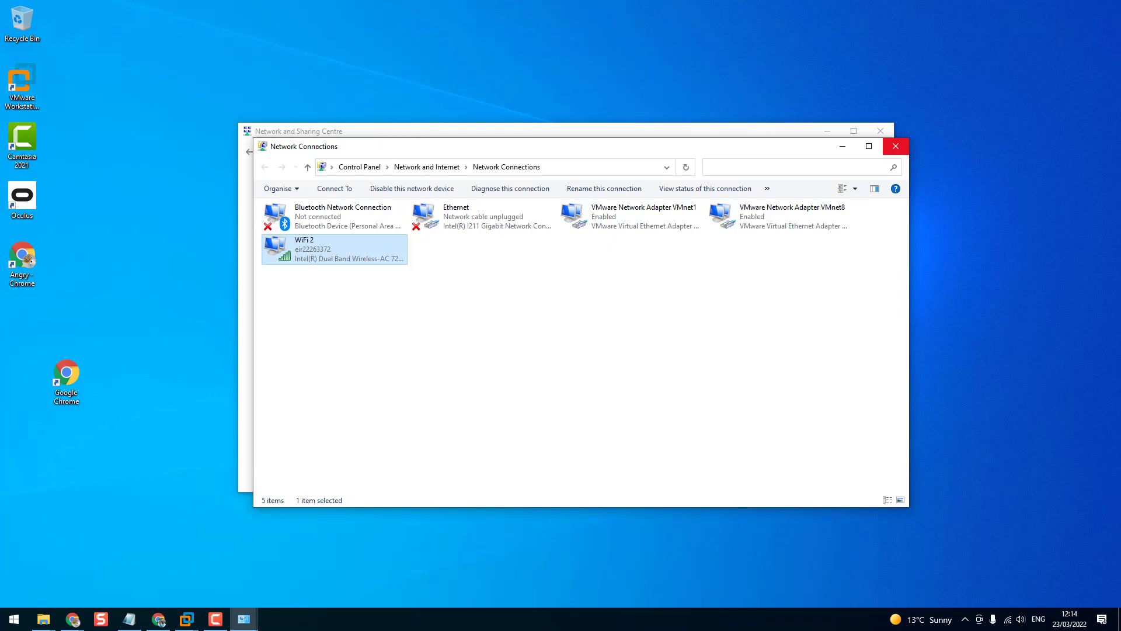
left_click(894, 146)
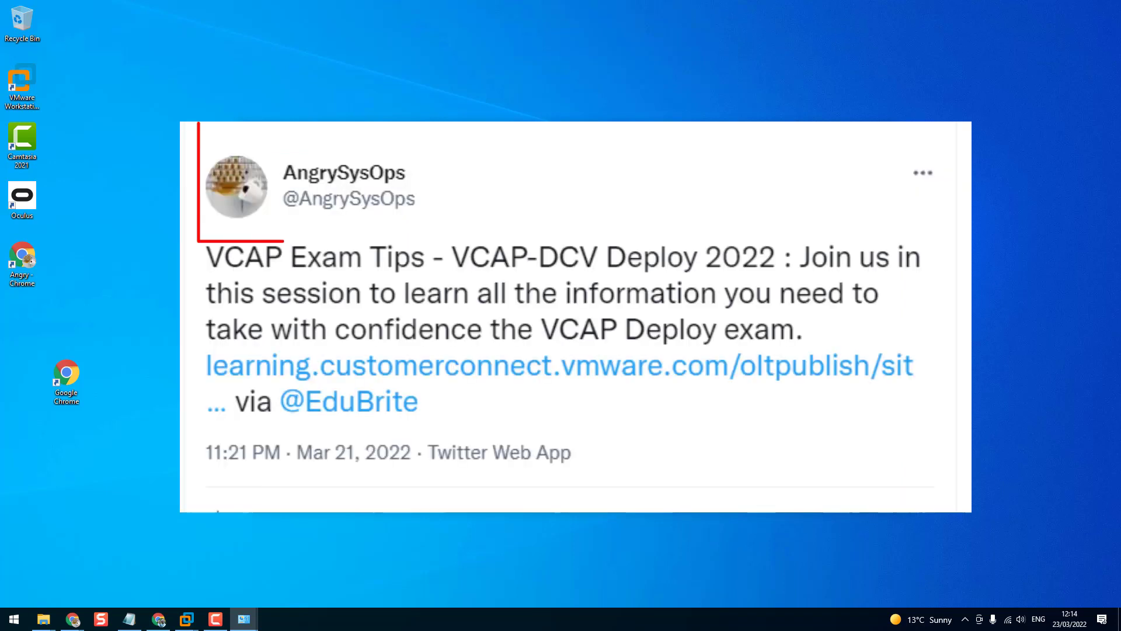